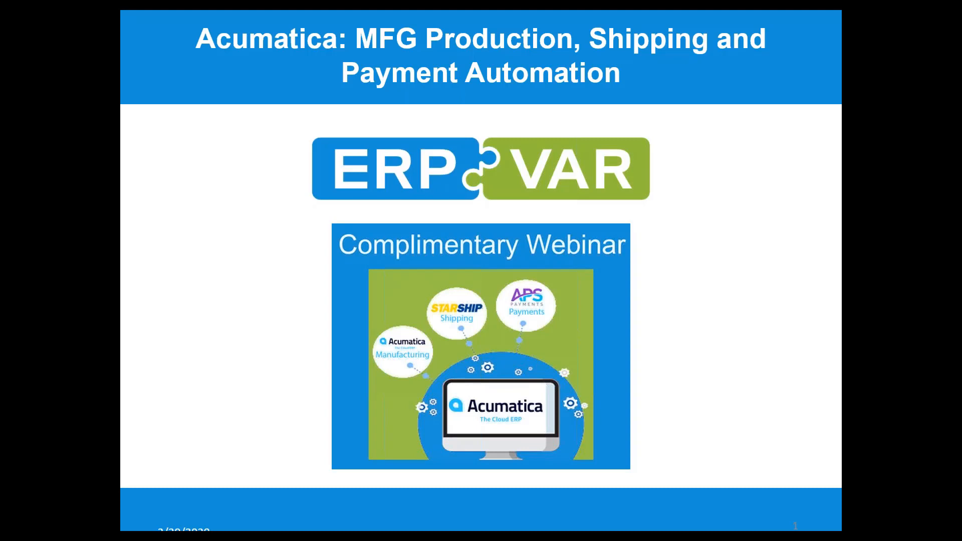
pyautogui.moveTo(584, 268)
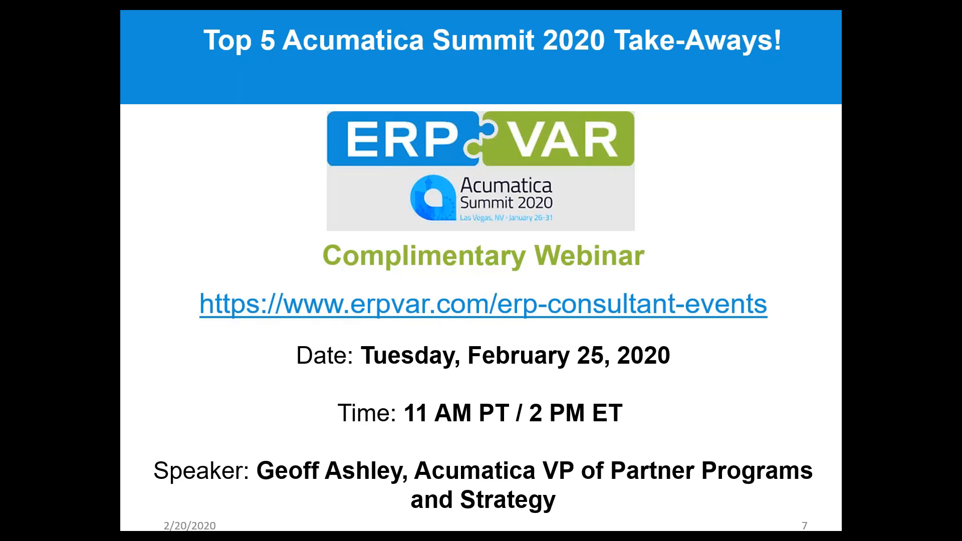
pyautogui.moveTo(16, 284)
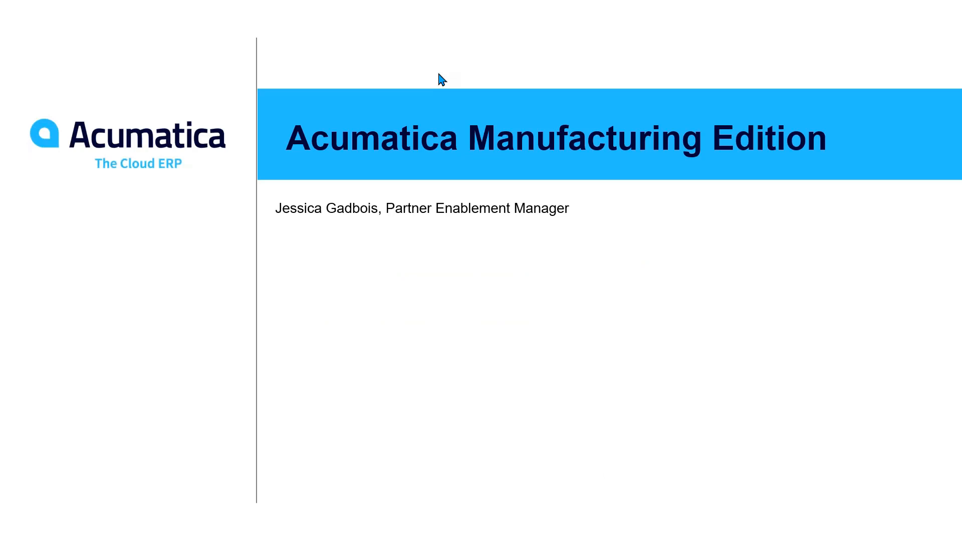
pyautogui.moveTo(443, 81)
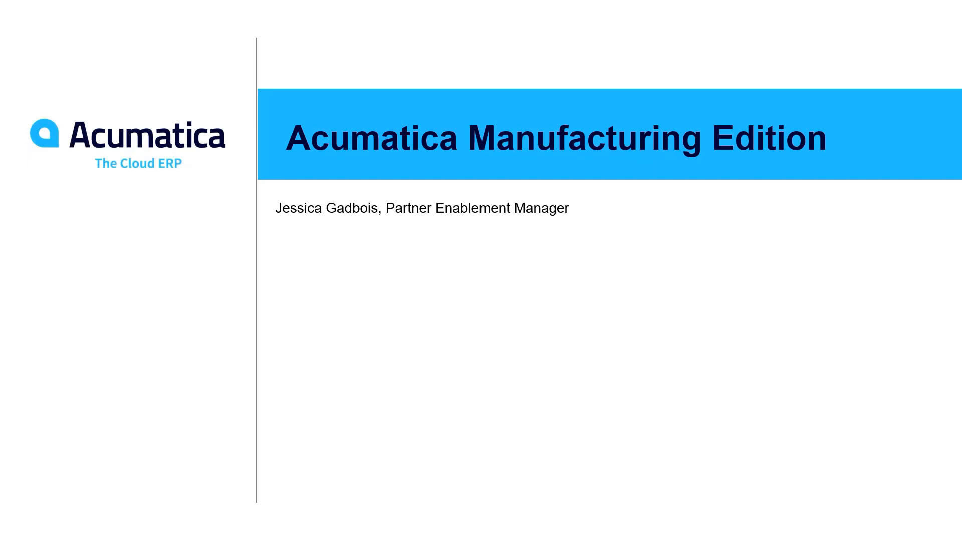
pyautogui.moveTo(616, 291)
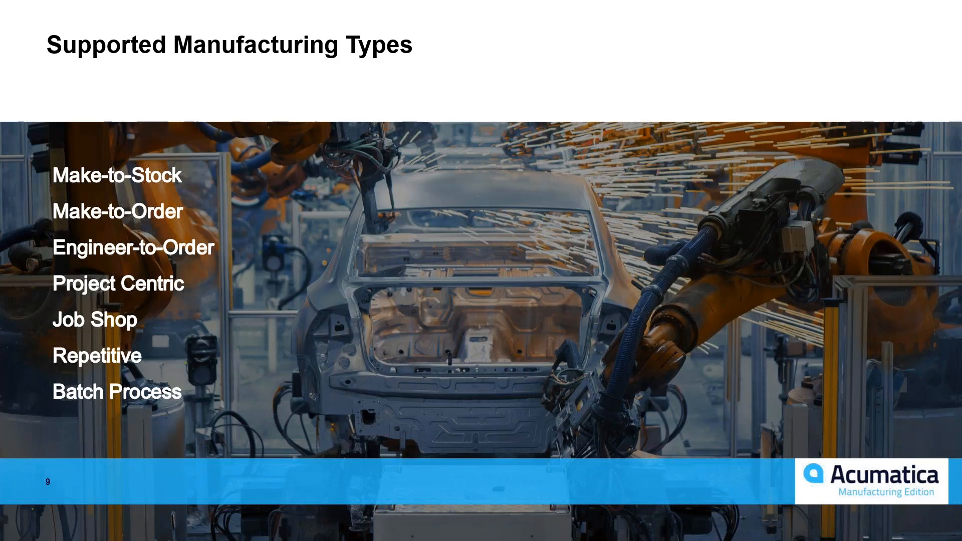
pyautogui.moveTo(915, 13)
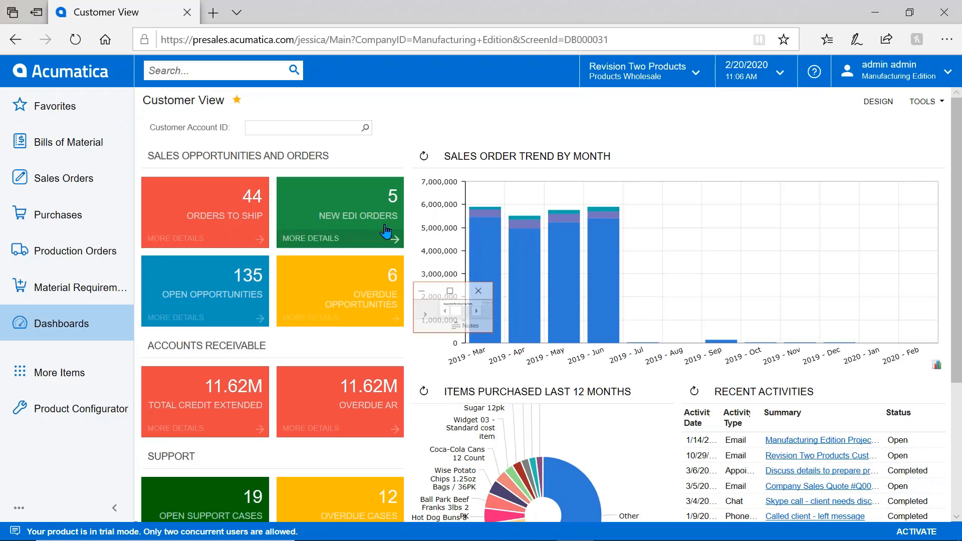
# Bring the Customer View dashboard into focus in the Acumatica browser
pyautogui.click(479, 290)
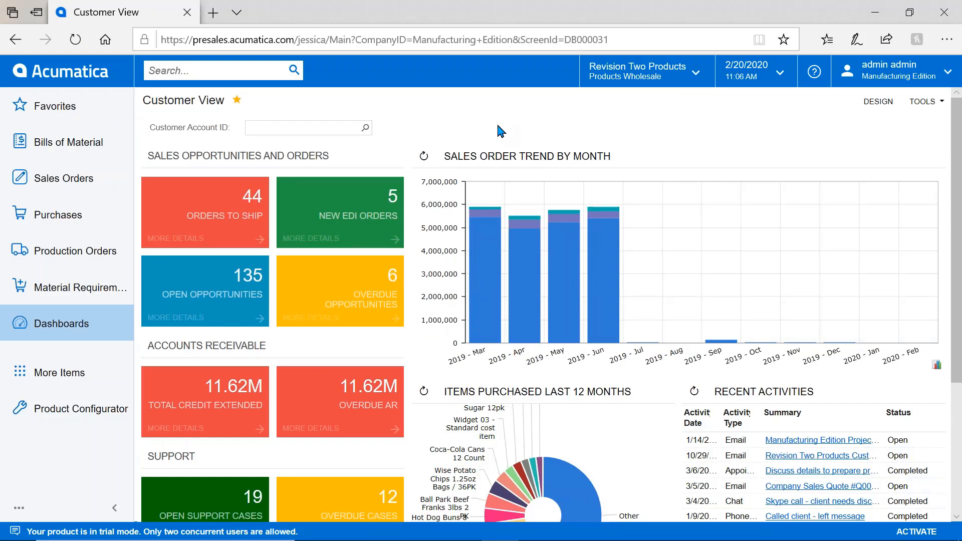
pyautogui.moveTo(182, 101)
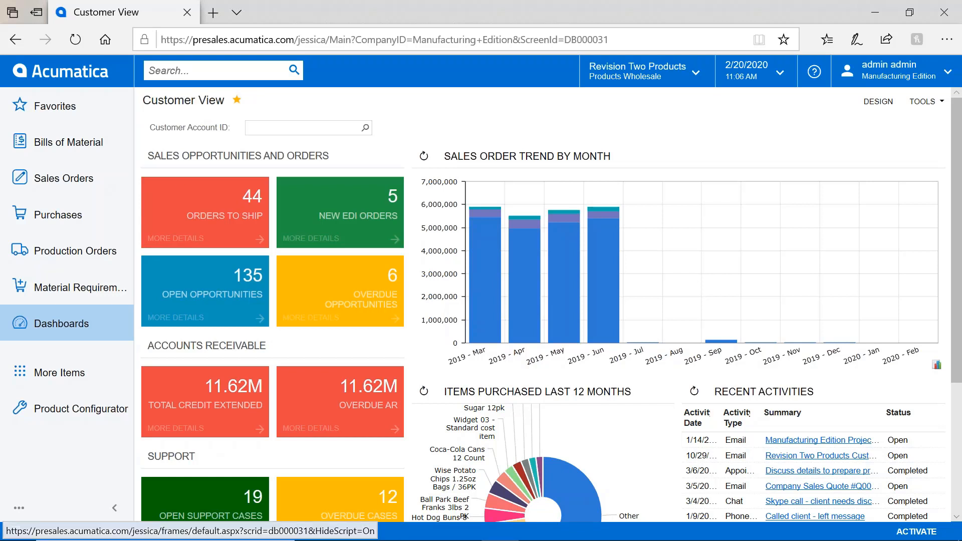
# Show the Production Manager dashboard briefly, then return to the full dashboards list
pyautogui.click(62, 324)
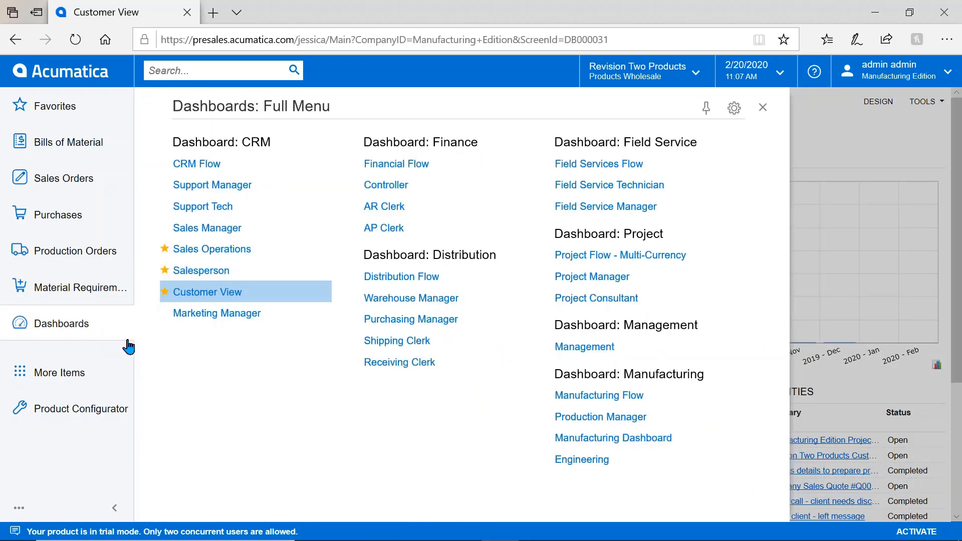
pyautogui.moveTo(581, 459)
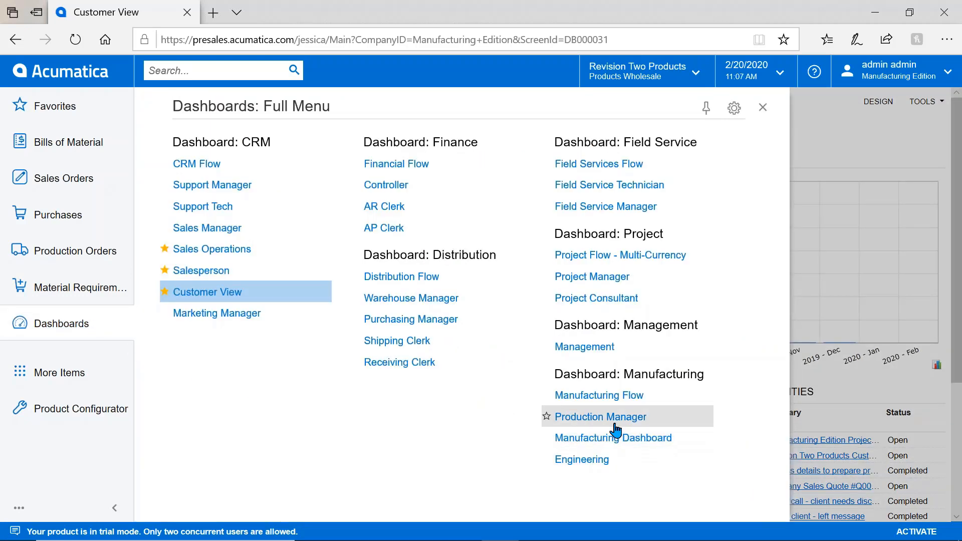
pyautogui.click(600, 417)
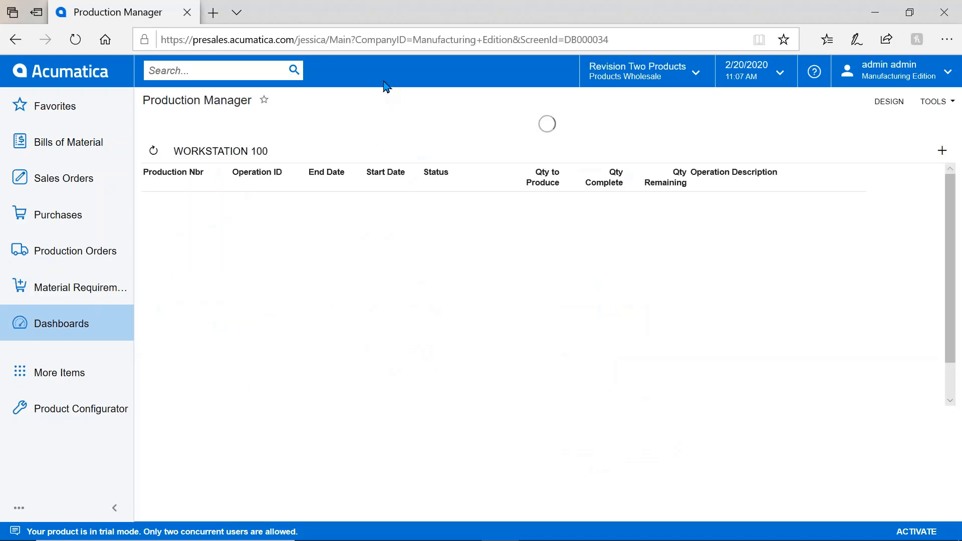
pyautogui.click(62, 324)
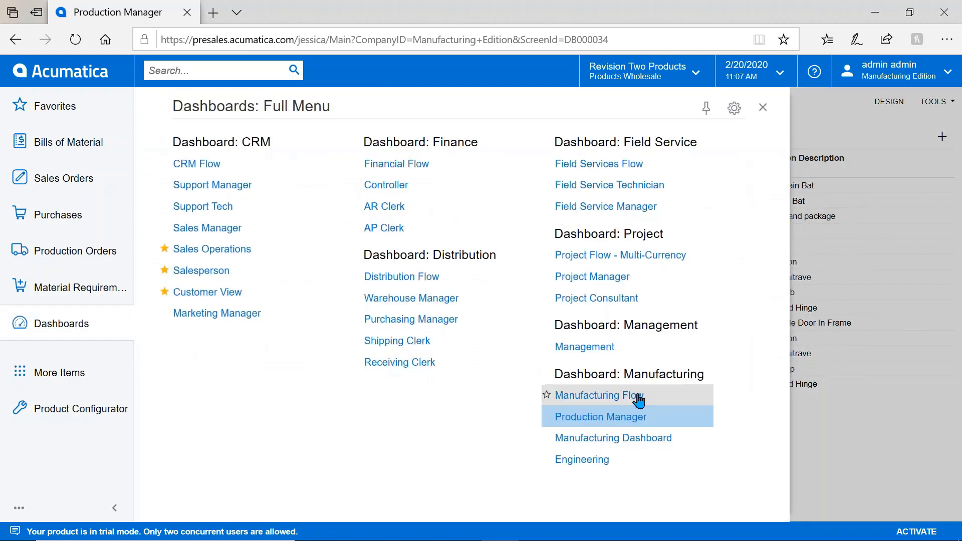
# Open the Manufacturing Dashboard with late production orders and work center queues
pyautogui.click(613, 438)
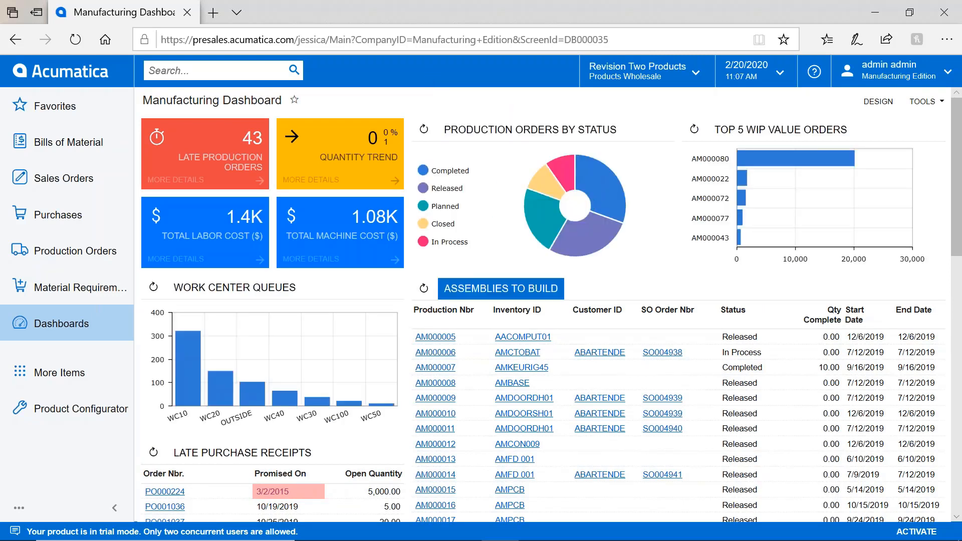
pyautogui.moveTo(313, 291)
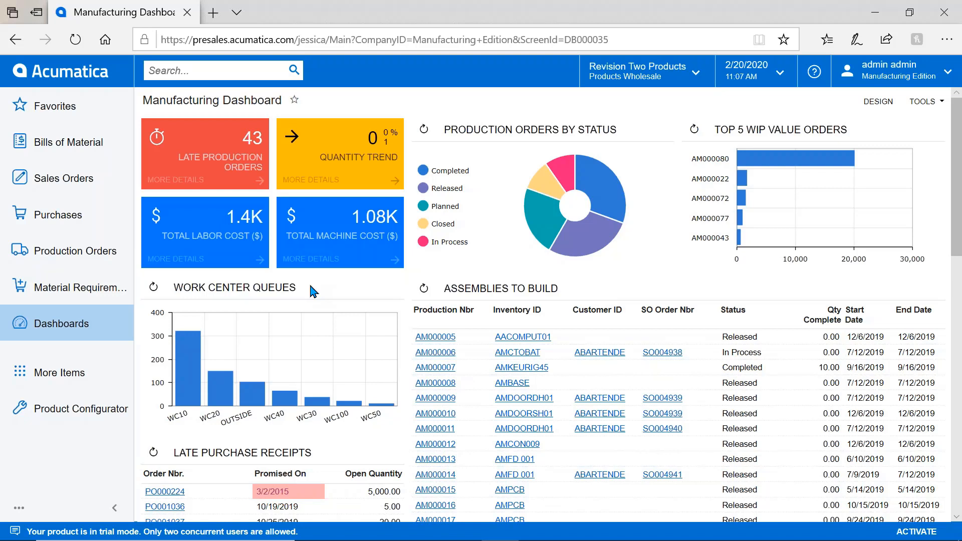
pyautogui.moveTo(58, 141)
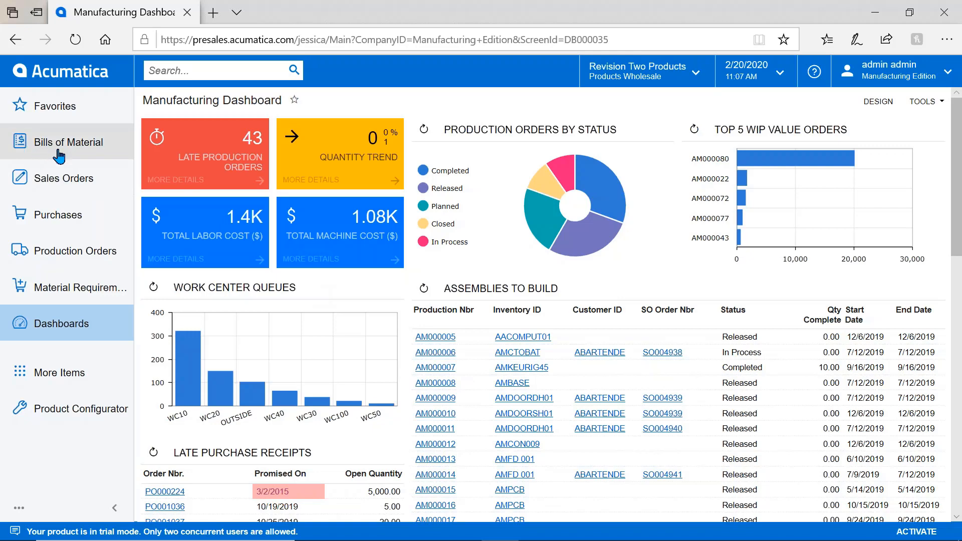
# Show the Bills of Material quick menu with its profiles, processes, inquiries and reports
pyautogui.click(63, 141)
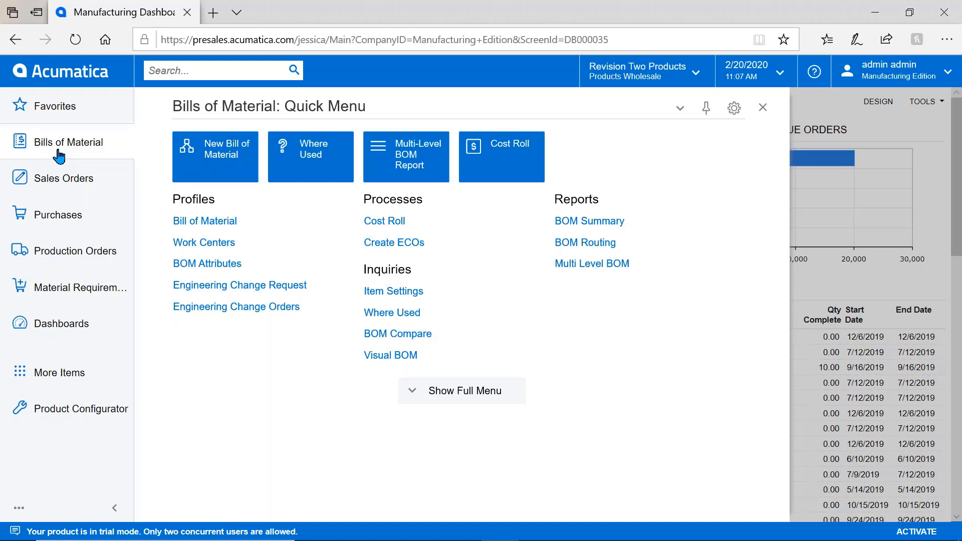
pyautogui.moveTo(98, 159)
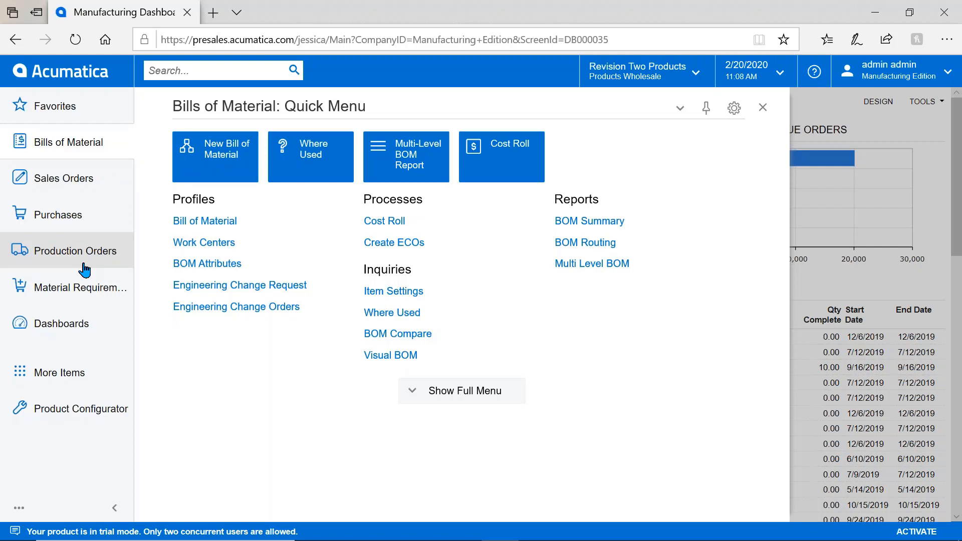
pyautogui.moveTo(92, 287)
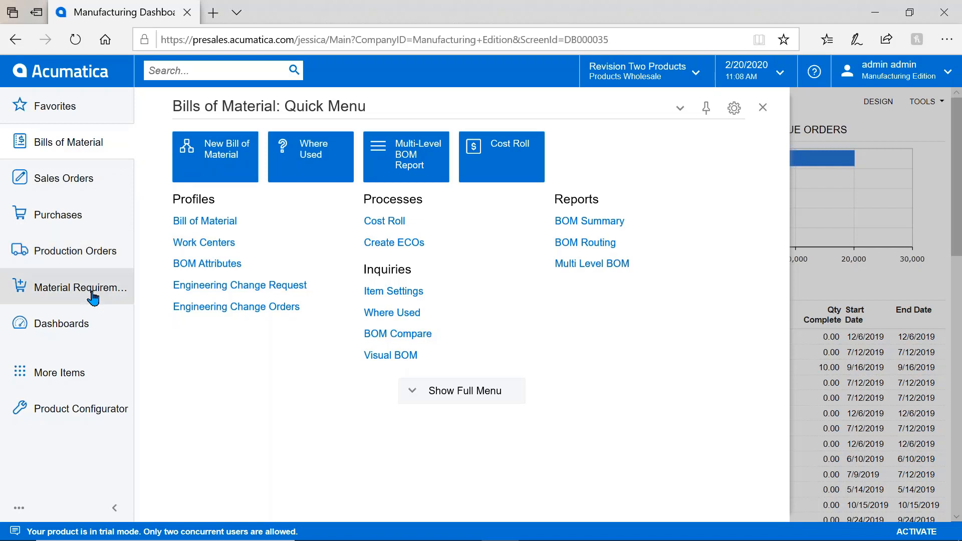
pyautogui.moveTo(117, 297)
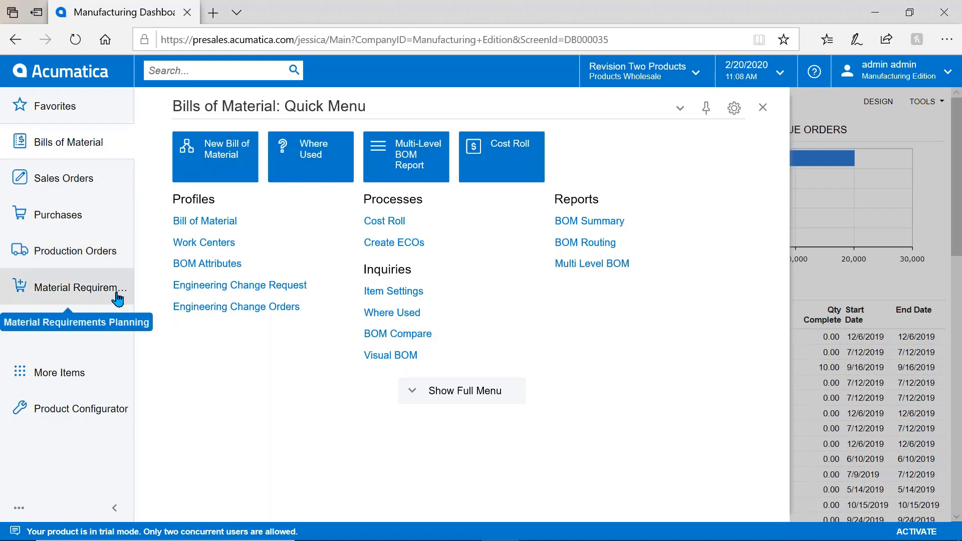
pyautogui.moveTo(118, 297)
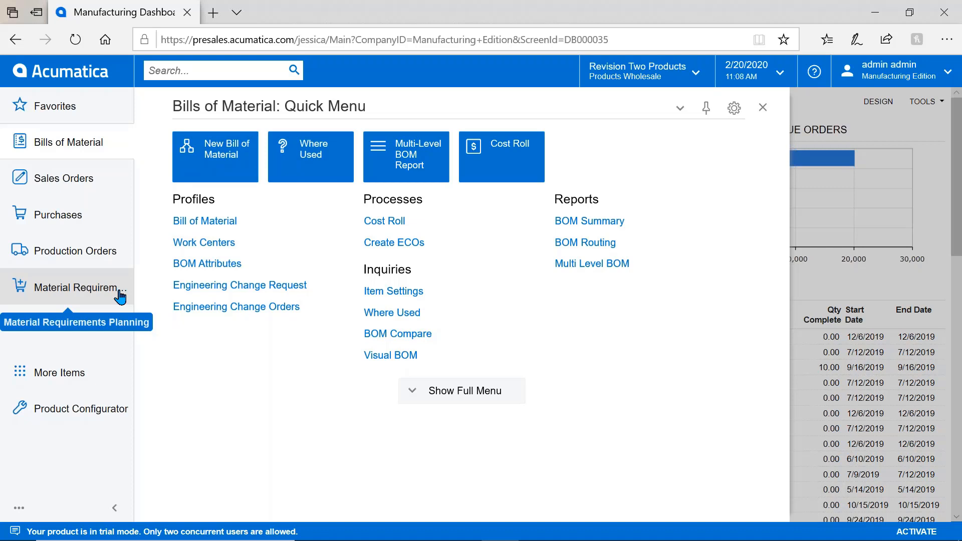
# Open bill of material BOM000025 for the set screw locking HBU from the bills list
pyautogui.click(80, 288)
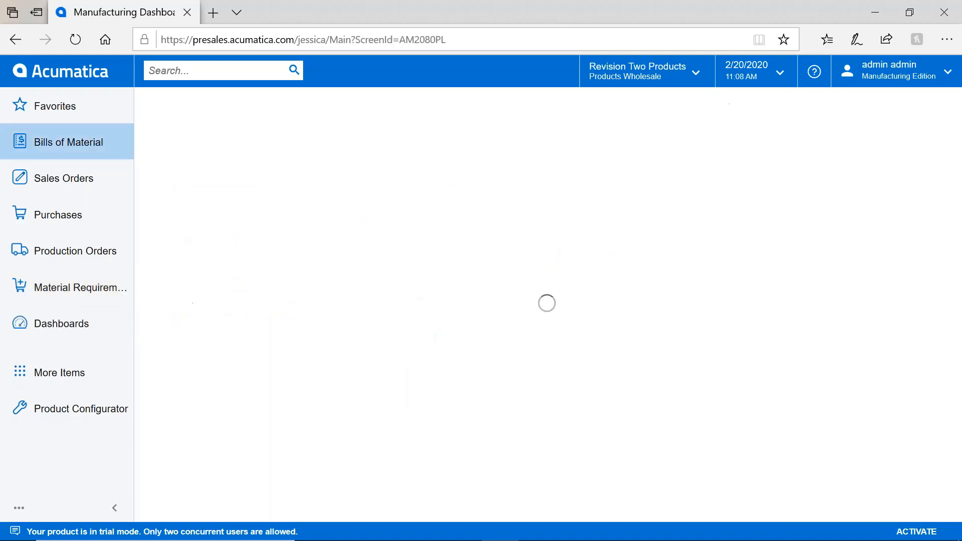
pyautogui.click(67, 141)
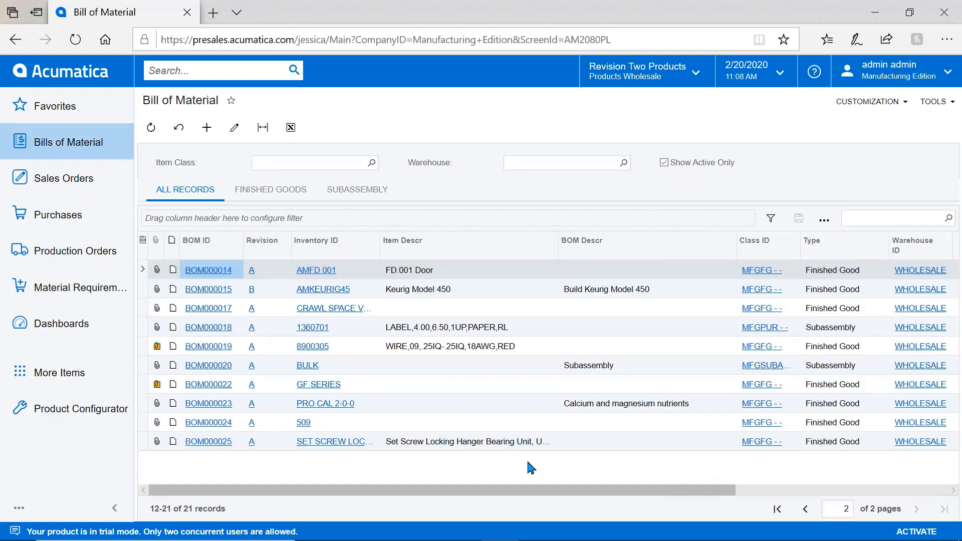
pyautogui.click(208, 441)
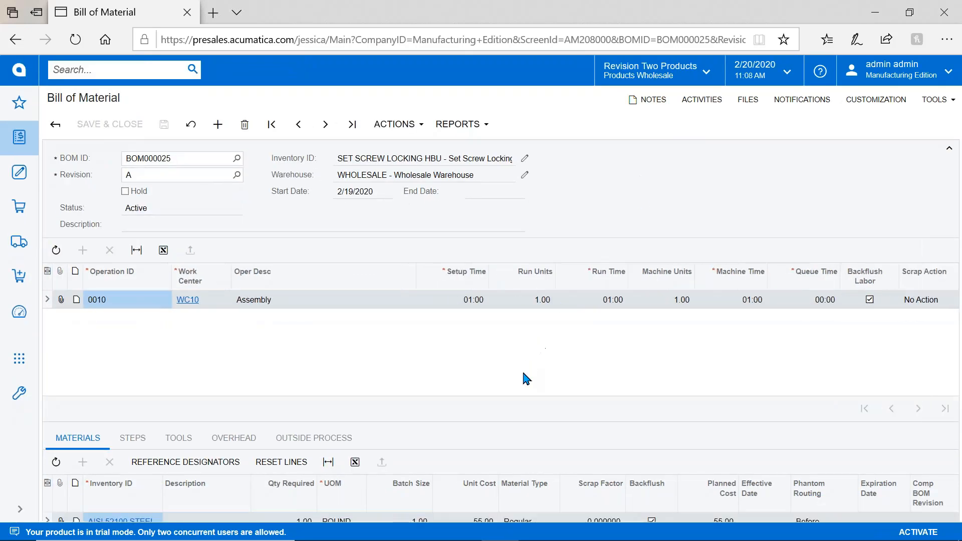
pyautogui.moveTo(523, 407)
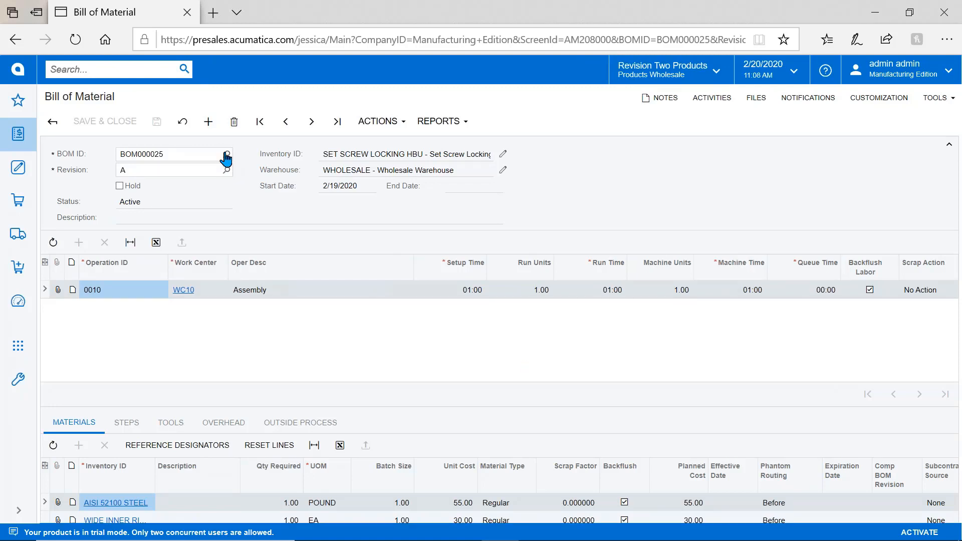
pyautogui.click(227, 154)
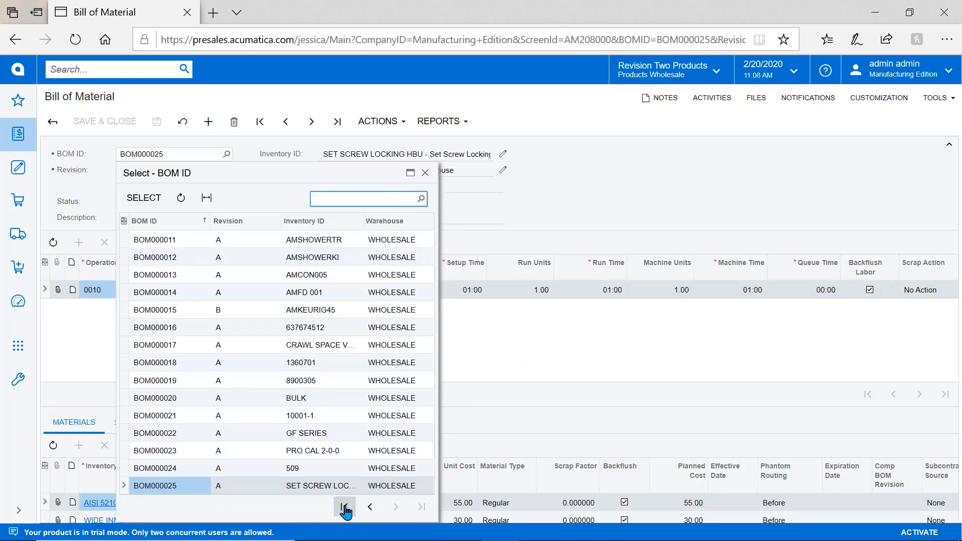
pyautogui.click(344, 507)
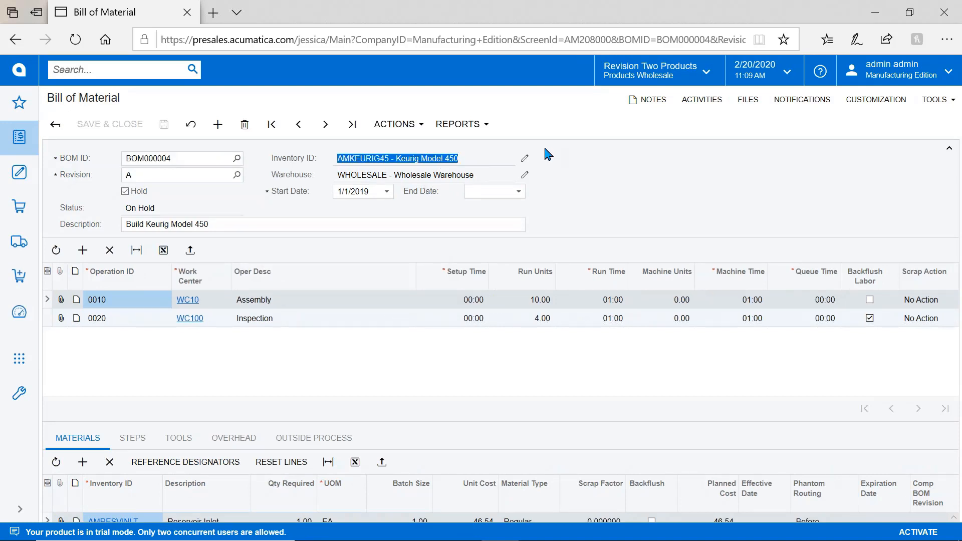
pyautogui.moveTo(451, 165)
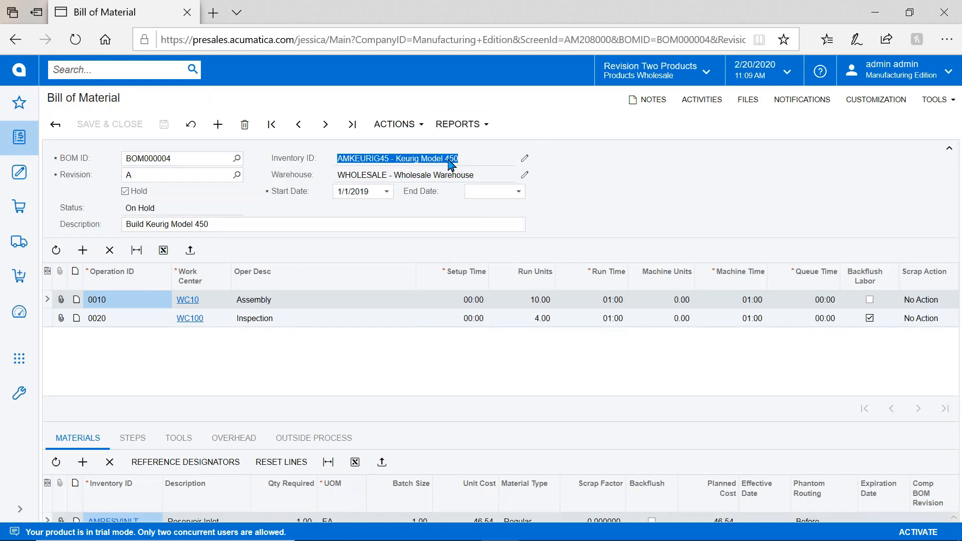
pyautogui.moveTo(197, 152)
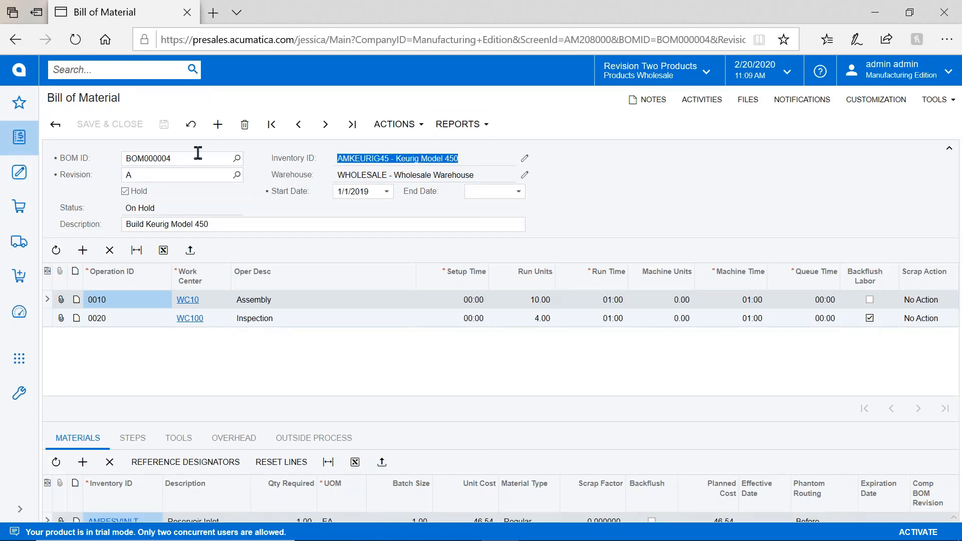
pyautogui.moveTo(200, 191)
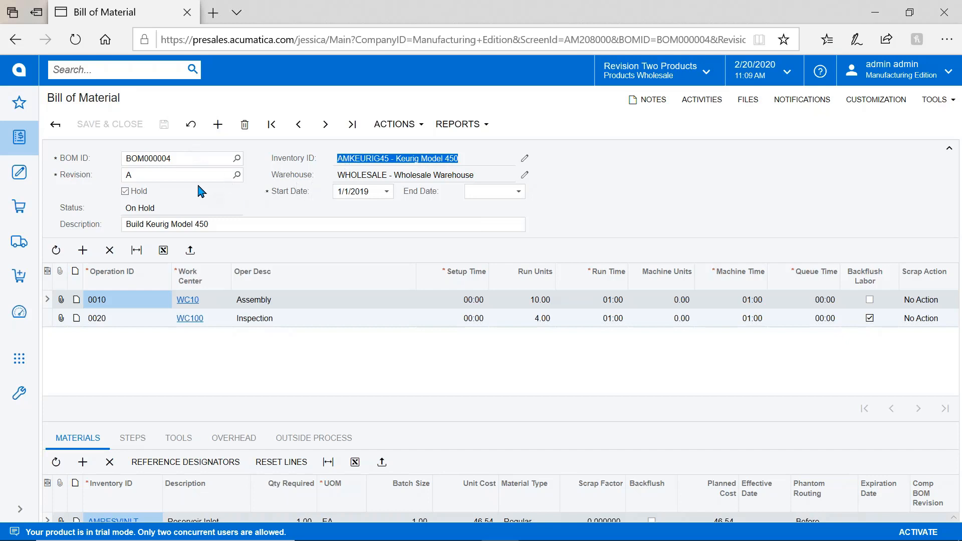
pyautogui.moveTo(190, 162)
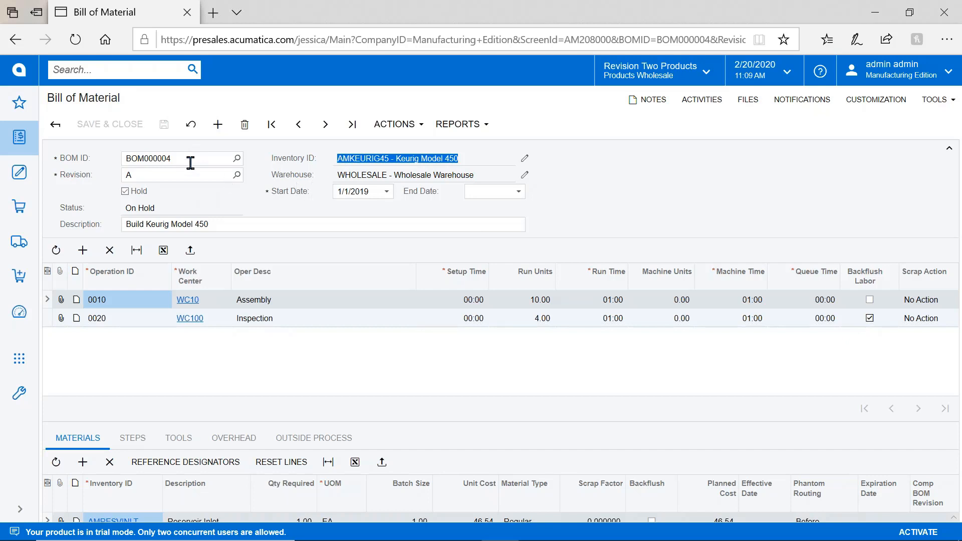
pyautogui.moveTo(330, 171)
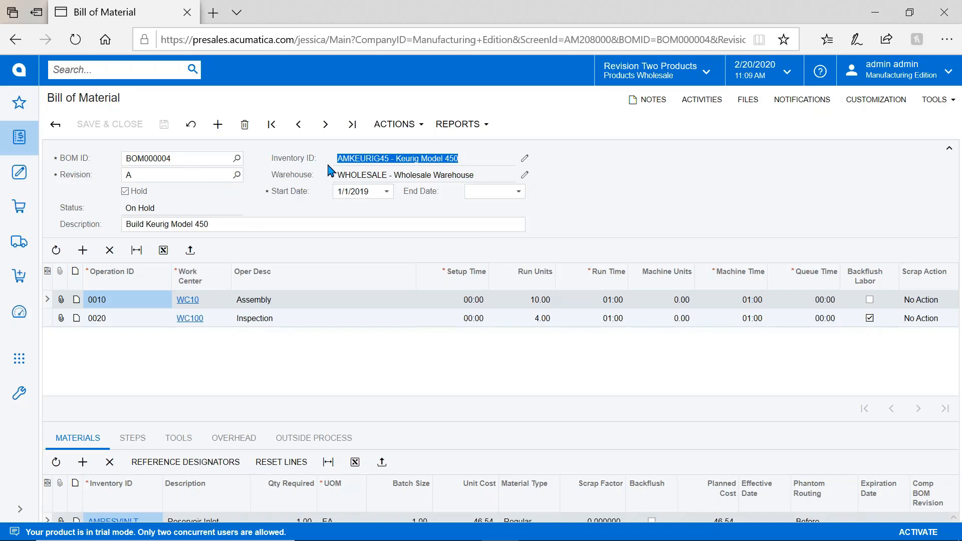
pyautogui.click(178, 174)
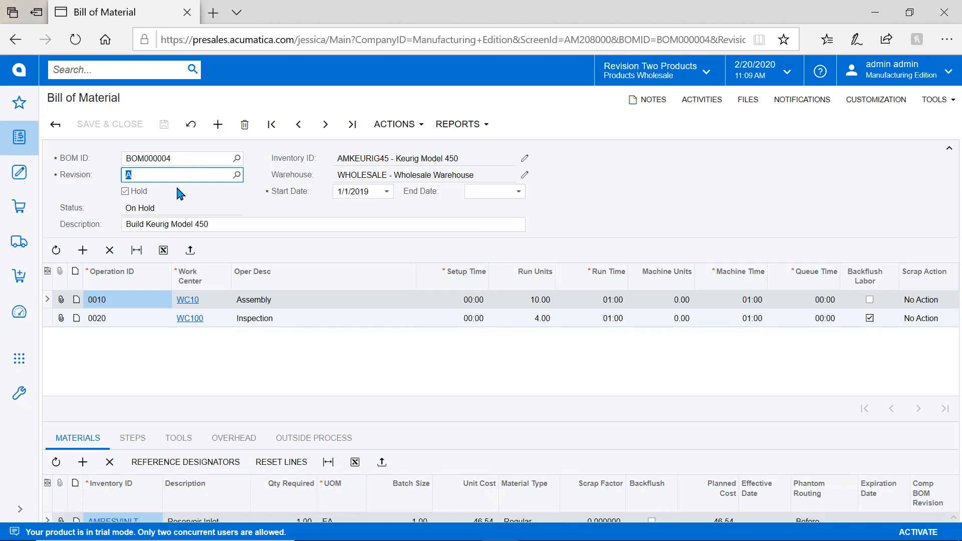
pyautogui.moveTo(239, 372)
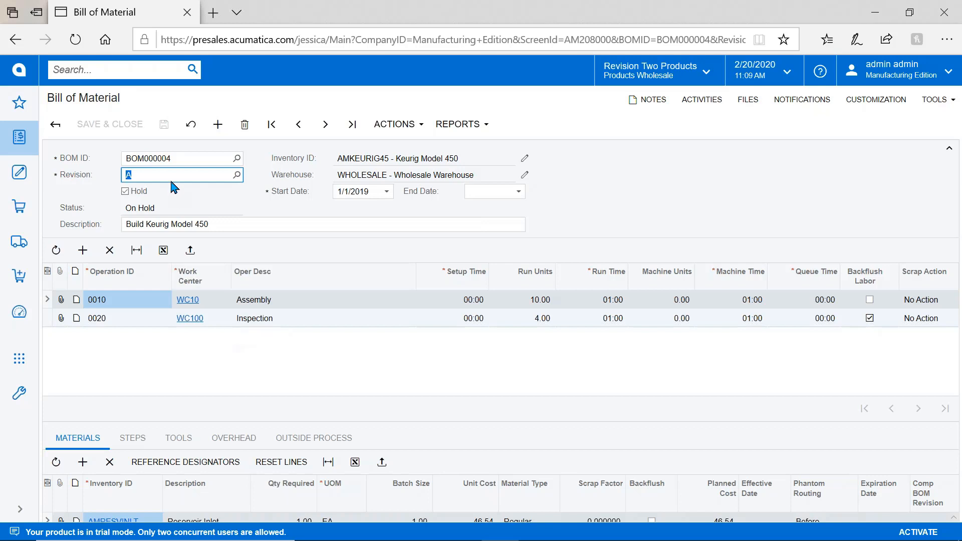
pyautogui.moveTo(364, 211)
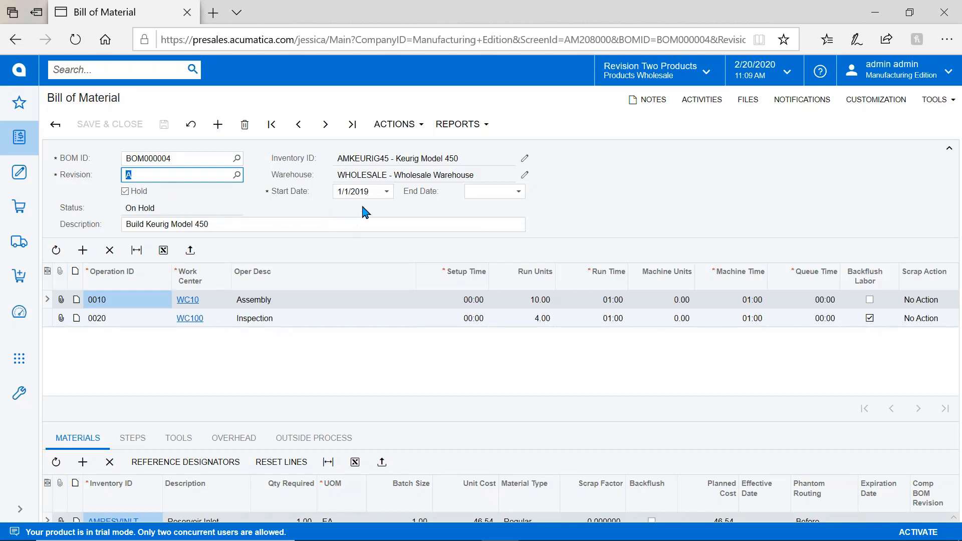
pyautogui.moveTo(456, 220)
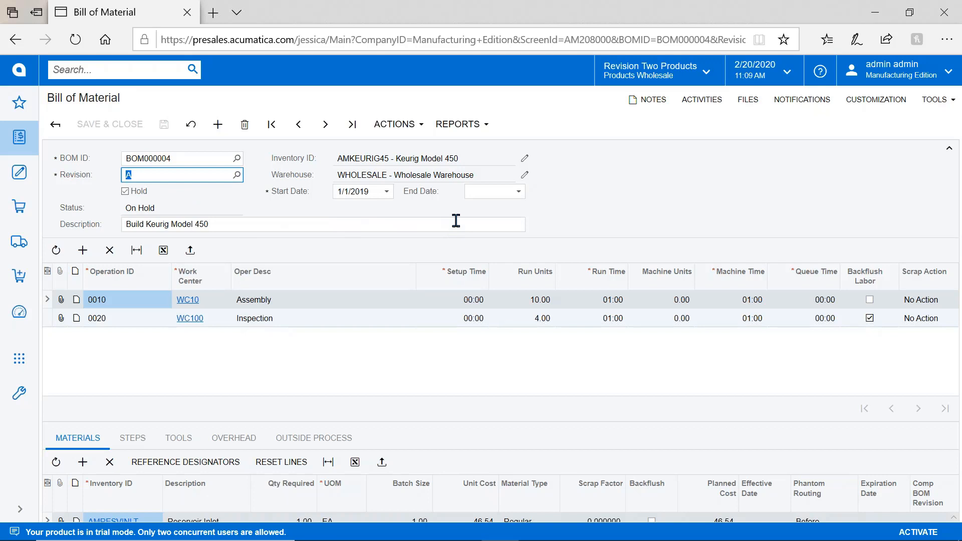
pyautogui.moveTo(399, 142)
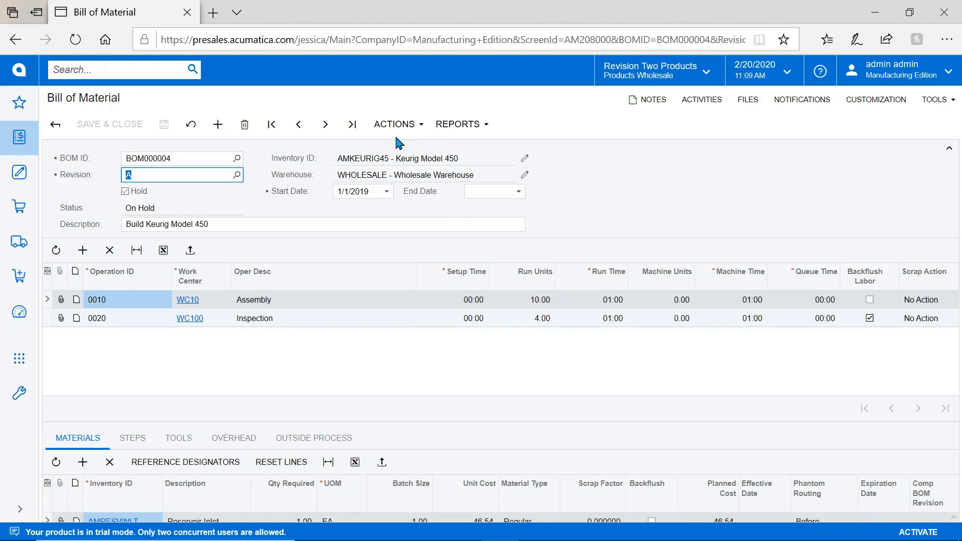
pyautogui.click(397, 125)
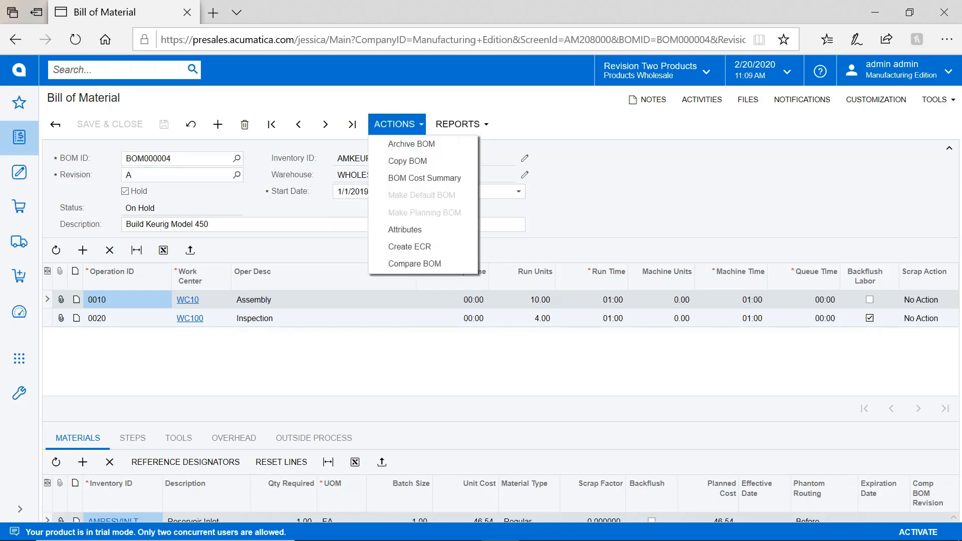
pyautogui.moveTo(409, 246)
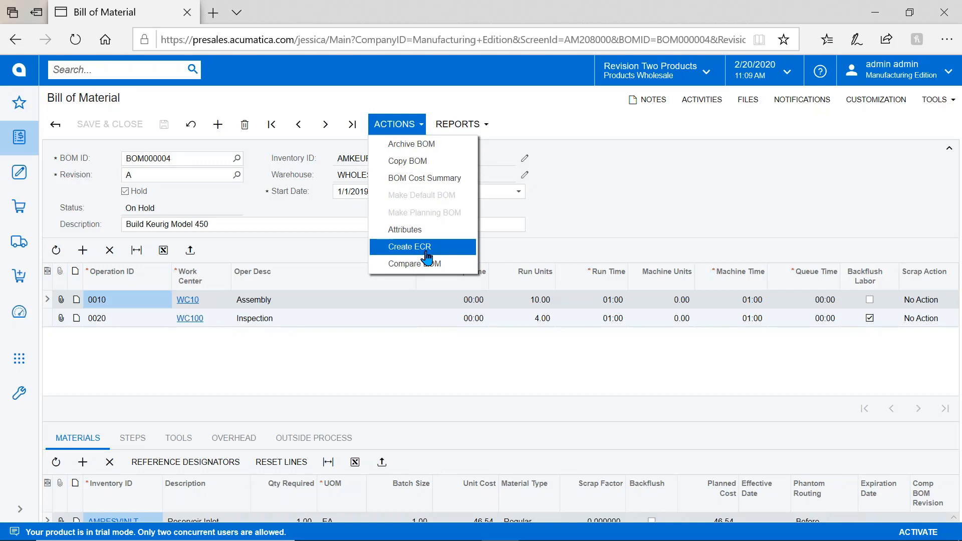
pyautogui.click(445, 344)
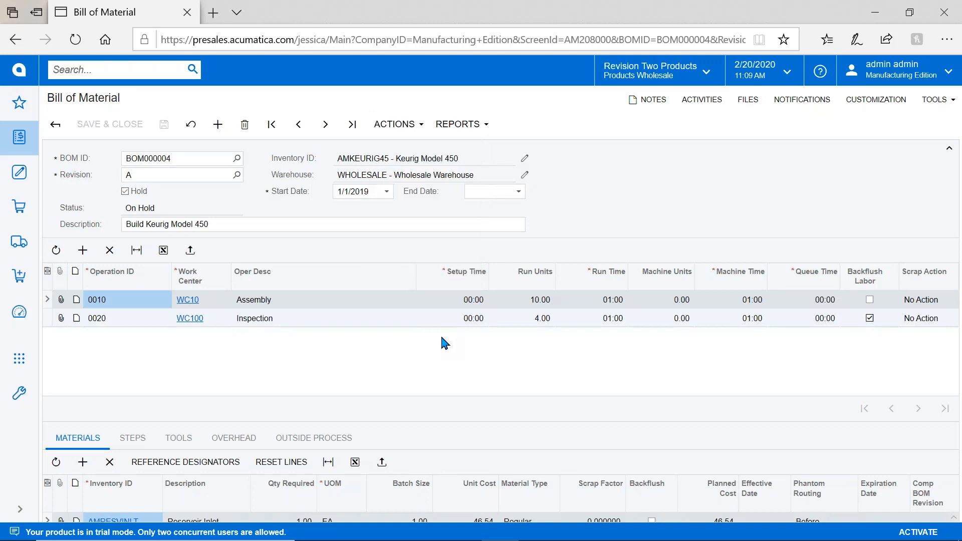
pyautogui.moveTo(237, 202)
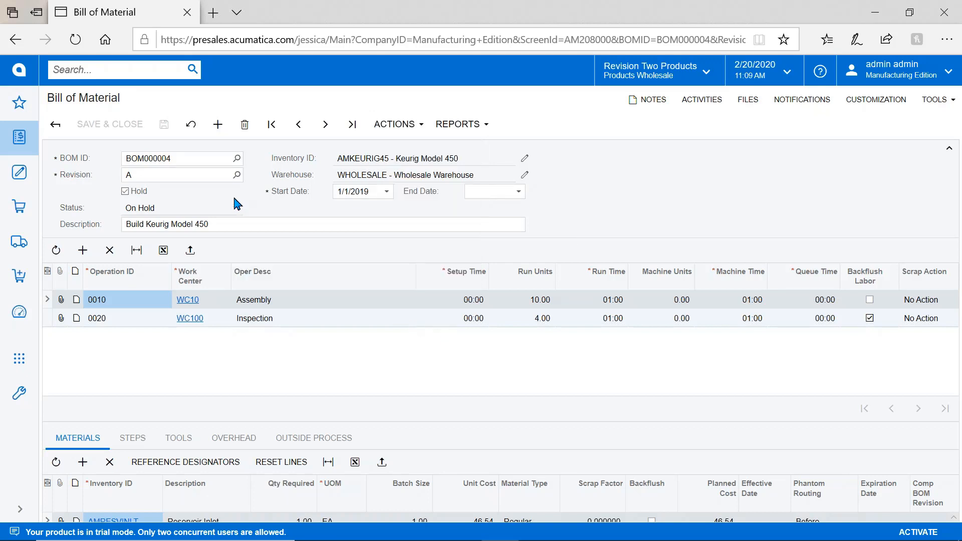
pyautogui.moveTo(365, 358)
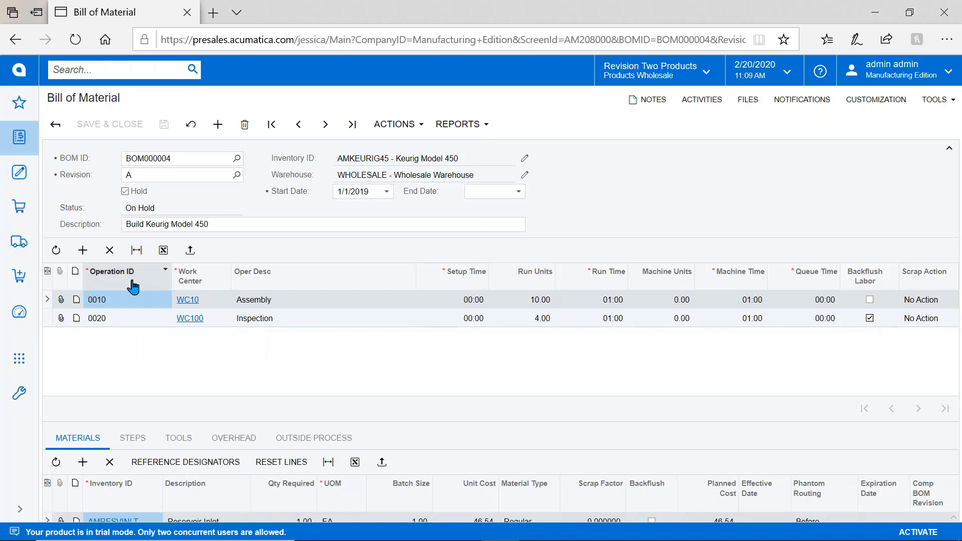
pyautogui.moveTo(143, 327)
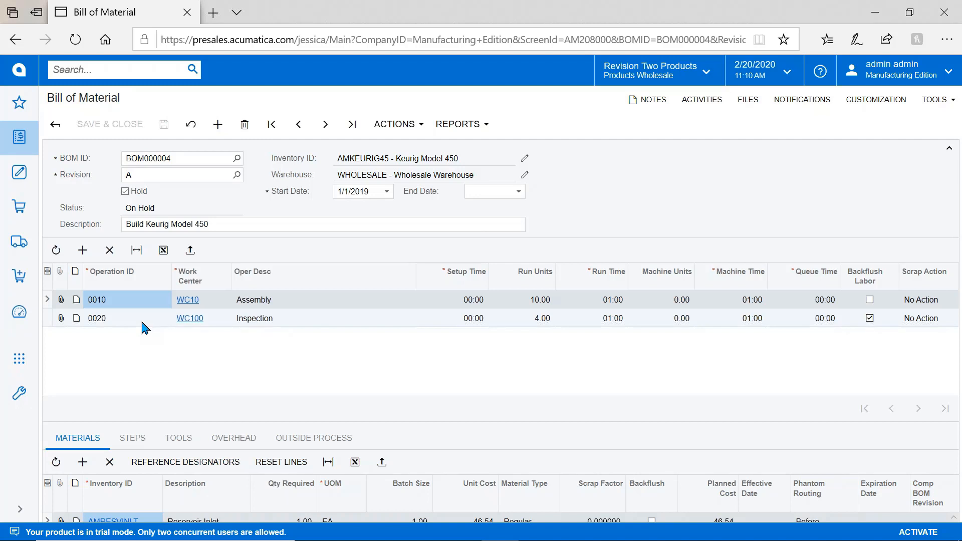
pyautogui.moveTo(337, 307)
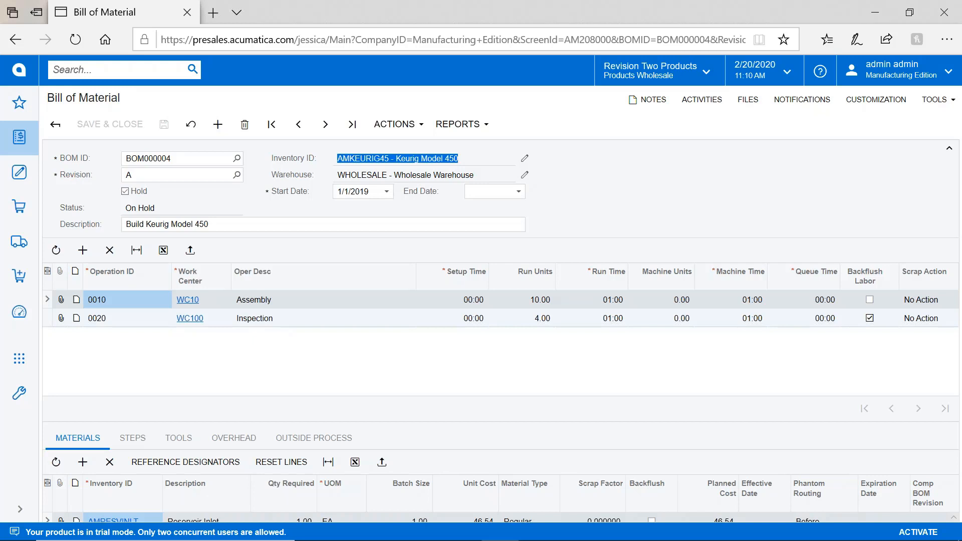
pyautogui.moveTo(263, 309)
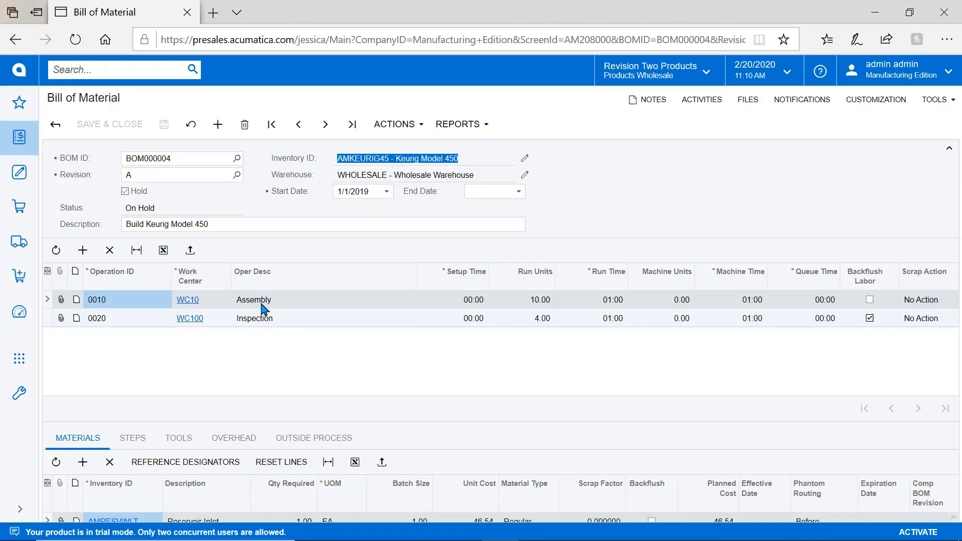
pyautogui.moveTo(267, 329)
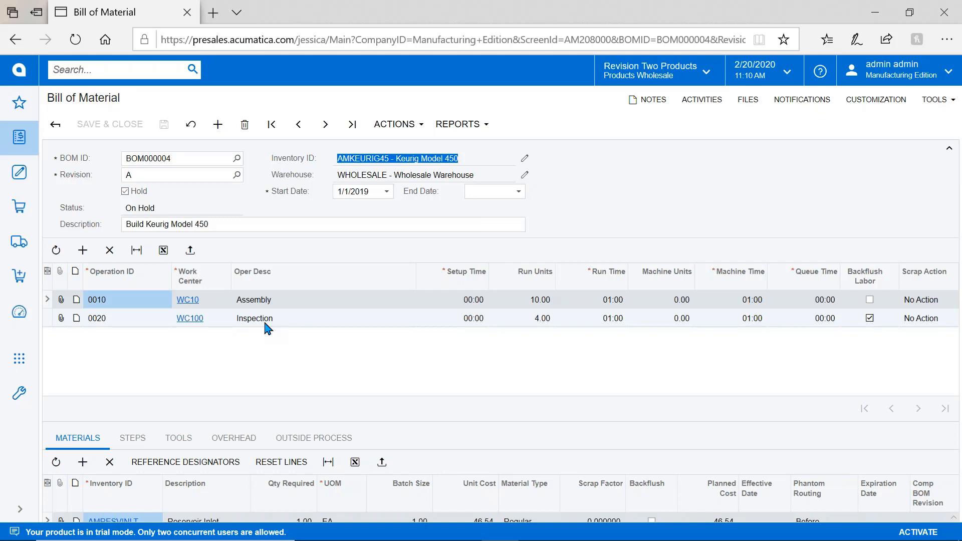
pyautogui.moveTo(272, 332)
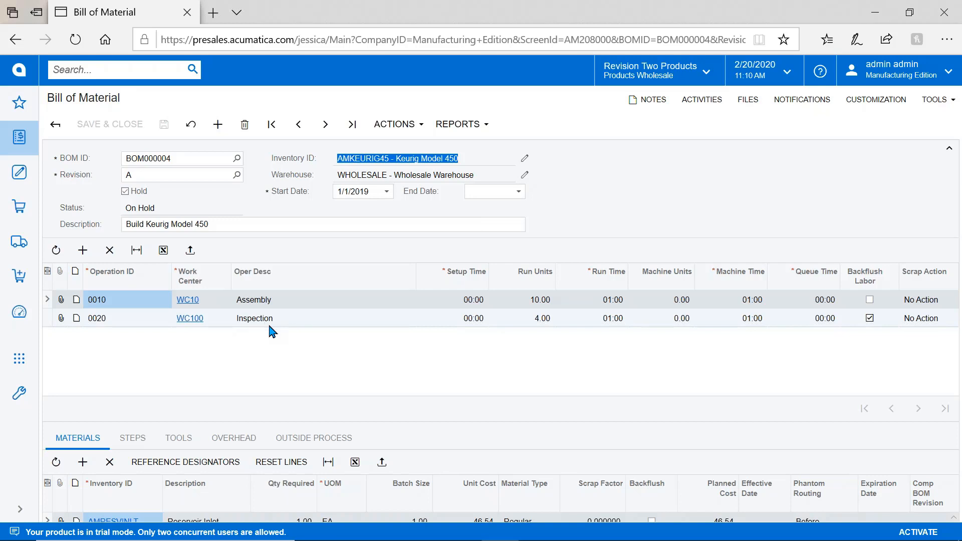
pyautogui.moveTo(248, 306)
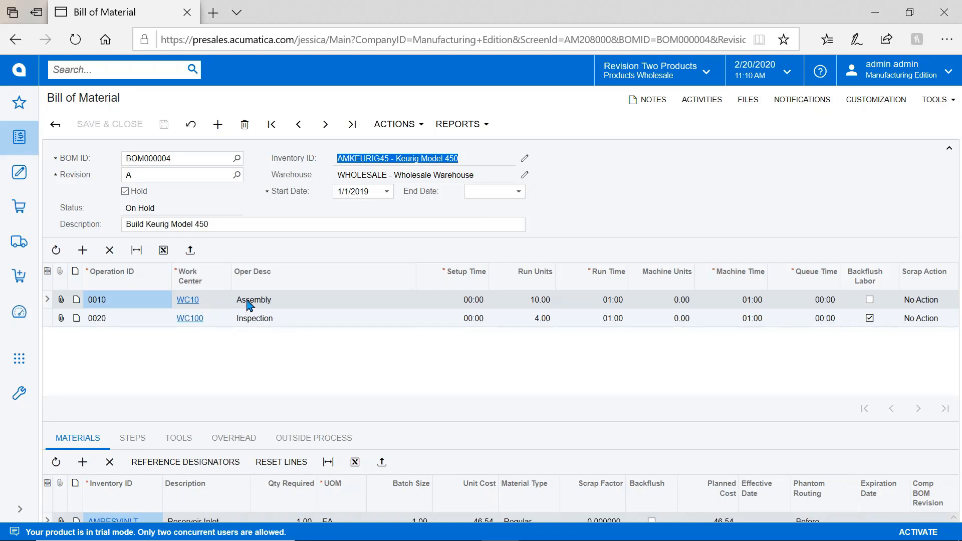
pyautogui.moveTo(188, 319)
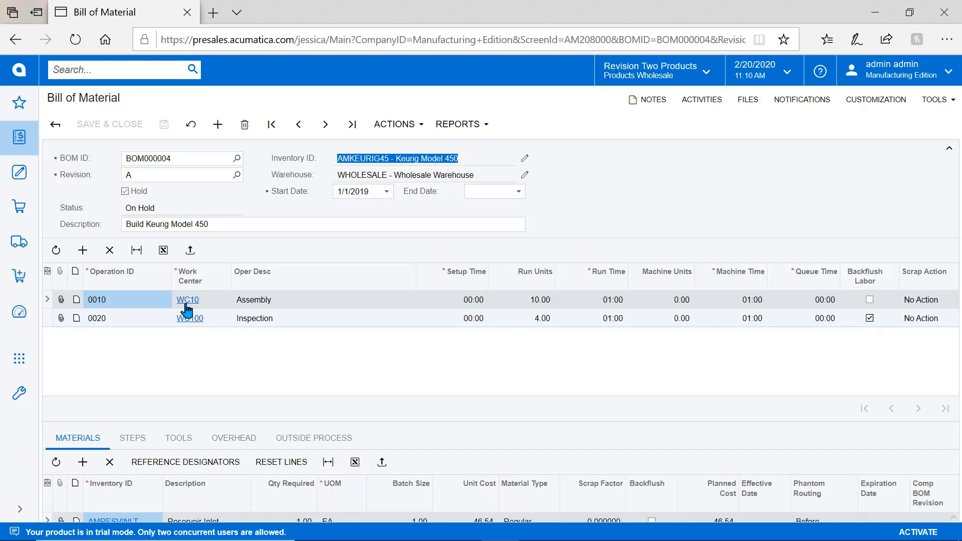
pyautogui.moveTo(461, 374)
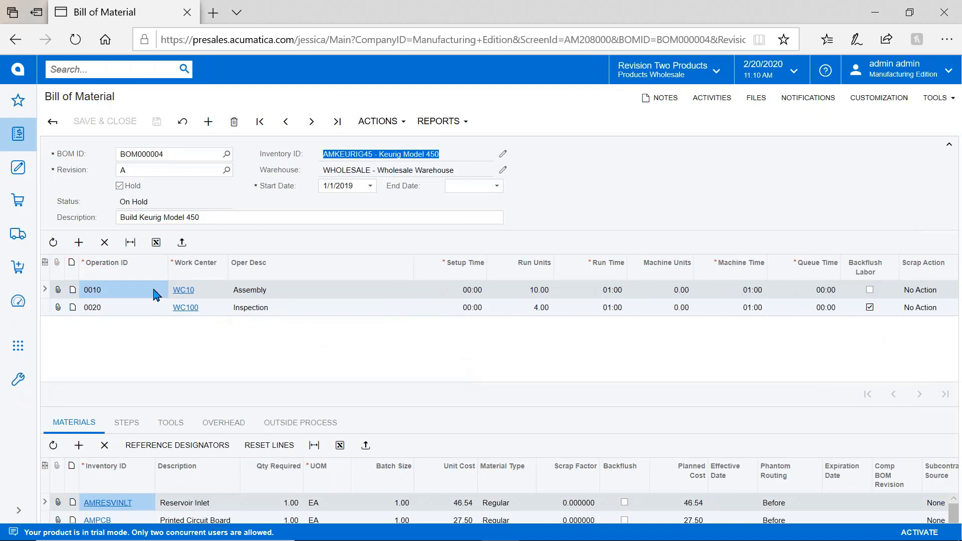
pyautogui.moveTo(260, 298)
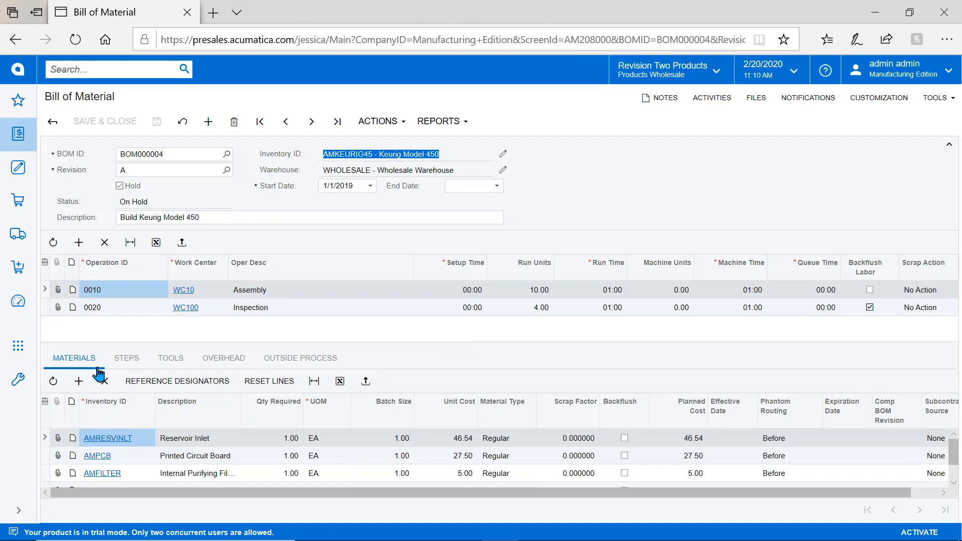
pyautogui.moveTo(224, 358)
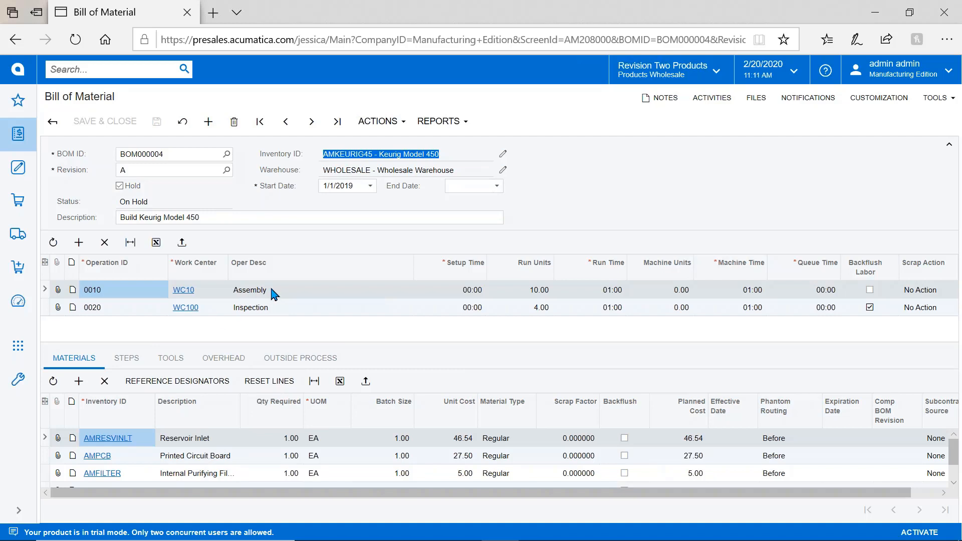
pyautogui.moveTo(245, 307)
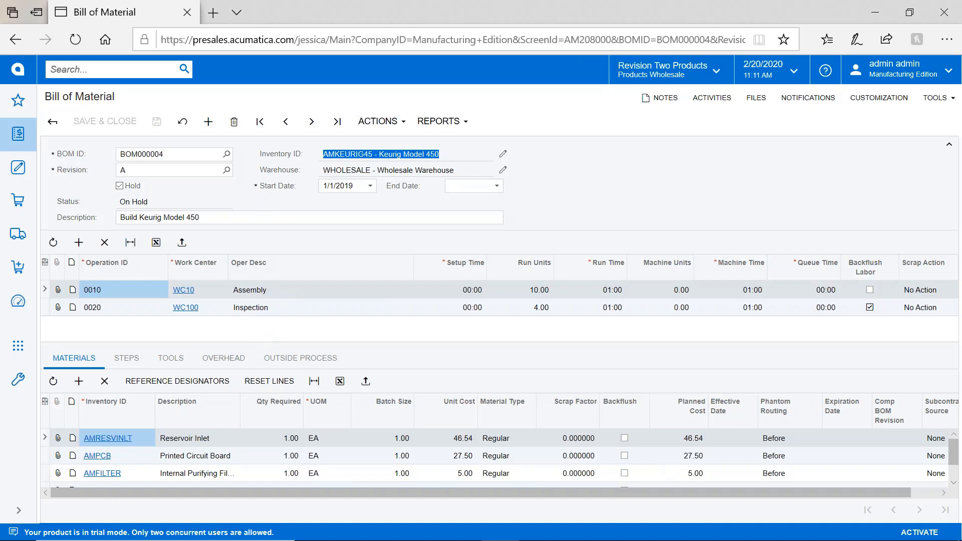
pyautogui.moveTo(173, 484)
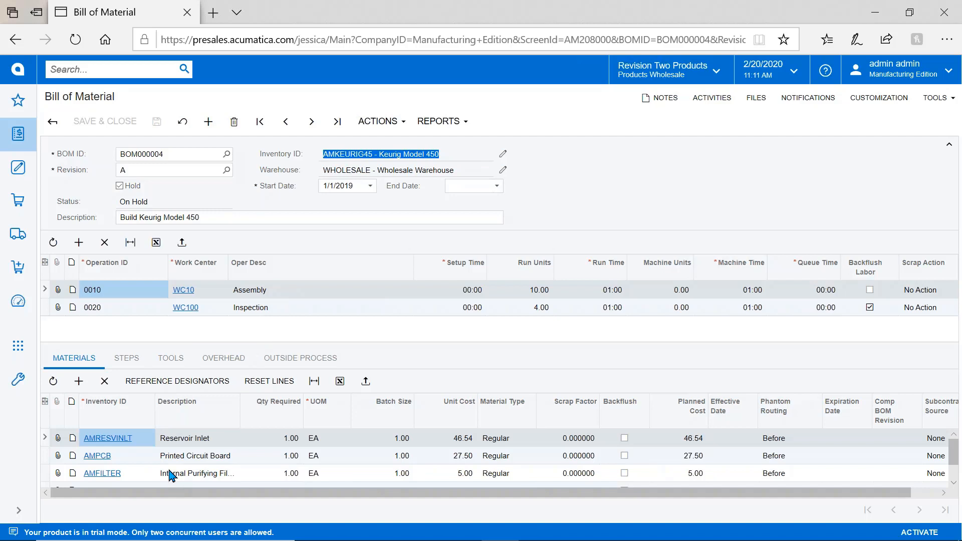
pyautogui.moveTo(167, 444)
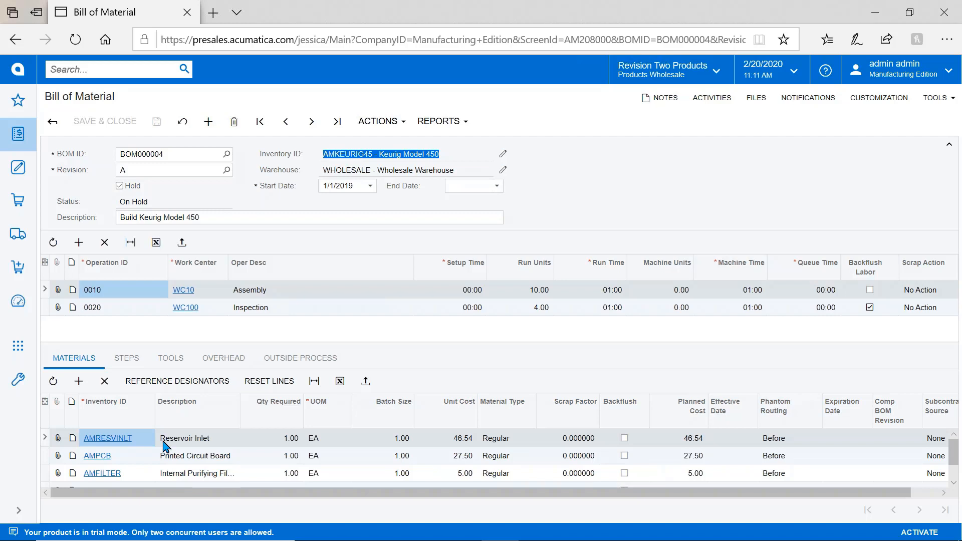
pyautogui.moveTo(281, 313)
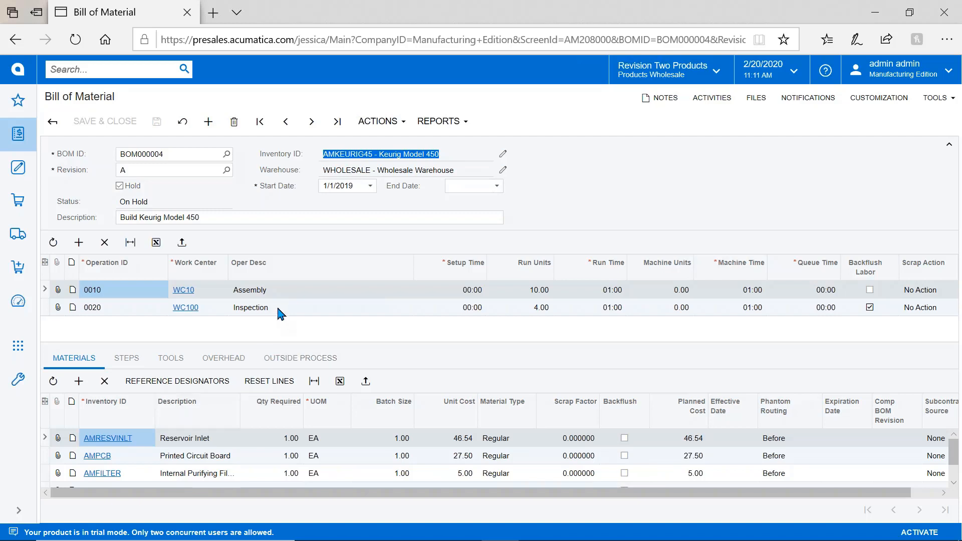
# View the Inspection operation's materials, then switch the BOM ID back to BOM000025
pyautogui.click(249, 307)
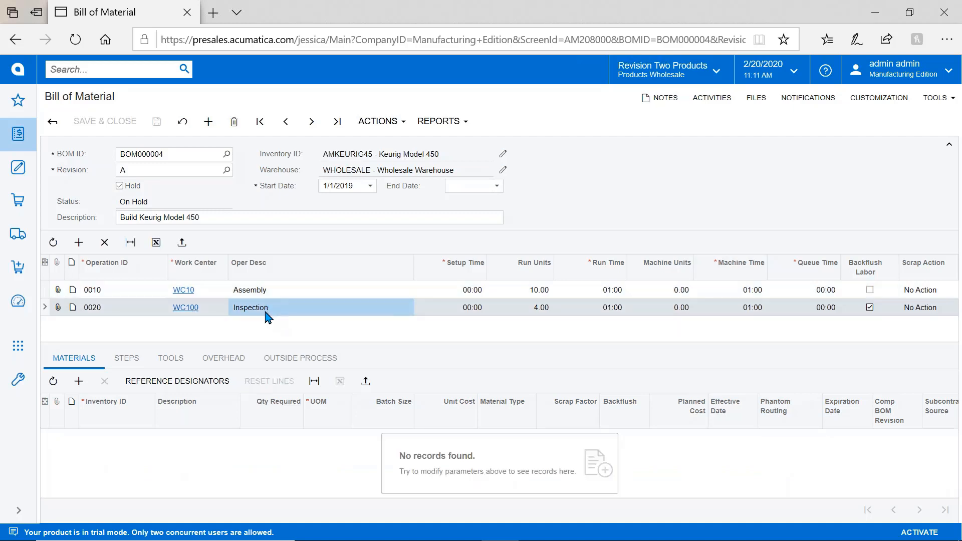
pyautogui.moveTo(88, 447)
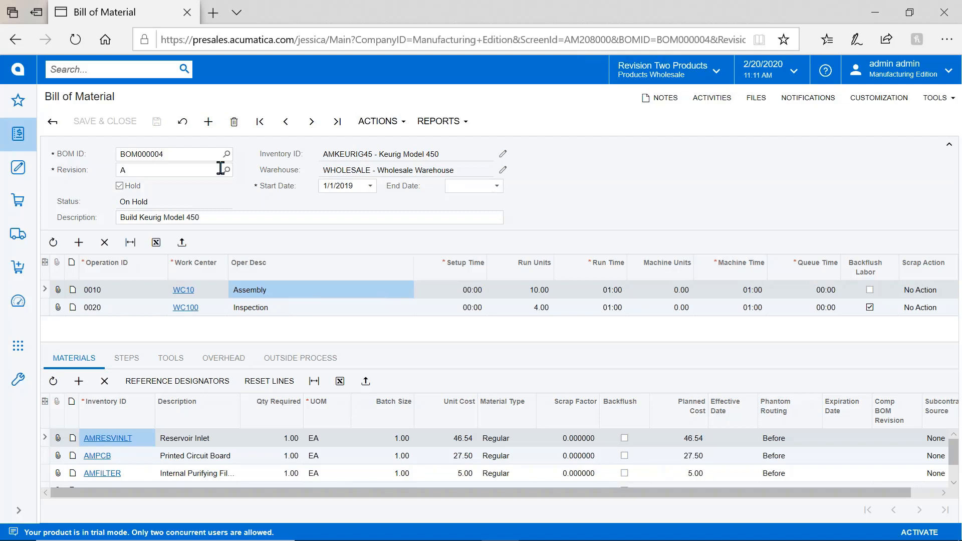
pyautogui.click(225, 153)
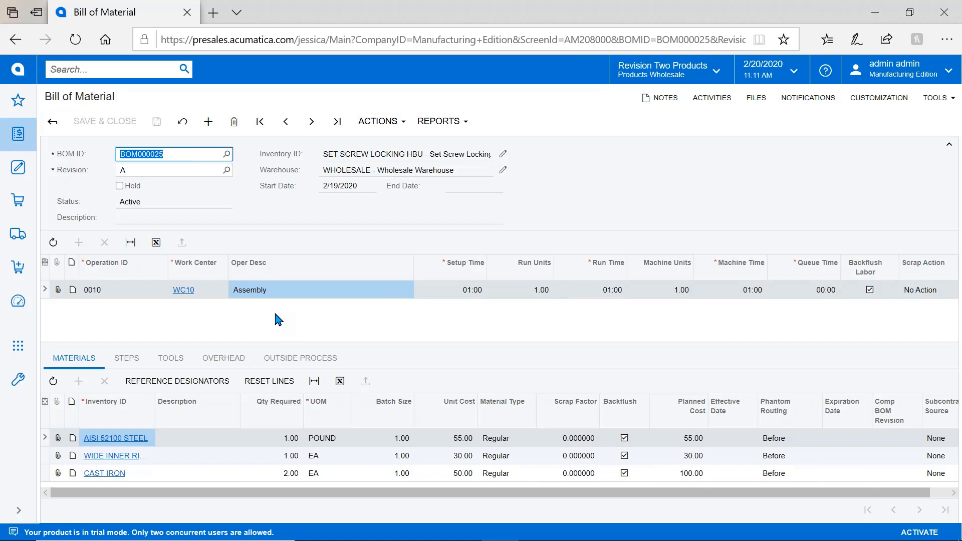
pyautogui.moveTo(23, 509)
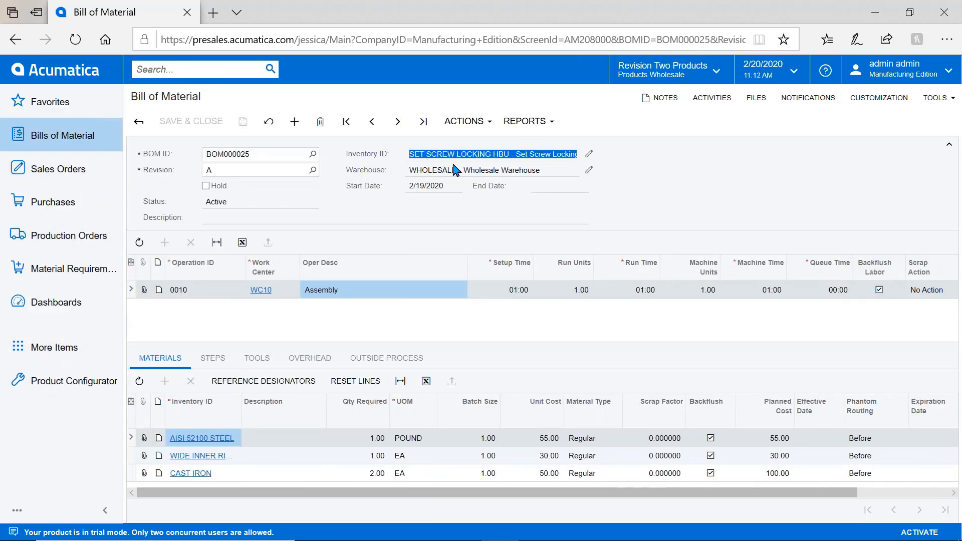
pyautogui.moveTo(385, 230)
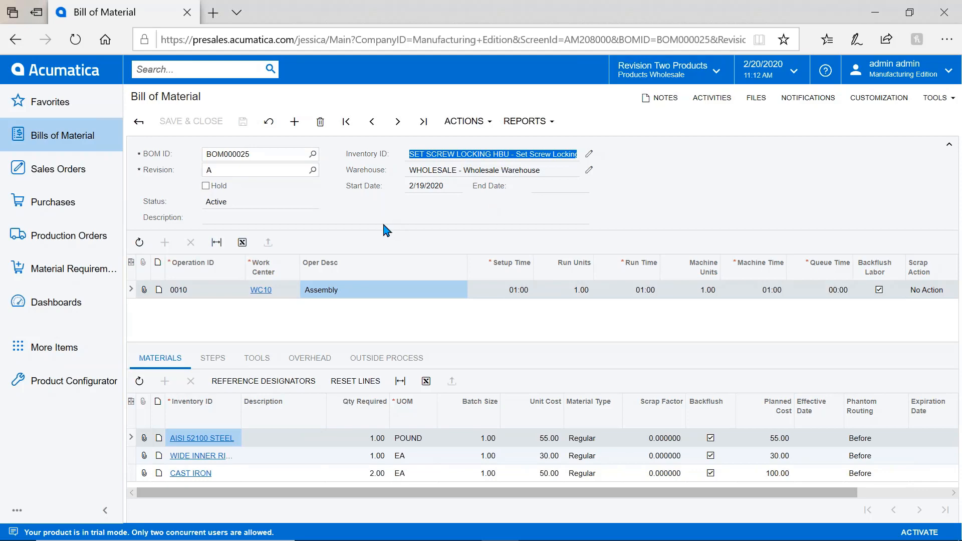
pyautogui.moveTo(146, 164)
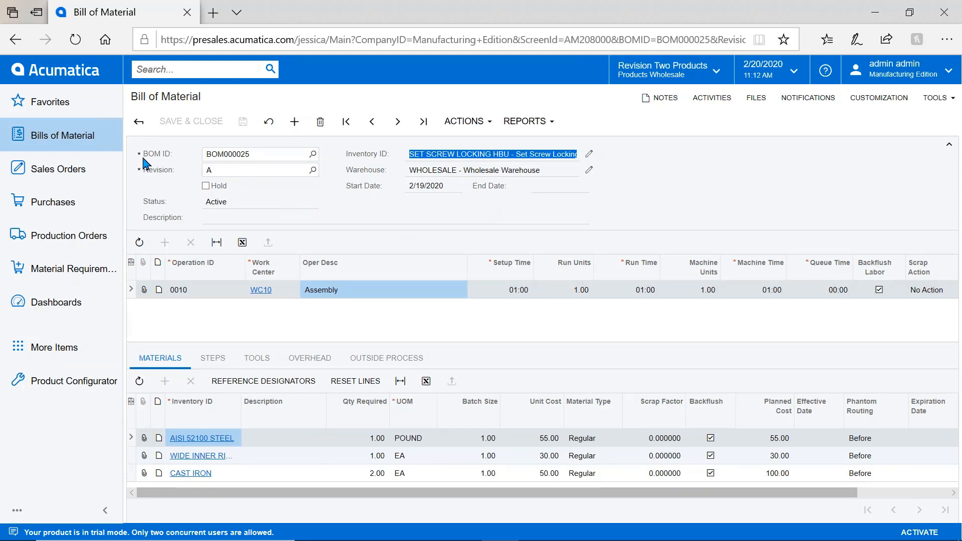
# Open sales order SO004984 for USA Bartending School from the Sales Orders list
pyautogui.click(59, 168)
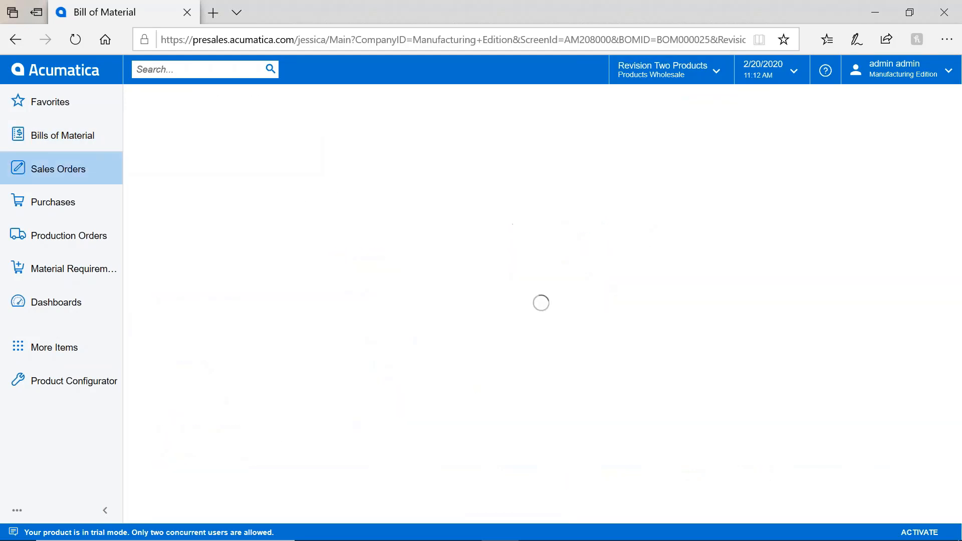
pyautogui.click(58, 168)
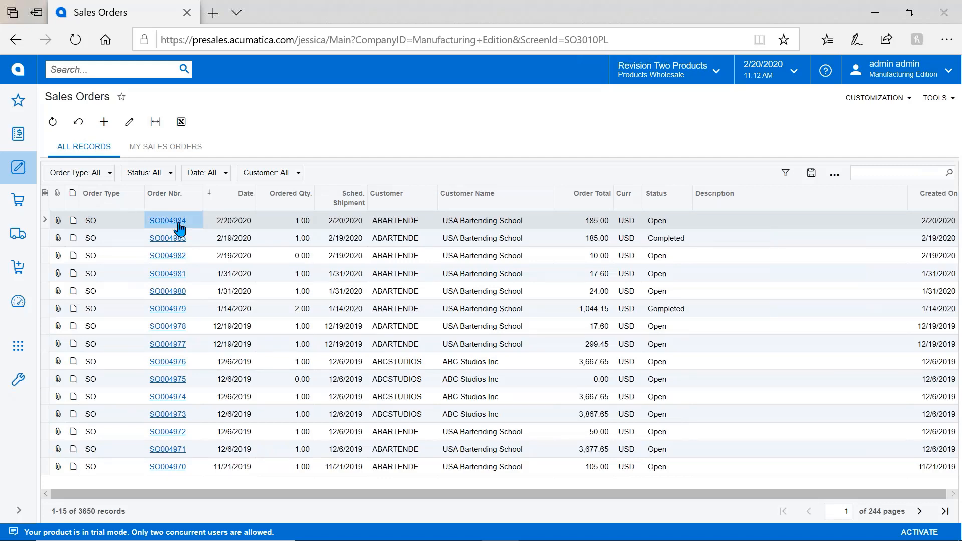
pyautogui.click(104, 121)
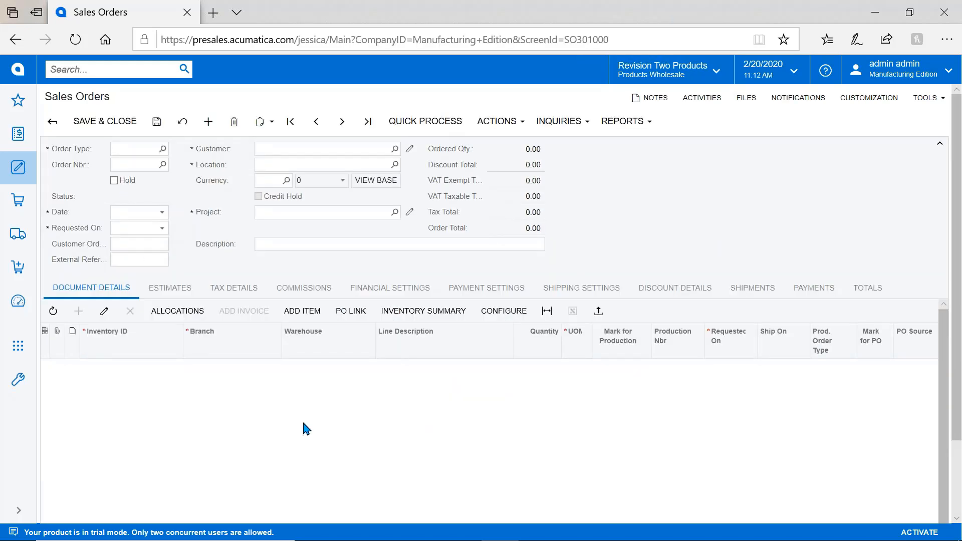
pyautogui.click(139, 148)
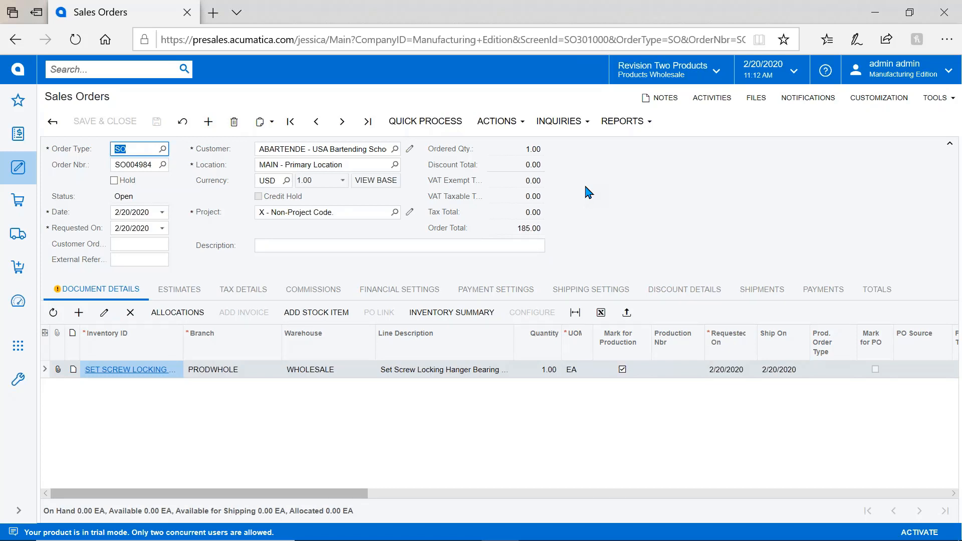
pyautogui.moveTo(443, 223)
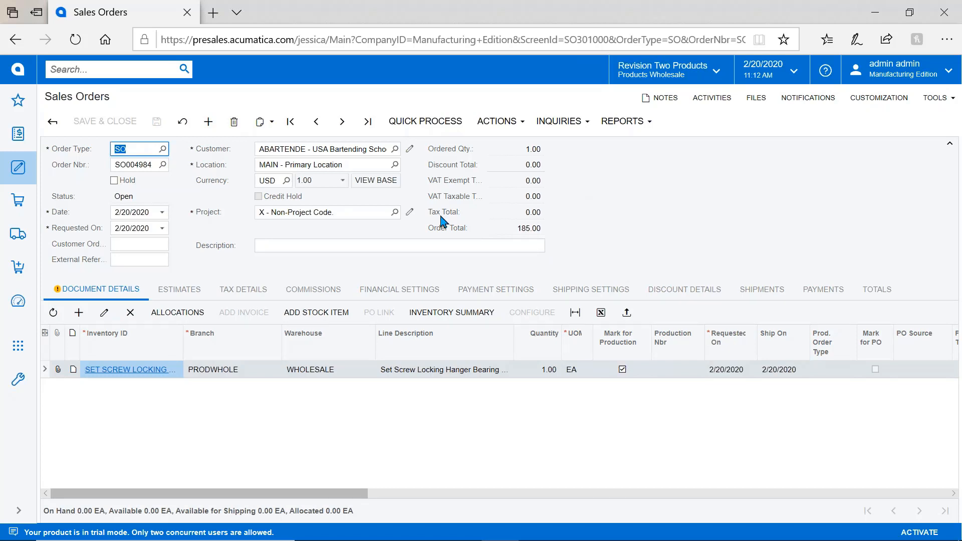
pyautogui.moveTo(202, 240)
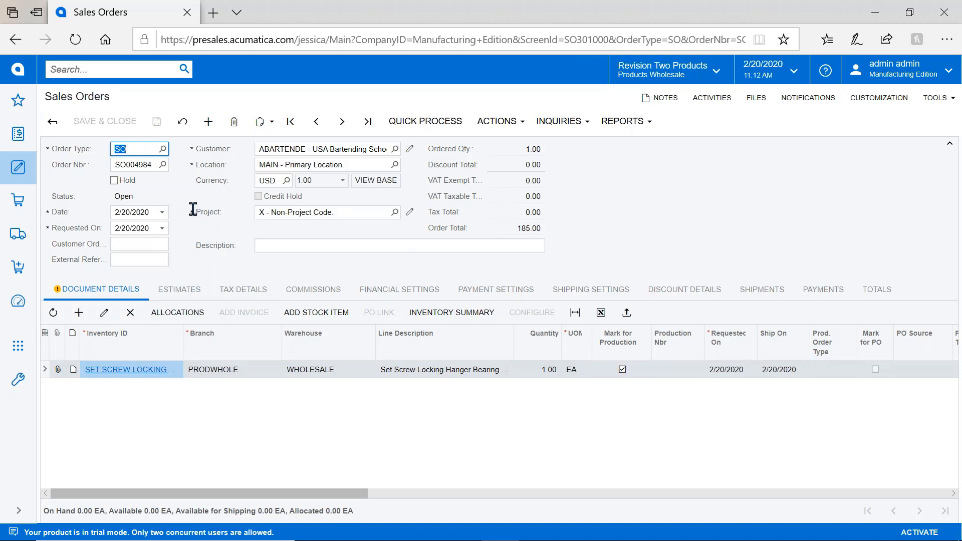
pyautogui.moveTo(195, 197)
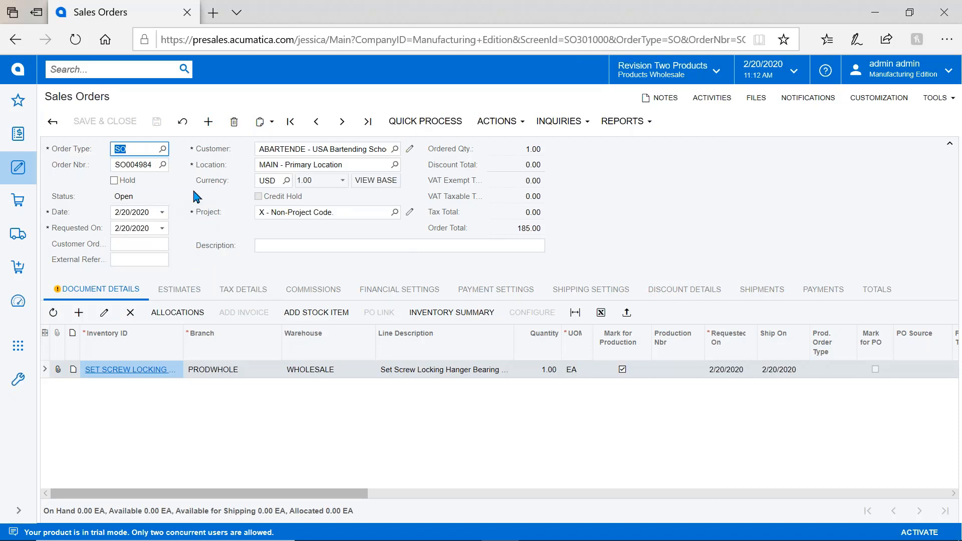
pyautogui.moveTo(188, 388)
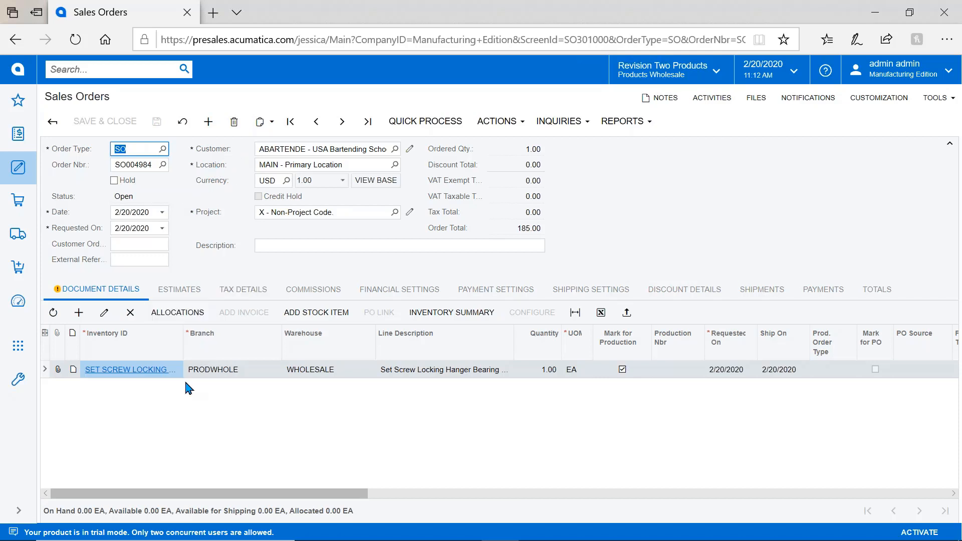
pyautogui.moveTo(285, 392)
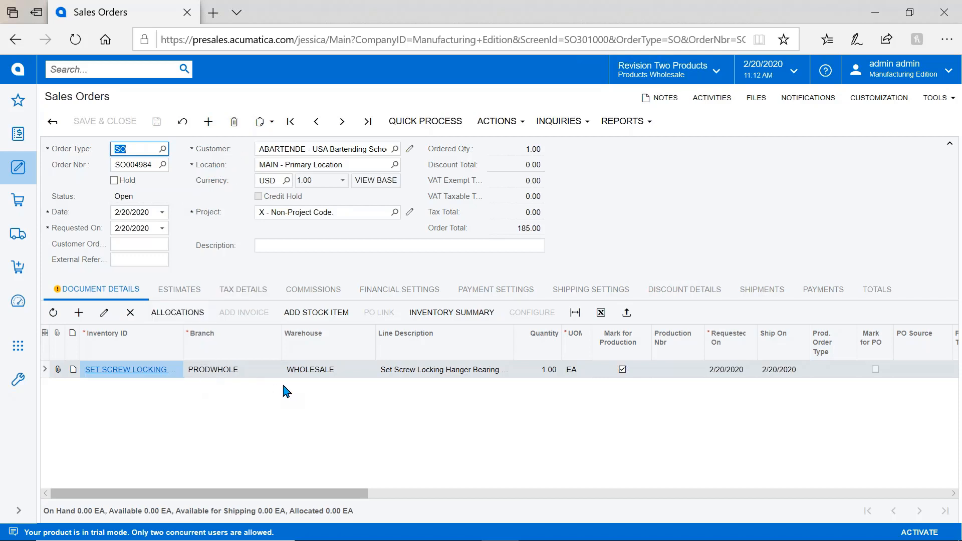
pyautogui.moveTo(107, 488)
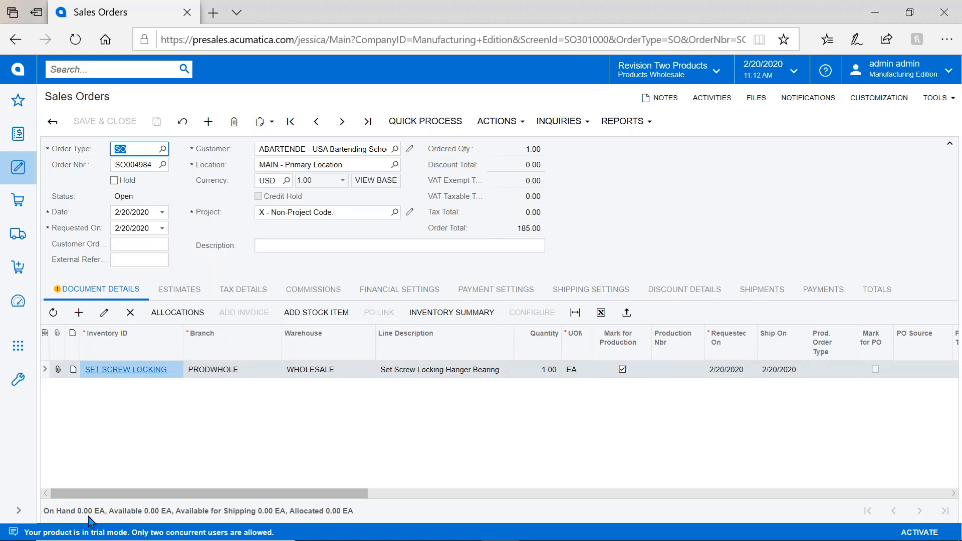
pyautogui.moveTo(632, 474)
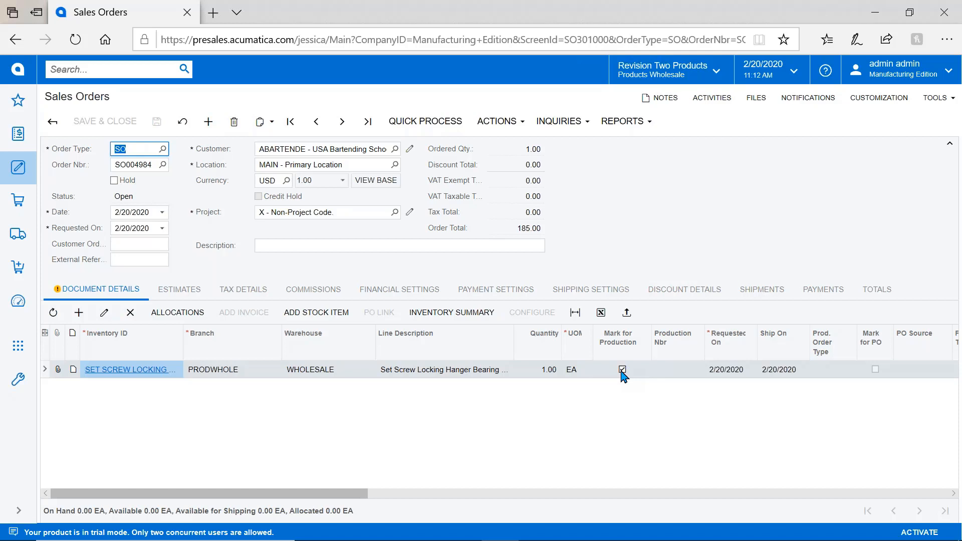
pyautogui.moveTo(875, 369)
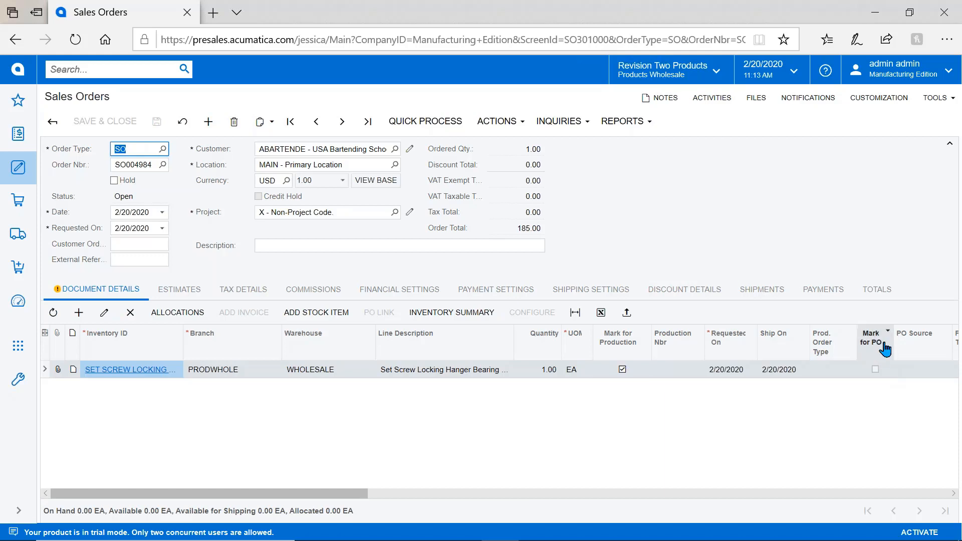
pyautogui.moveTo(889, 375)
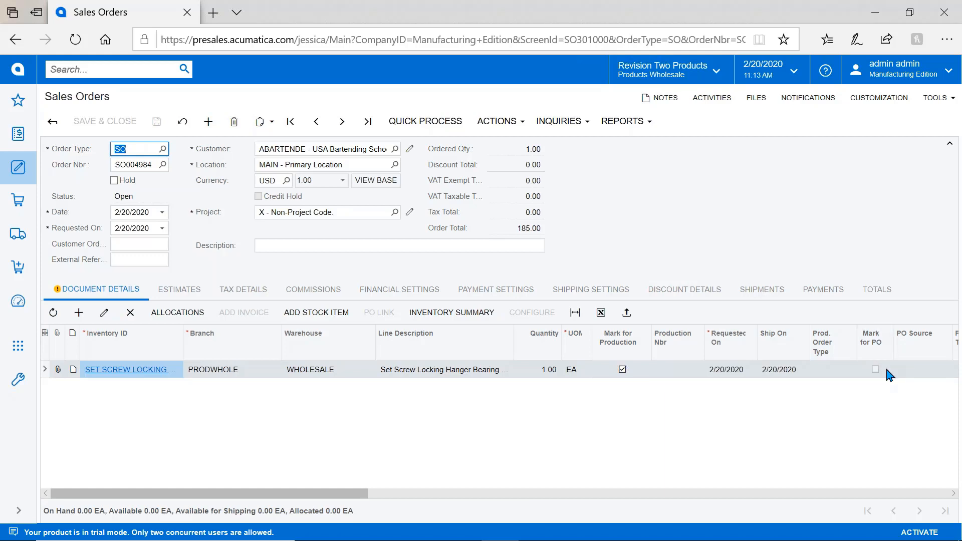
pyautogui.moveTo(498, 121)
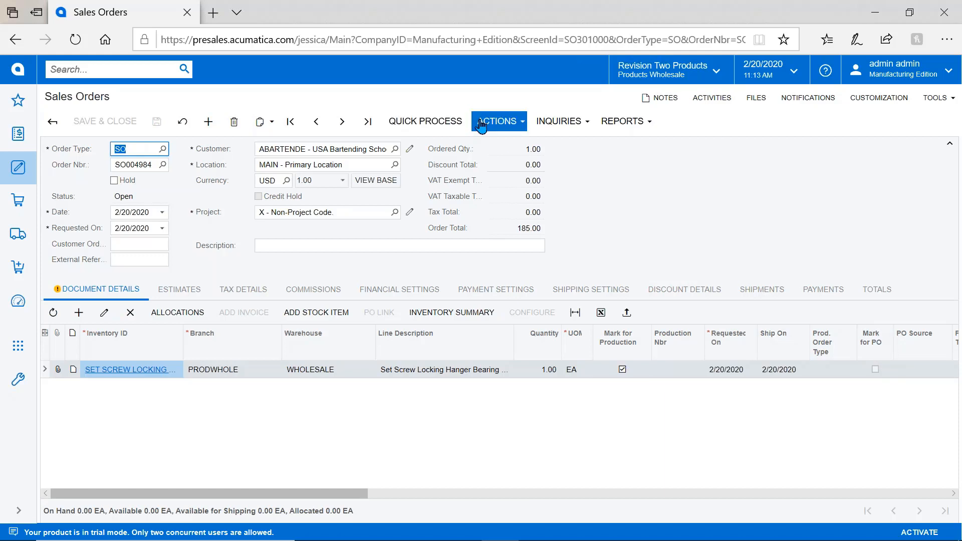
# Create a production order for the marked set screw line via Actions > Production Orders
pyautogui.click(498, 121)
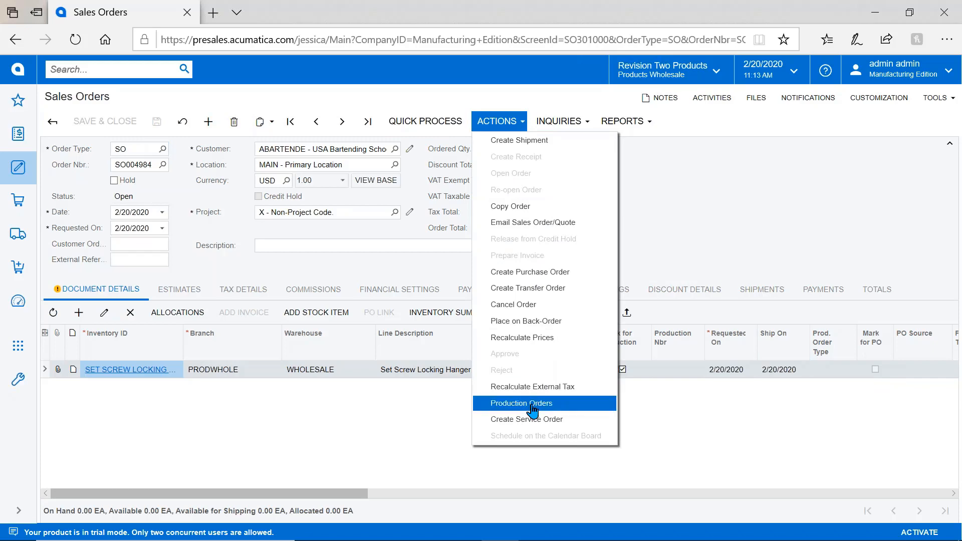
pyautogui.click(522, 403)
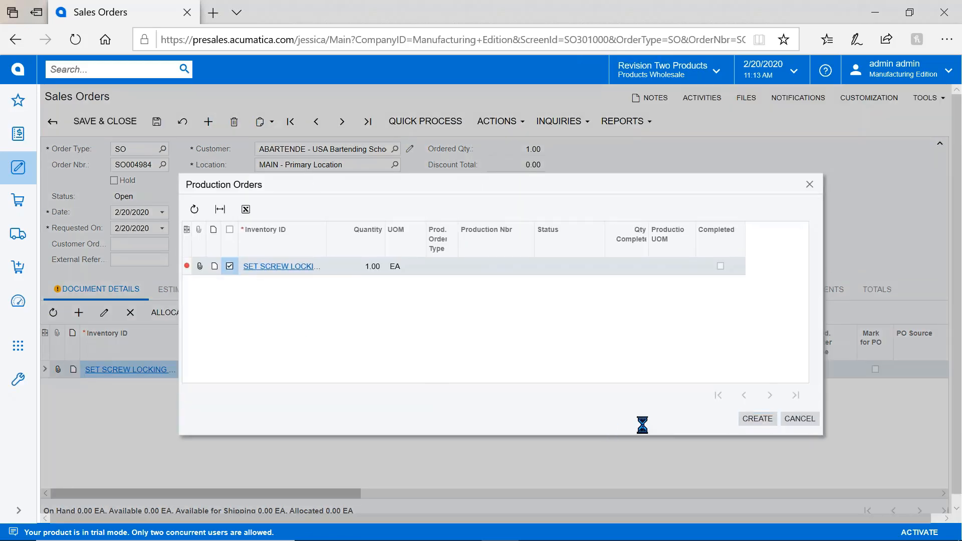
pyautogui.moveTo(605, 431)
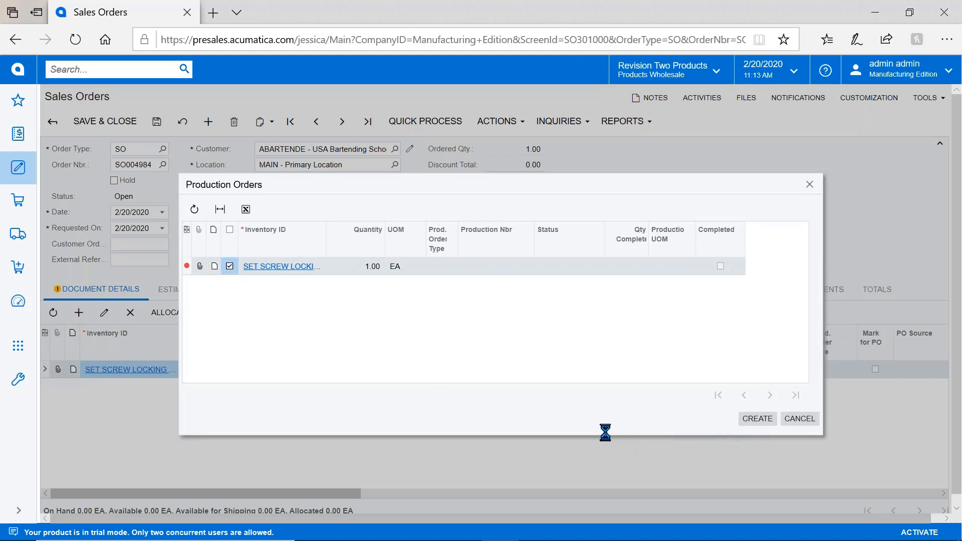
pyautogui.click(757, 419)
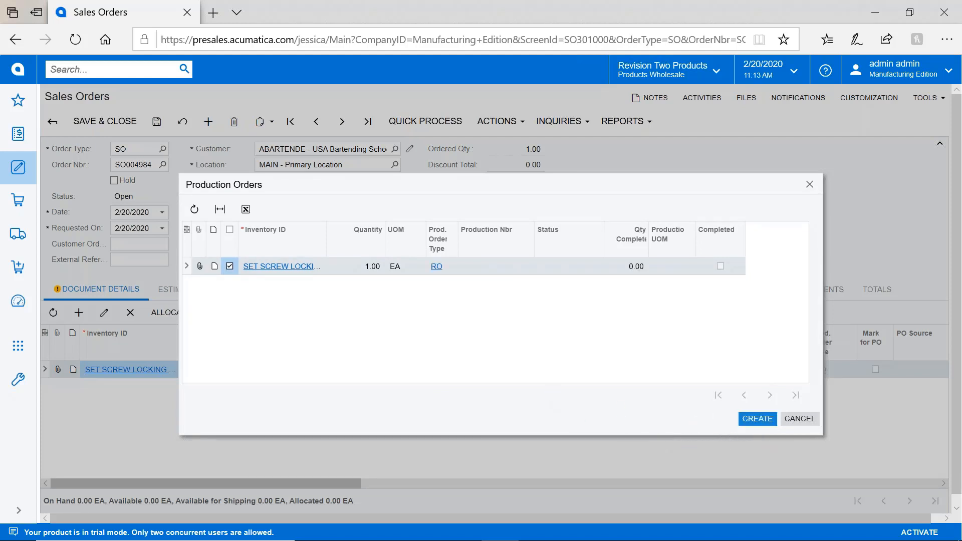
pyautogui.click(757, 419)
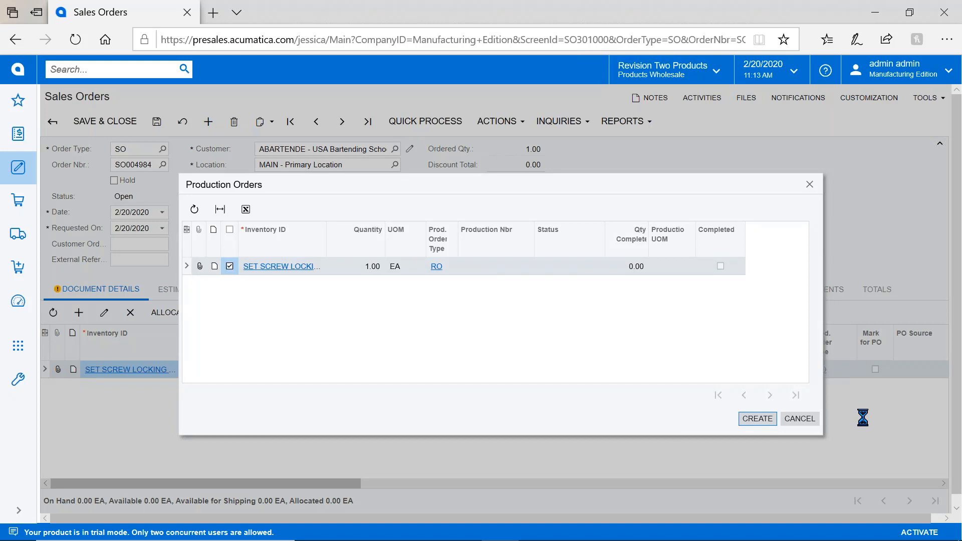
pyautogui.click(756, 418)
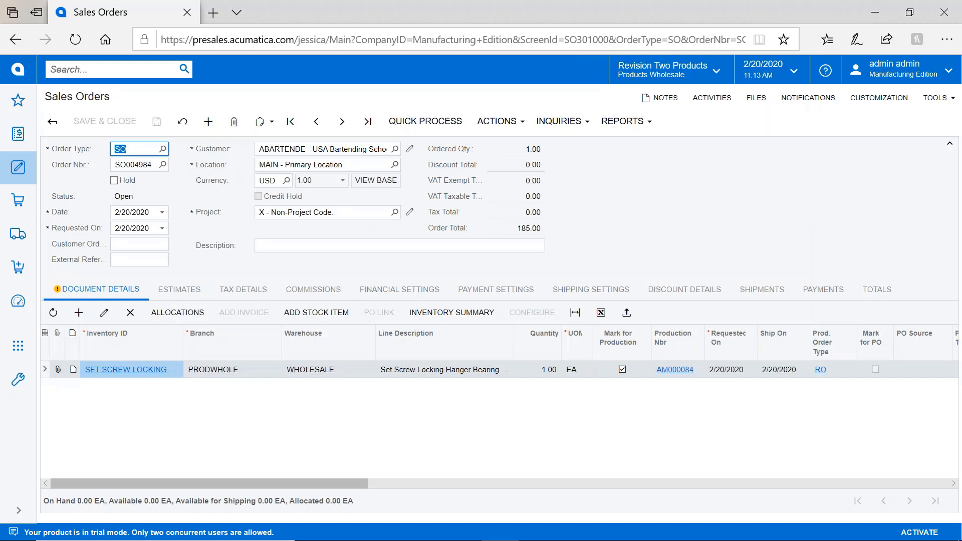
pyautogui.moveTo(674, 358)
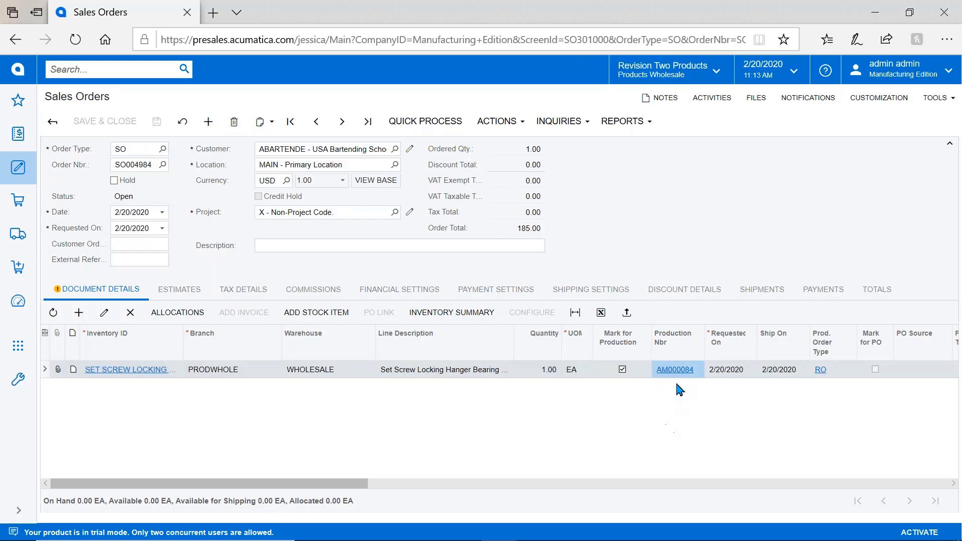
# Open the newly created production order AM000084
pyautogui.click(676, 370)
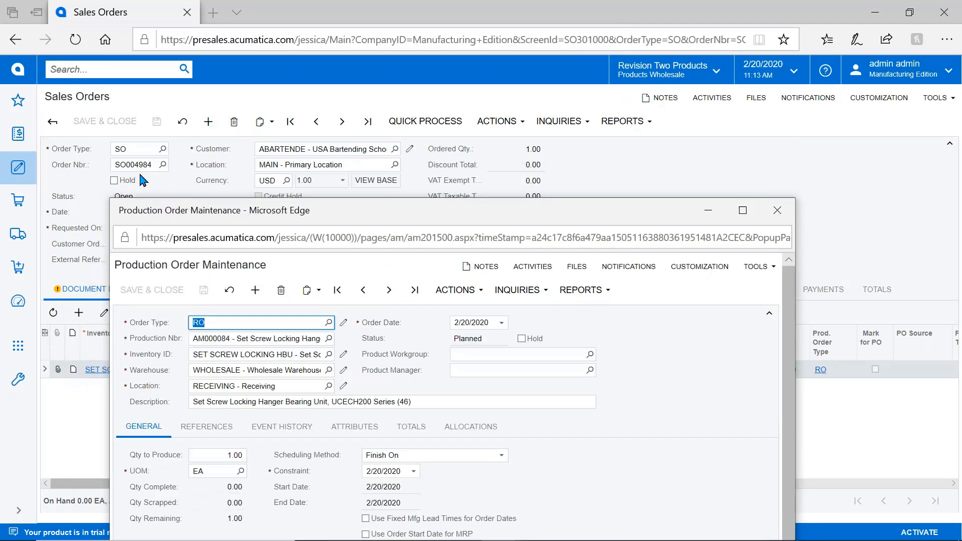
# Maximize production order AM000084 and show its References to SO004984 and BOM000025
pyautogui.click(742, 210)
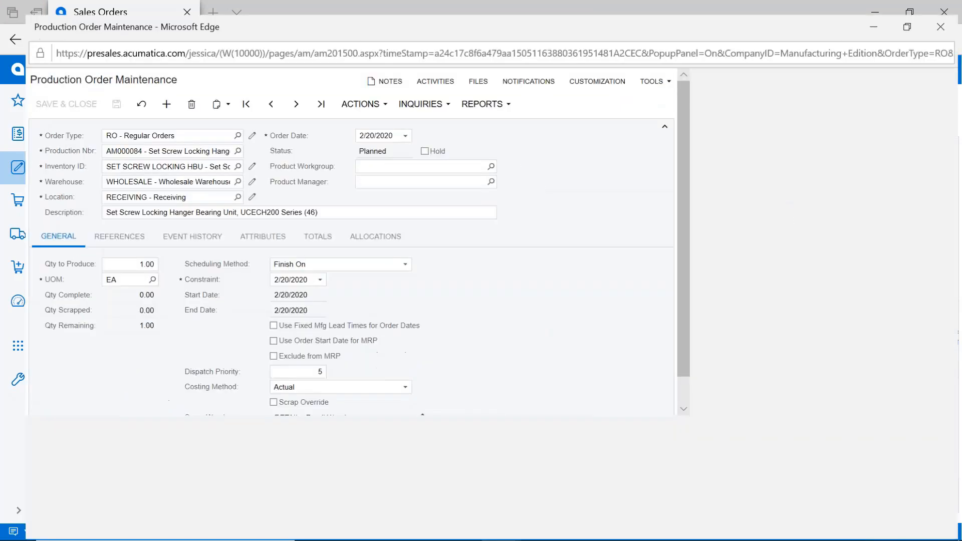
pyautogui.click(908, 26)
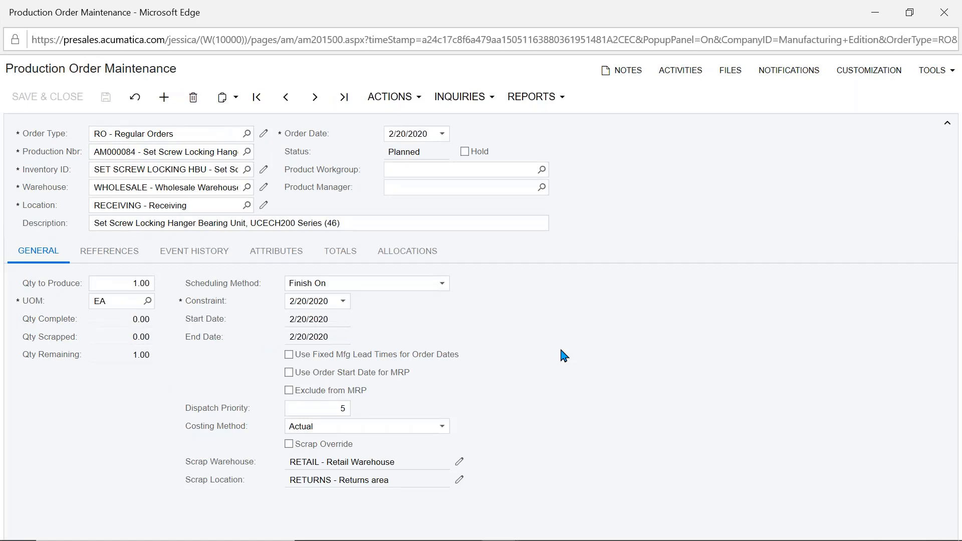
pyautogui.moveTo(102, 171)
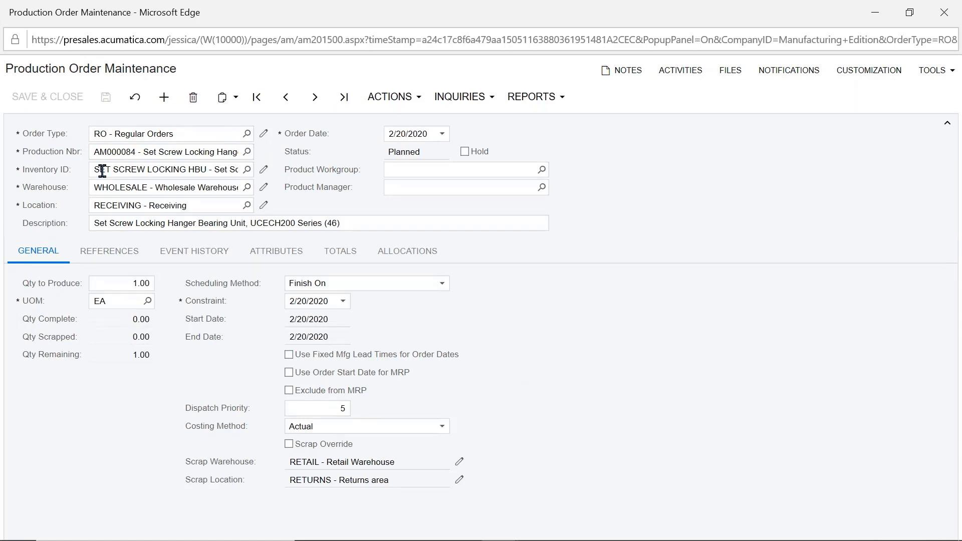
pyautogui.moveTo(123, 283)
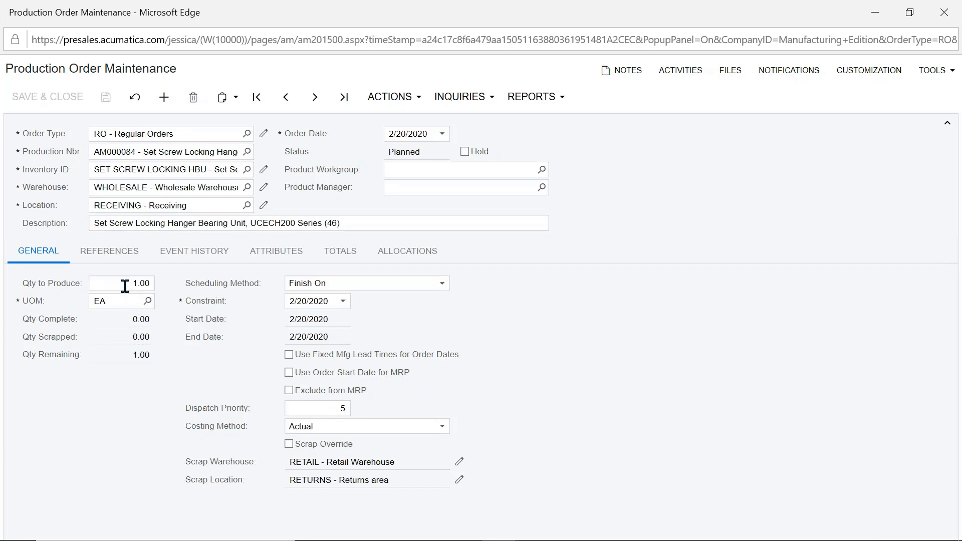
pyautogui.click(109, 250)
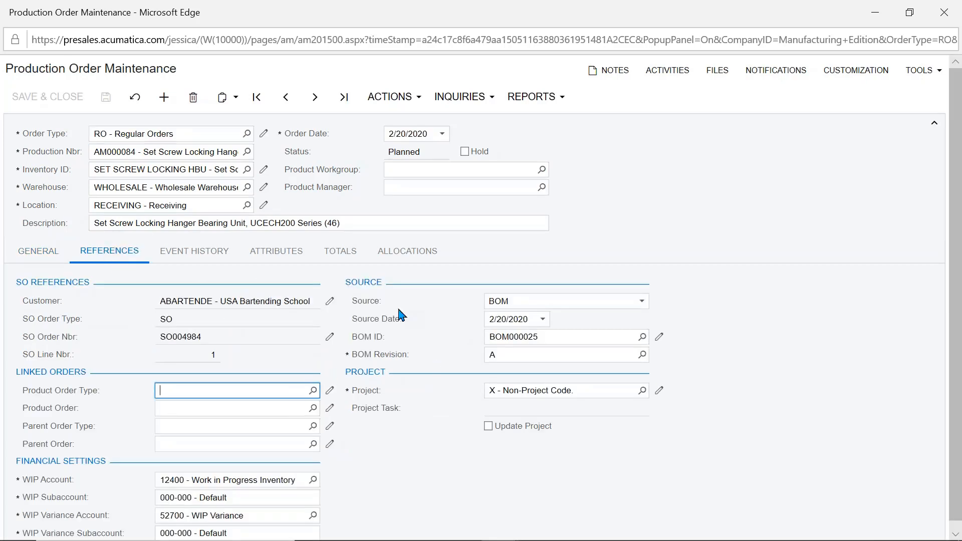
pyautogui.moveTo(457, 351)
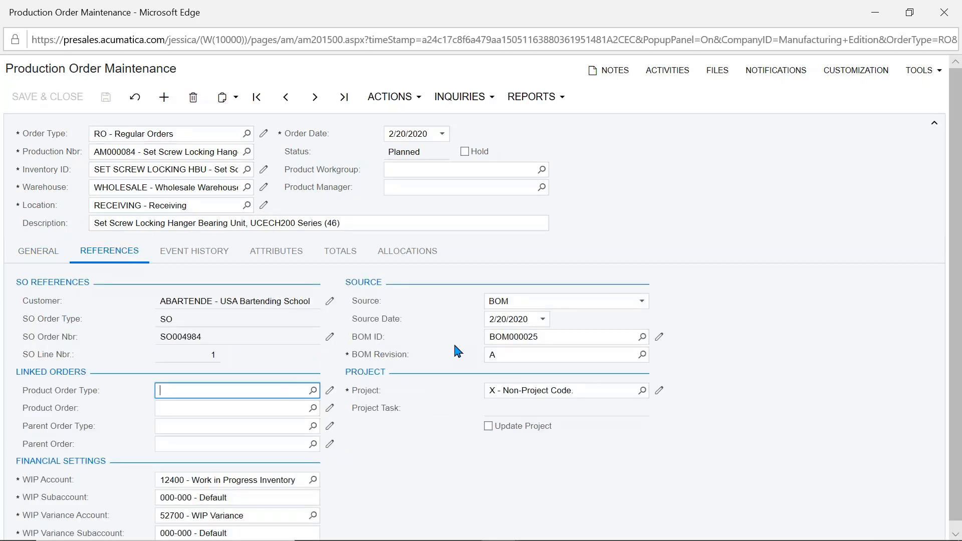
pyautogui.moveTo(466, 348)
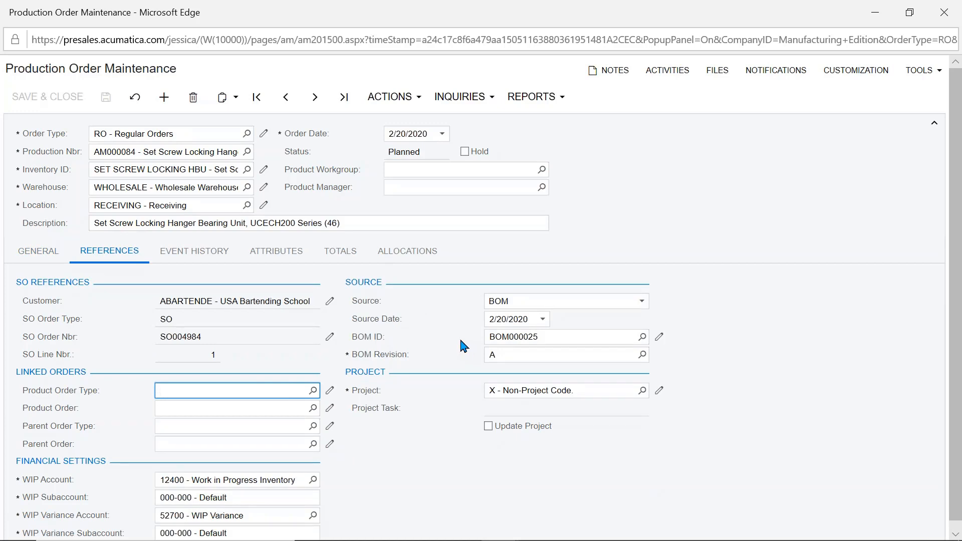
pyautogui.moveTo(594, 361)
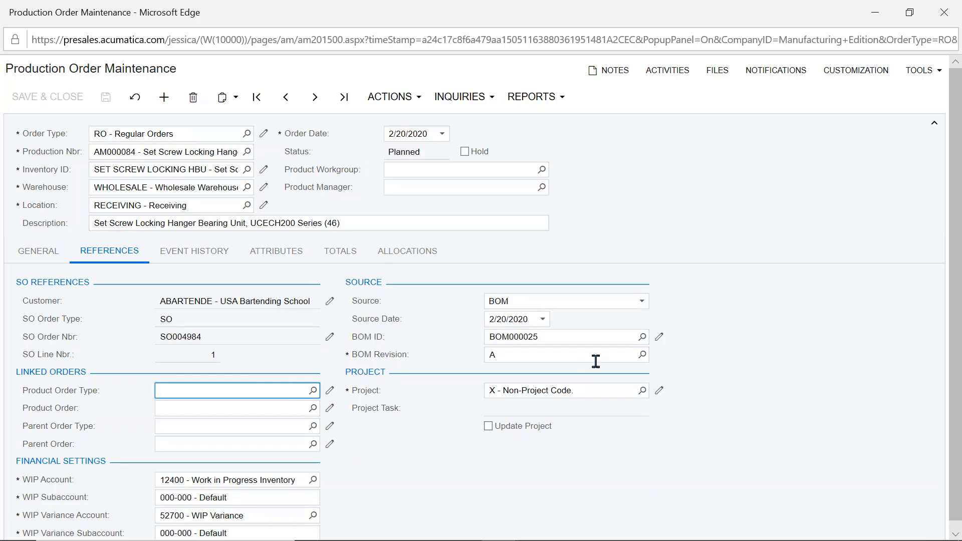
pyautogui.click(236, 390)
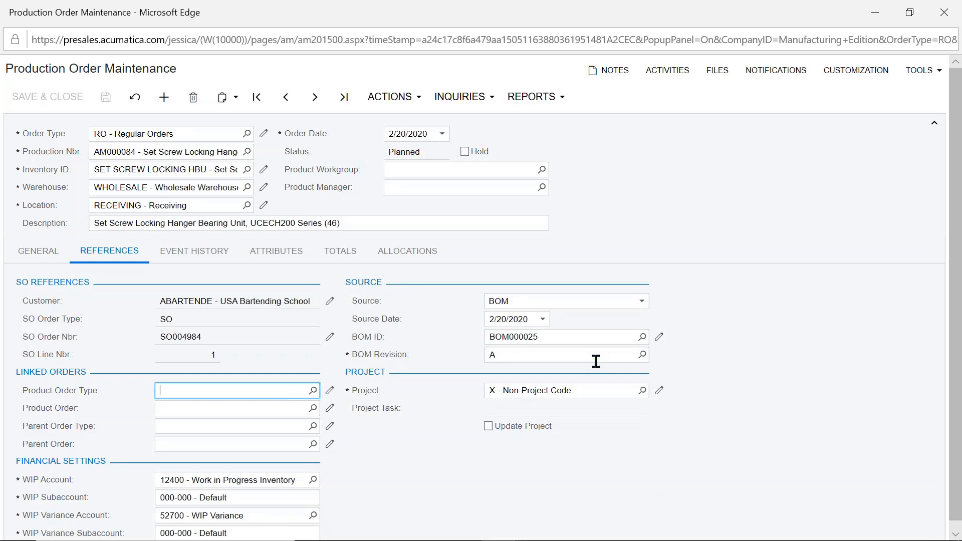
pyautogui.moveTo(334, 319)
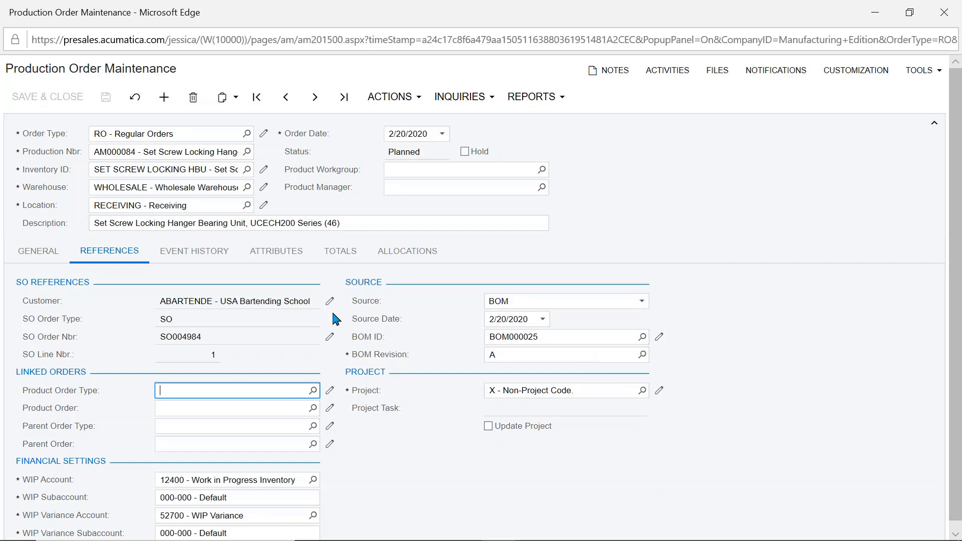
# Review the event history, then release AM000084 so it moves from Planned to Released
pyautogui.click(193, 250)
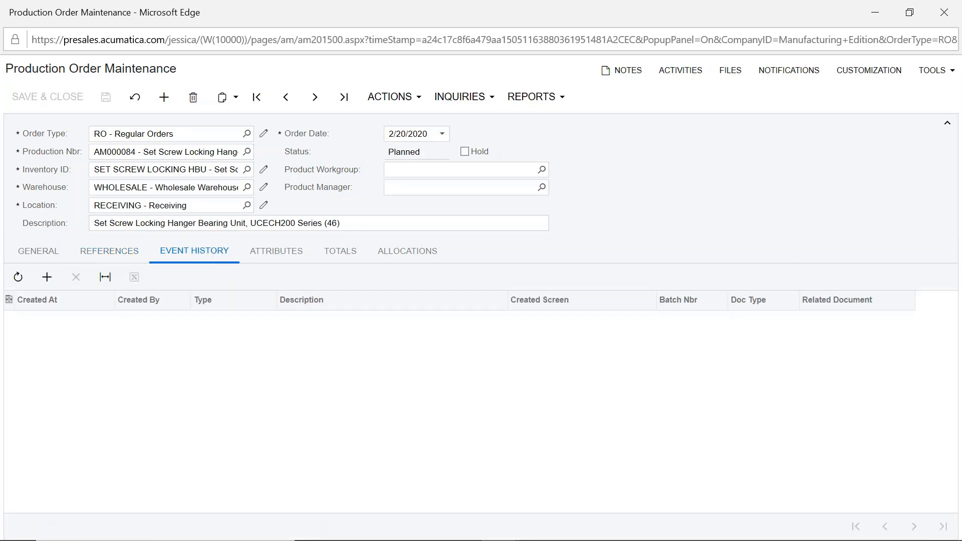
pyautogui.click(18, 277)
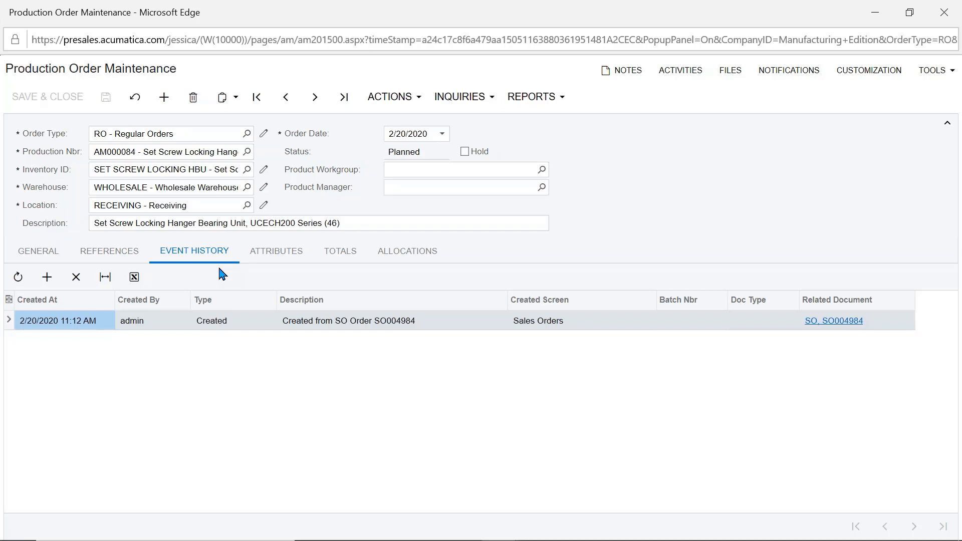
pyautogui.moveTo(374, 116)
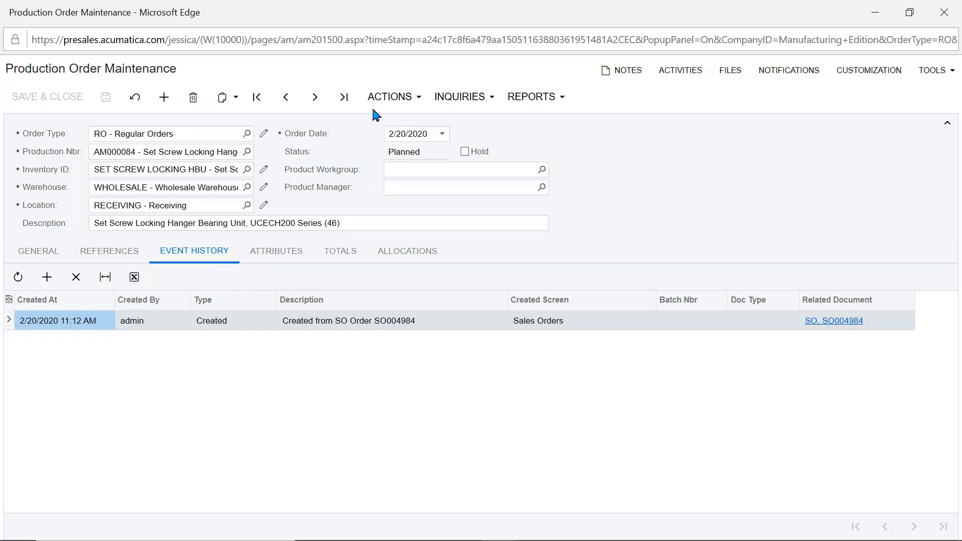
pyautogui.click(390, 97)
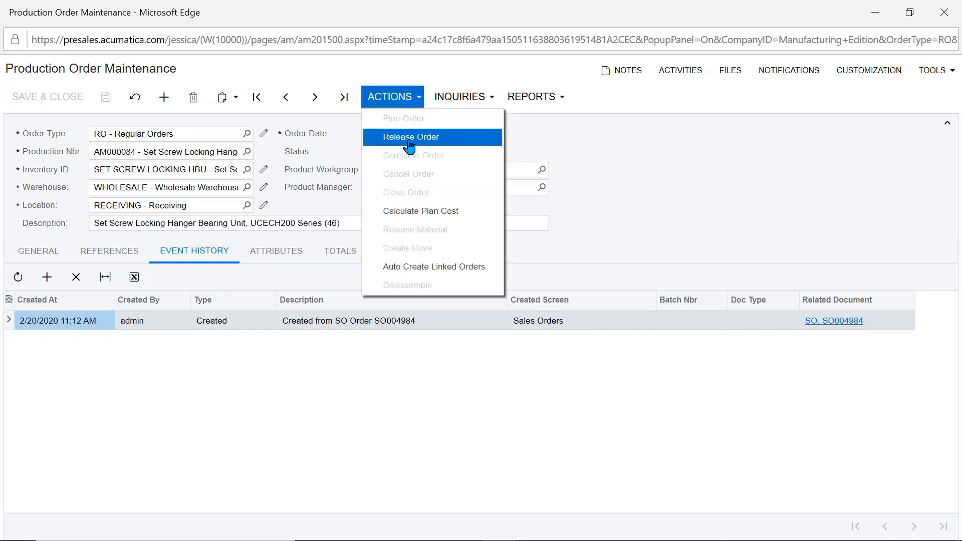
pyautogui.click(410, 137)
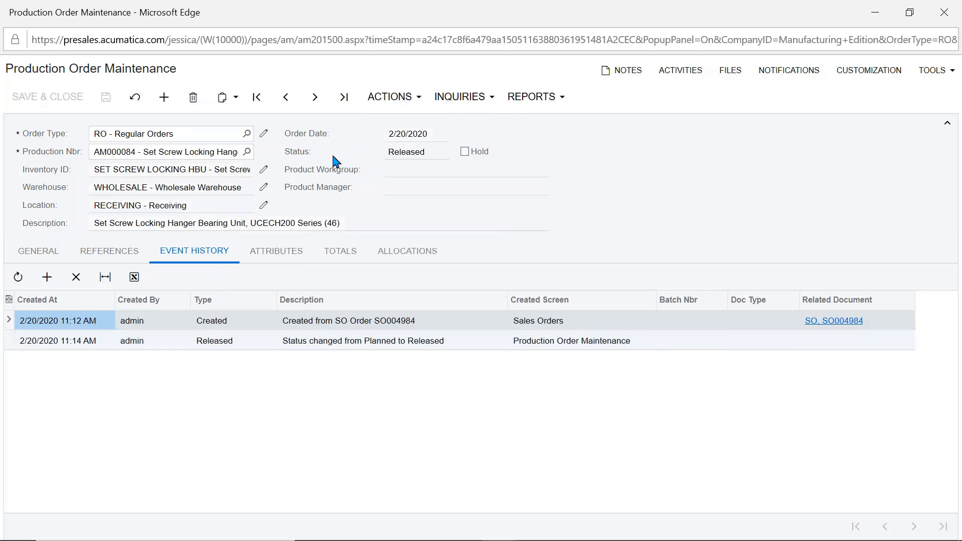
pyautogui.moveTo(395, 158)
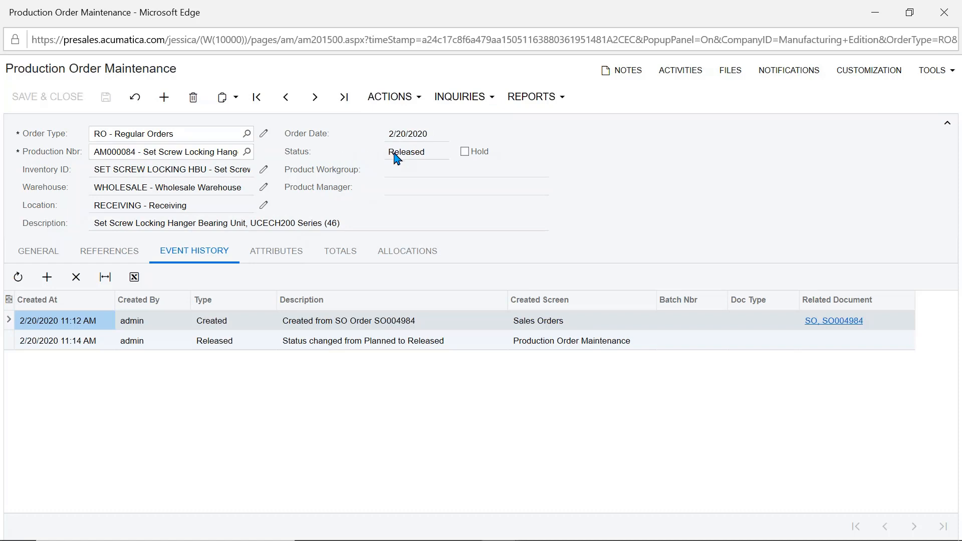
pyautogui.moveTo(354, 280)
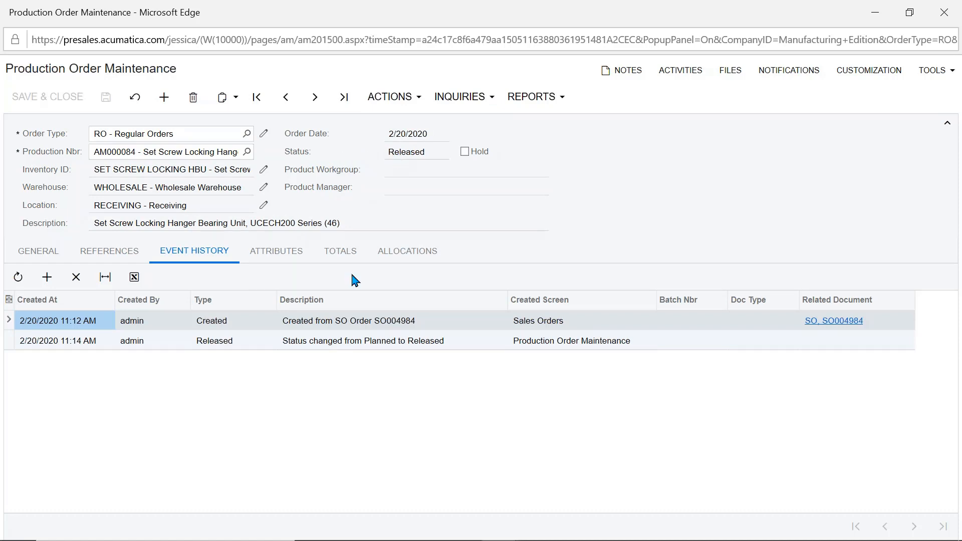
pyautogui.moveTo(369, 363)
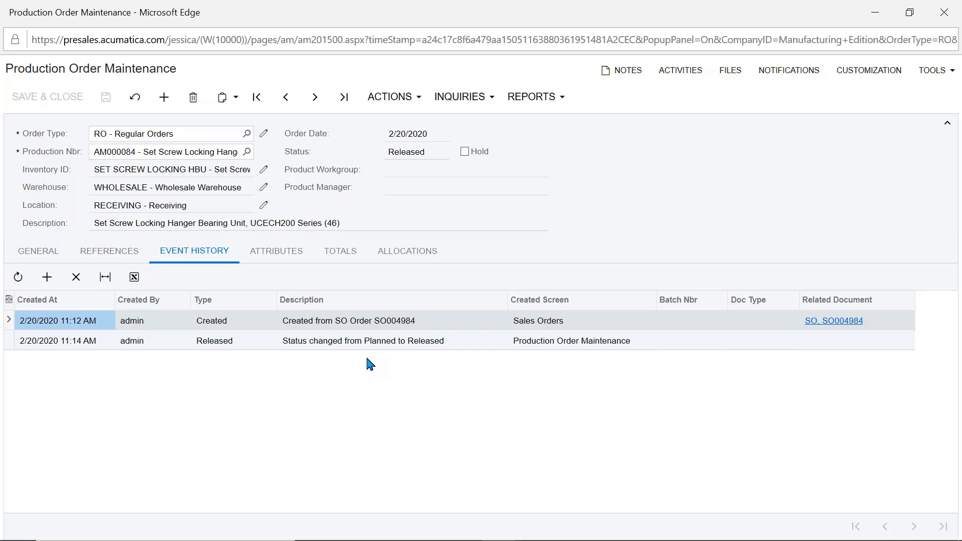
# Show the Totals view with 259.30 planned costs, zero actuals and -259.30 variance
pyautogui.click(339, 251)
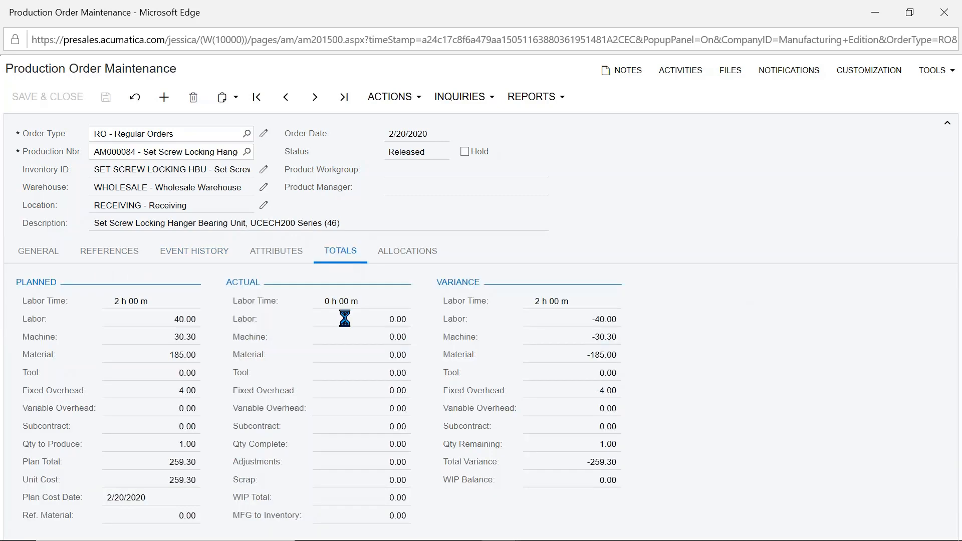
pyautogui.moveTo(346, 337)
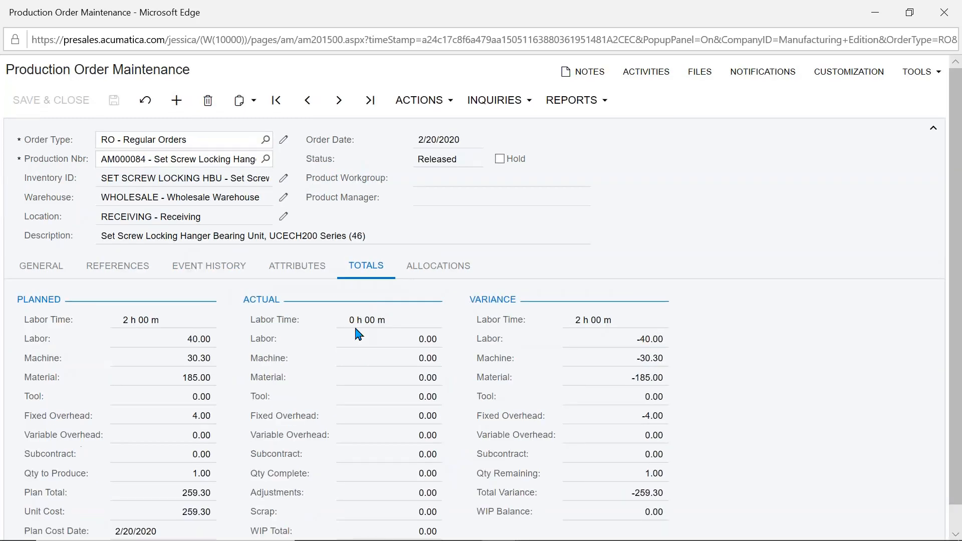
pyautogui.scroll(-3)
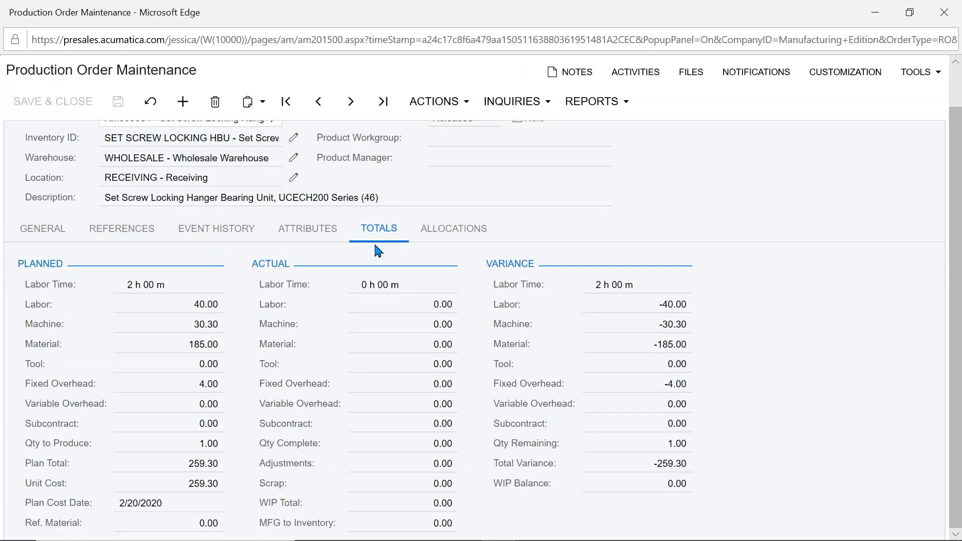
pyautogui.moveTo(229, 280)
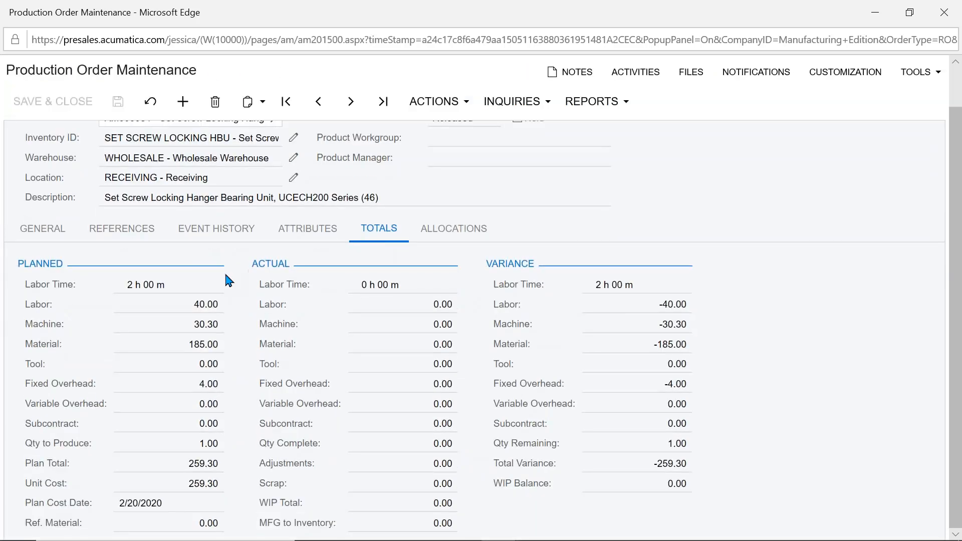
pyautogui.moveTo(13, 349)
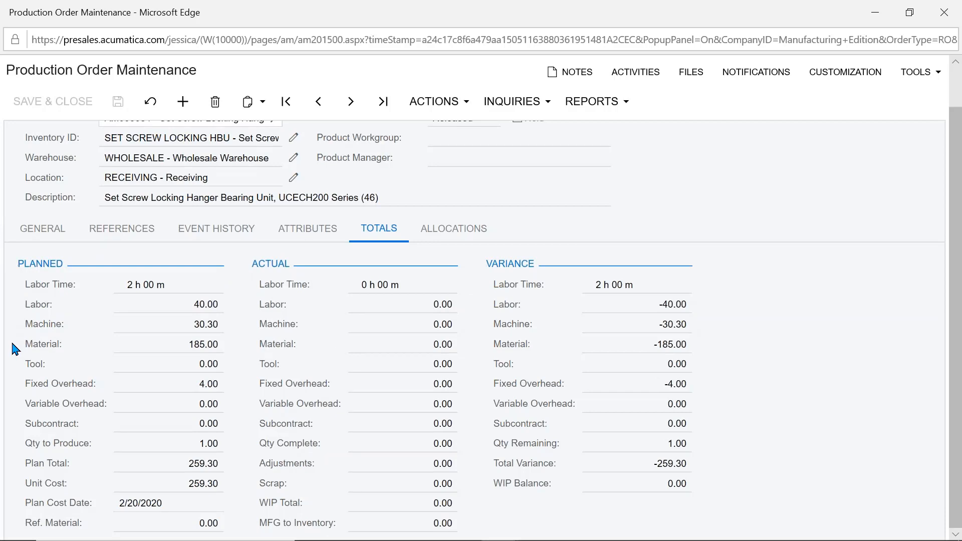
pyautogui.moveTo(259, 275)
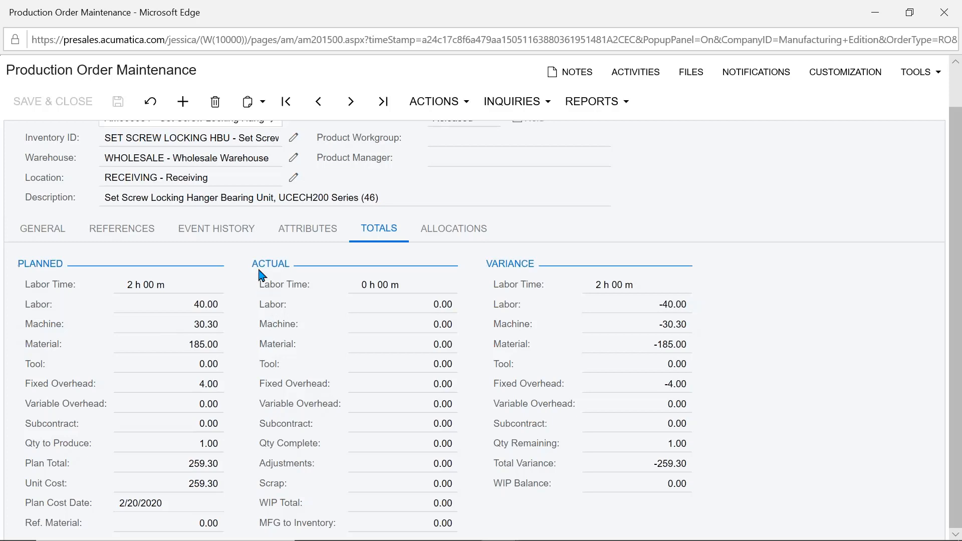
pyautogui.moveTo(466, 434)
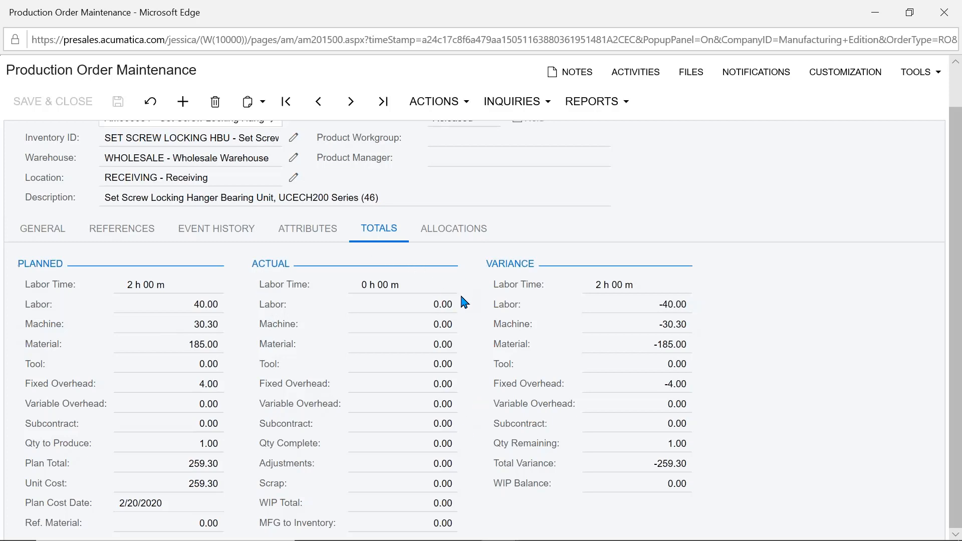
pyautogui.moveTo(461, 326)
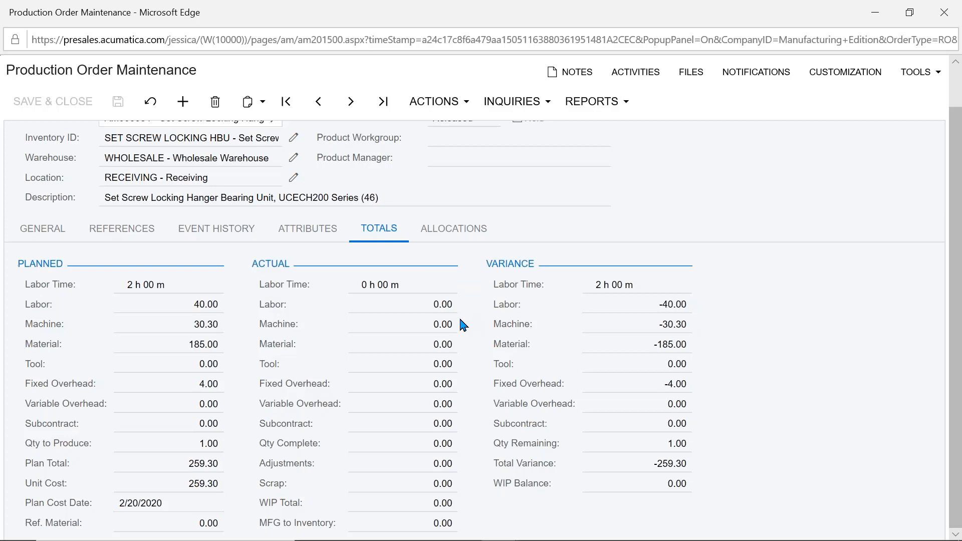
pyautogui.moveTo(644, 220)
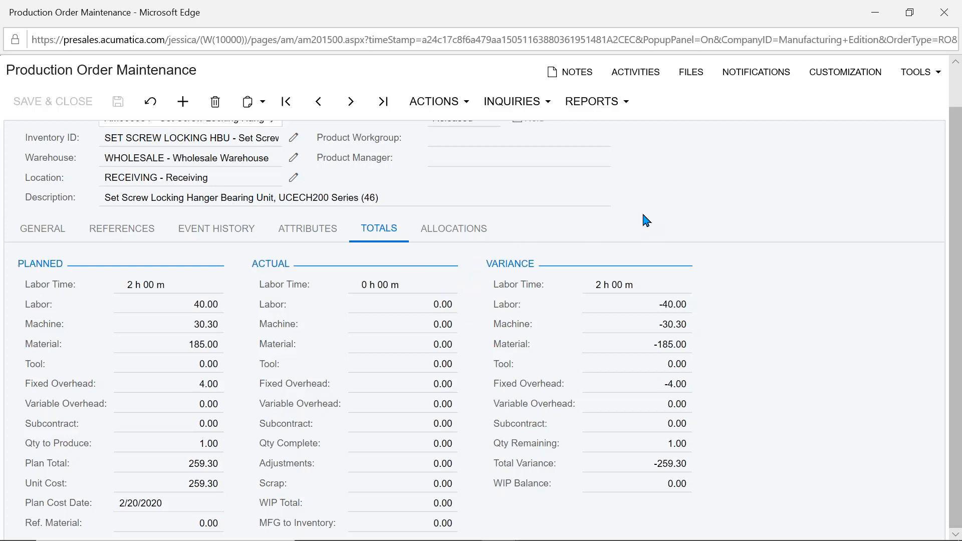
pyautogui.moveTo(700, 458)
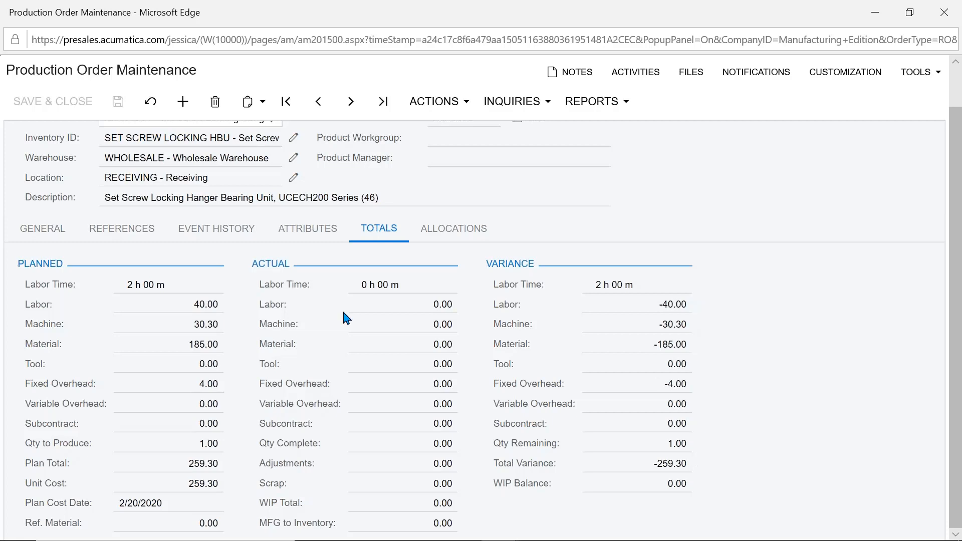
pyautogui.moveTo(301, 267)
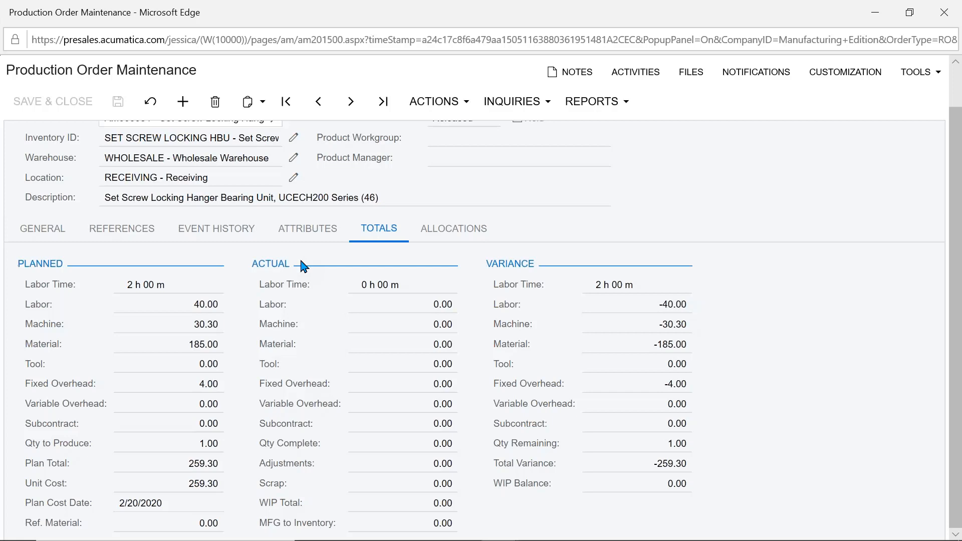
pyautogui.moveTo(208, 346)
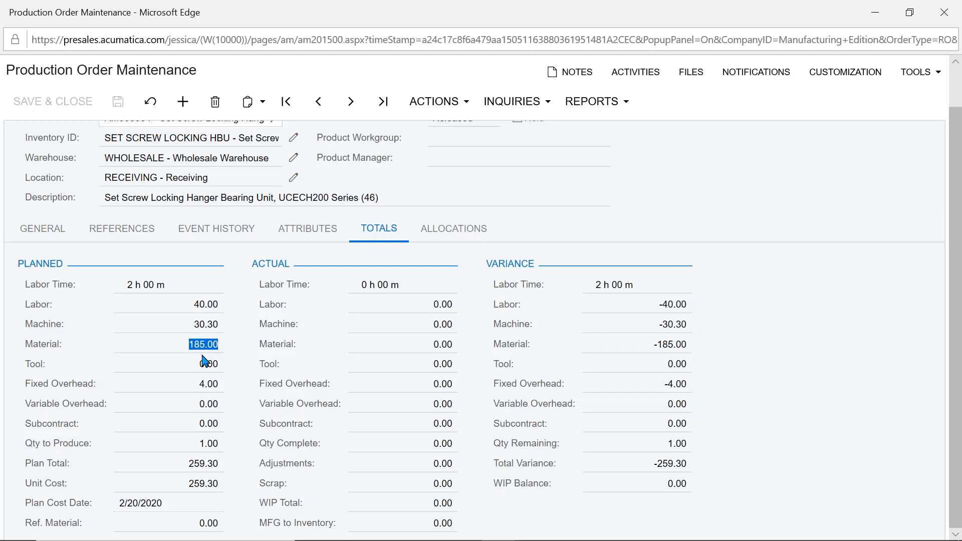
pyautogui.moveTo(409, 381)
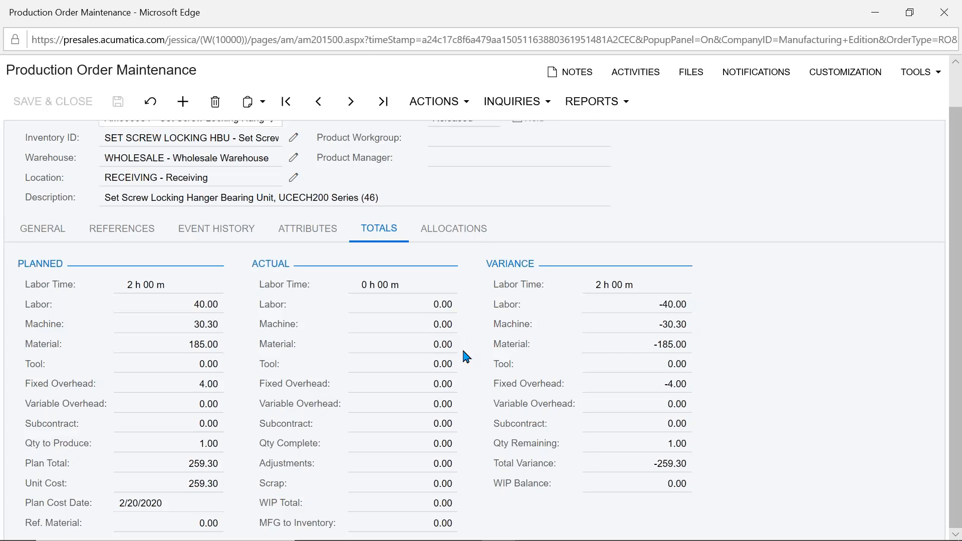
pyautogui.moveTo(222, 368)
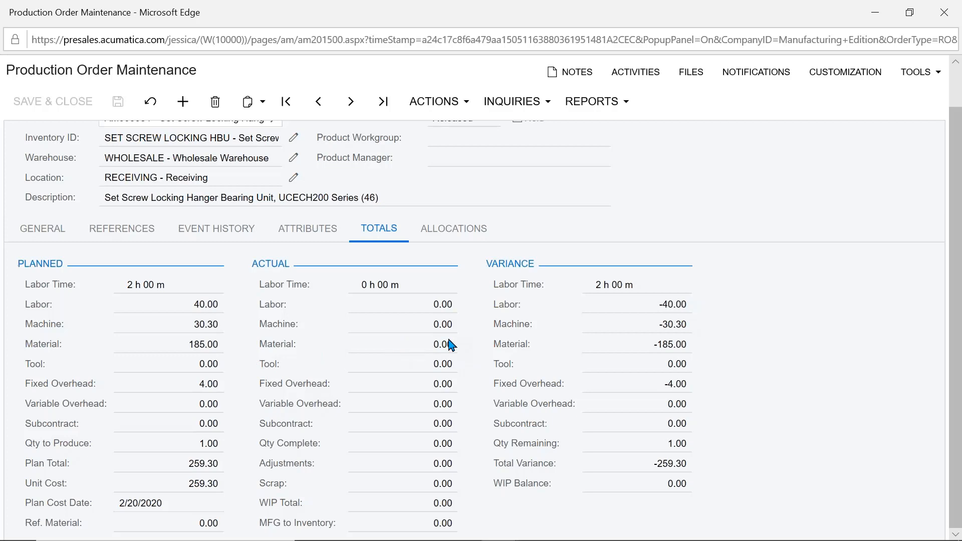
pyautogui.moveTo(462, 348)
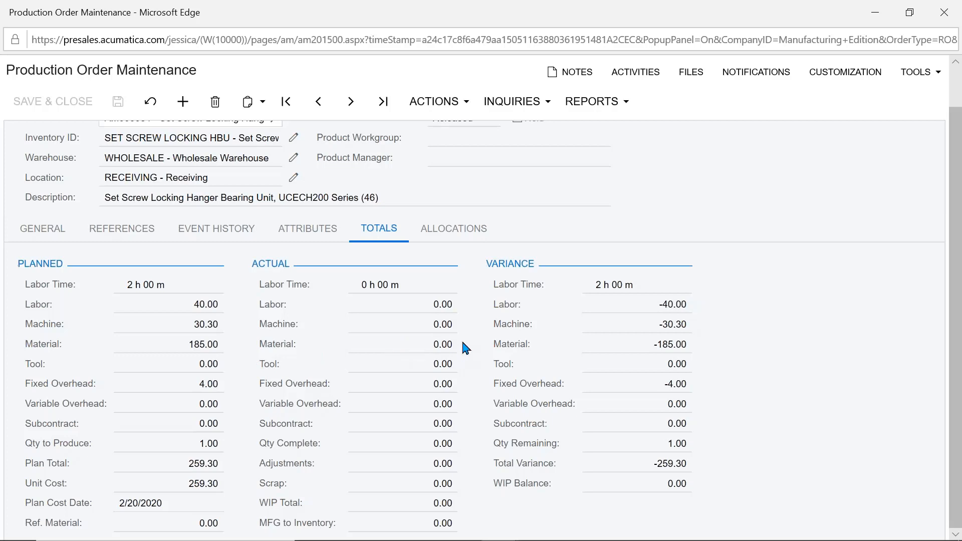
pyautogui.moveTo(697, 351)
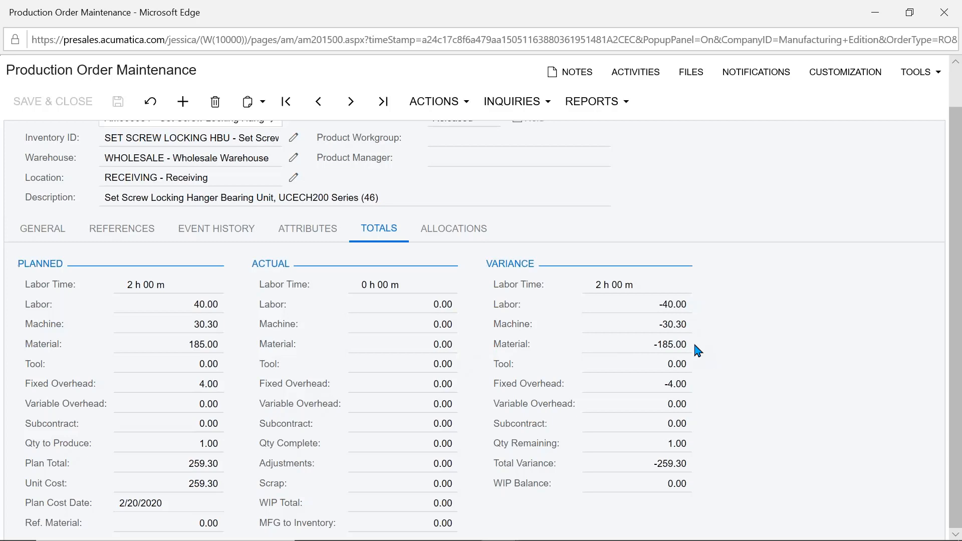
pyautogui.moveTo(635, 324)
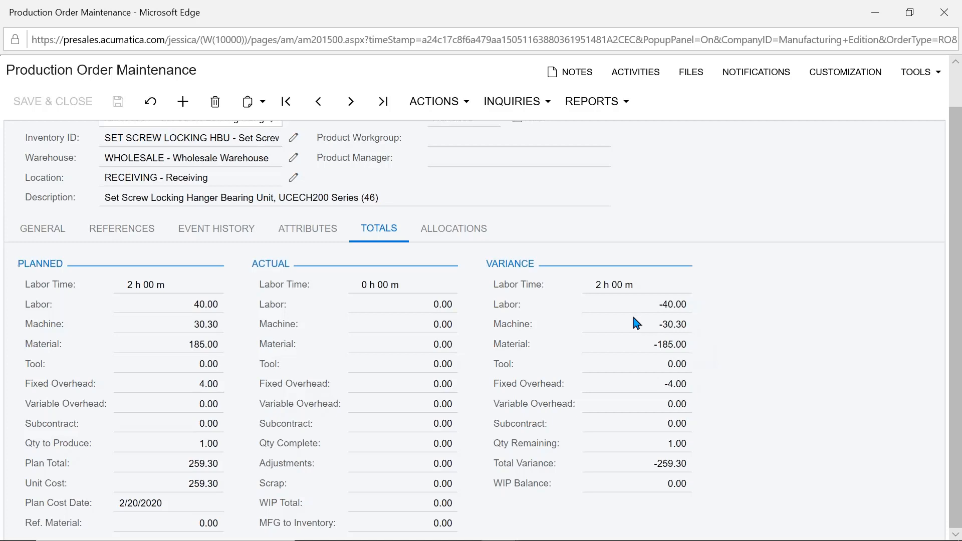
# Expand the released production order's actions list to reach the Move action
pyautogui.click(436, 101)
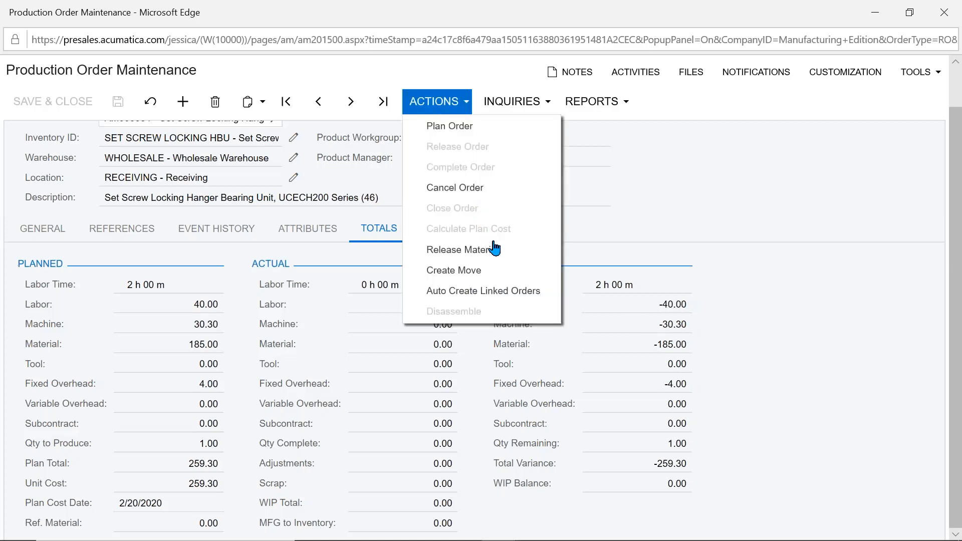
pyautogui.moveTo(481, 250)
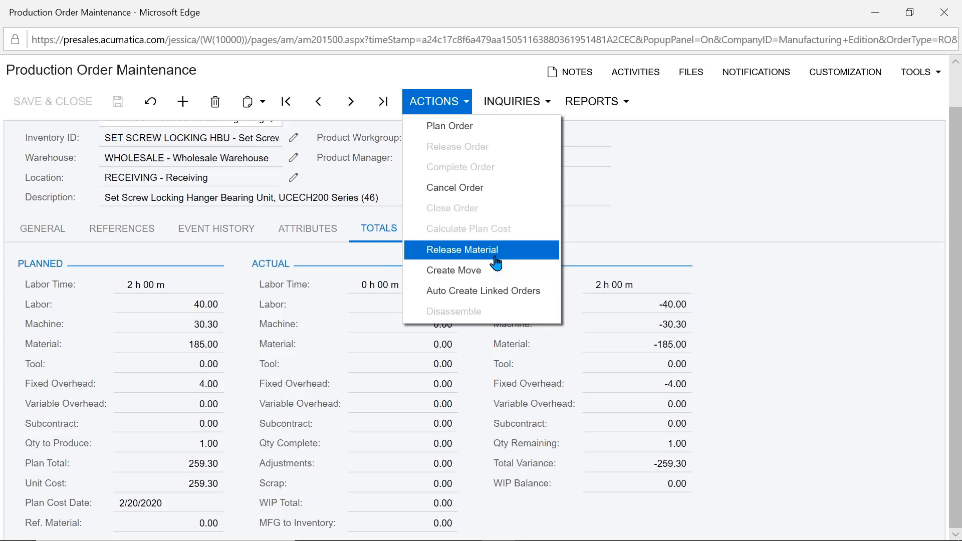
pyautogui.moveTo(472, 257)
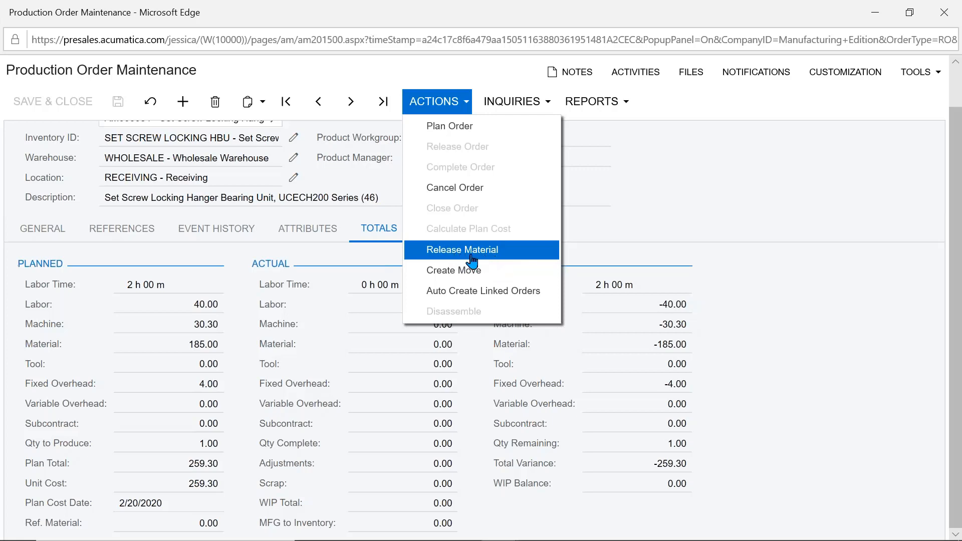
pyautogui.moveTo(615, 239)
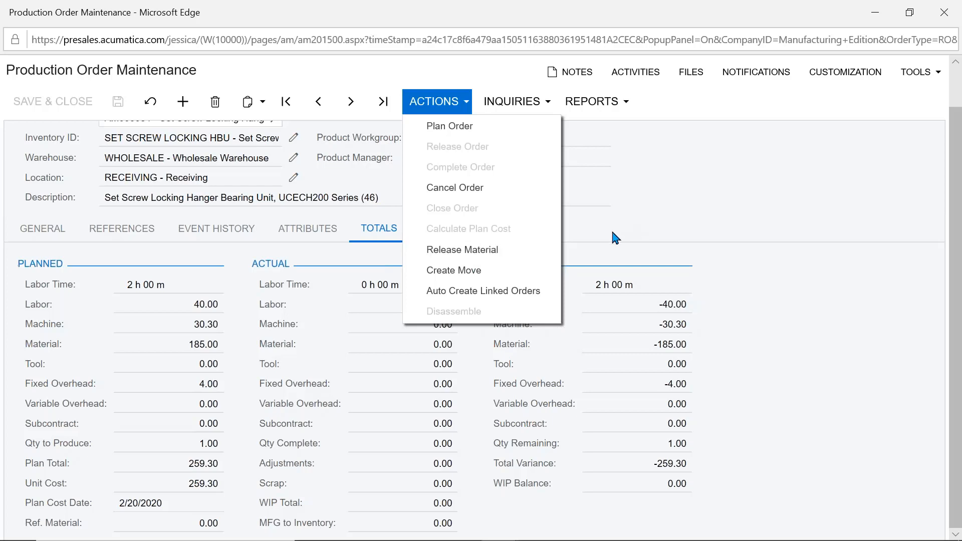
pyautogui.moveTo(453, 270)
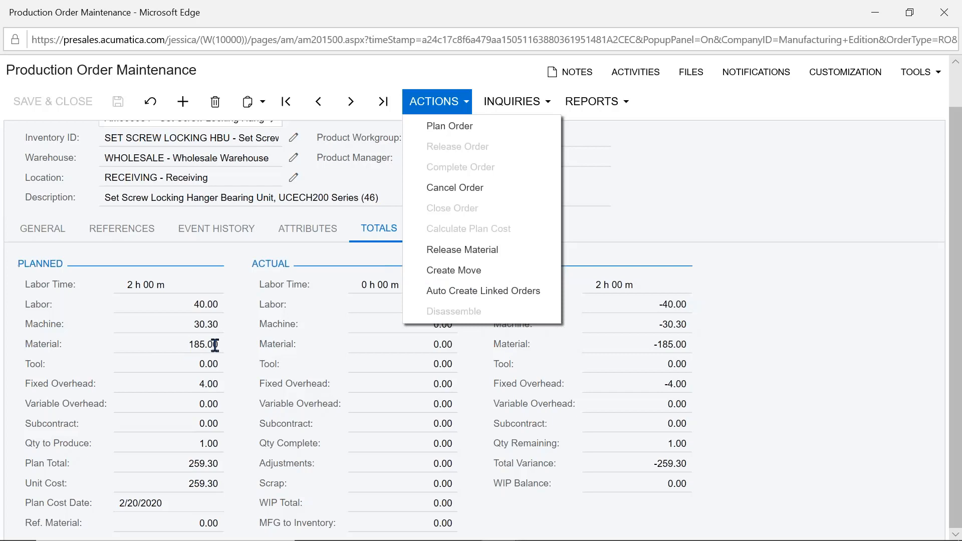
pyautogui.moveTo(226, 313)
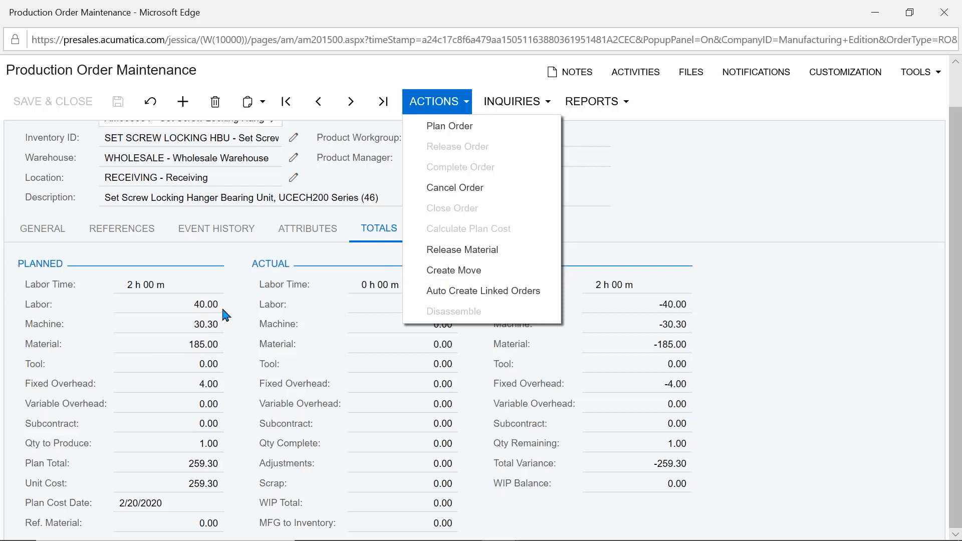
pyautogui.moveTo(453, 270)
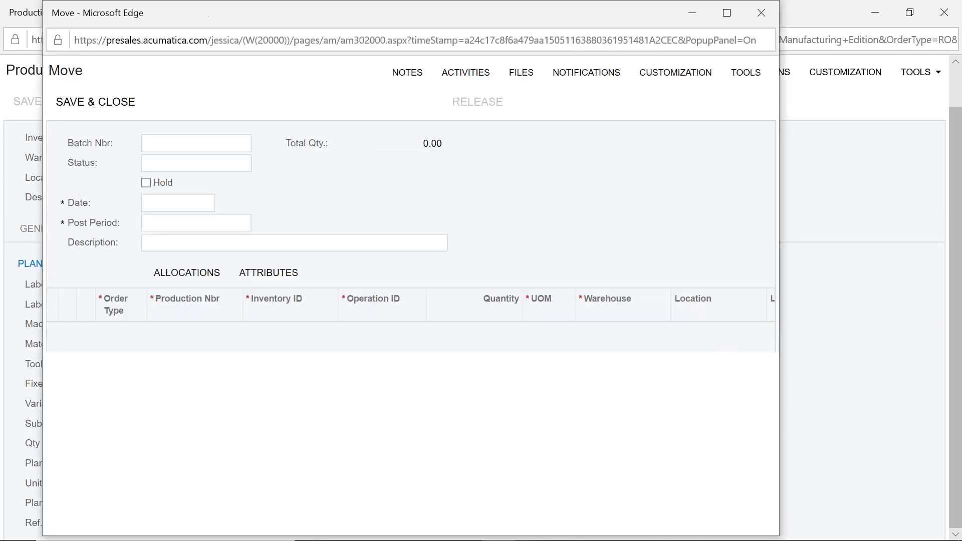
# Bring up the Move transaction for AM000084 with one unit at operation 0010, on hold
pyautogui.click(726, 12)
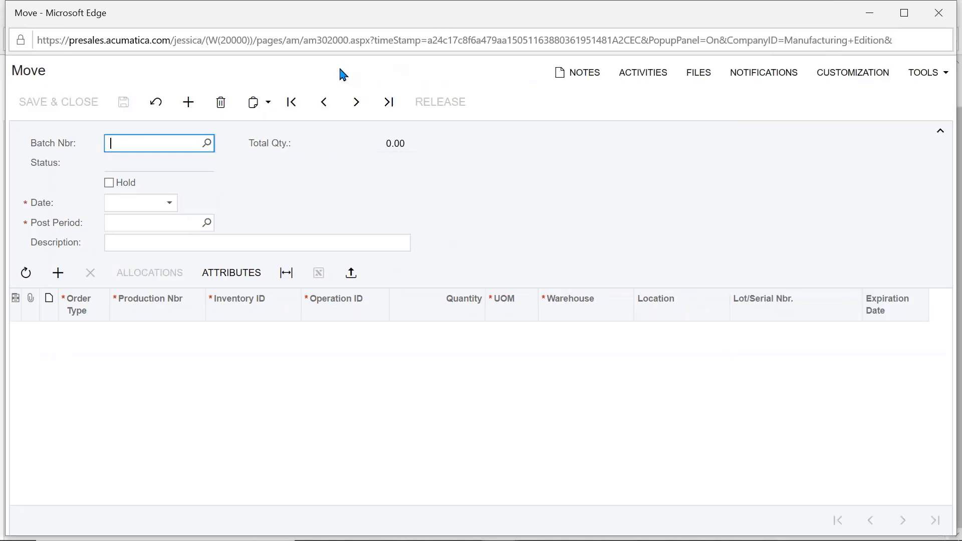
pyautogui.click(188, 102)
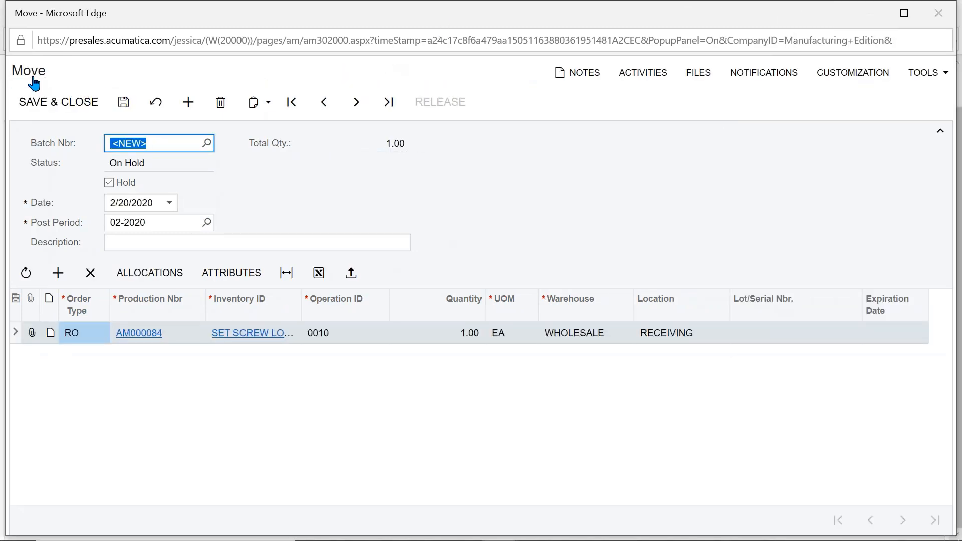
pyautogui.moveTo(328, 332)
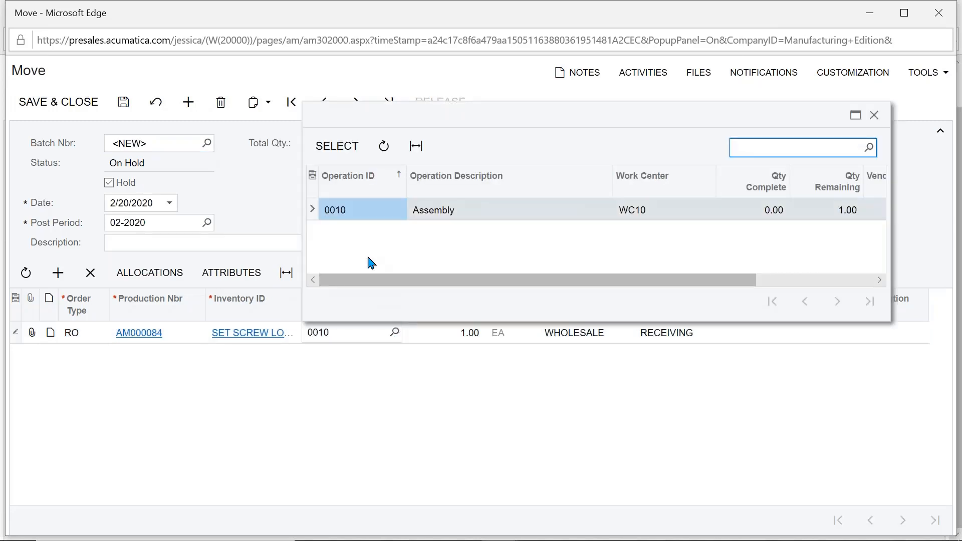
pyautogui.moveTo(370, 256)
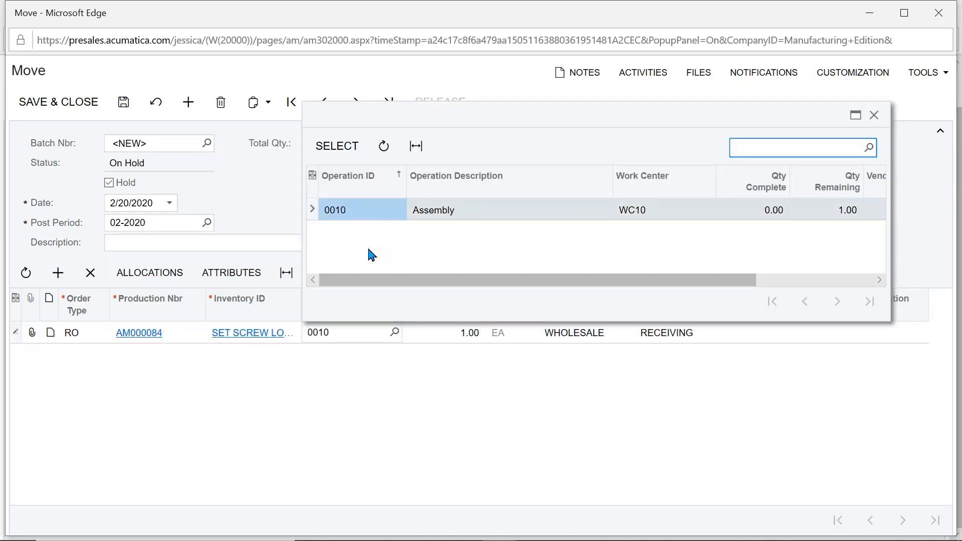
pyautogui.moveTo(427, 238)
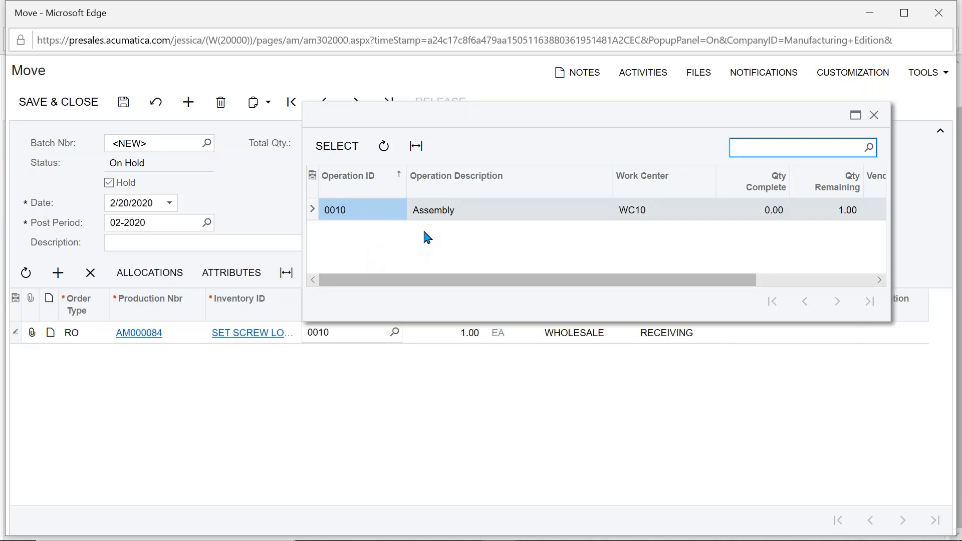
pyautogui.moveTo(446, 246)
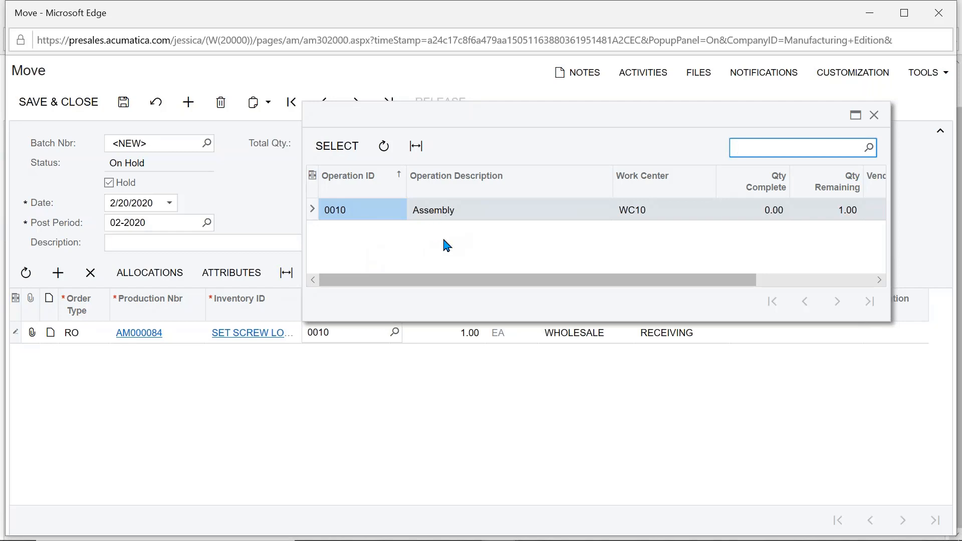
pyautogui.moveTo(459, 227)
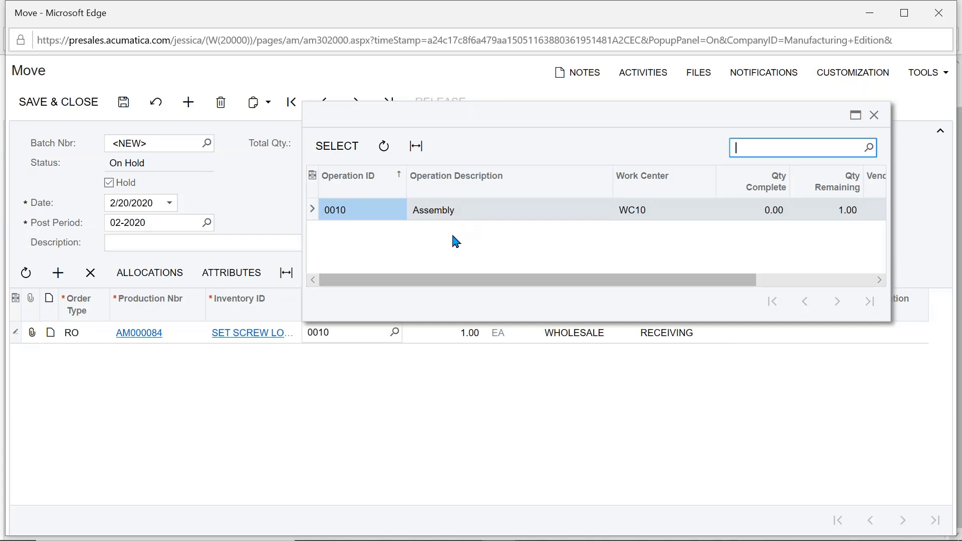
pyautogui.moveTo(450, 223)
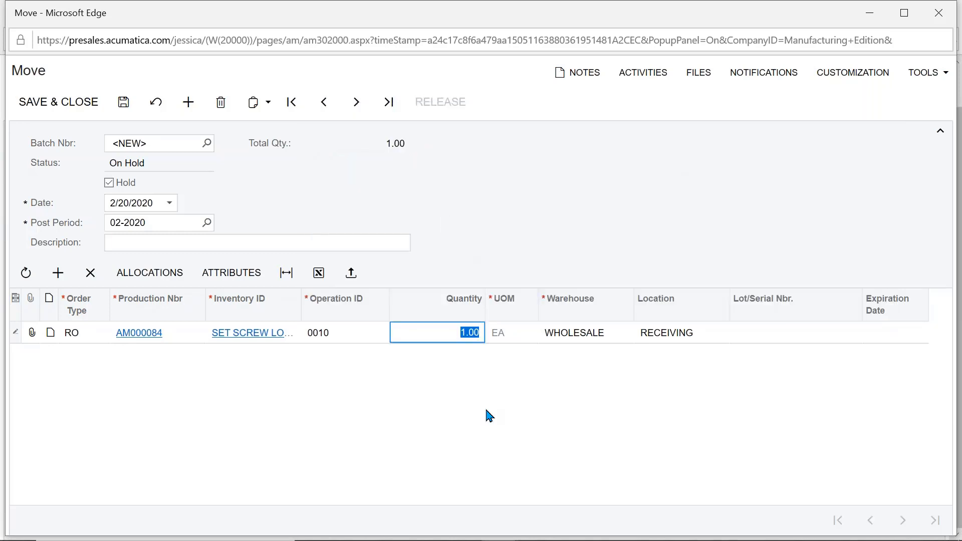
pyautogui.moveTo(351, 386)
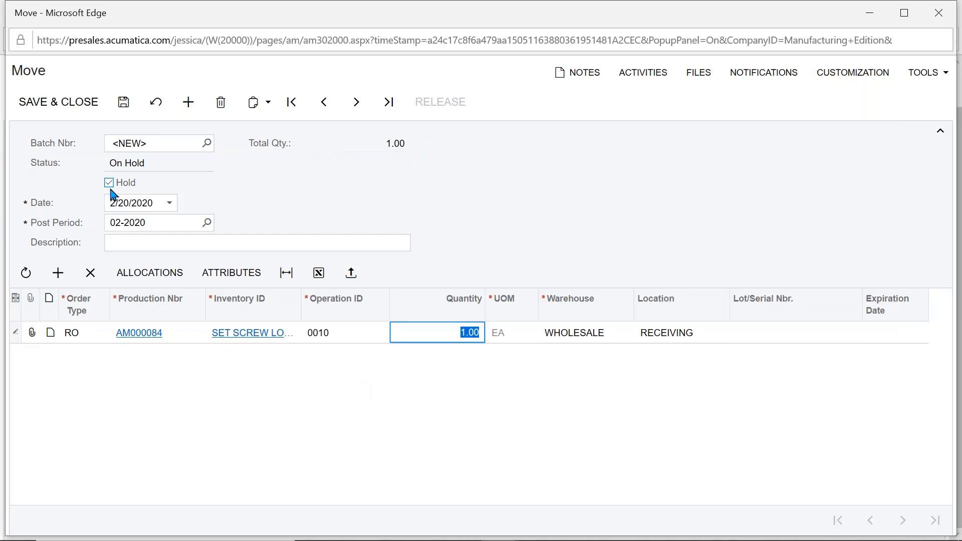
# Clear Hold, release move batch AMB000147, and show AM000084 as Completed with one unit done
pyautogui.click(108, 183)
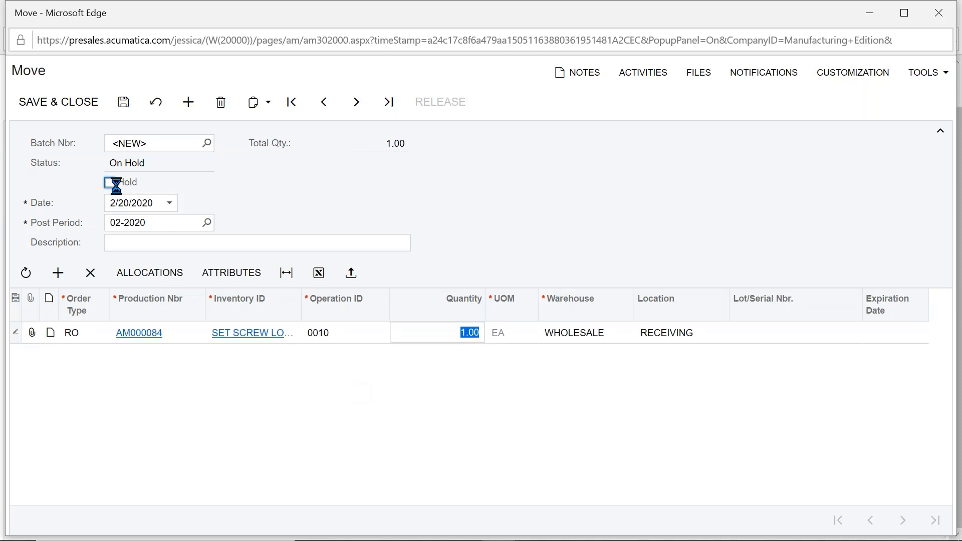
pyautogui.click(110, 182)
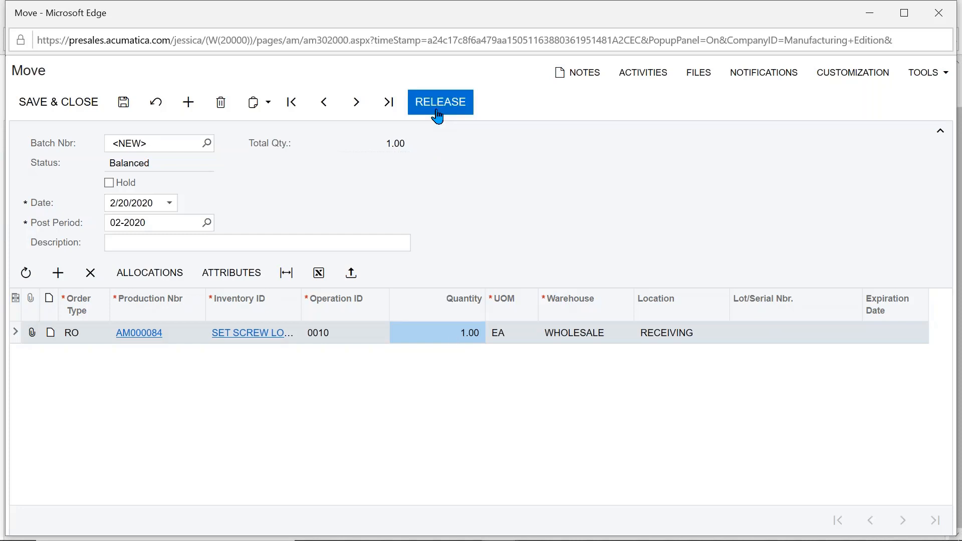
pyautogui.click(439, 103)
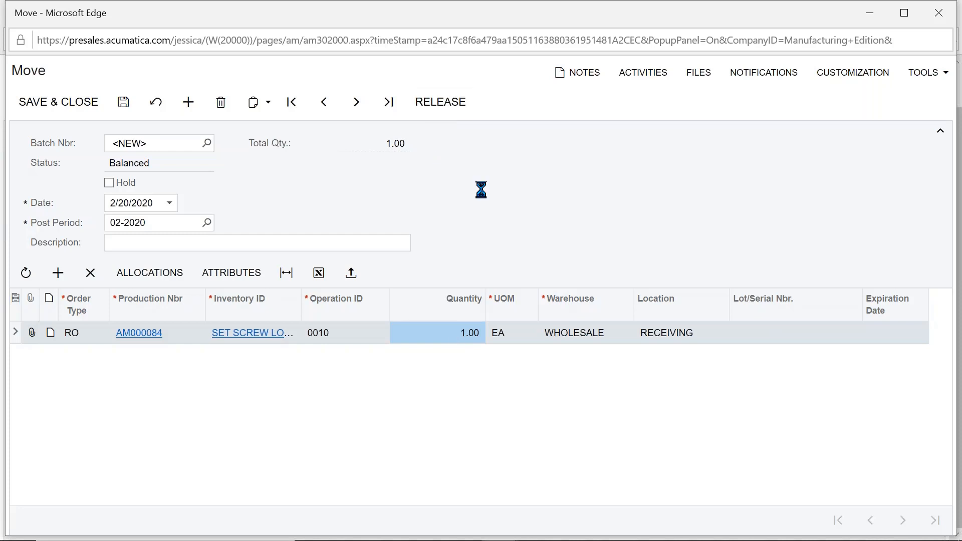
pyautogui.click(439, 102)
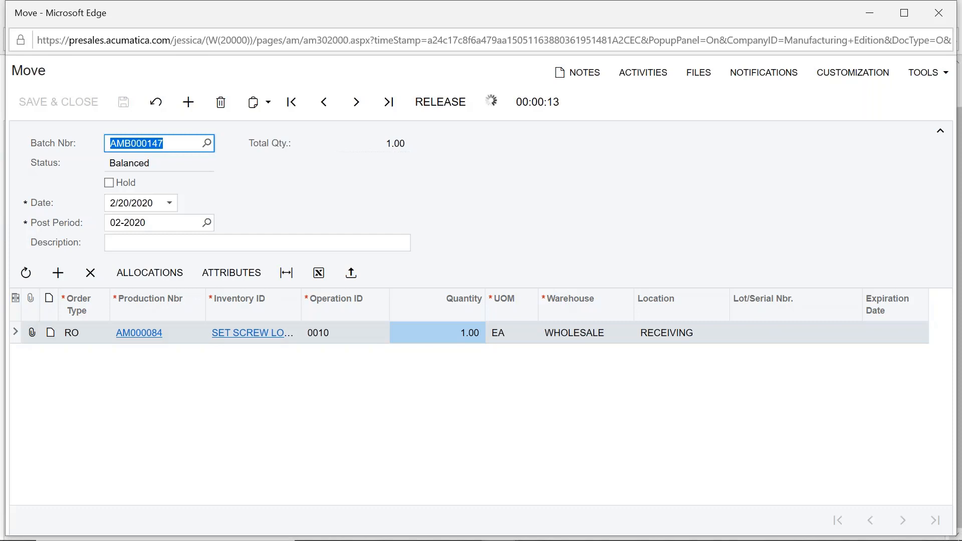
pyautogui.click(439, 102)
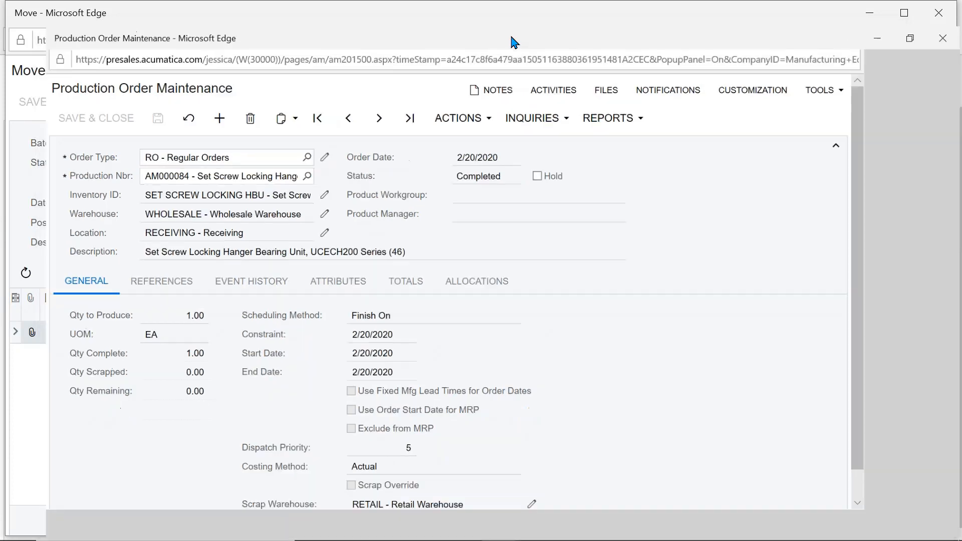
# Show AM000084's event history and briefly view material batch AMB000148
pyautogui.click(251, 280)
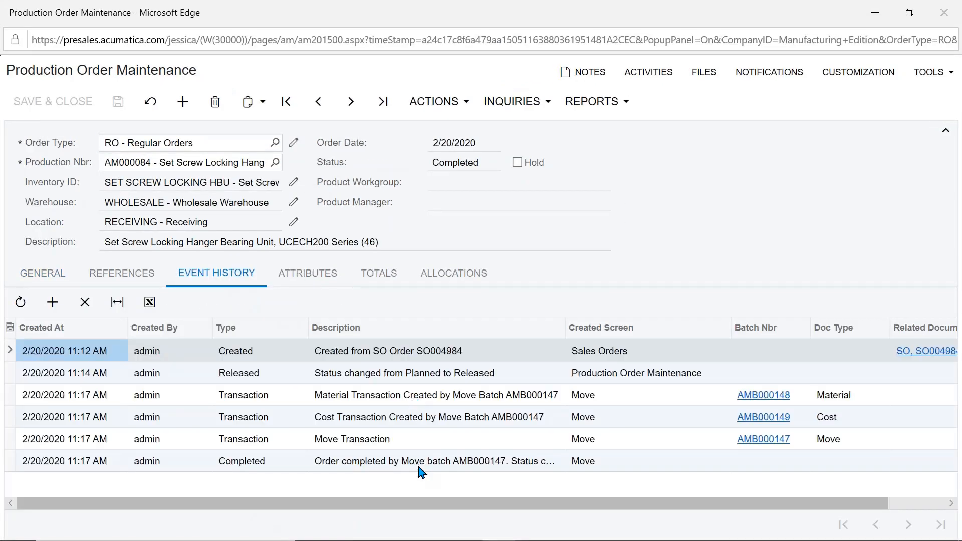
pyautogui.moveTo(417, 482)
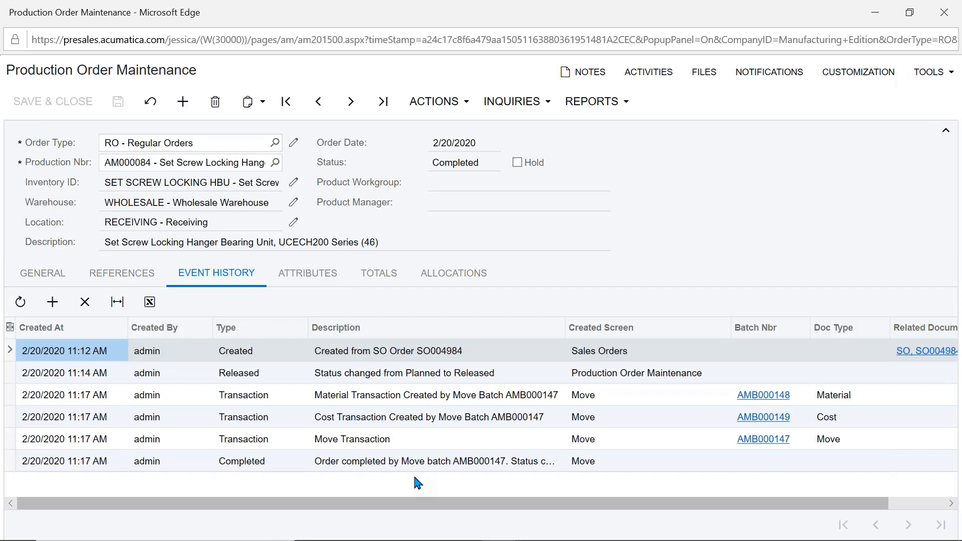
pyautogui.moveTo(479, 420)
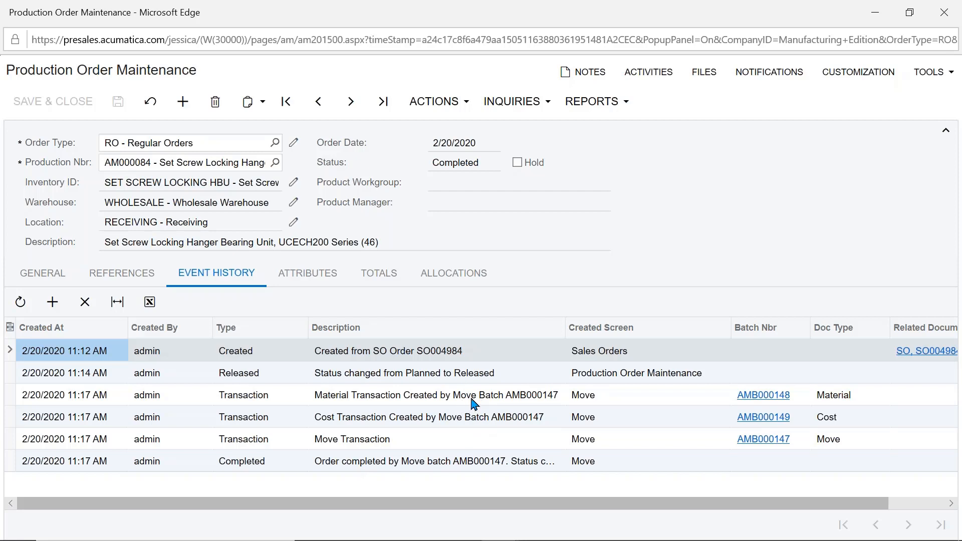
pyautogui.moveTo(387, 406)
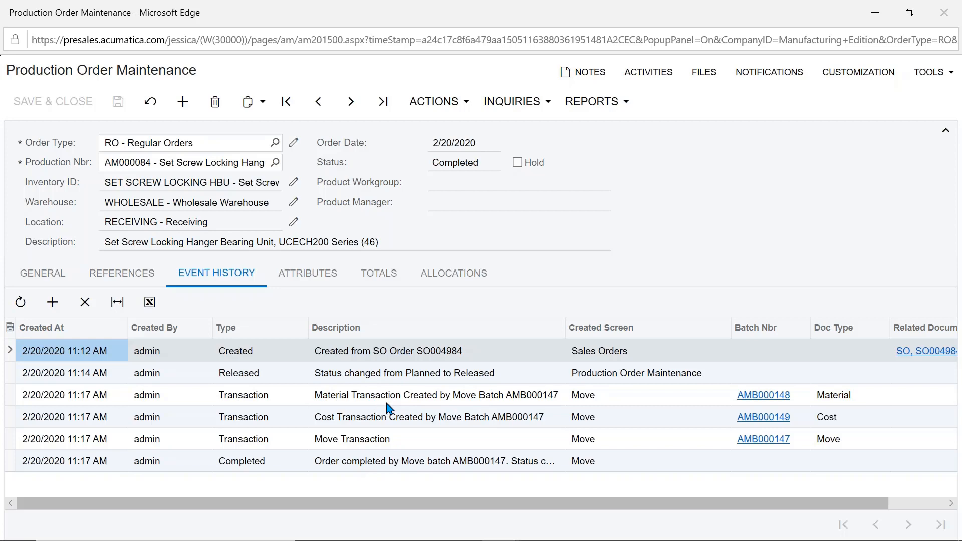
pyautogui.moveTo(754, 398)
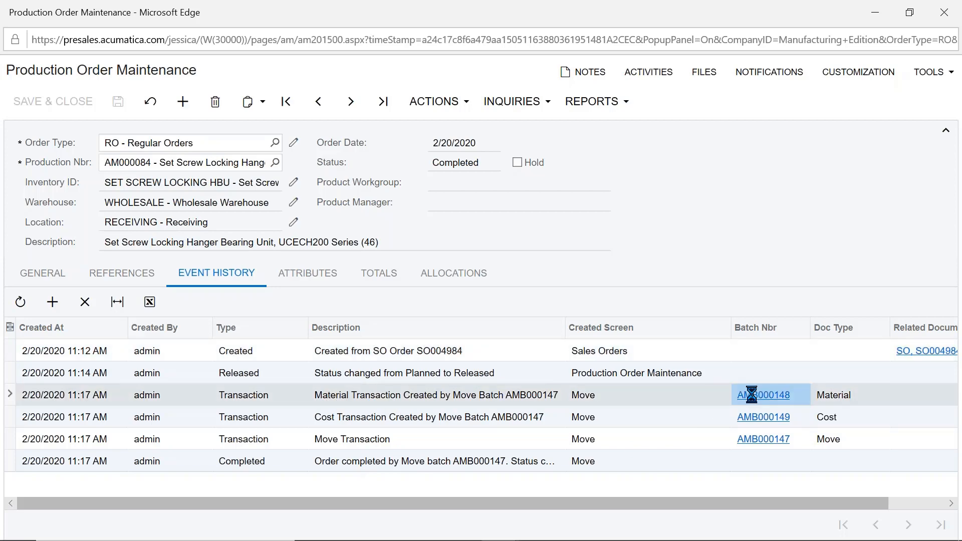
pyautogui.click(761, 395)
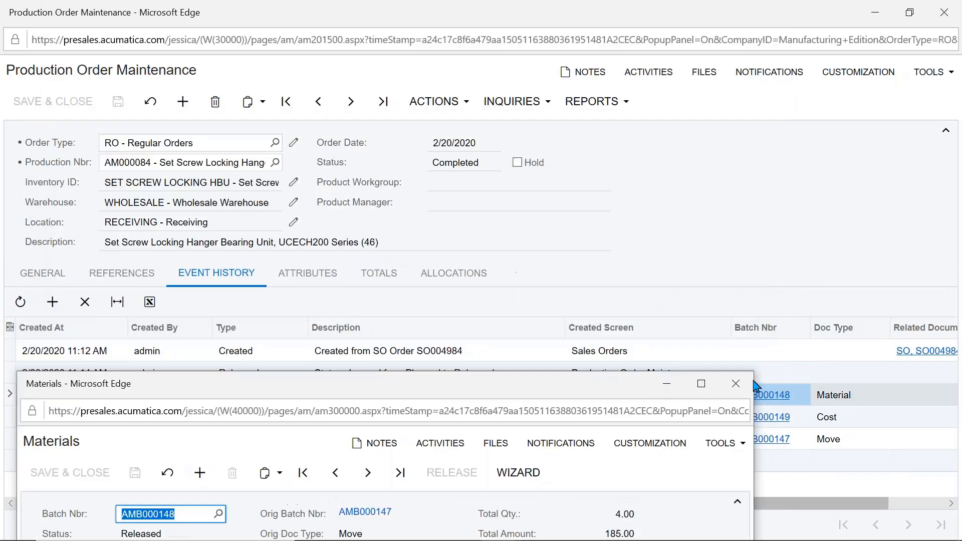
pyautogui.click(736, 384)
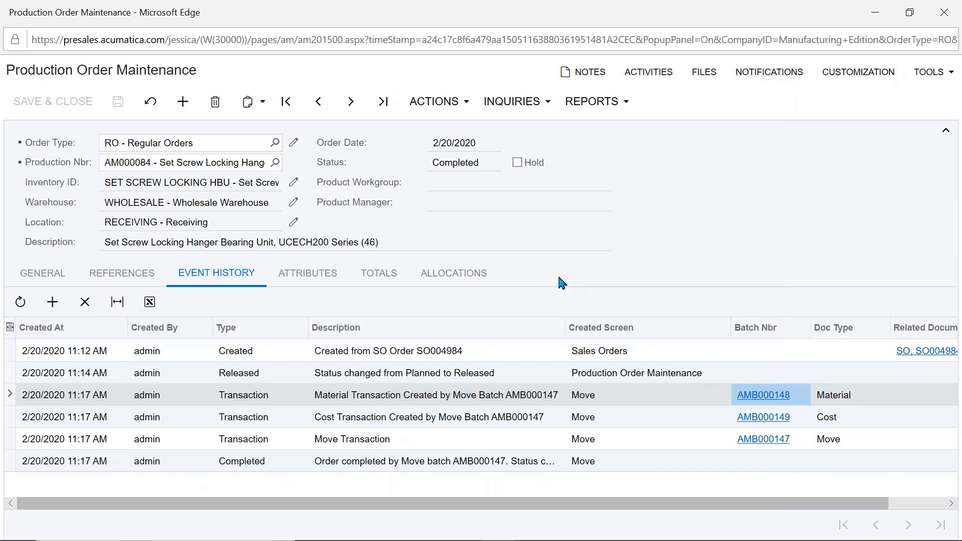
# Show totals with actual costs matching the 259.30 plan and zero variance
pyautogui.click(379, 272)
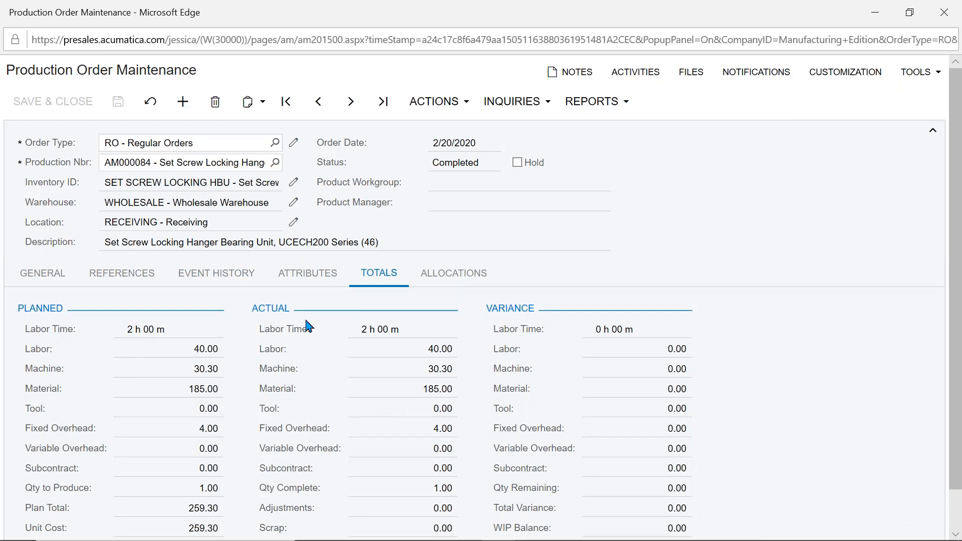
pyautogui.moveTo(718, 332)
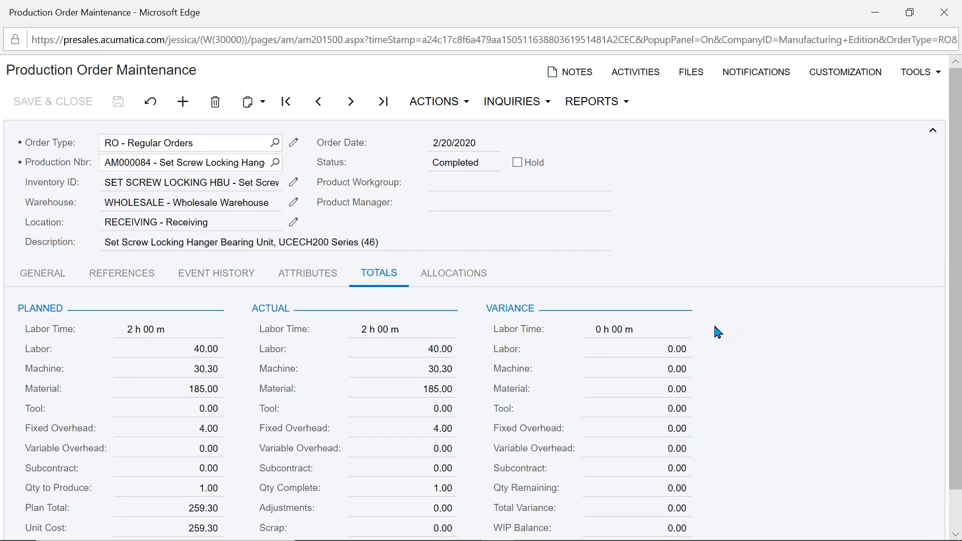
pyautogui.moveTo(700, 495)
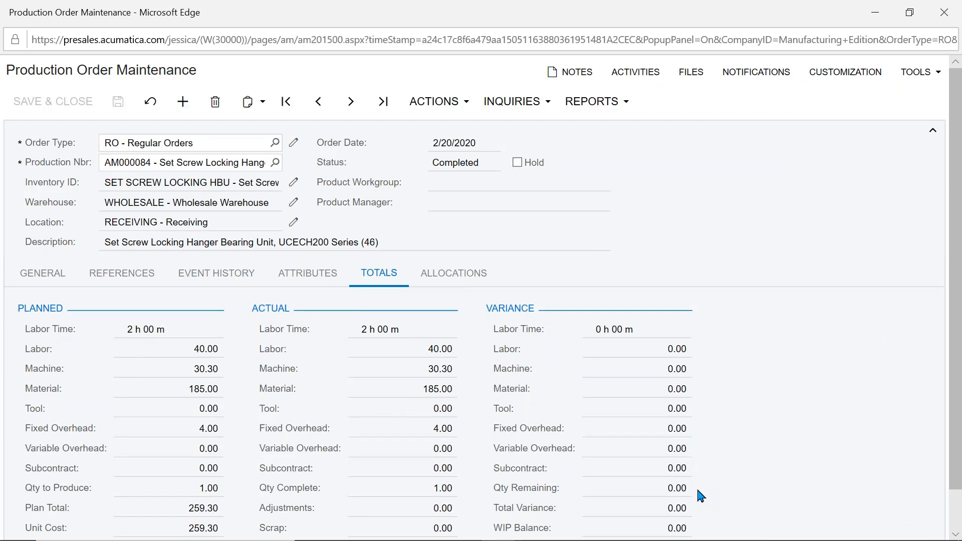
pyautogui.moveTo(699, 494)
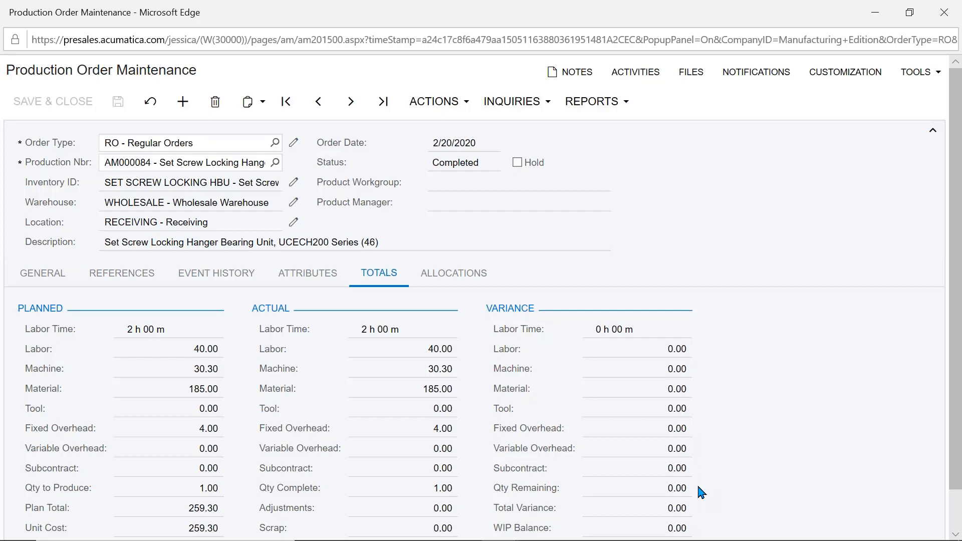
pyautogui.moveTo(600, 47)
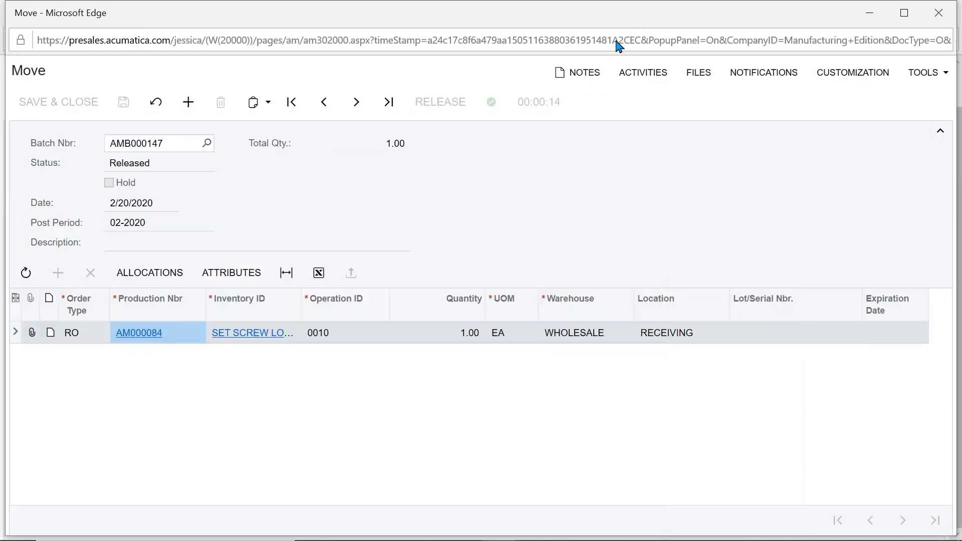
pyautogui.click(138, 333)
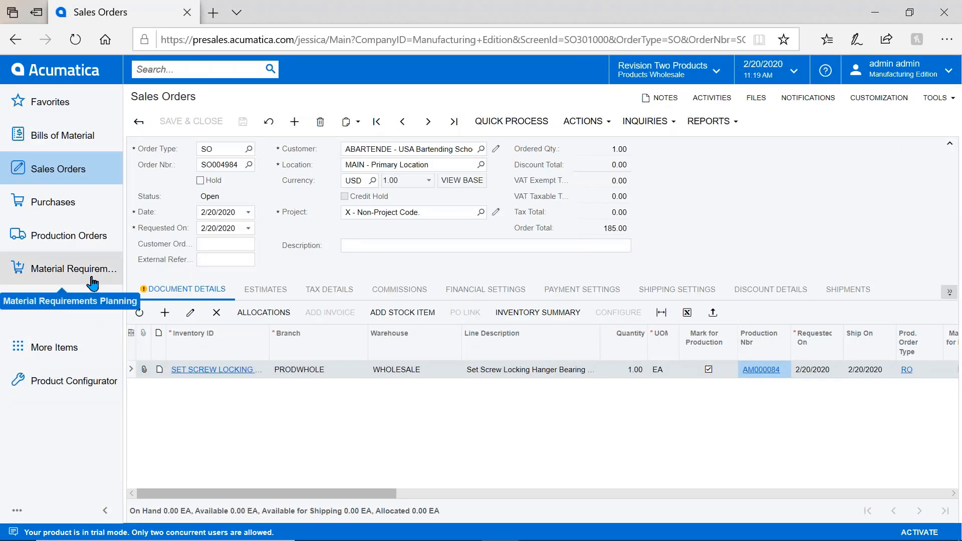
pyautogui.click(72, 269)
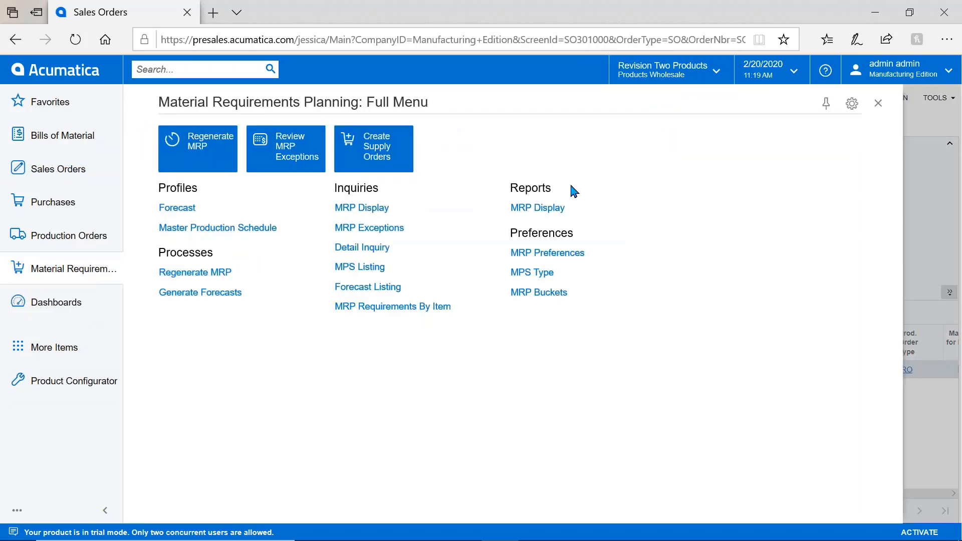
pyautogui.moveTo(433, 193)
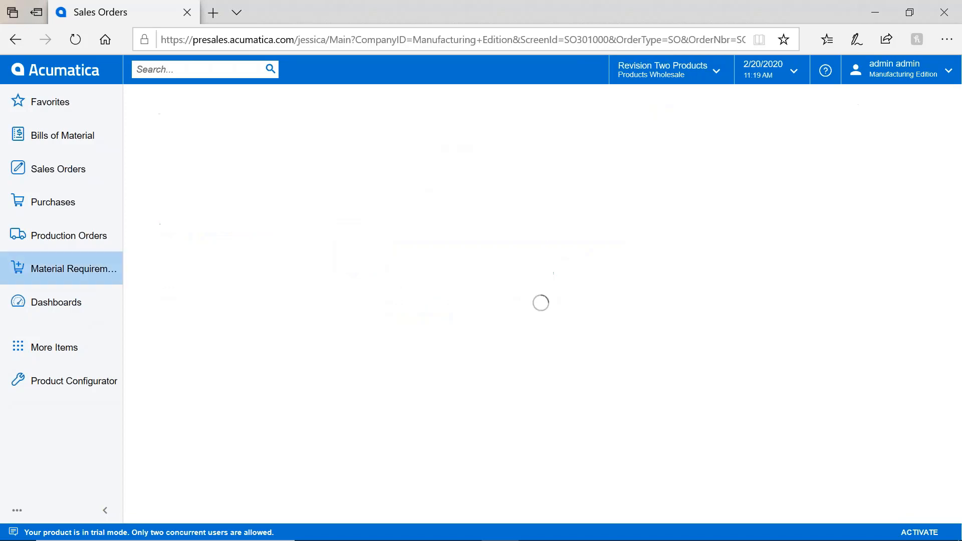
pyautogui.click(78, 268)
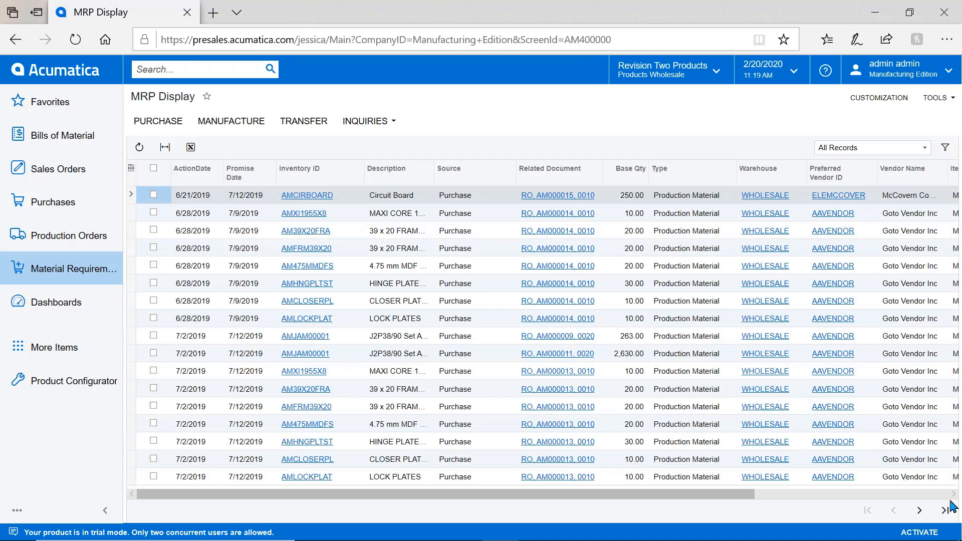
pyautogui.click(947, 509)
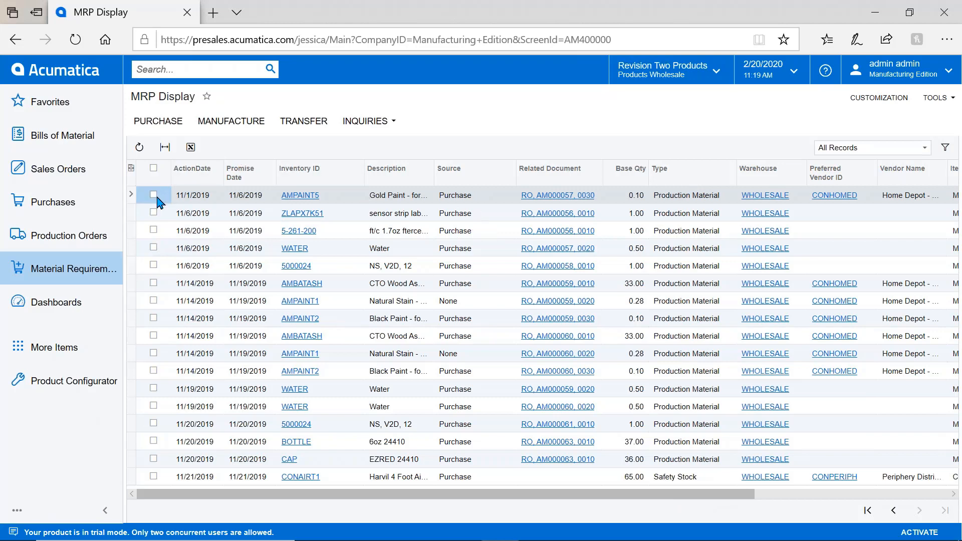
pyautogui.moveTo(260, 207)
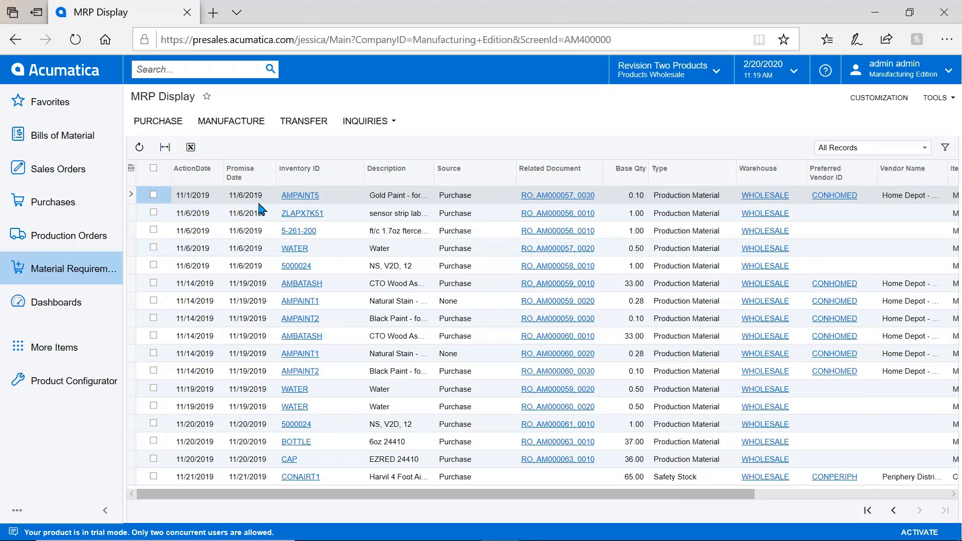
pyautogui.moveTo(425, 360)
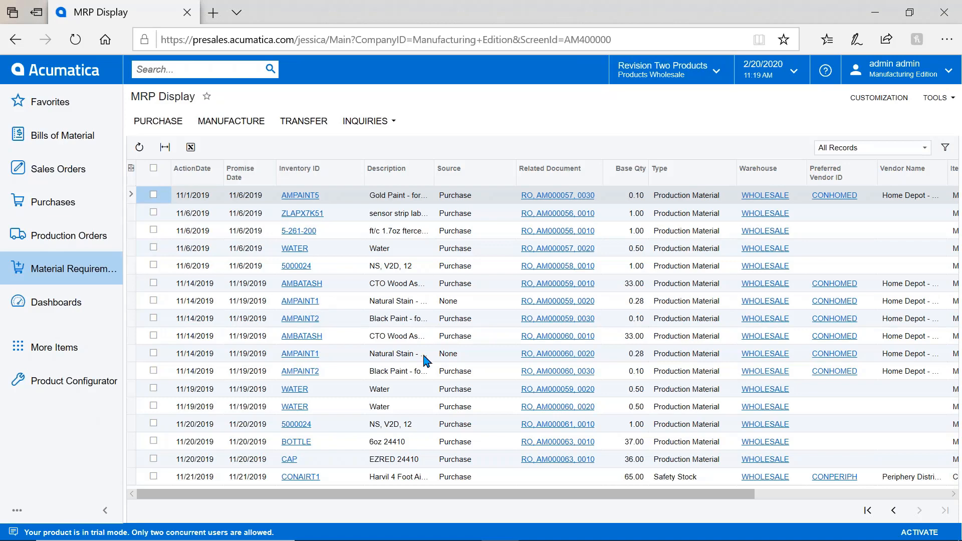
pyautogui.moveTo(459, 384)
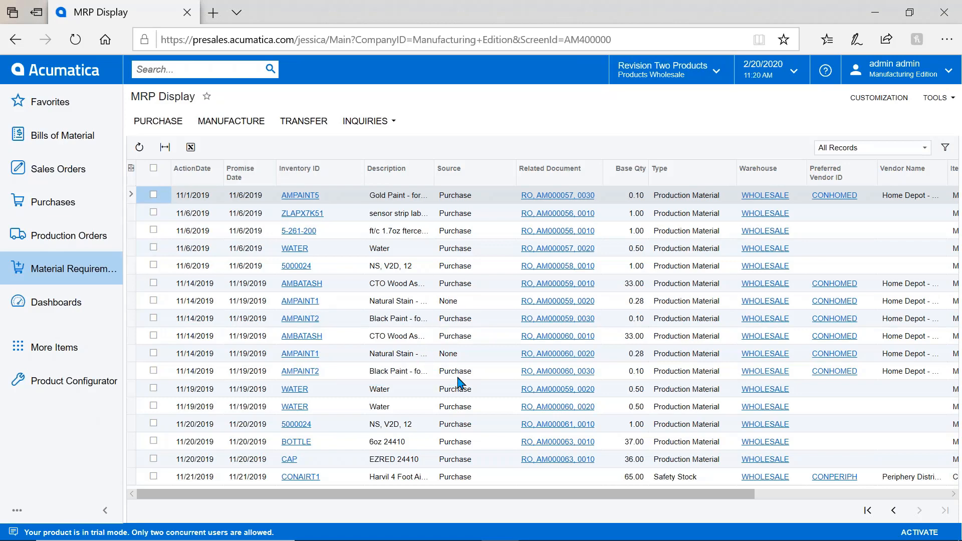
pyautogui.moveTo(193, 214)
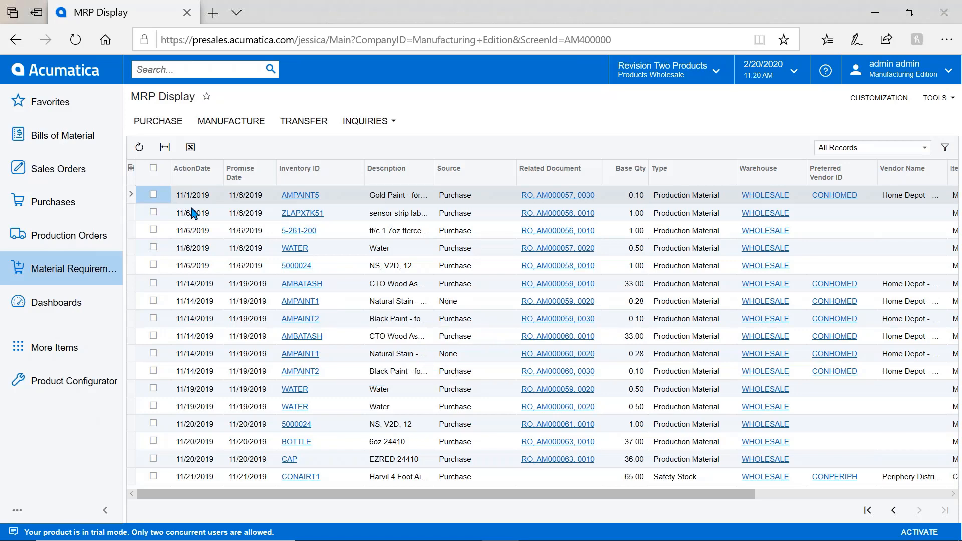
pyautogui.click(153, 195)
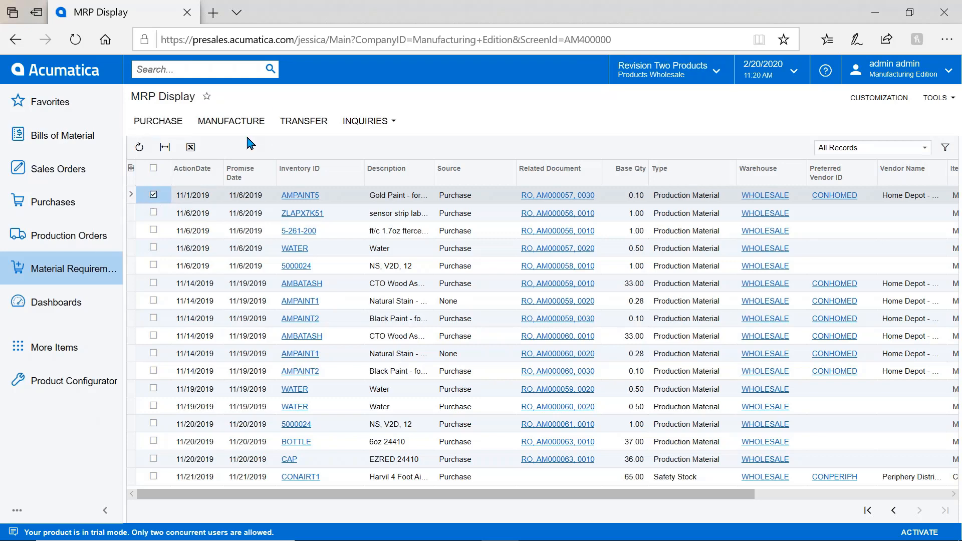
pyautogui.click(153, 195)
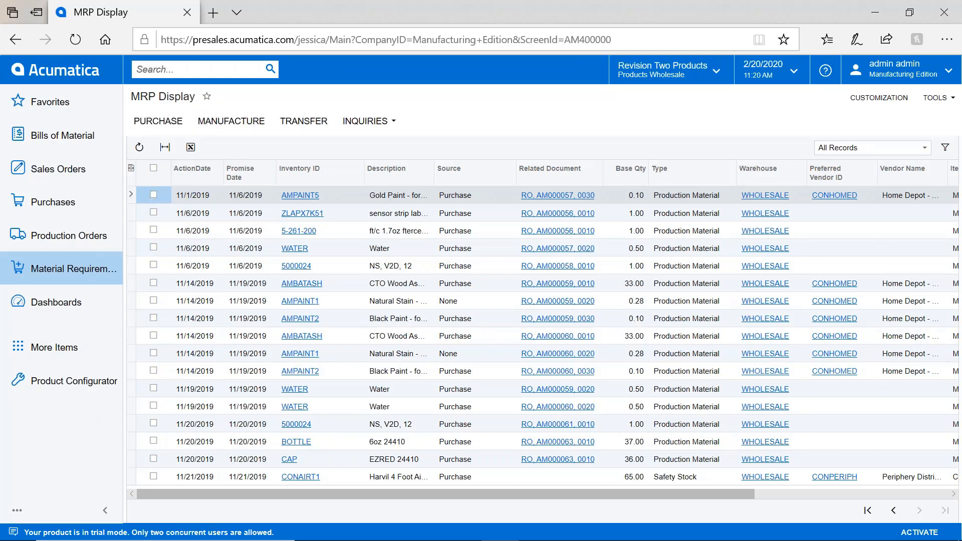
# Display the full Production Orders workspace menu with all its page groups
pyautogui.click(61, 234)
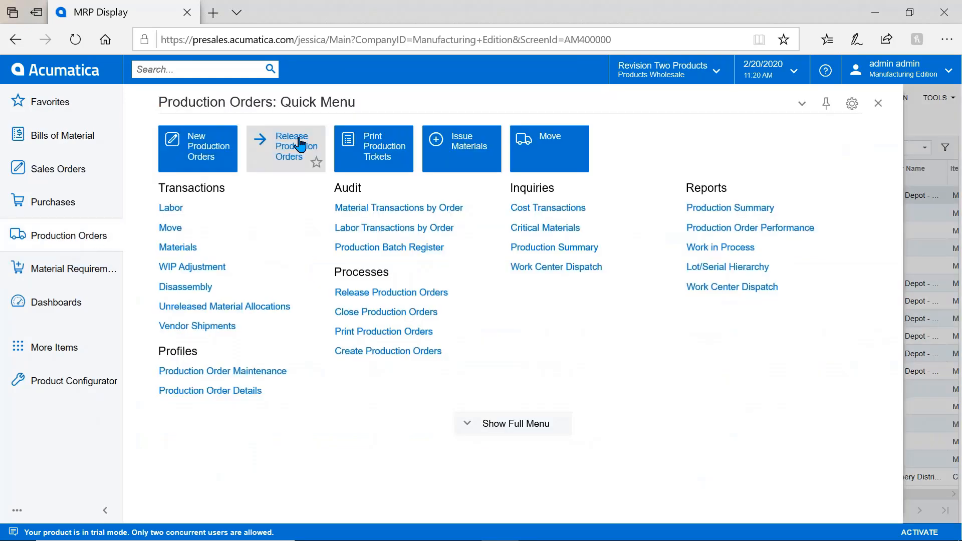
pyautogui.click(514, 422)
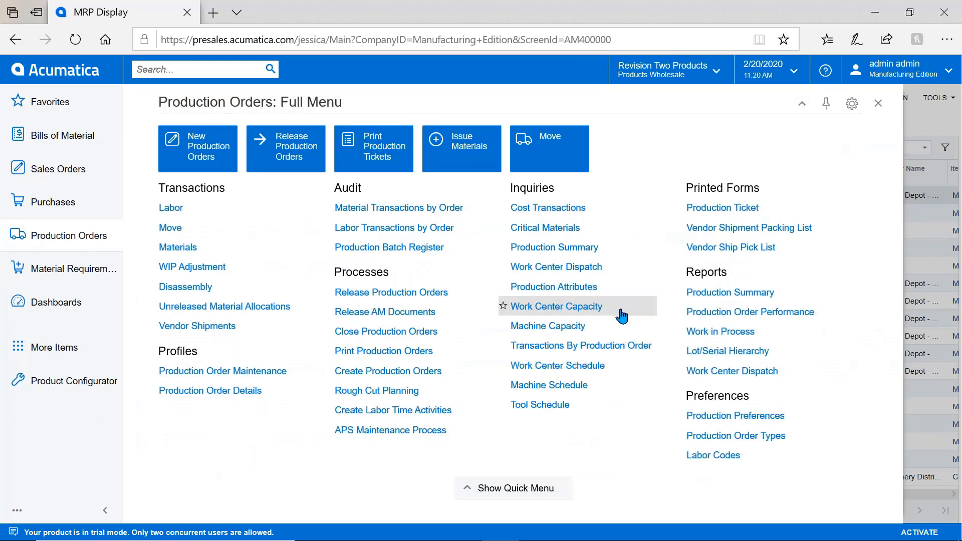
pyautogui.moveTo(567, 395)
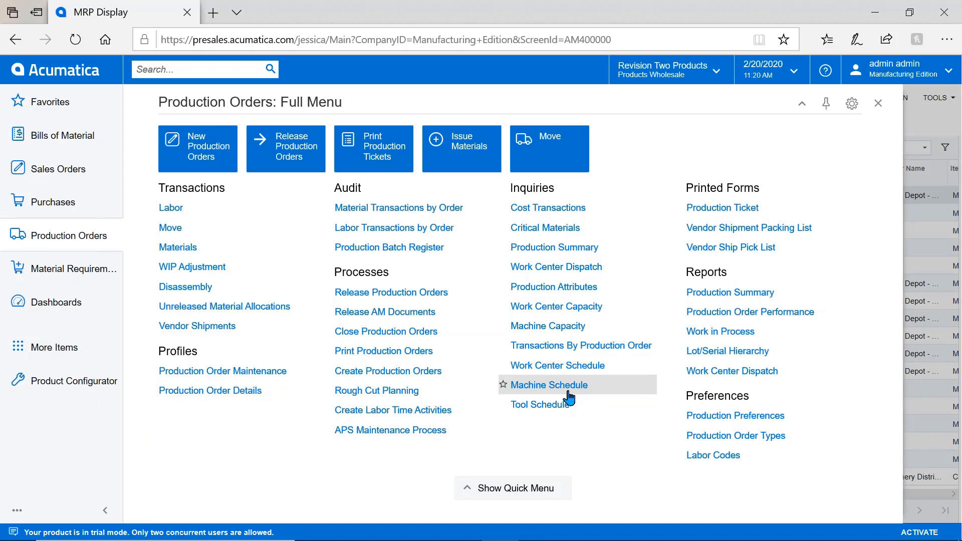
pyautogui.moveTo(558, 404)
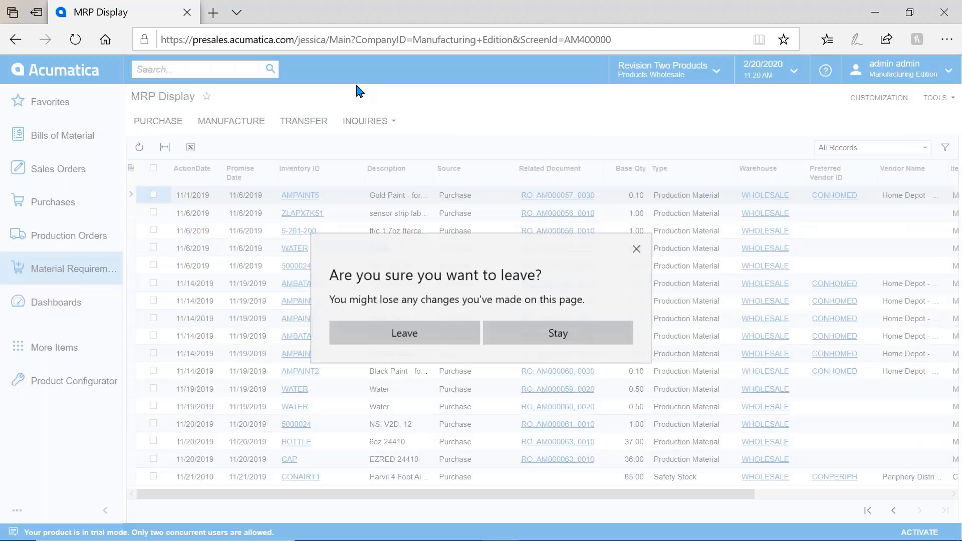
# Confirm leaving the MRP page and move on toward the StarShip shipments view
pyautogui.click(404, 333)
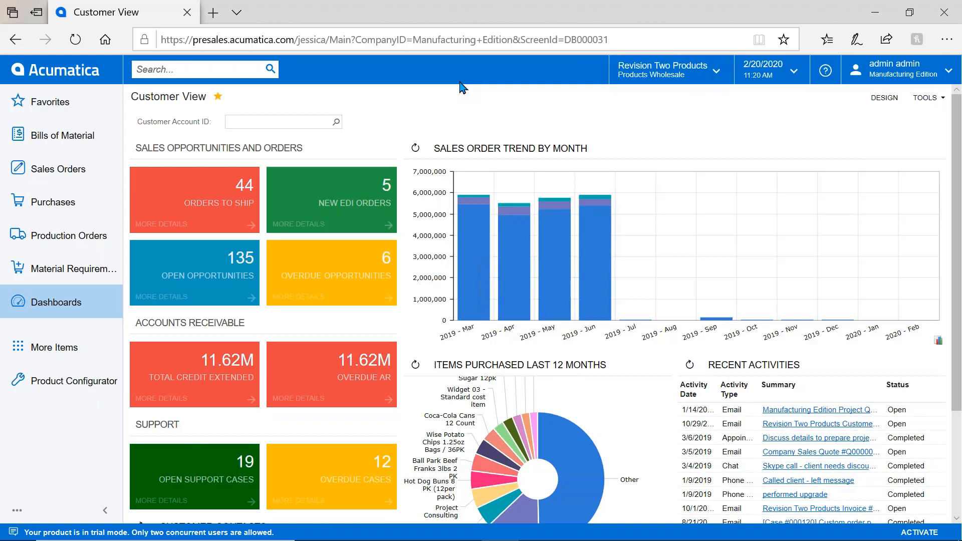
pyautogui.moveTo(727, 211)
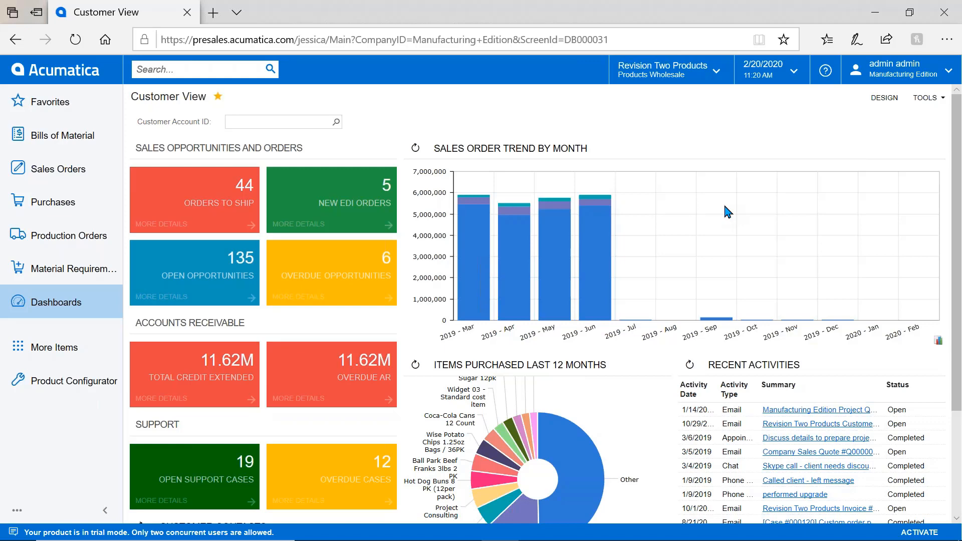
pyautogui.click(231, 529)
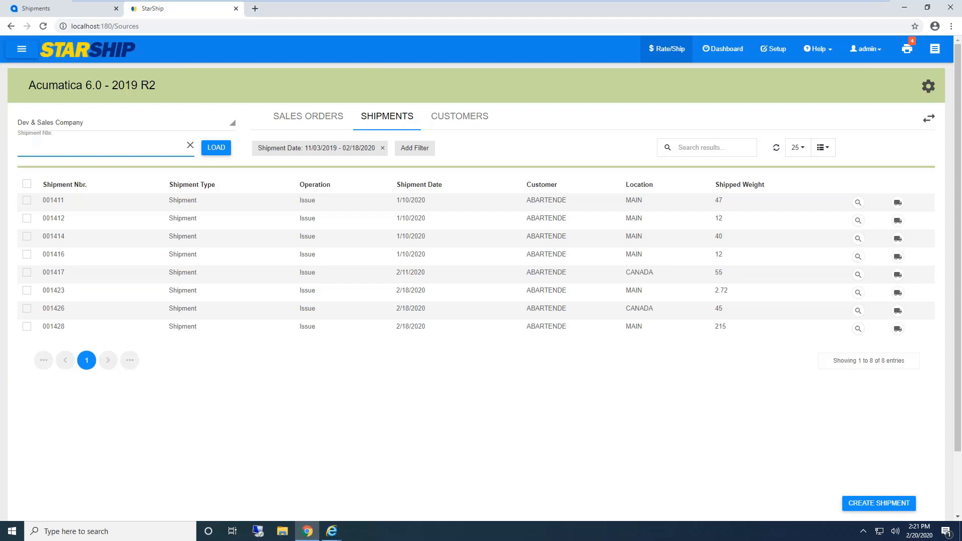
# Show the eight ABARTENDE shipments on the Acumatica source with the shipment search box active
pyautogui.click(104, 147)
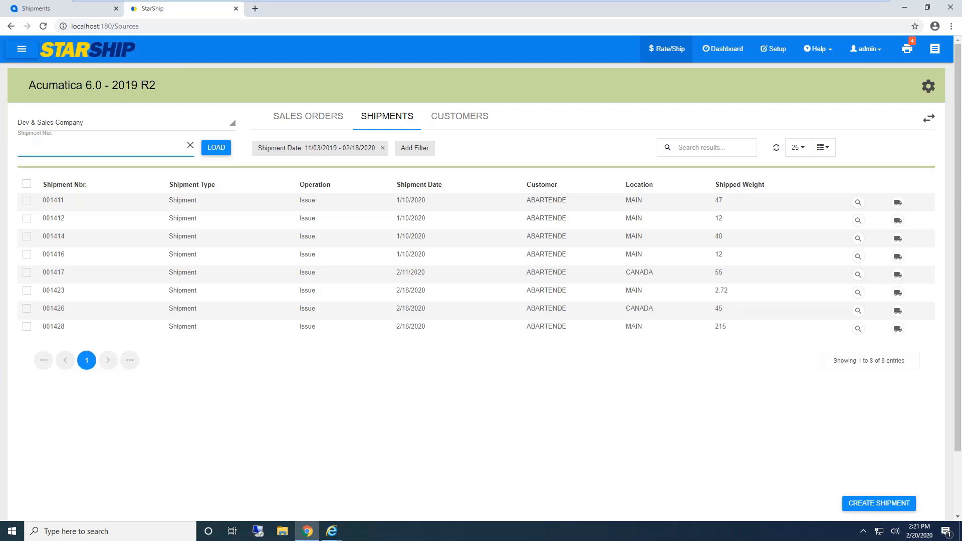
pyautogui.click(104, 148)
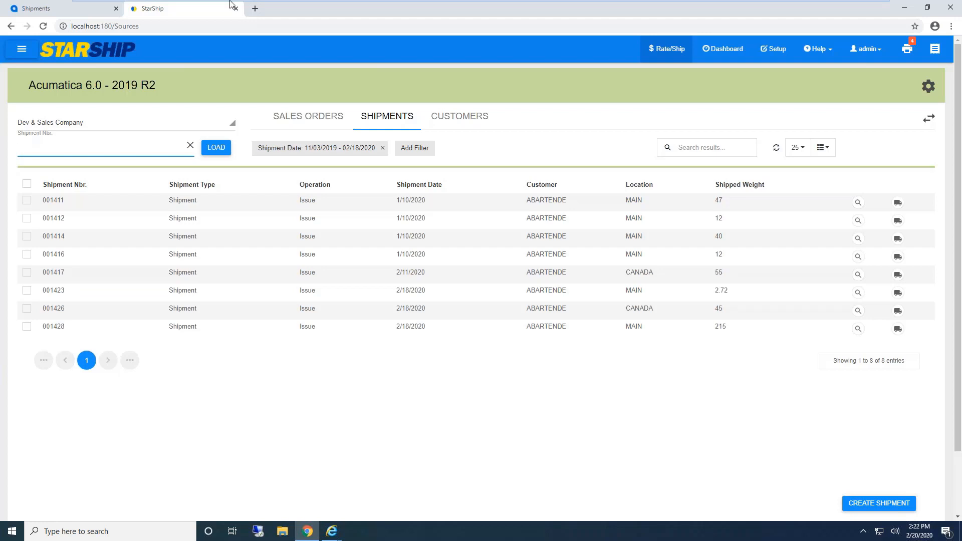
pyautogui.moveTo(279, 120)
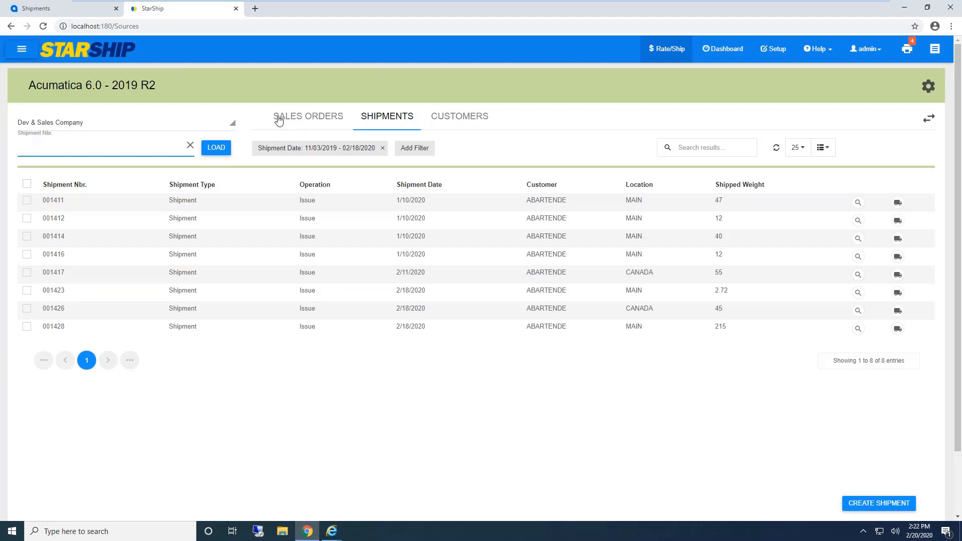
pyautogui.moveTo(468, 130)
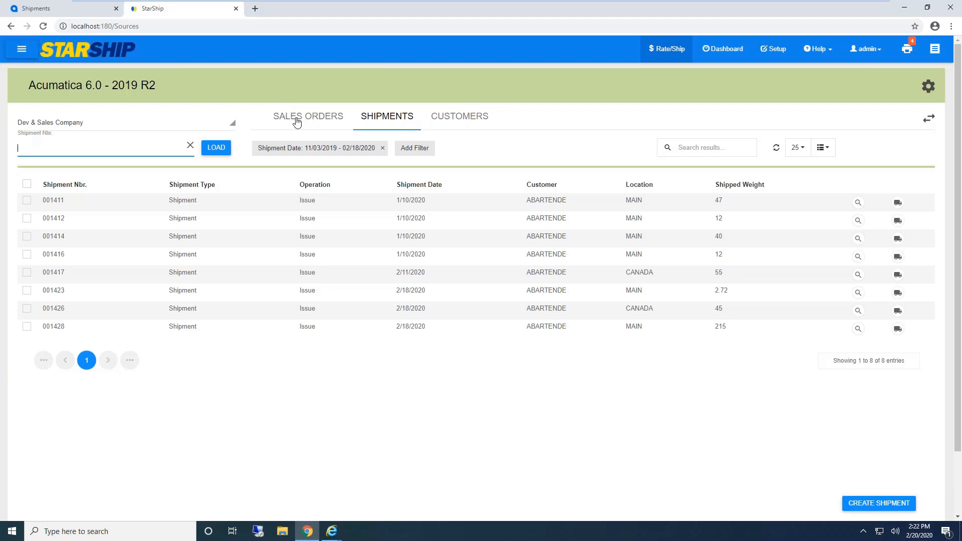
pyautogui.moveTo(294, 137)
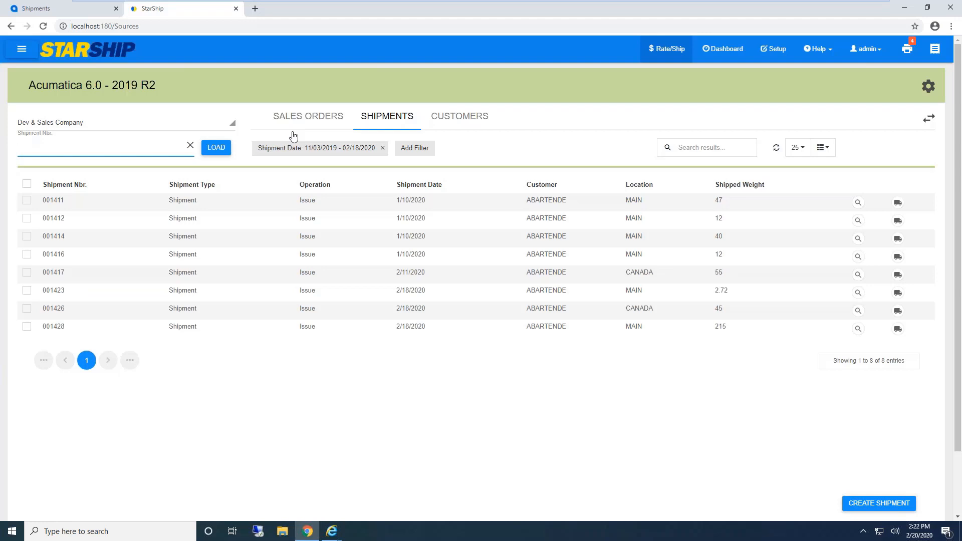
pyautogui.click(104, 148)
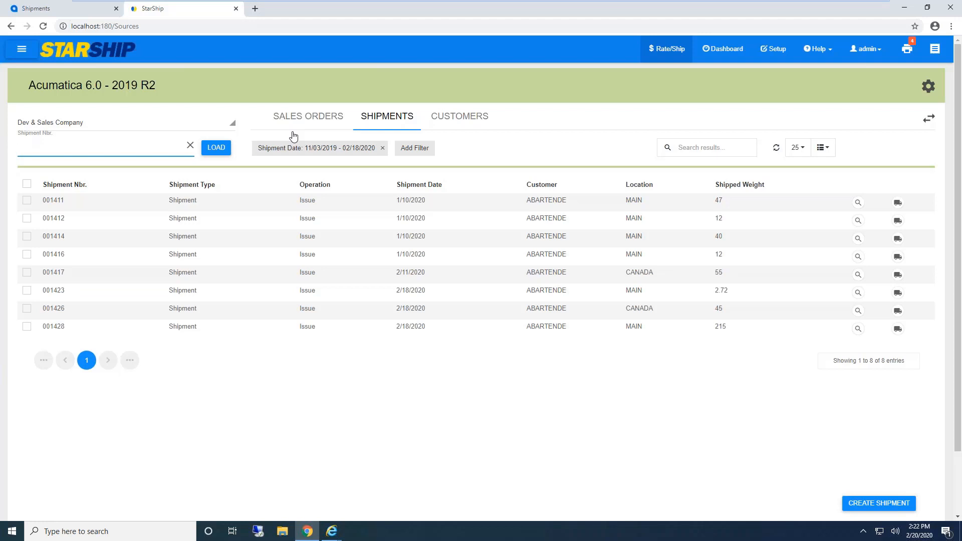
pyautogui.click(106, 148)
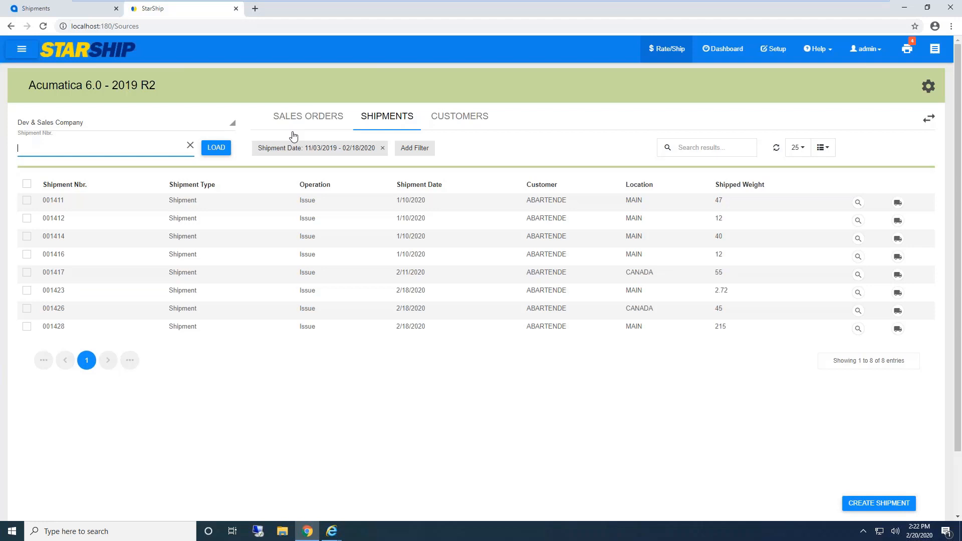
pyautogui.moveTo(416, 128)
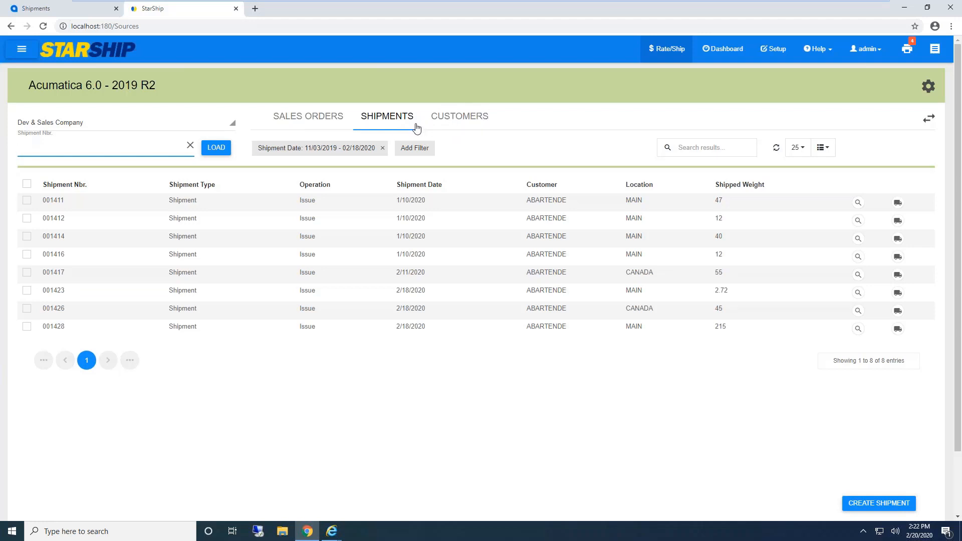
pyautogui.moveTo(196, 367)
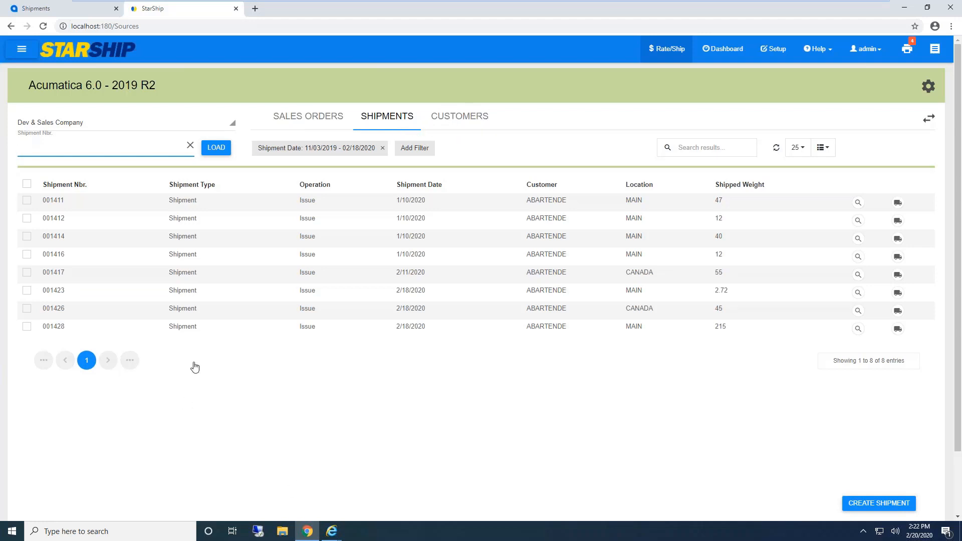
pyautogui.moveTo(896, 314)
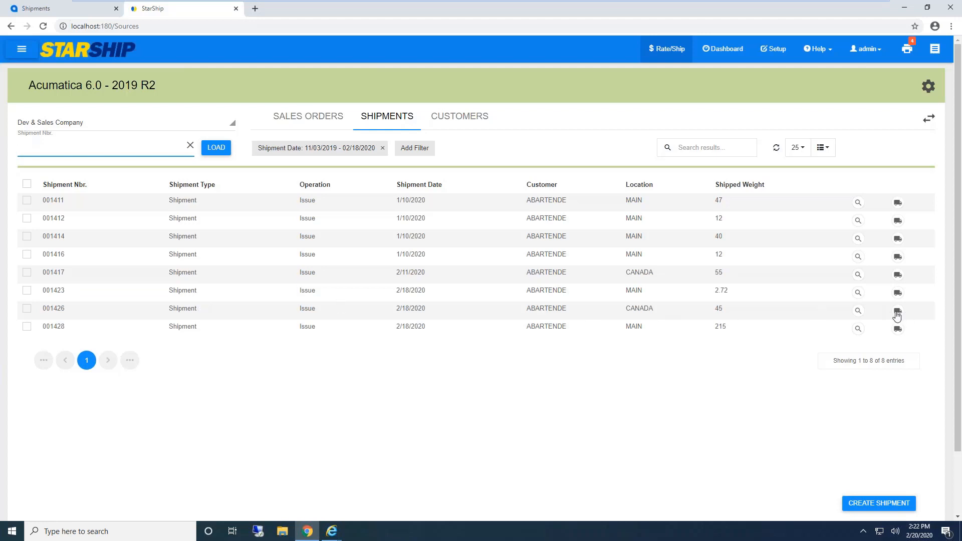
pyautogui.moveTo(550, 423)
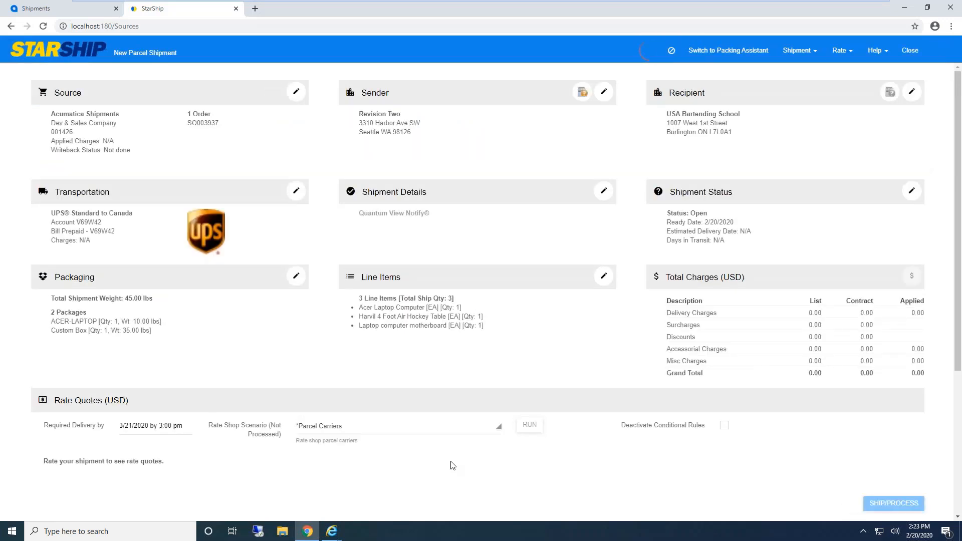
# Run rate quotes for shipment 001426, selecting UPS Standard to Canada at $106.03
pyautogui.click(529, 425)
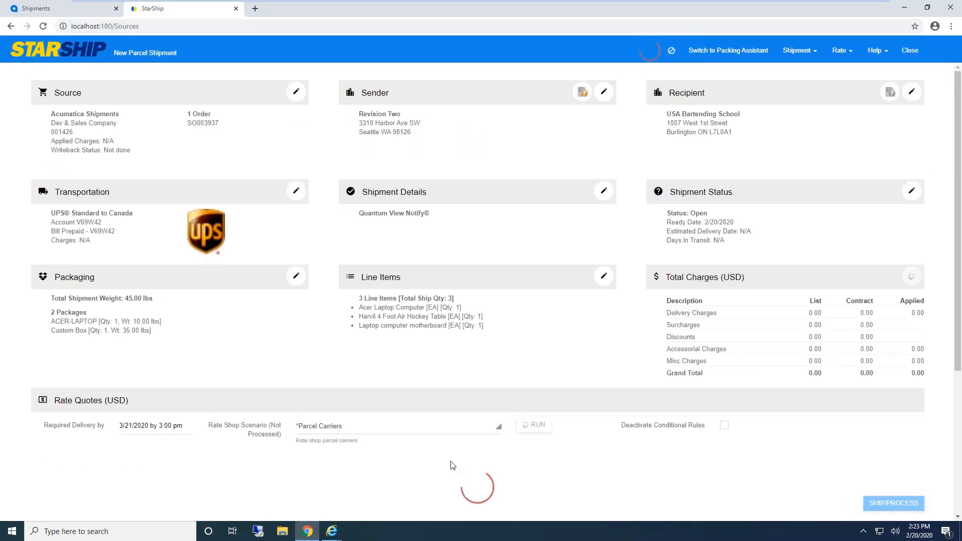
pyautogui.click(532, 425)
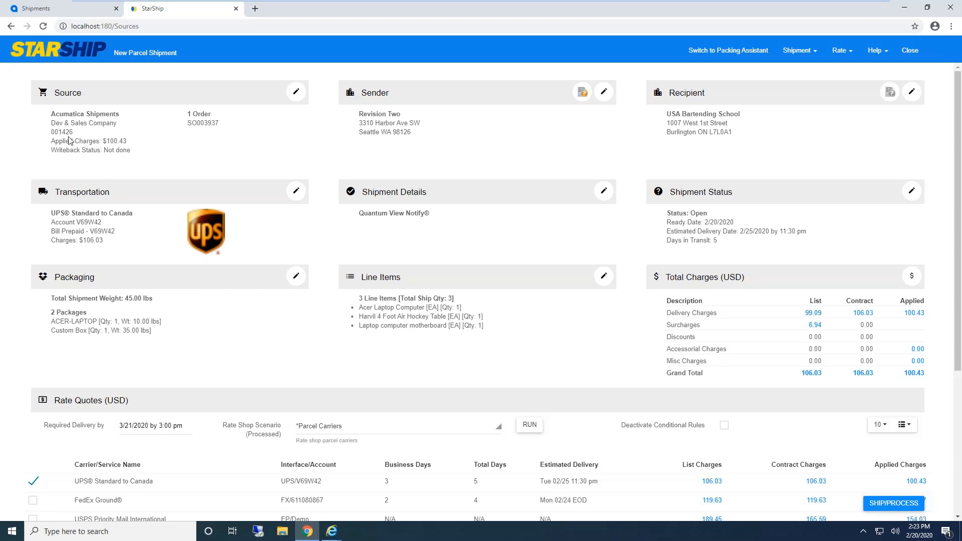
pyautogui.moveTo(69, 142)
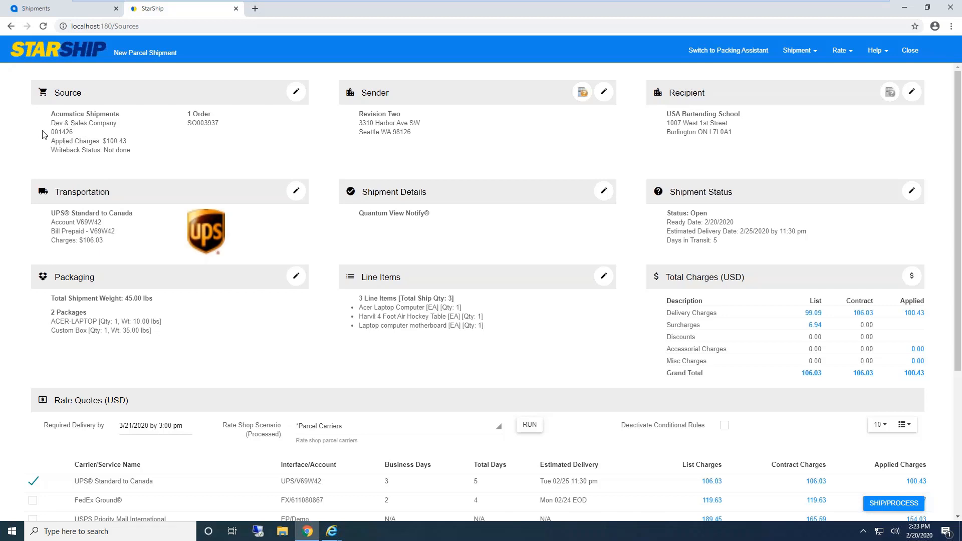
pyautogui.moveTo(213, 143)
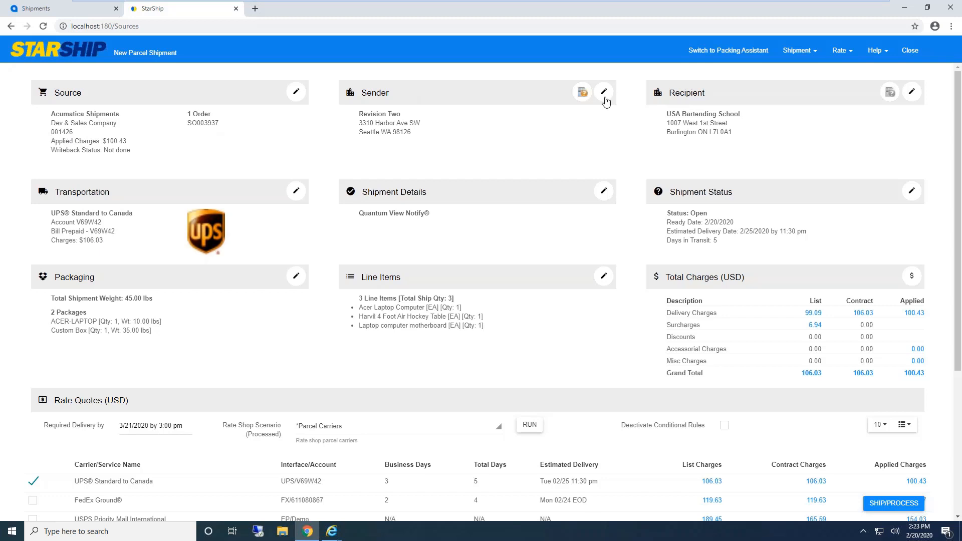
# Switch the sender address ID from Walmart to MAIN (V-Technologies, Cheshire CT) and confirm
pyautogui.click(603, 92)
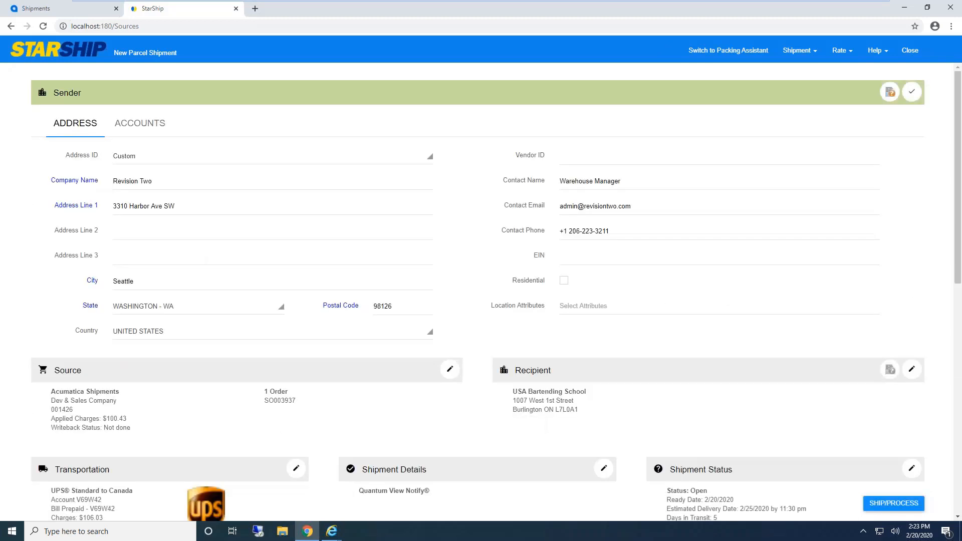
pyautogui.moveTo(193, 221)
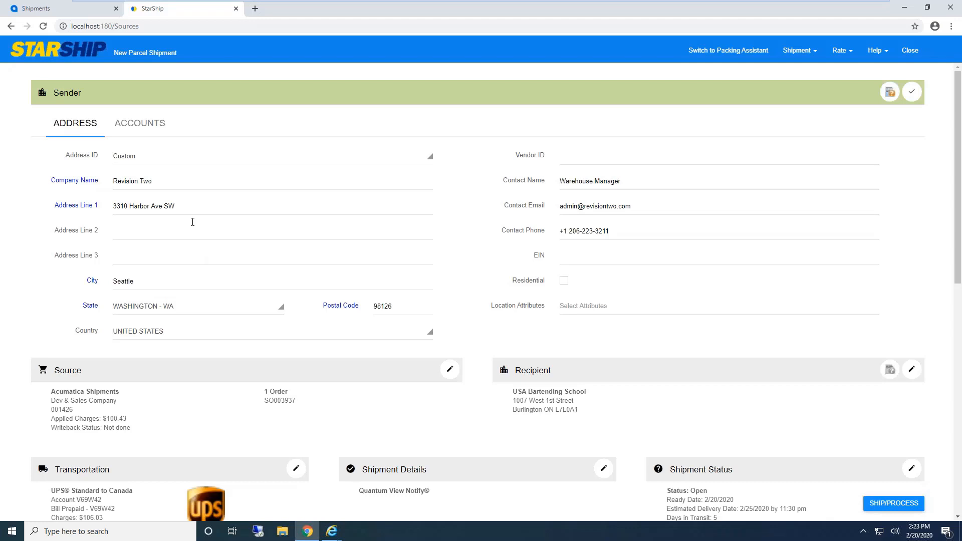
pyautogui.moveTo(132, 159)
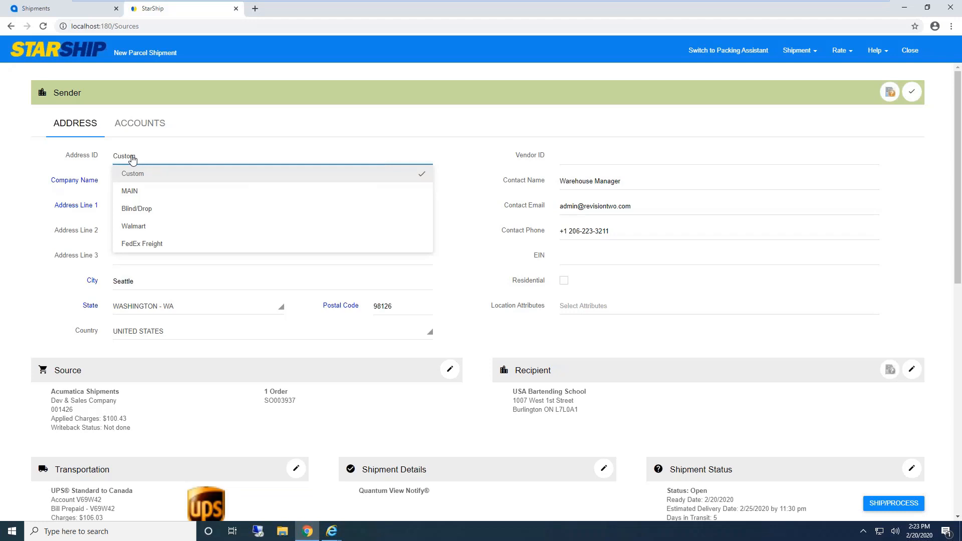
pyautogui.click(133, 225)
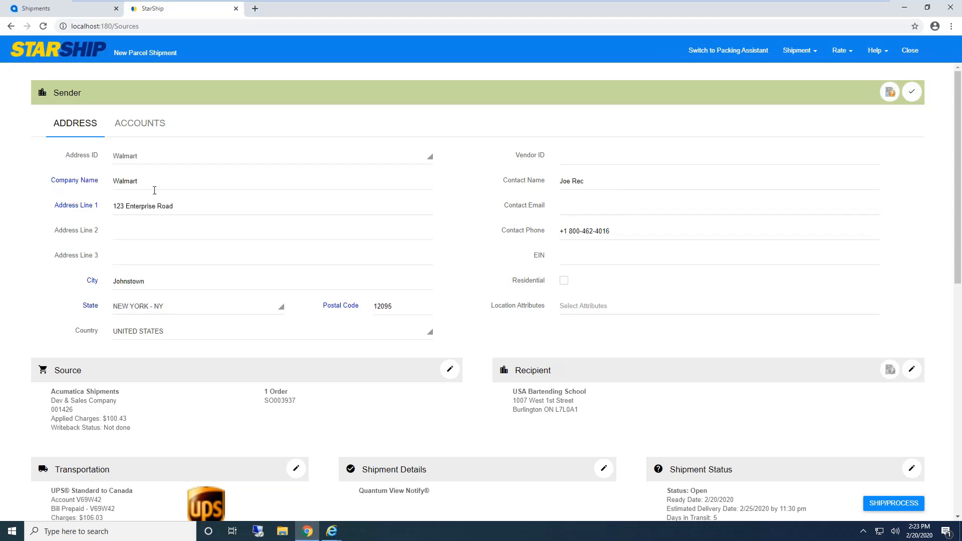
pyautogui.moveTo(219, 201)
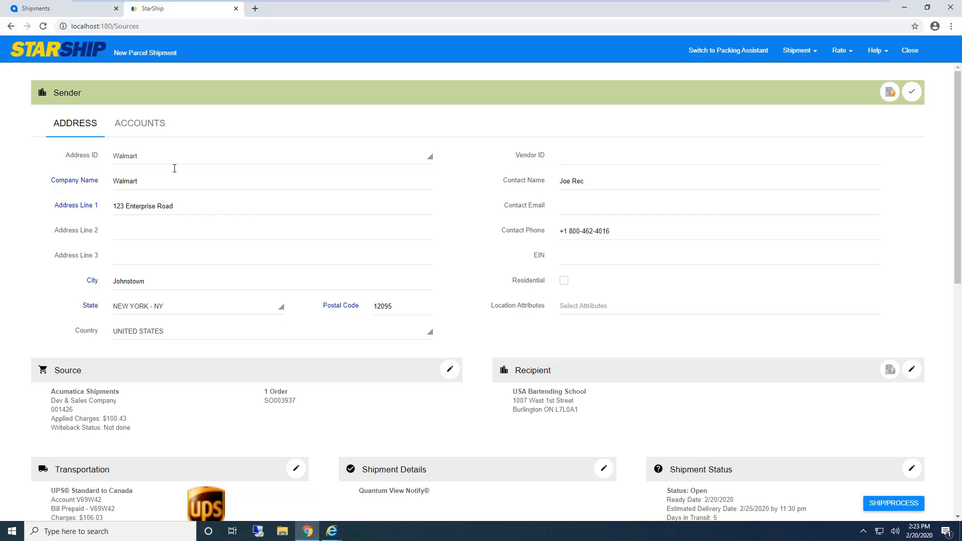
pyautogui.moveTo(135, 159)
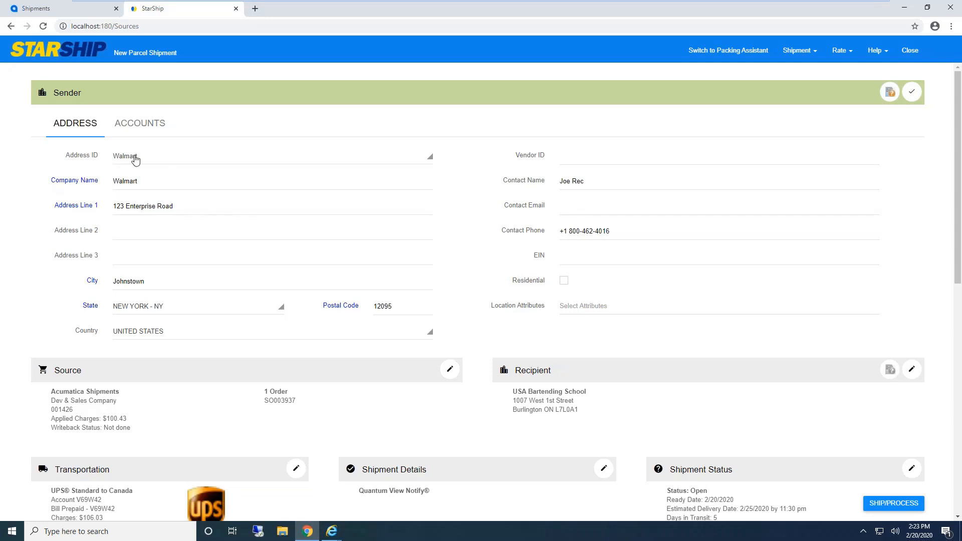
pyautogui.moveTo(123, 159)
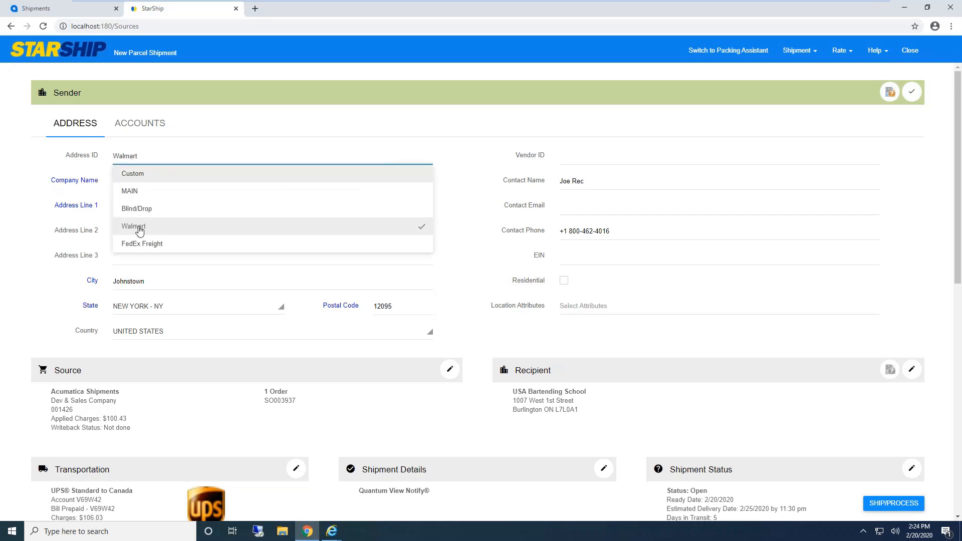
pyautogui.click(134, 226)
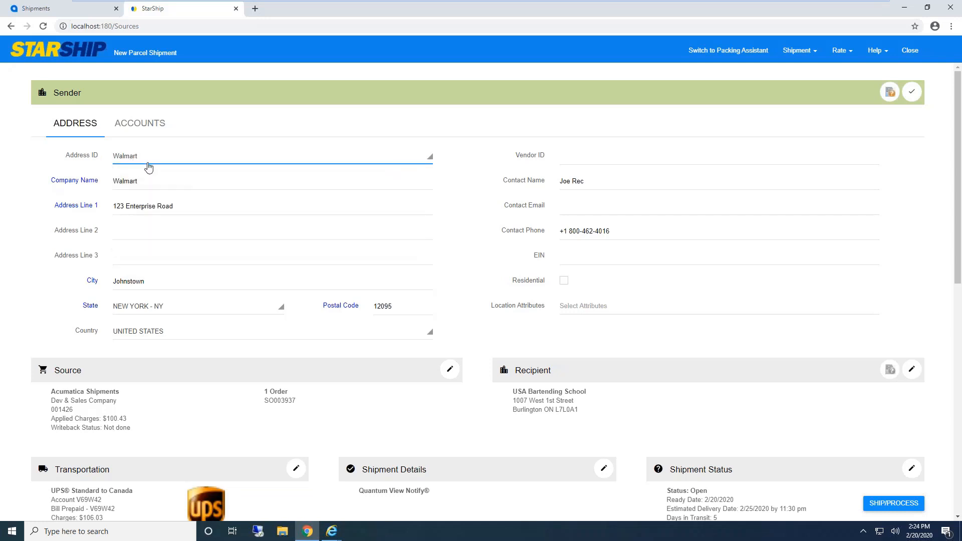
pyautogui.moveTo(853, 91)
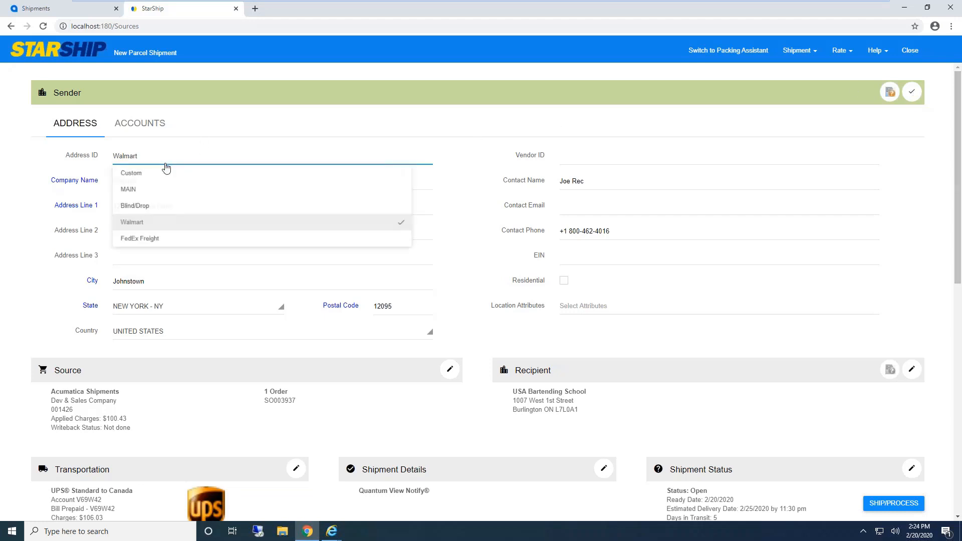
pyautogui.click(127, 189)
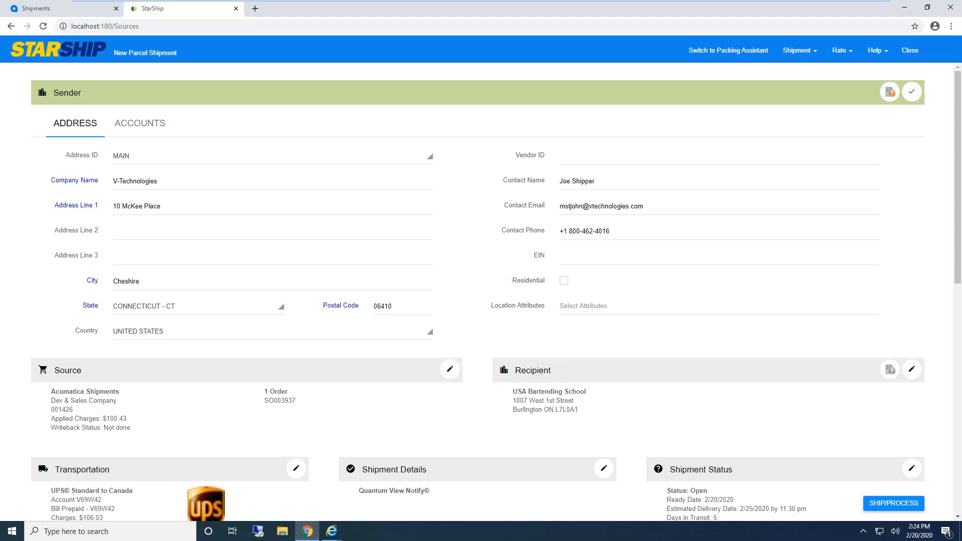
pyautogui.moveTo(580, 108)
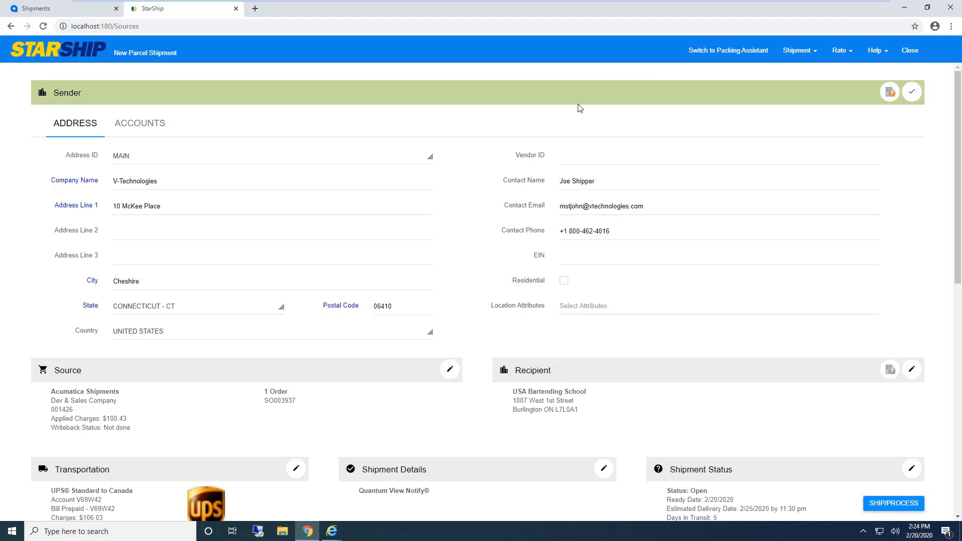
pyautogui.click(912, 93)
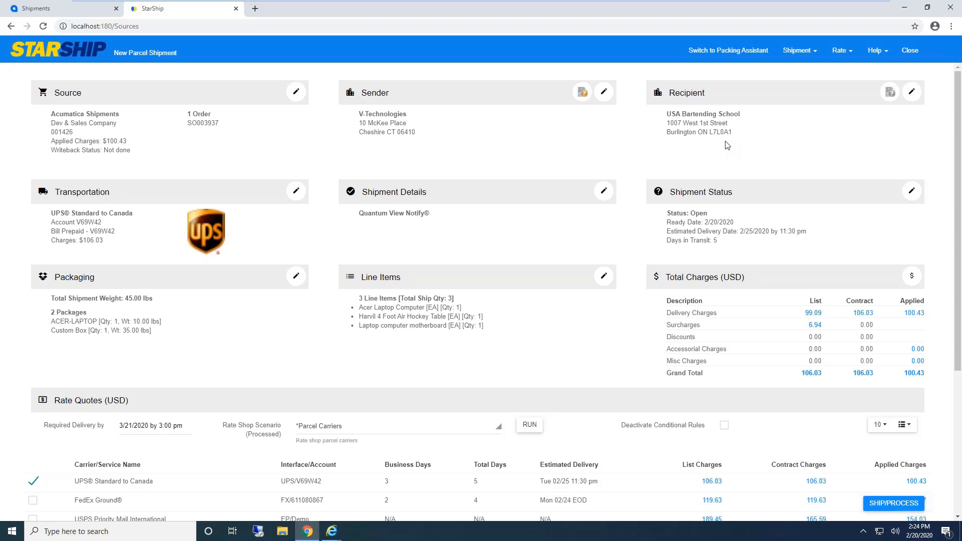
pyautogui.moveTo(639, 184)
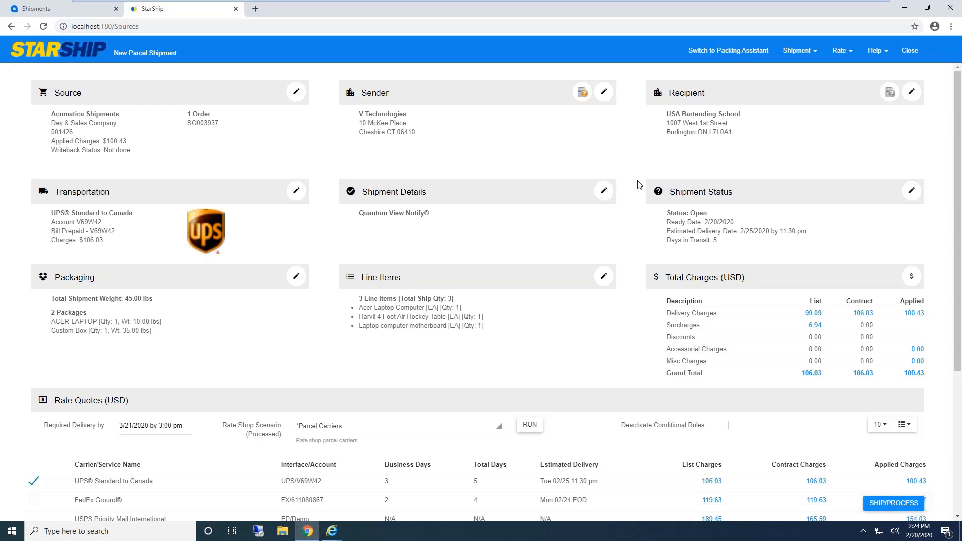
pyautogui.moveTo(73, 232)
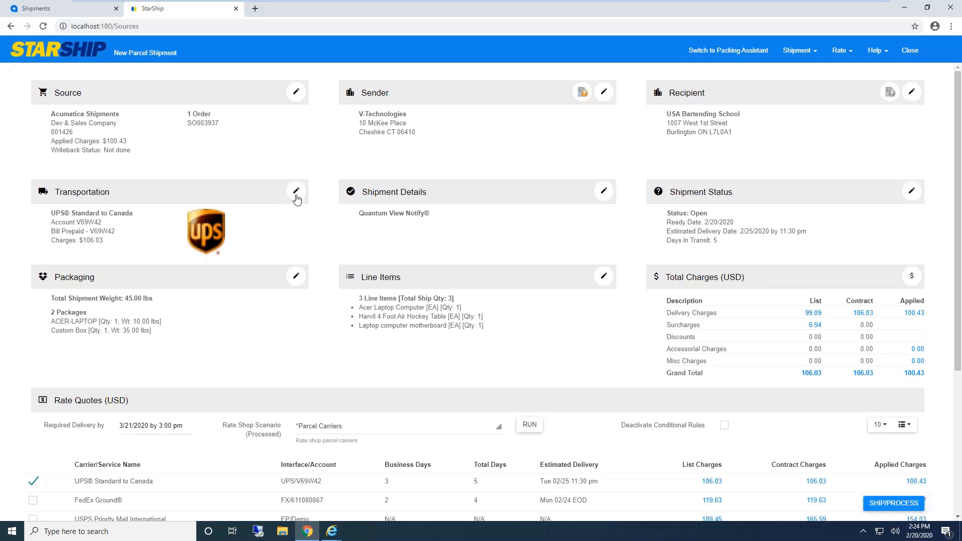
# Open the Transportation panel's details for the UPS Standard shipment to Canada
pyautogui.click(296, 191)
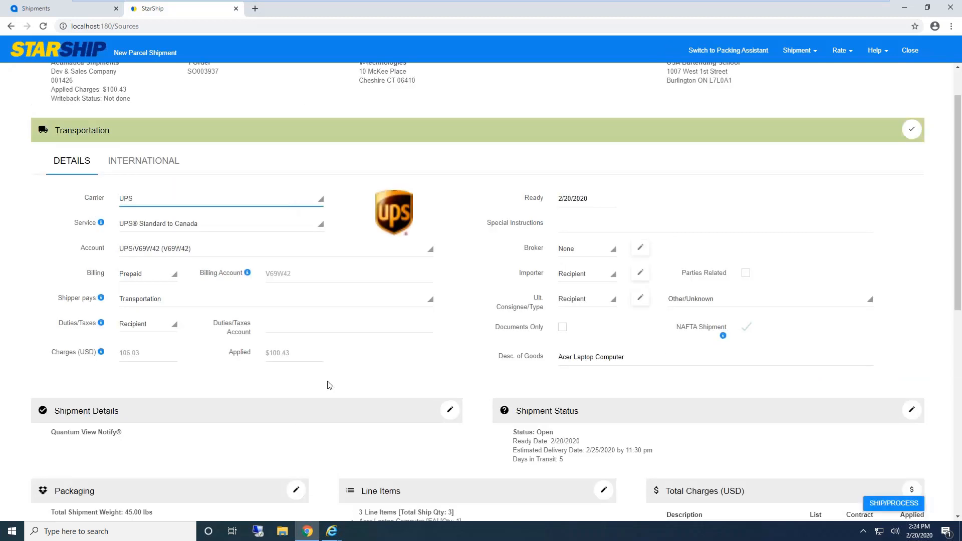
pyautogui.moveTo(88, 198)
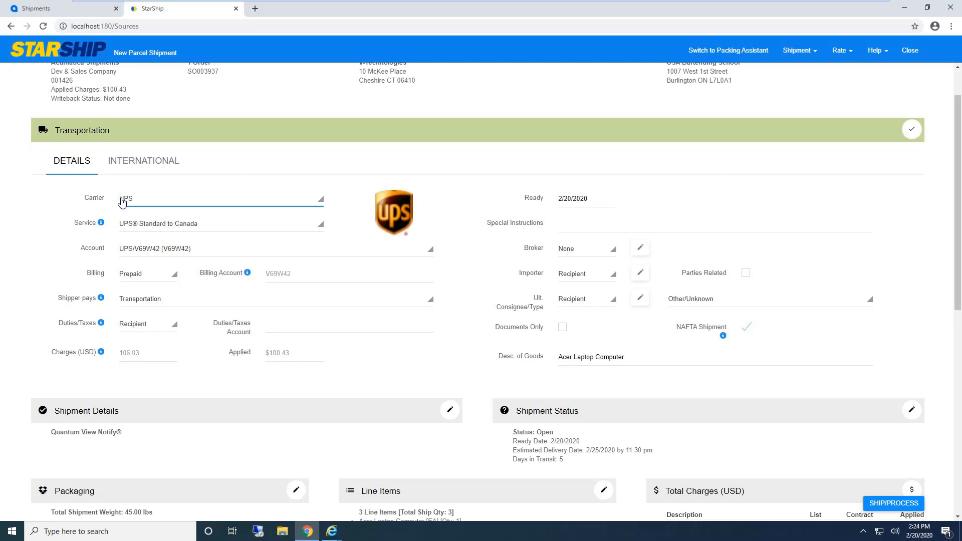
pyautogui.moveTo(152, 237)
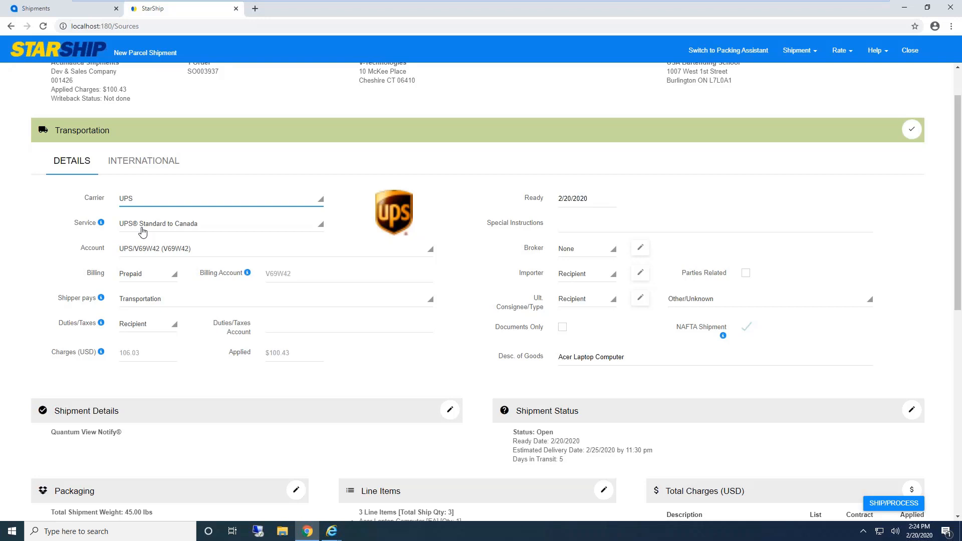
pyautogui.moveTo(158, 239)
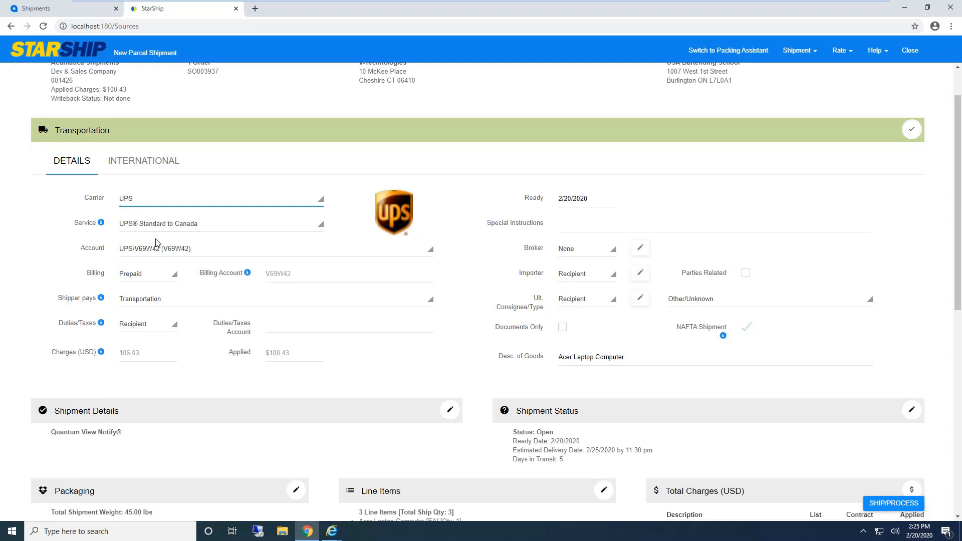
pyautogui.moveTo(164, 417)
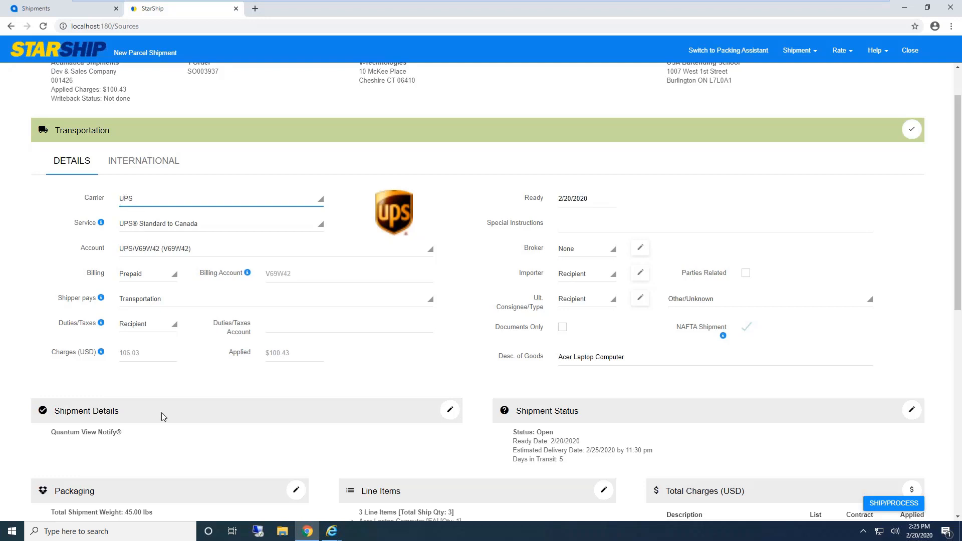
# Bill the shipment to third party USA Bartending School and review its address and carrier accounts
pyautogui.click(148, 272)
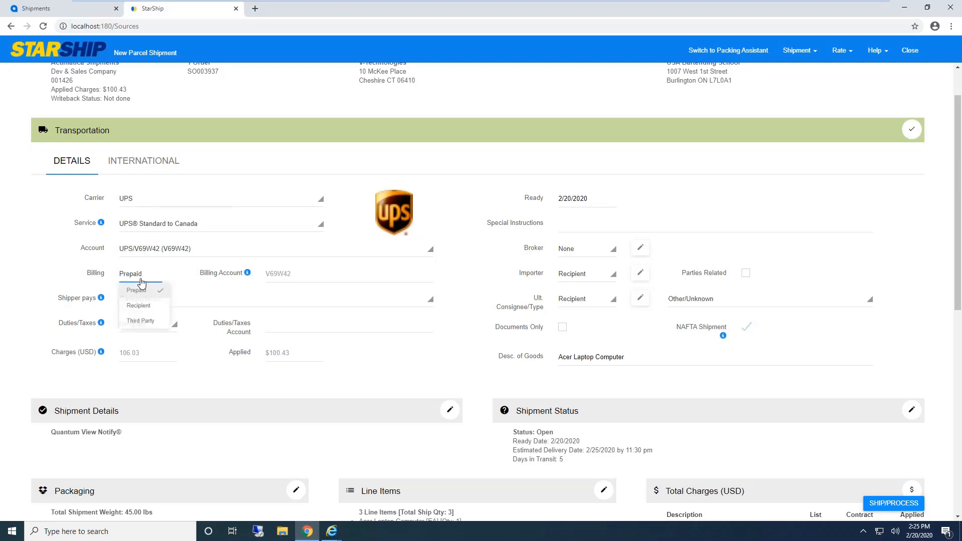
pyautogui.click(140, 321)
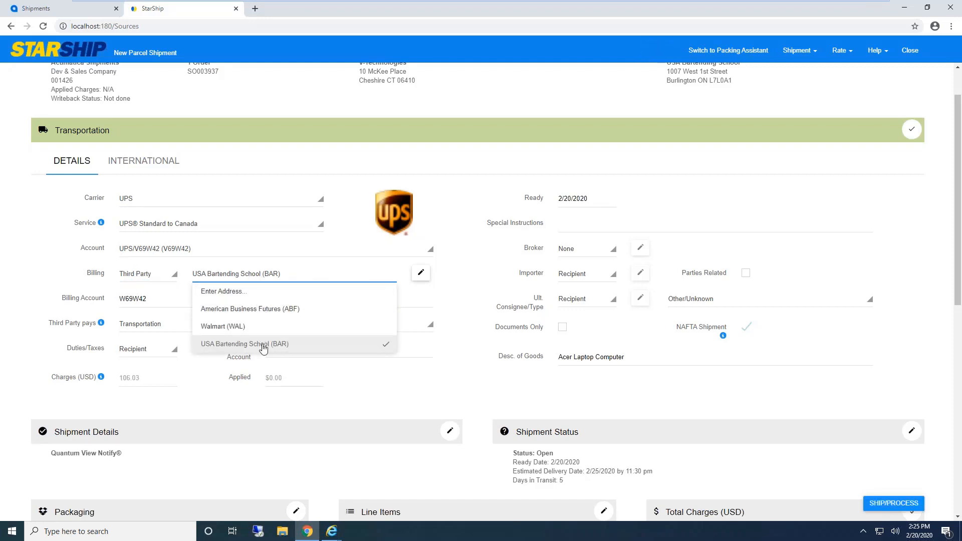
pyautogui.moveTo(393, 346)
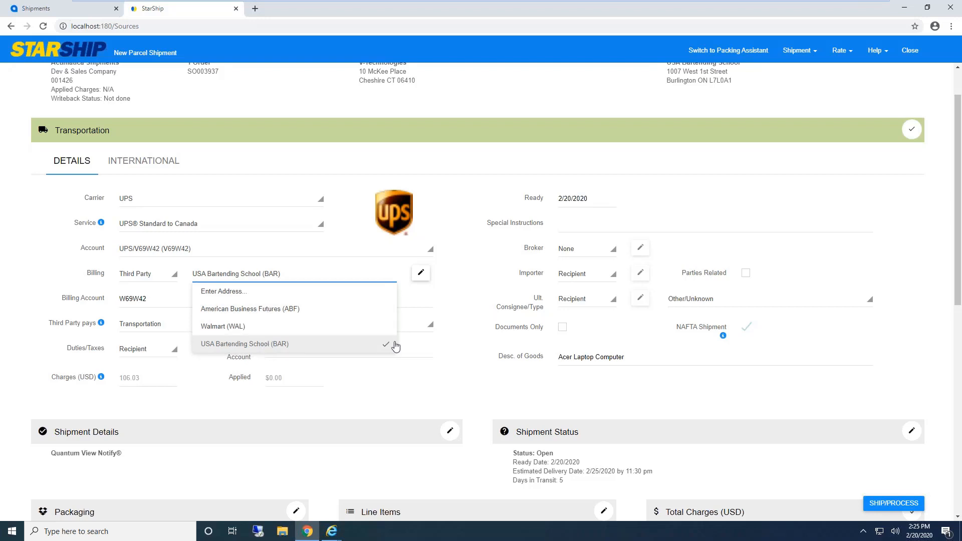
pyautogui.click(245, 344)
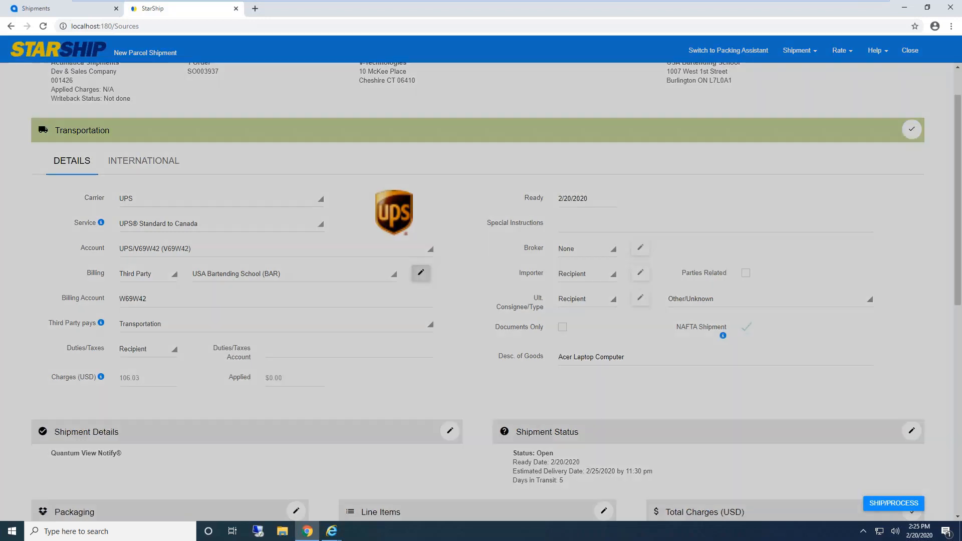
pyautogui.click(420, 273)
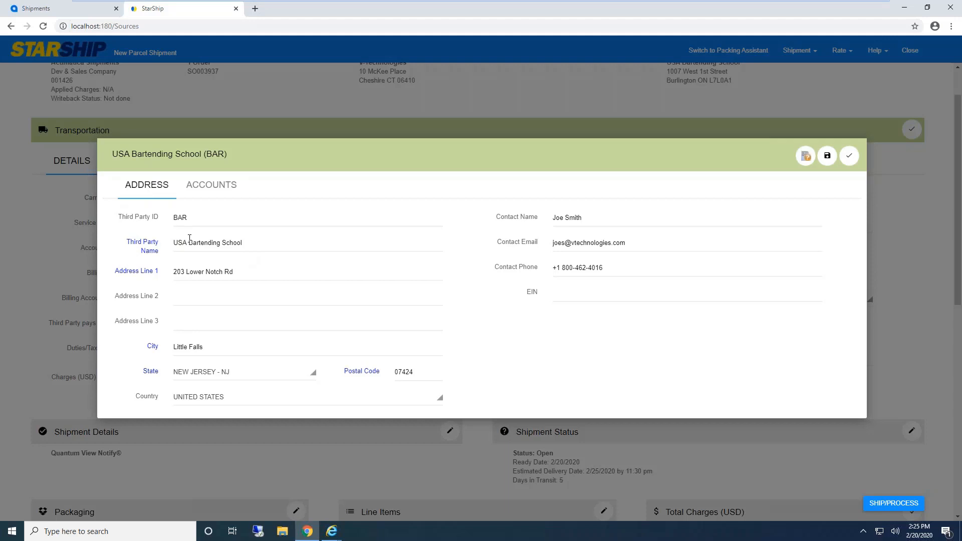
pyautogui.click(211, 184)
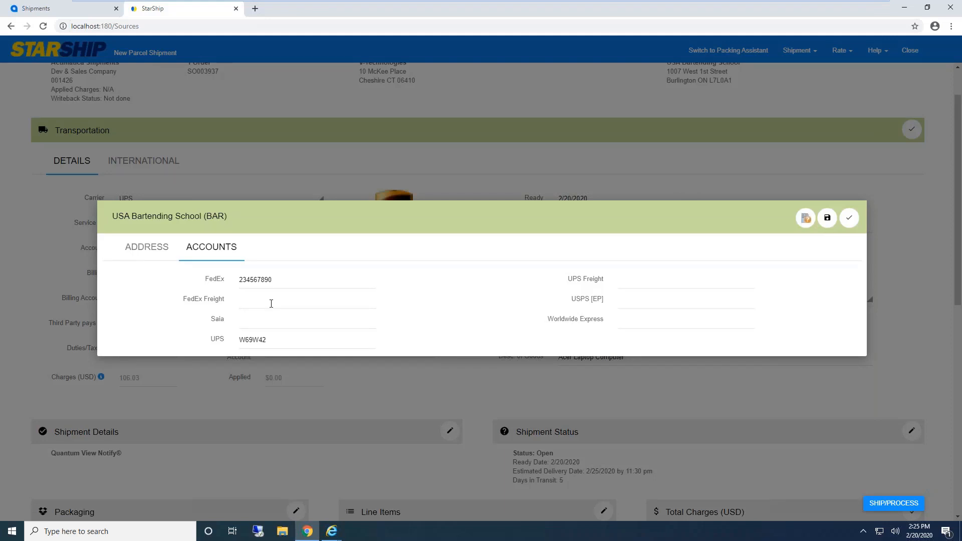
pyautogui.click(848, 217)
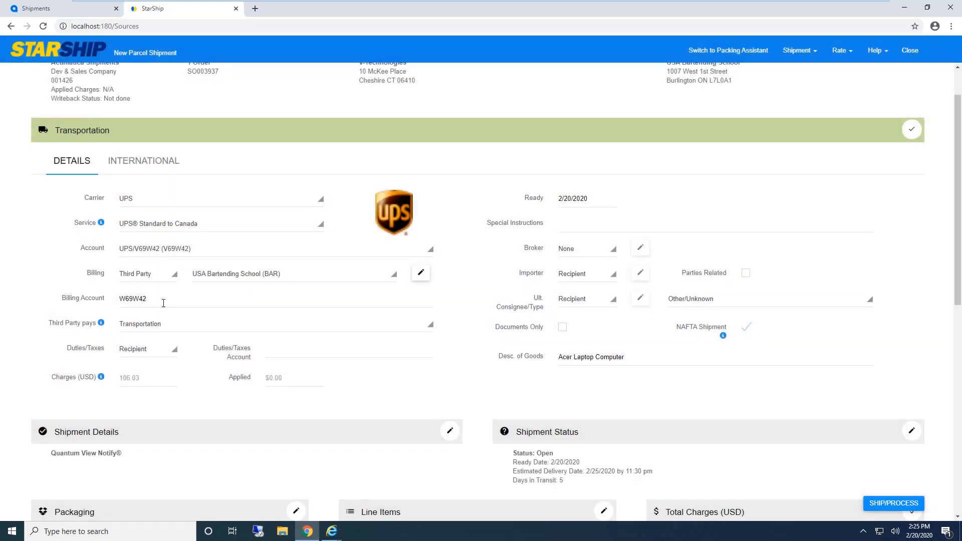
# Return billing to Prepaid and move on to the Shipment Details section
pyautogui.click(148, 273)
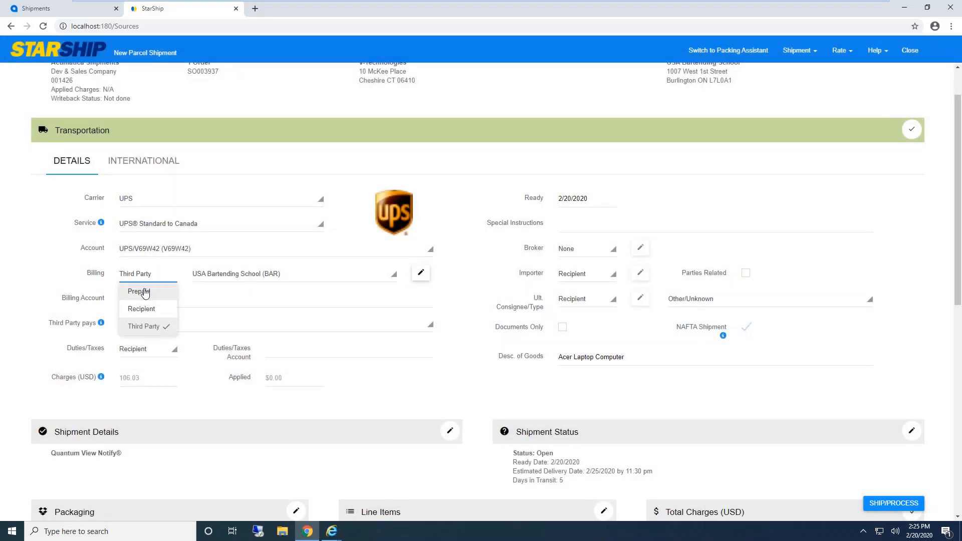
pyautogui.click(137, 290)
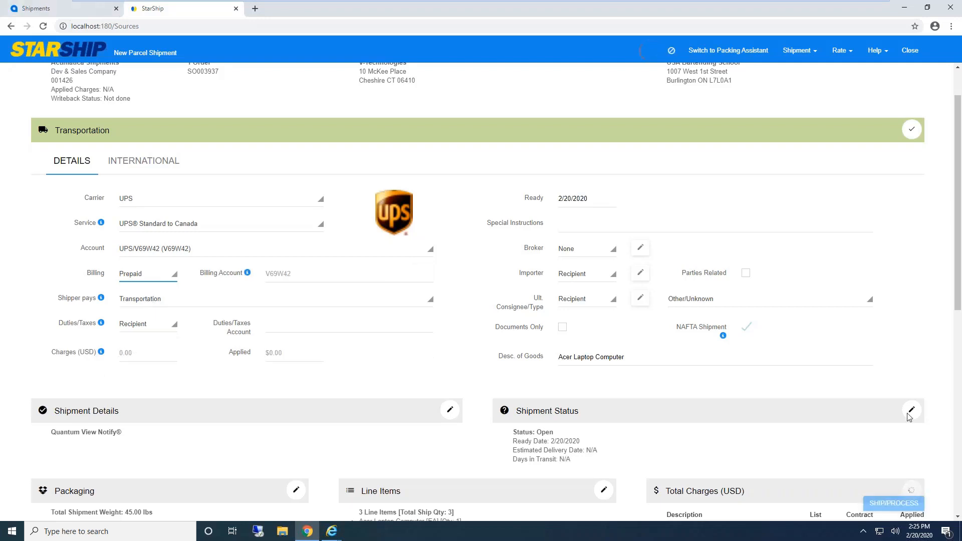
pyautogui.click(450, 409)
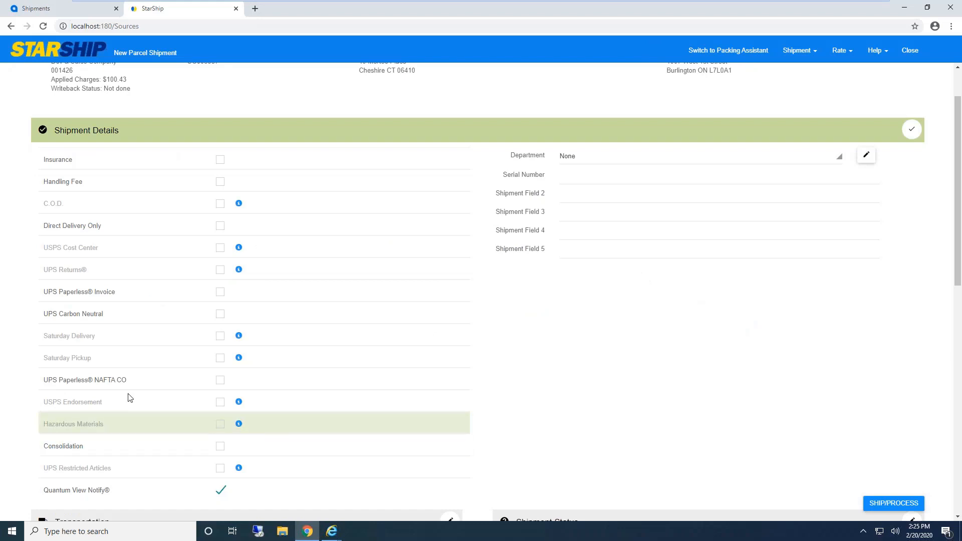
pyautogui.moveTo(221, 165)
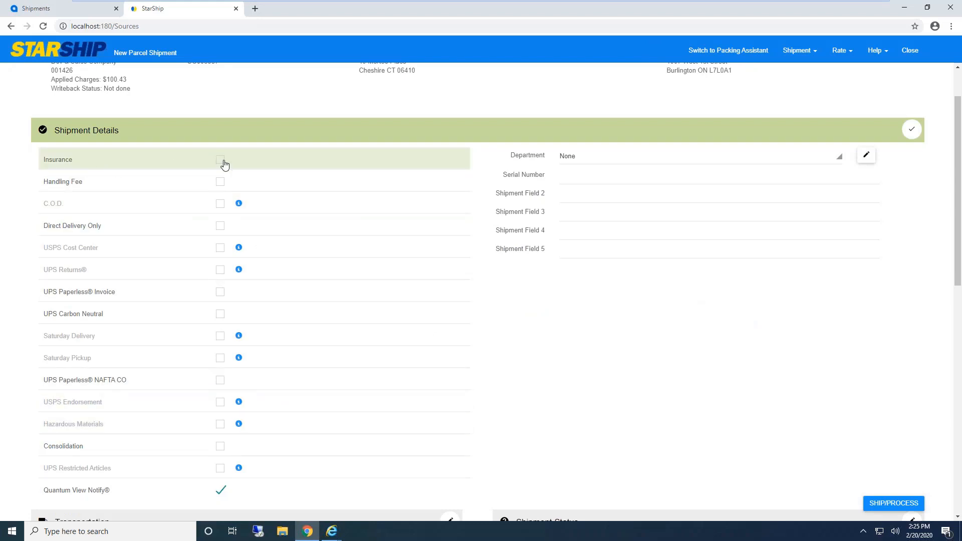
# Toggle declared-value insurance off so only Quantum View Notify remains selected
pyautogui.click(220, 160)
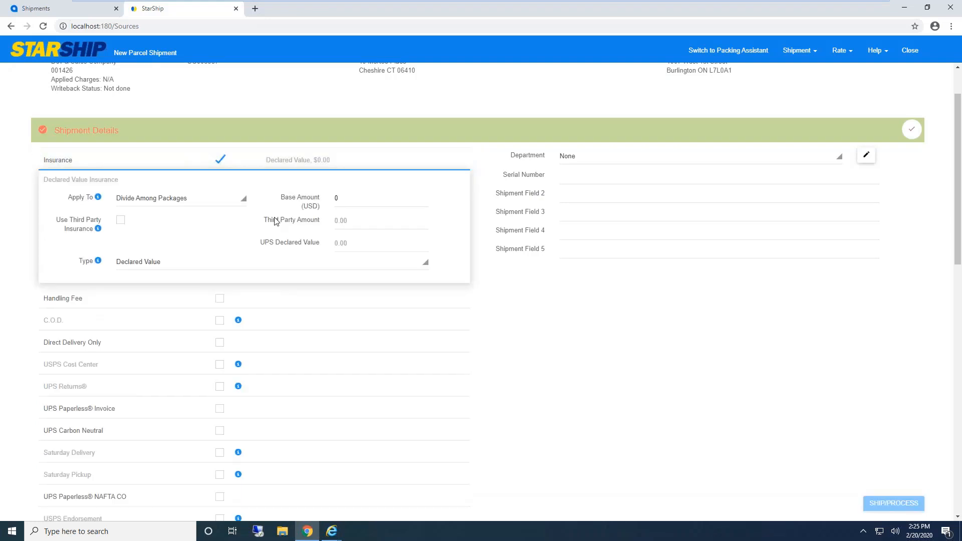
pyautogui.moveTo(319, 252)
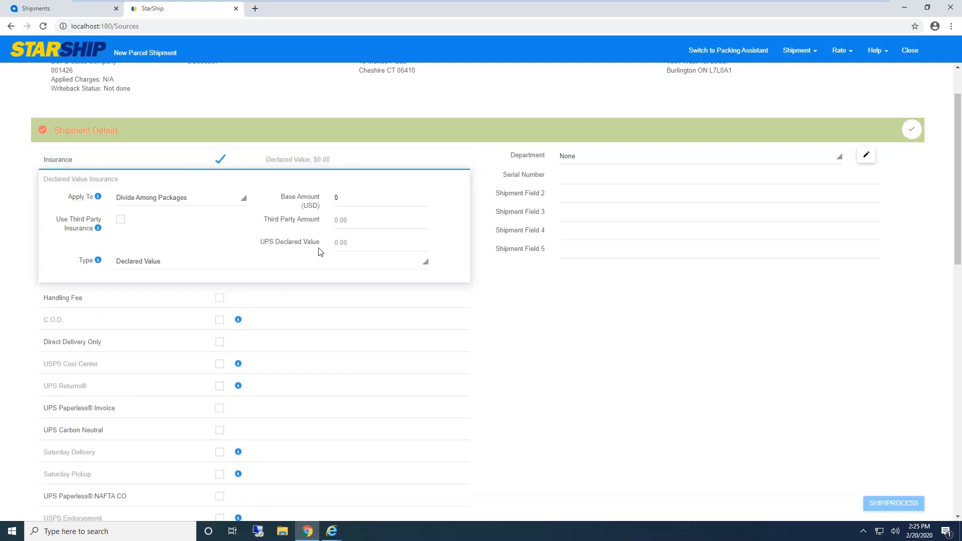
pyautogui.moveTo(489, 308)
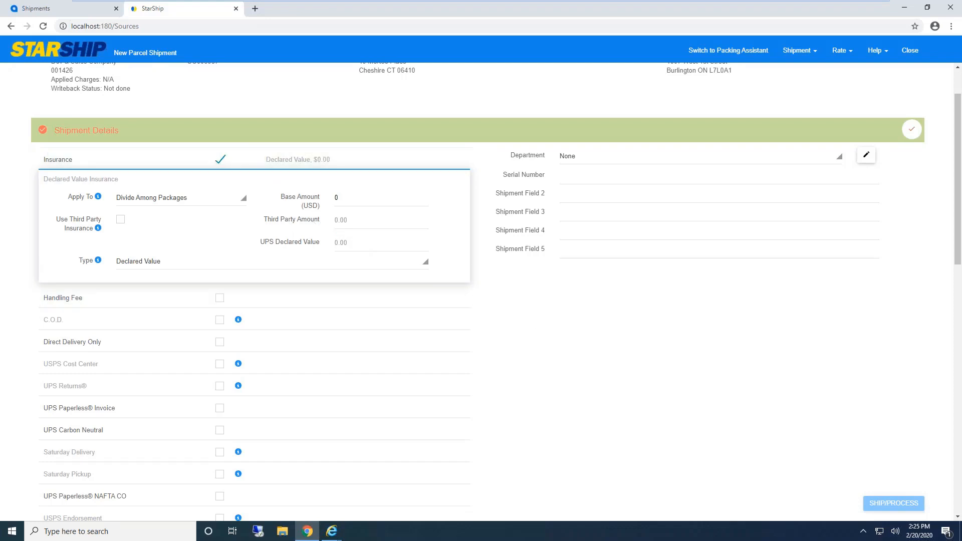
pyautogui.moveTo(103, 430)
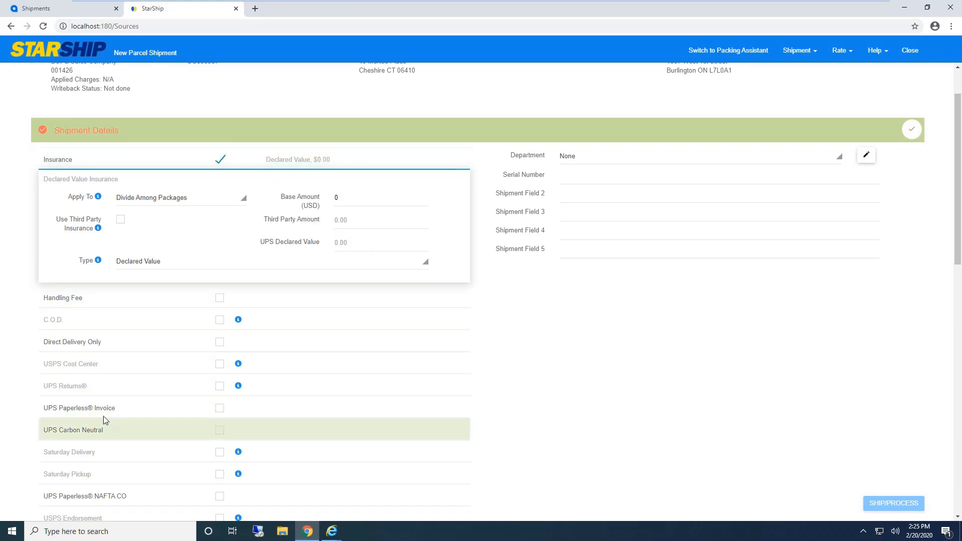
pyautogui.moveTo(165, 407)
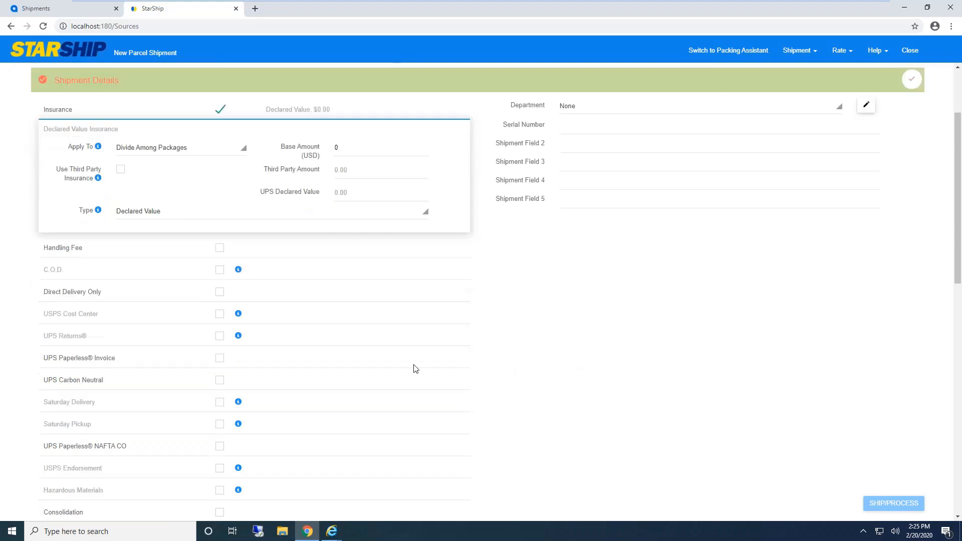
pyautogui.moveTo(301, 358)
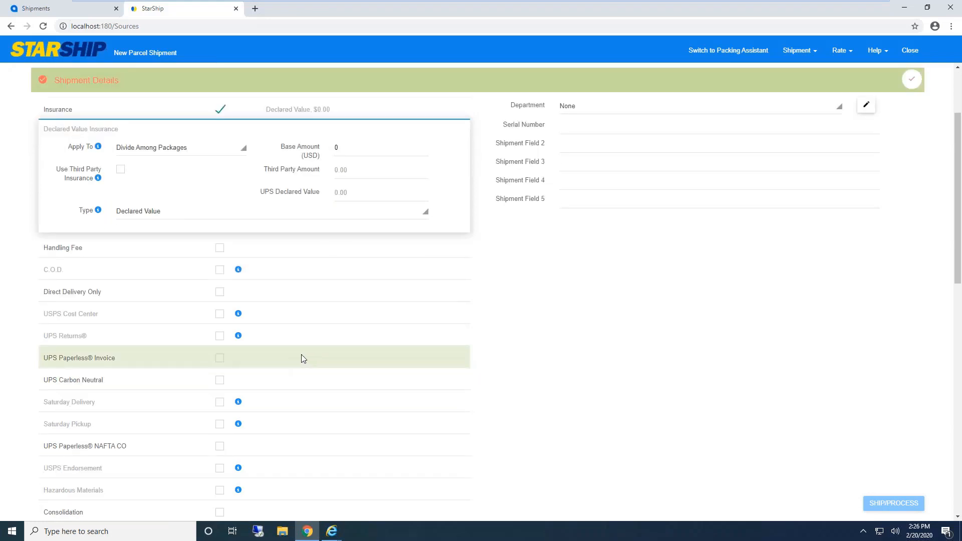
pyautogui.moveTo(897, 84)
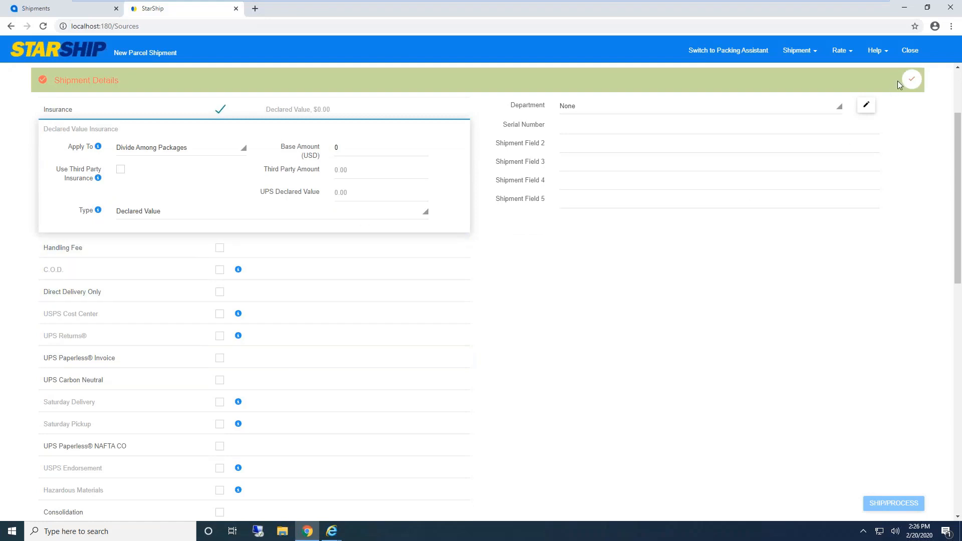
pyautogui.click(220, 109)
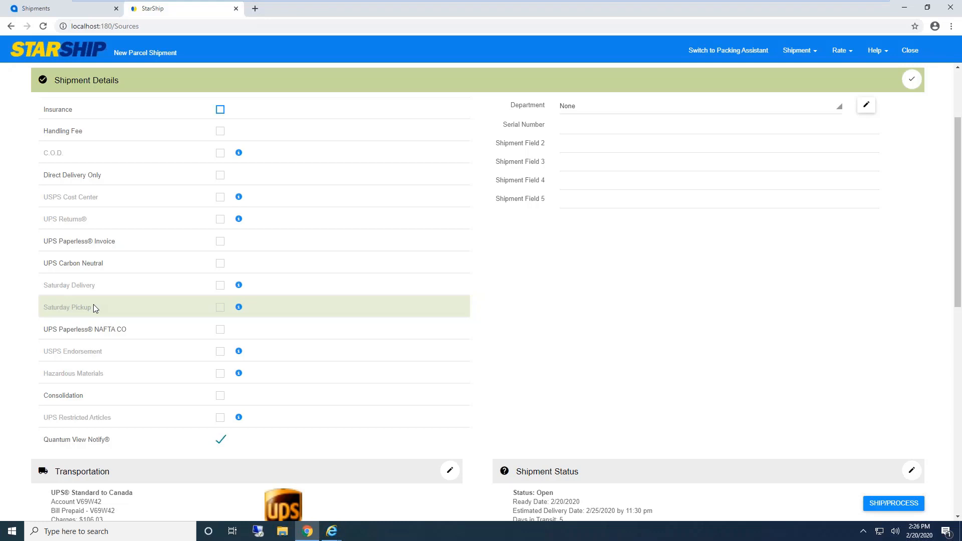
pyautogui.moveTo(89, 443)
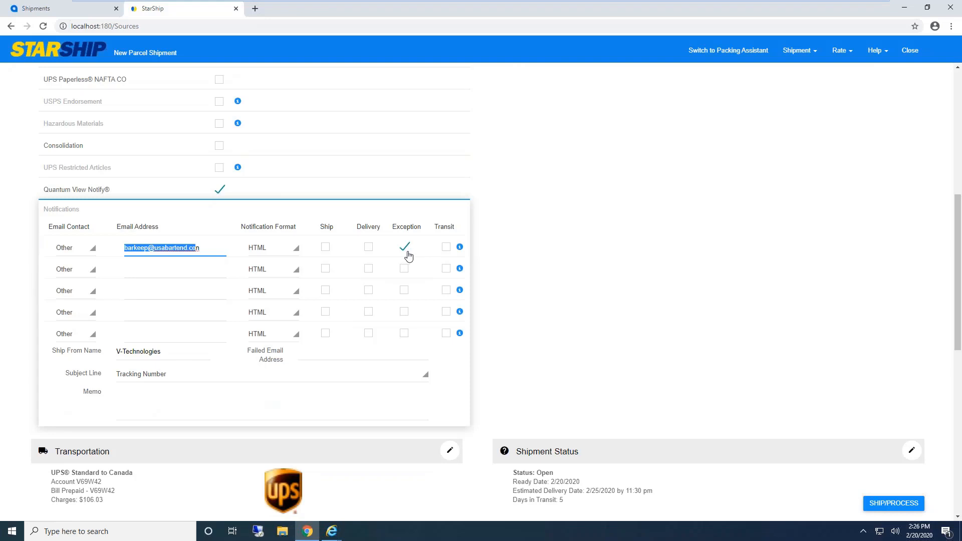
pyautogui.moveTo(407, 257)
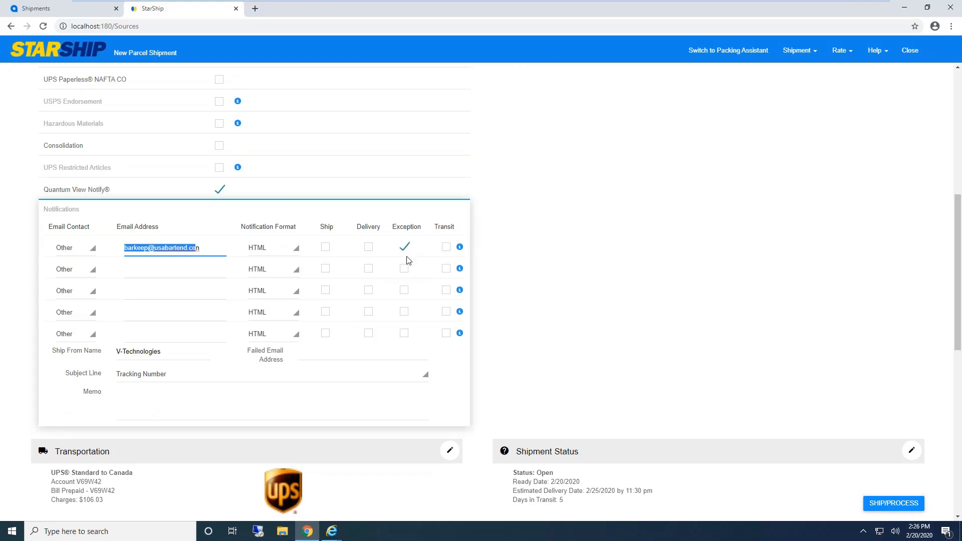
pyautogui.moveTo(596, 221)
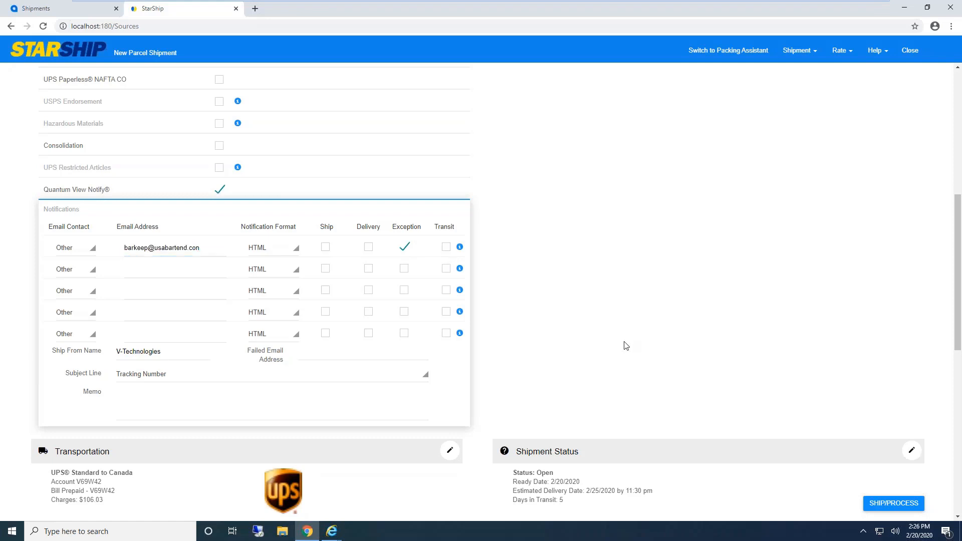
# Review the Quantum View Notify notification rows and save Shipment Details
pyautogui.scroll(3)
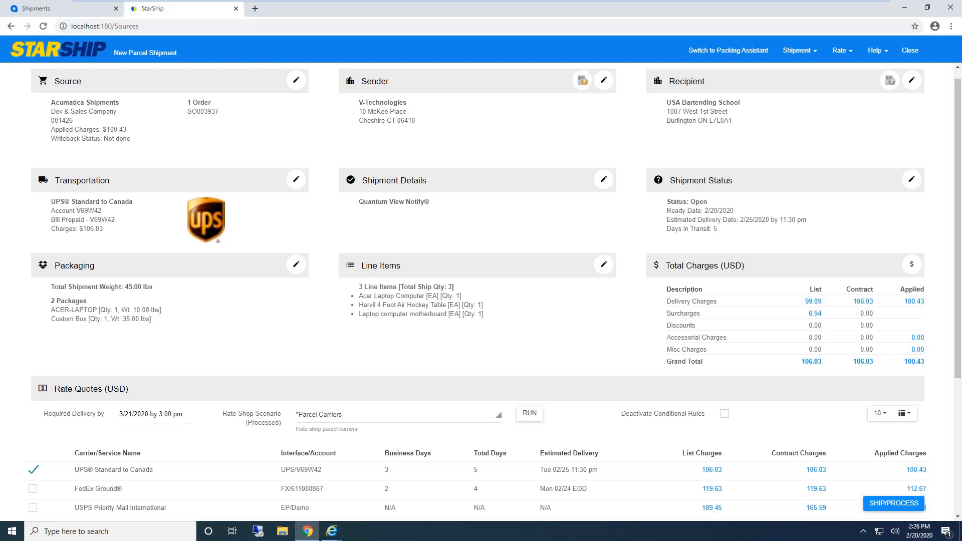
pyautogui.moveTo(637, 263)
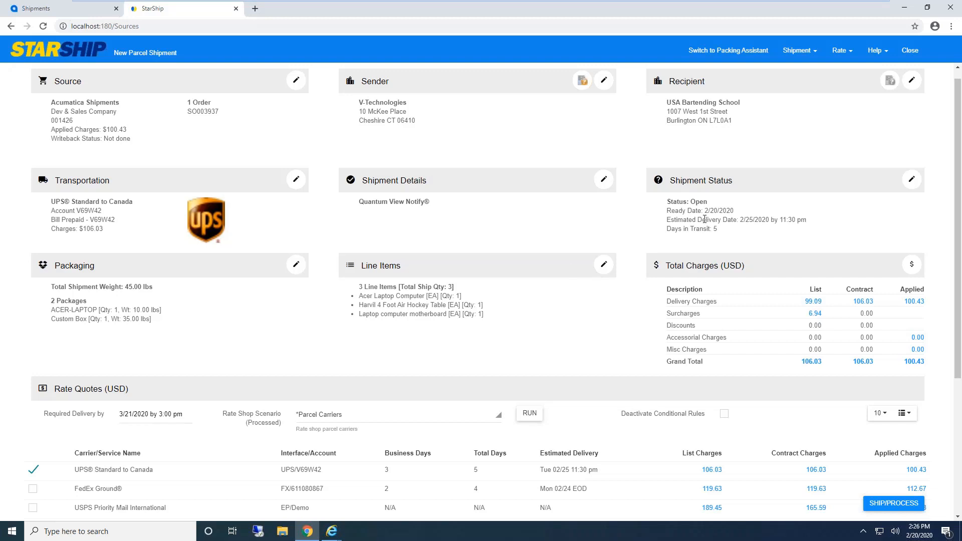
pyautogui.moveTo(727, 204)
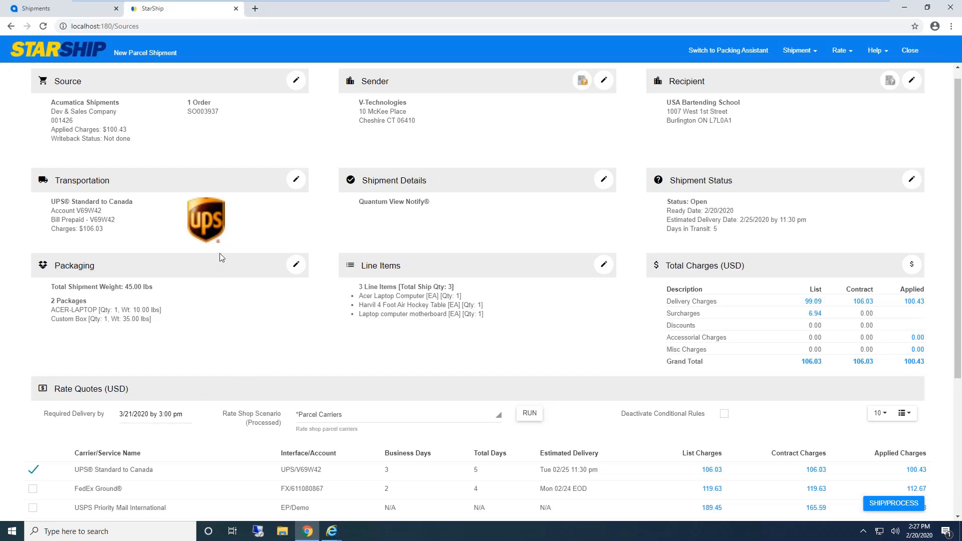
pyautogui.moveTo(297, 271)
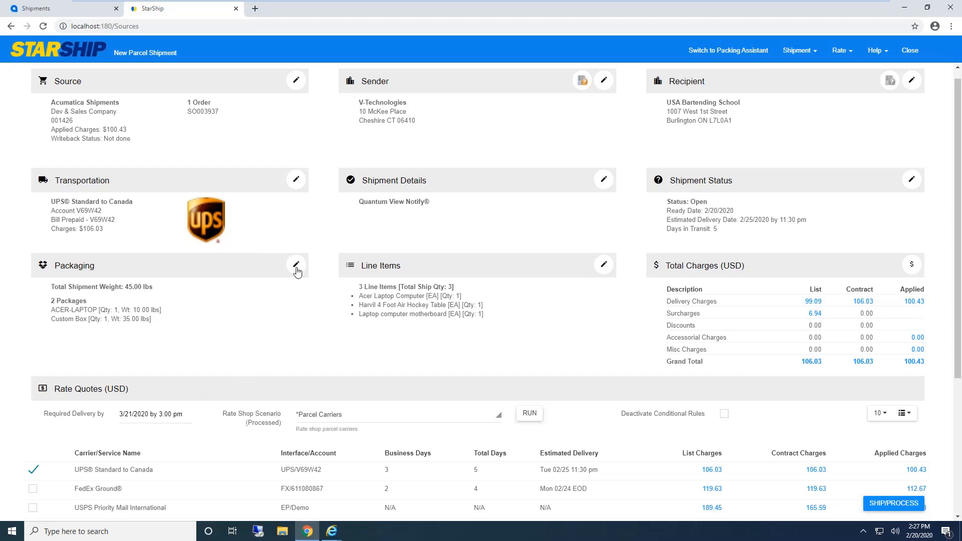
# Open the Packaging card listing ACER-LAPTOP at 10 lbs and custom packaging at 35 lbs
pyautogui.click(296, 264)
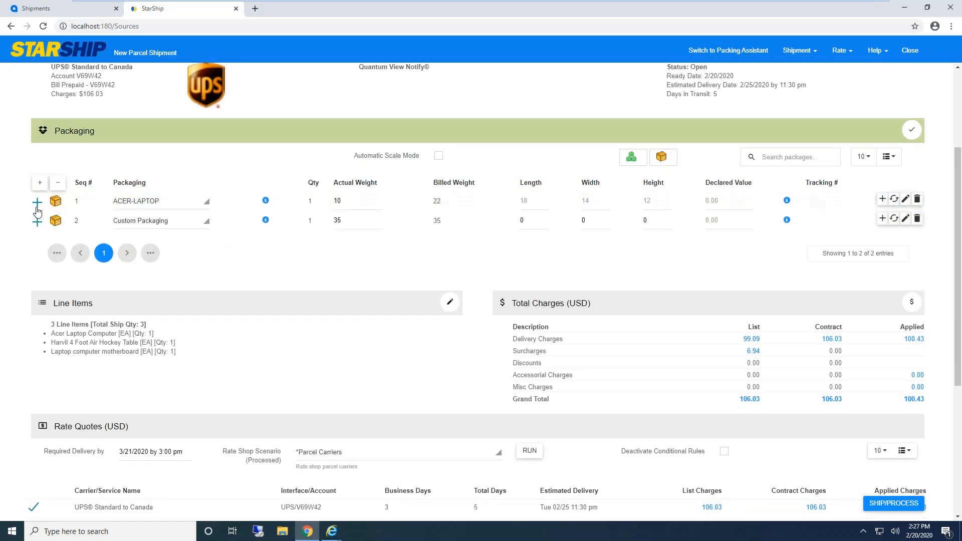
# Expand both packages to show the laptop, hockey table and motherboard contents
pyautogui.click(37, 201)
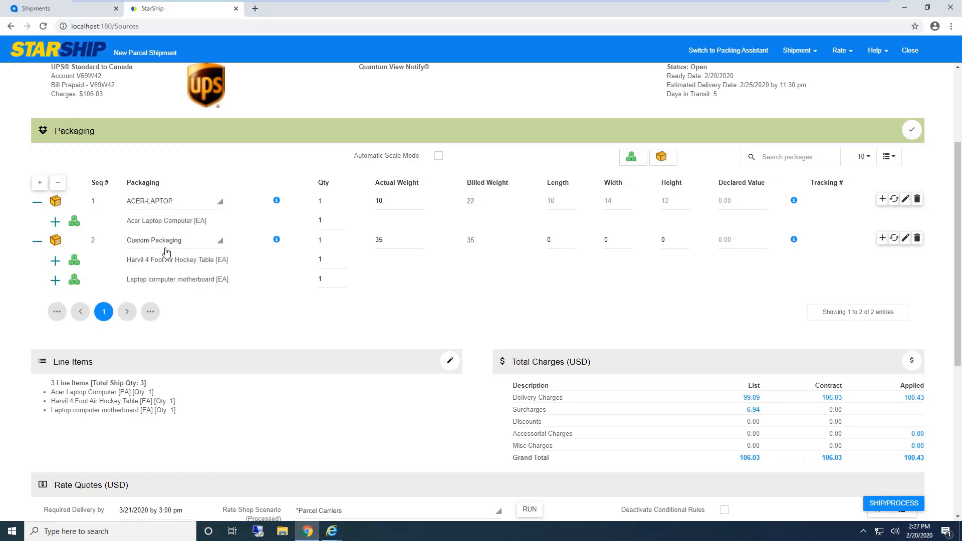
pyautogui.moveTo(163, 219)
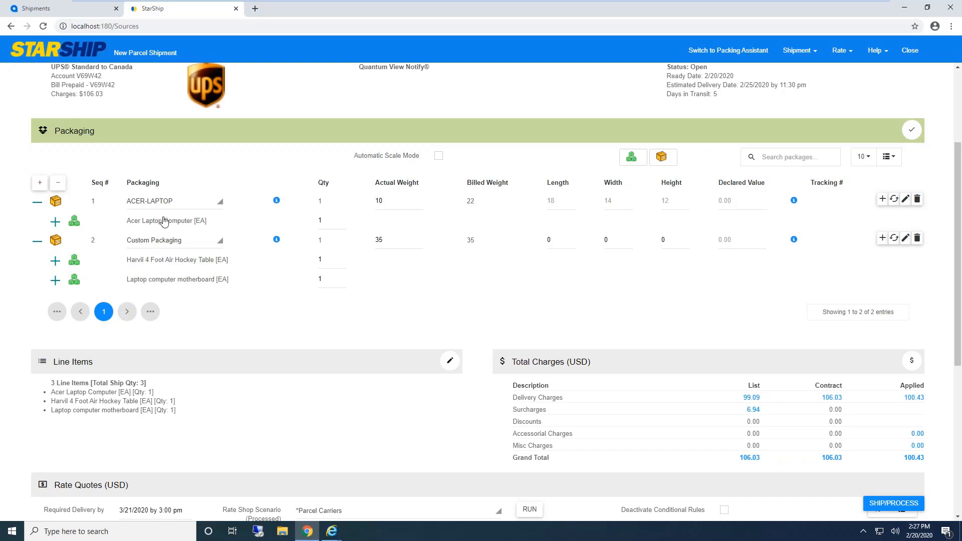
pyautogui.moveTo(165, 231)
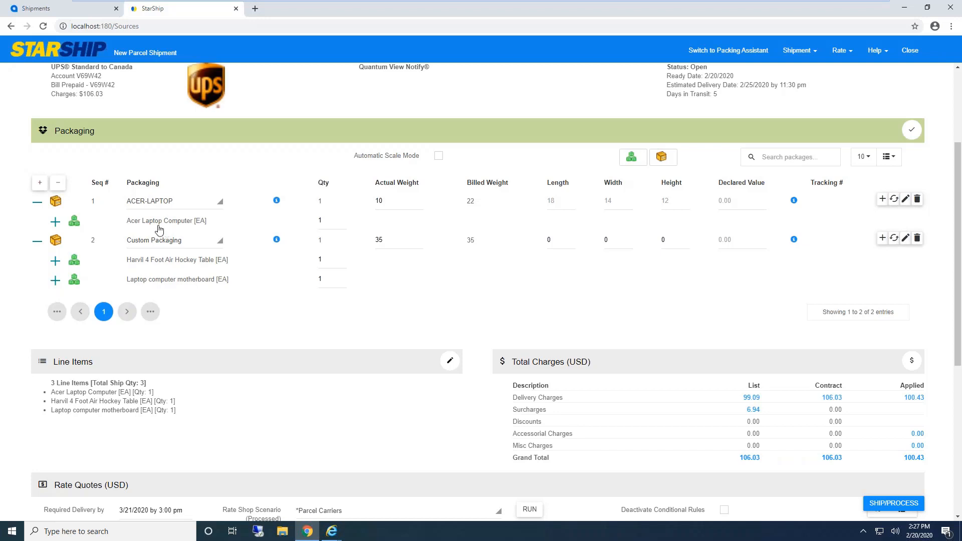
pyautogui.moveTo(141, 208)
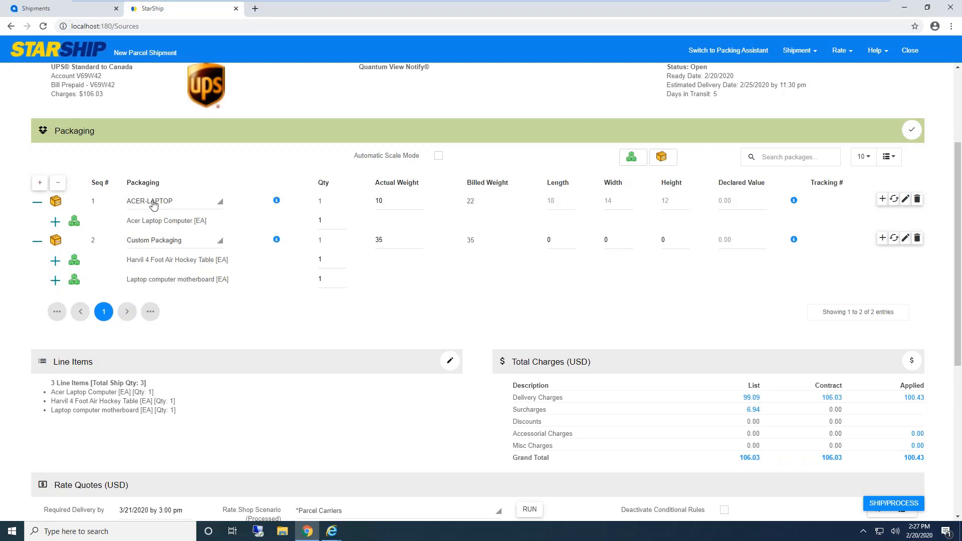
pyautogui.moveTo(161, 282)
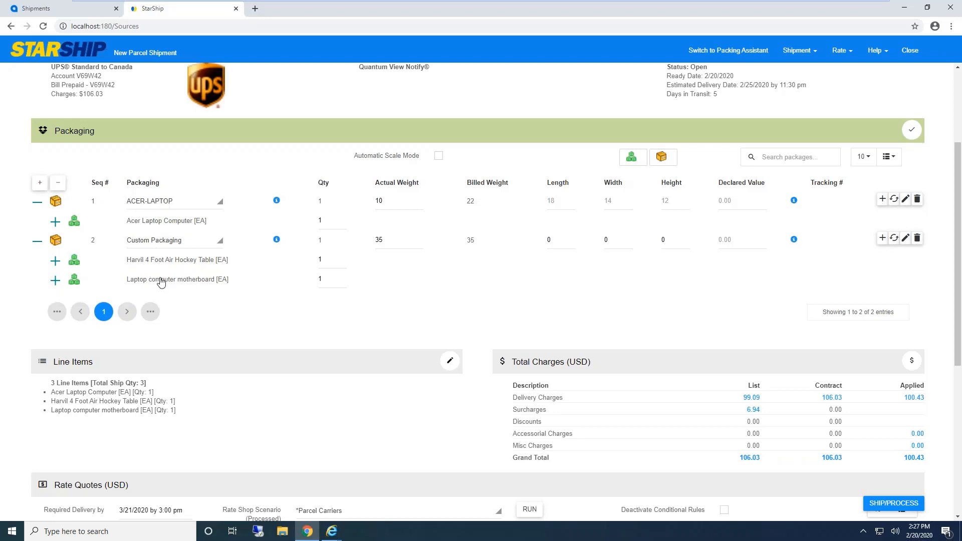
pyautogui.moveTo(142, 252)
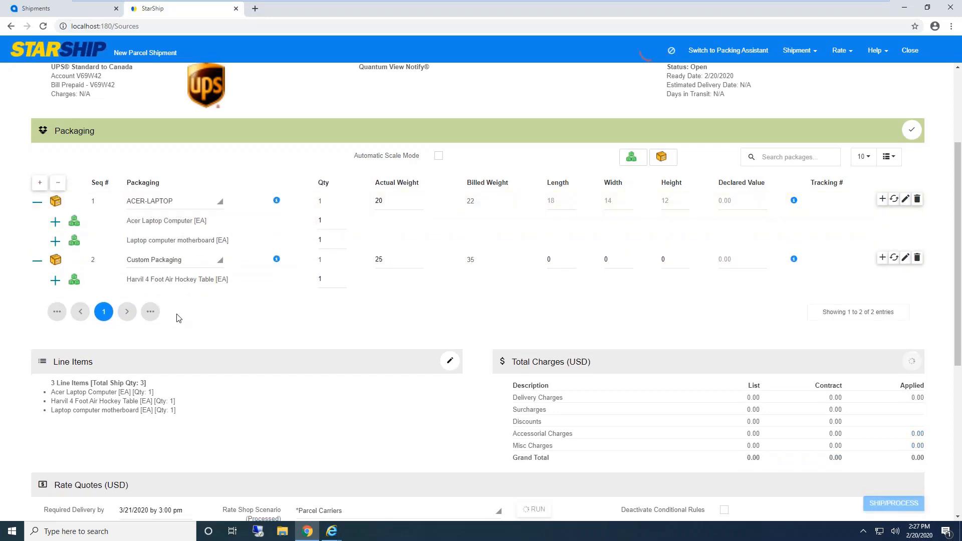
# Set the second package's packaging type to Large instead of Custom Packaging
pyautogui.click(175, 260)
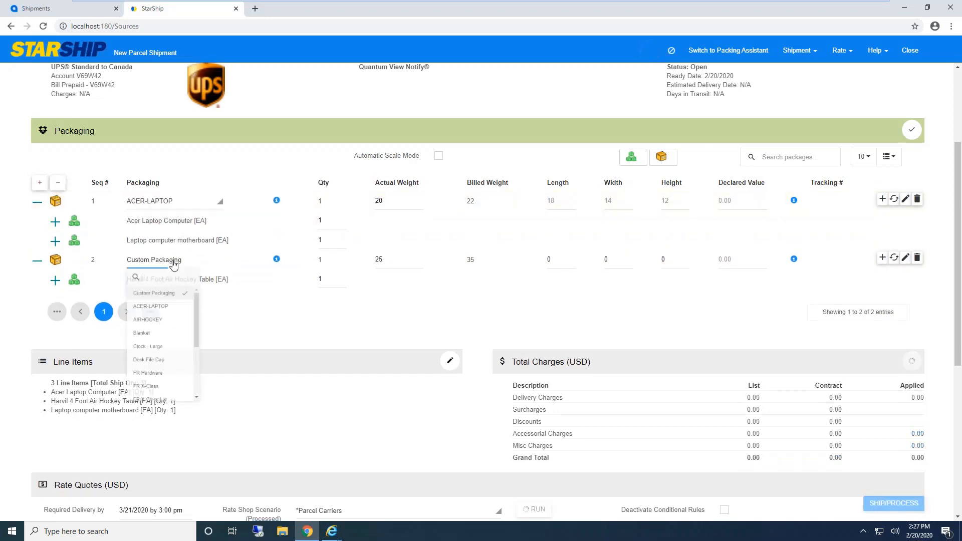
pyautogui.scroll(-3)
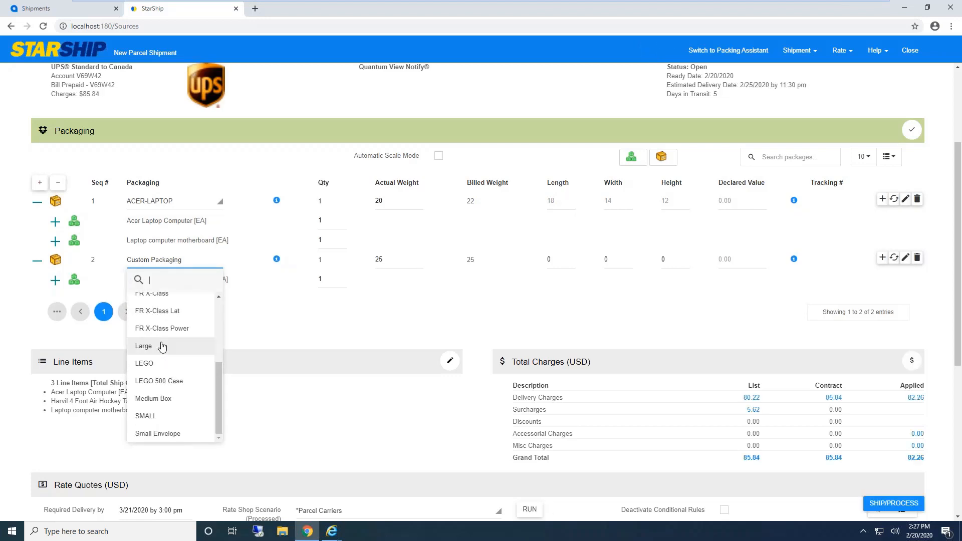
pyautogui.click(143, 346)
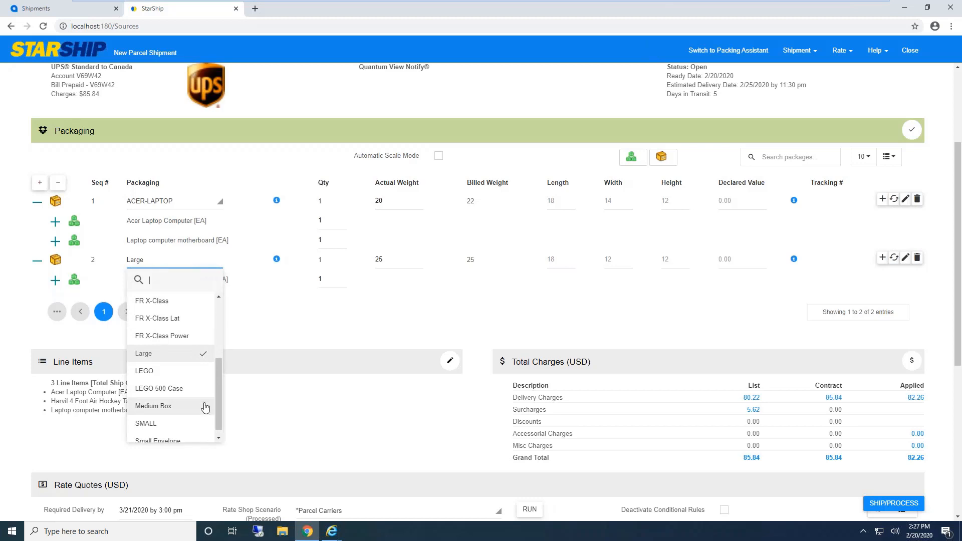
pyautogui.scroll(3)
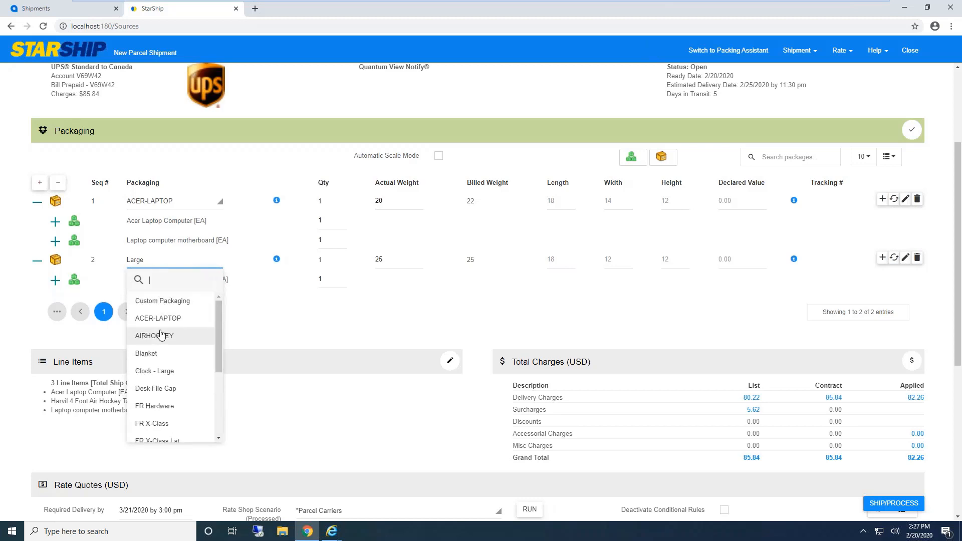
pyautogui.moveTo(170, 322)
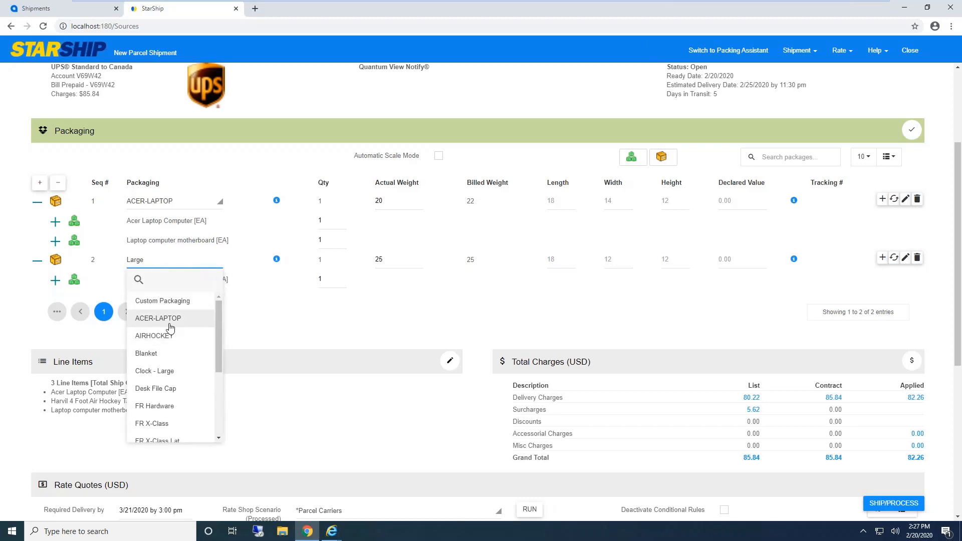
pyautogui.moveTo(168, 323)
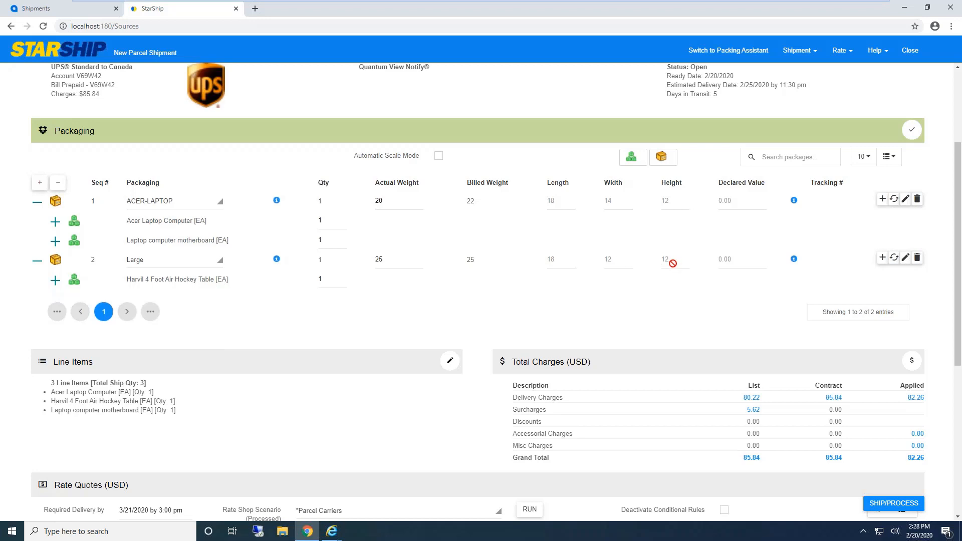
pyautogui.moveTo(369, 203)
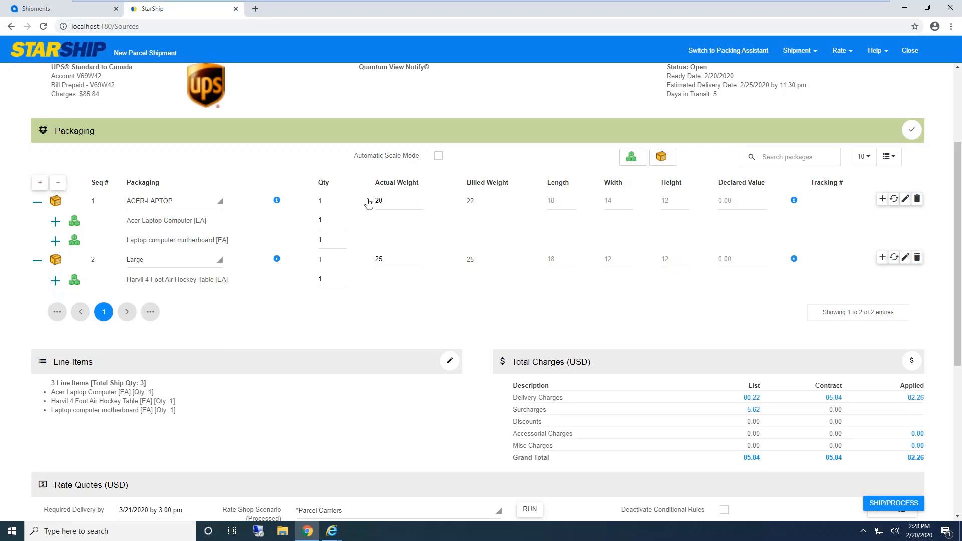
pyautogui.moveTo(320, 208)
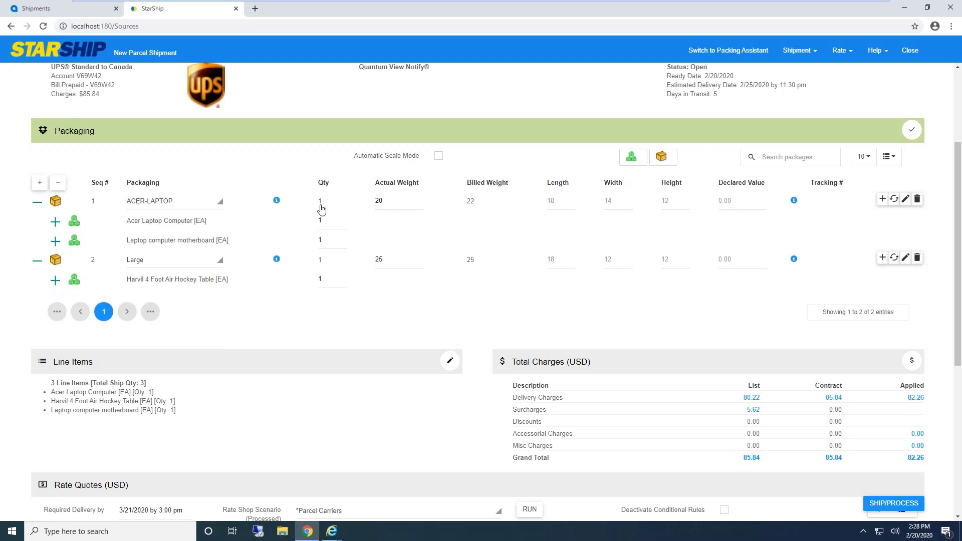
pyautogui.moveTo(364, 212)
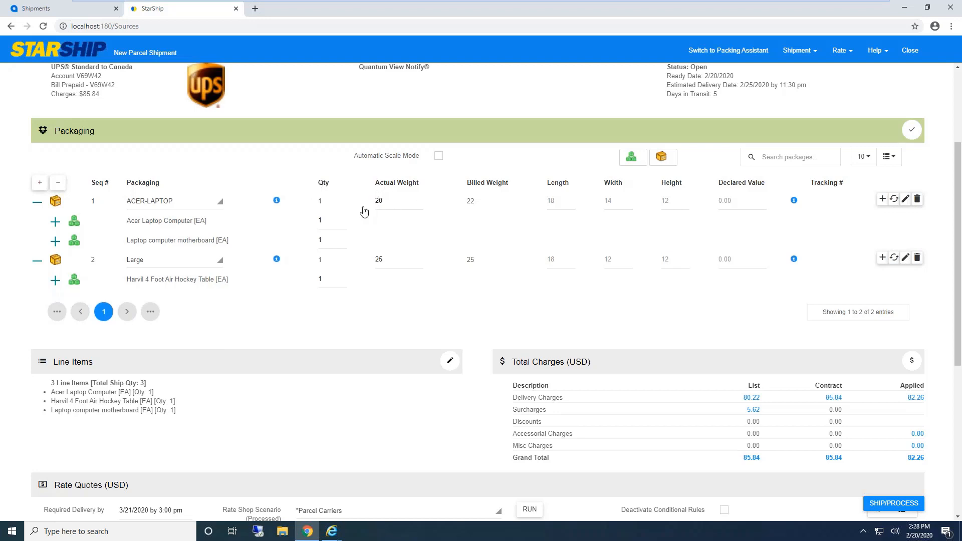
# Check the ACER-LAPTOP package's actual weight of 20 lbs against 22 billed and save packaging
pyautogui.click(392, 200)
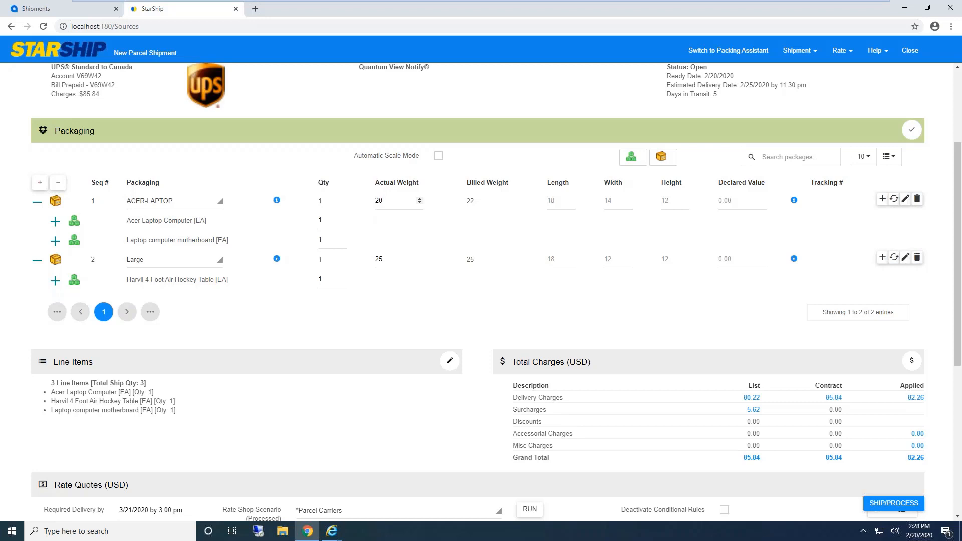
pyautogui.moveTo(391, 173)
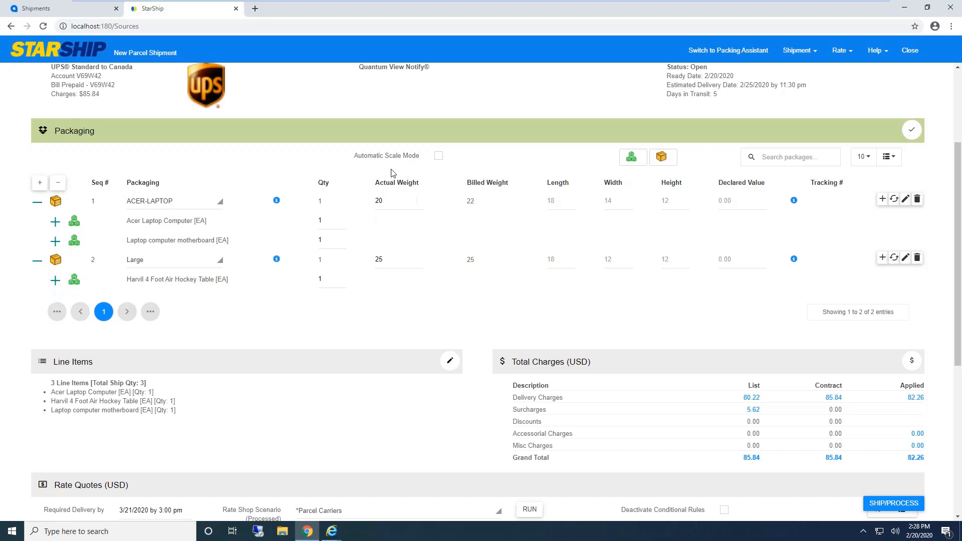
pyautogui.moveTo(398, 228)
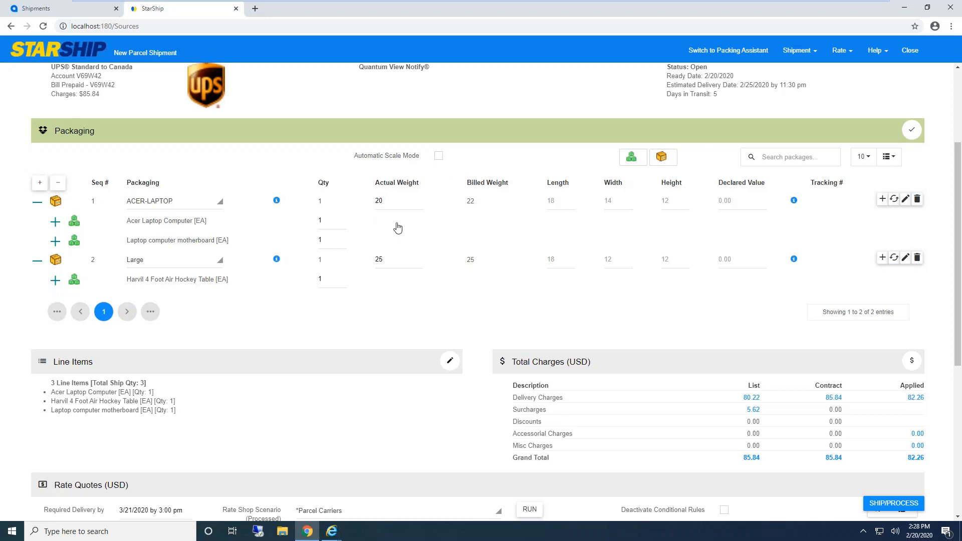
pyautogui.click(393, 201)
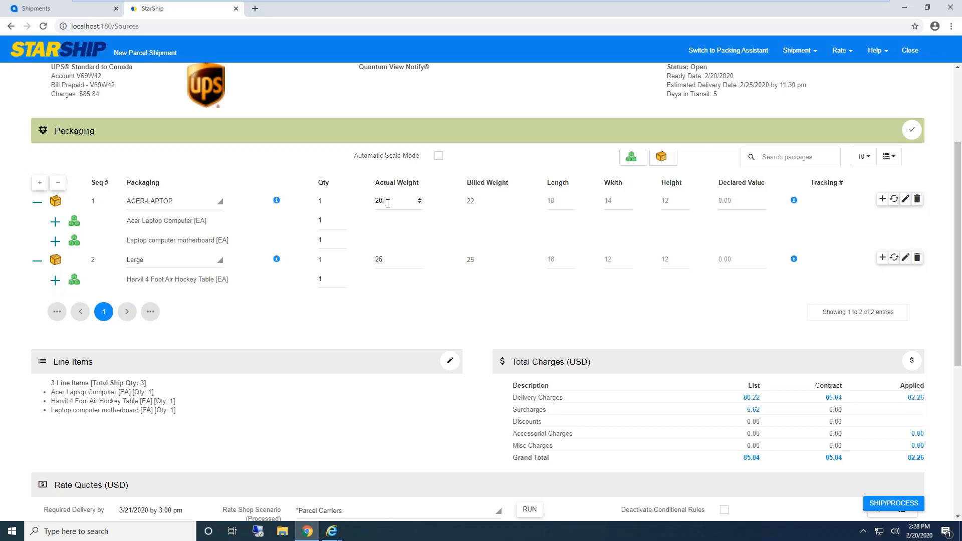
pyautogui.moveTo(459, 179)
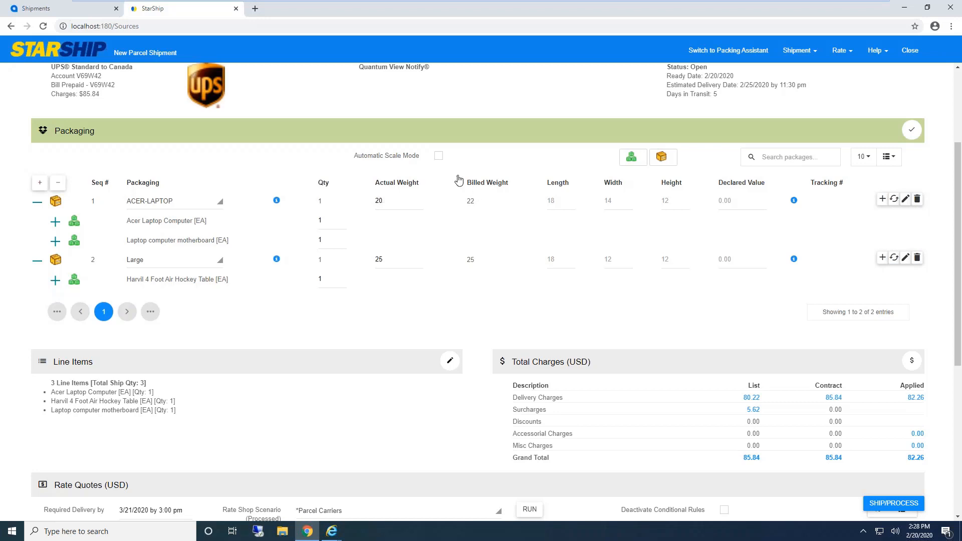
pyautogui.moveTo(358, 177)
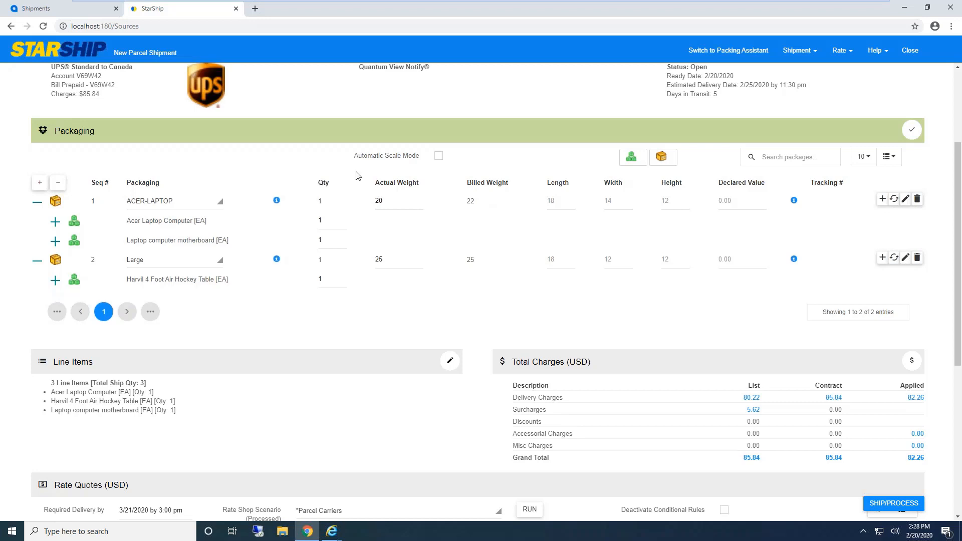
pyautogui.moveTo(484, 213)
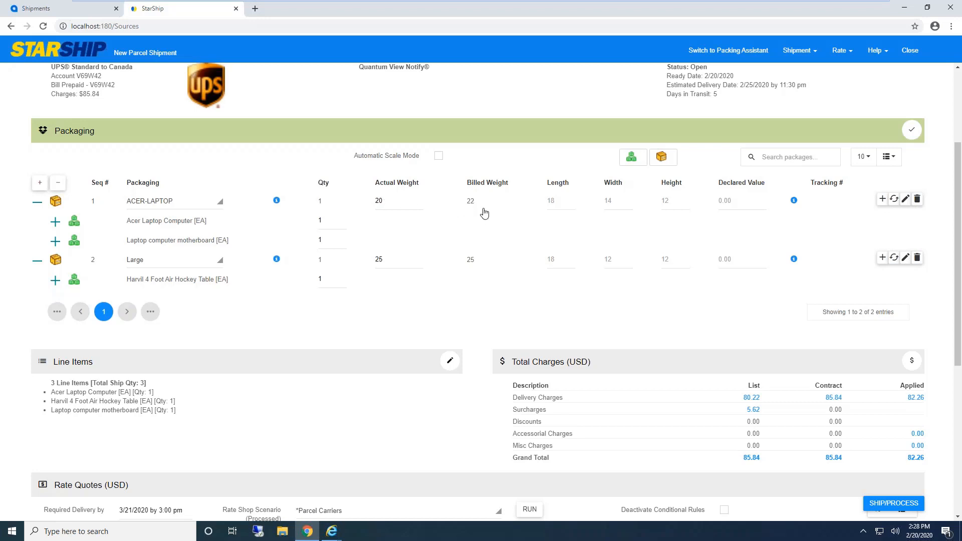
pyautogui.moveTo(472, 211)
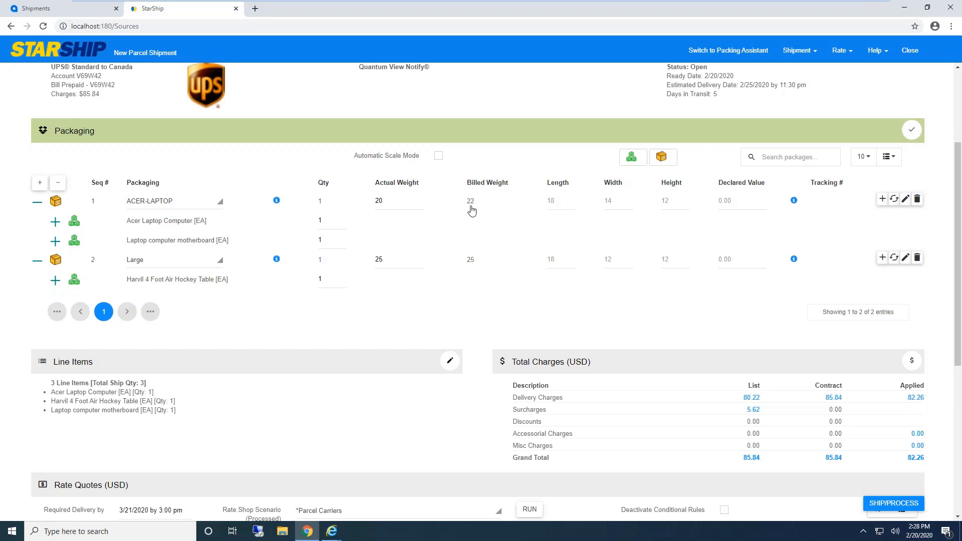
pyautogui.moveTo(477, 213)
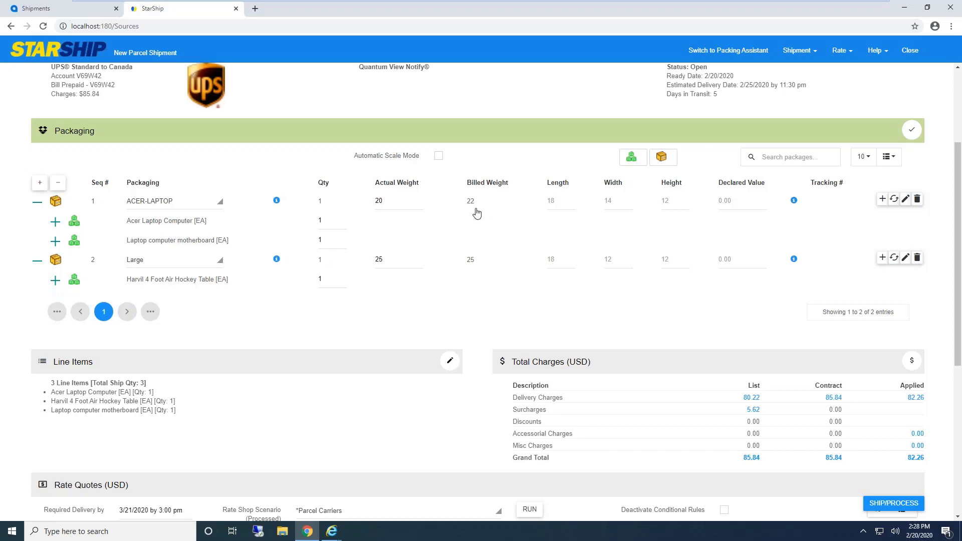
pyautogui.moveTo(474, 211)
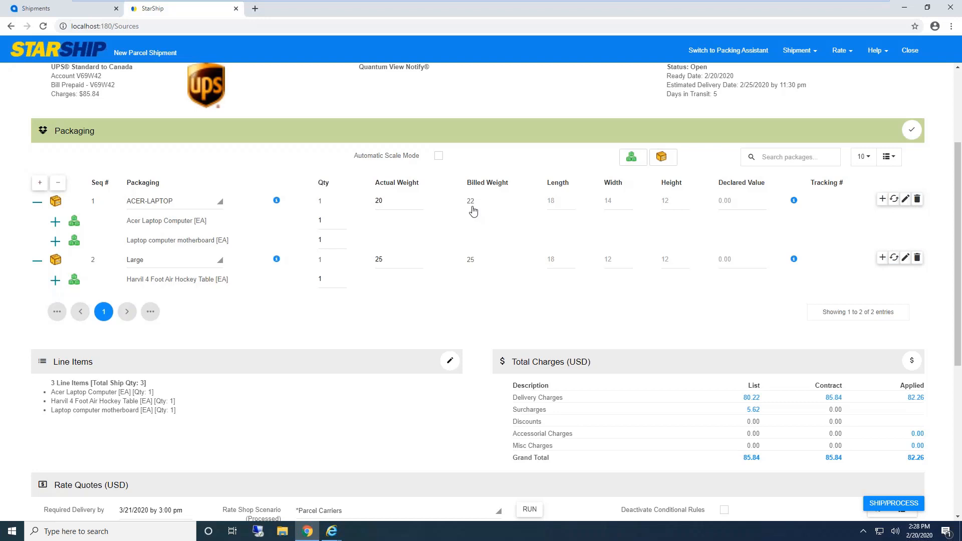
pyautogui.moveTo(464, 206)
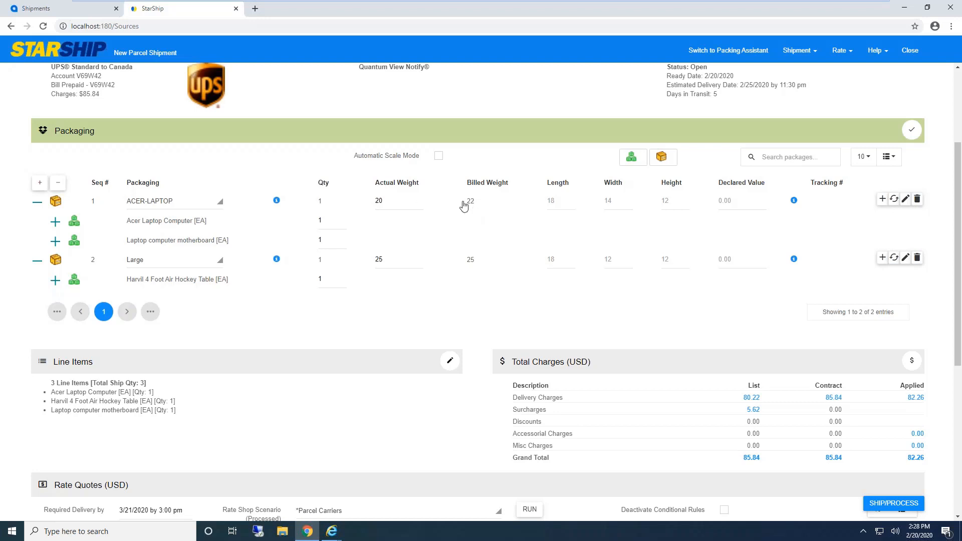
pyautogui.click(397, 200)
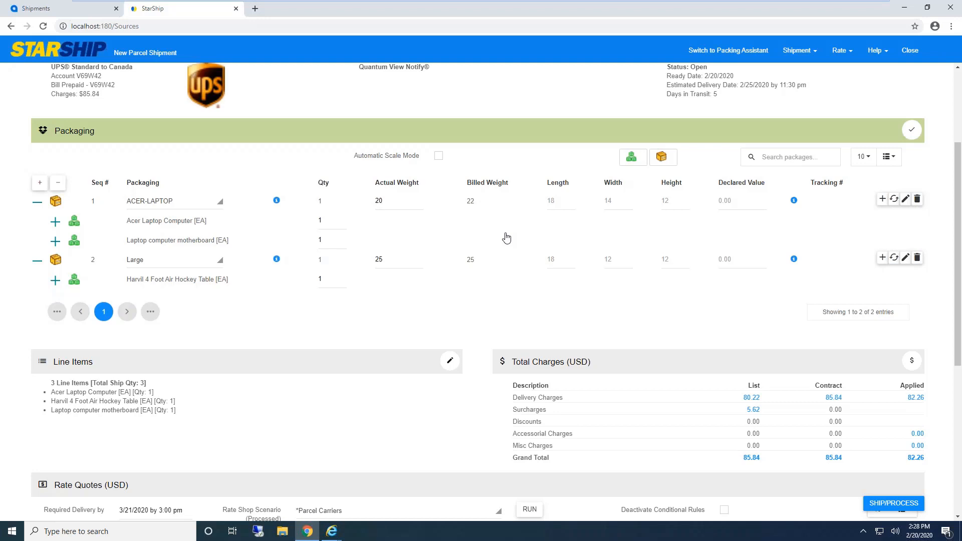
pyautogui.moveTo(428, 210)
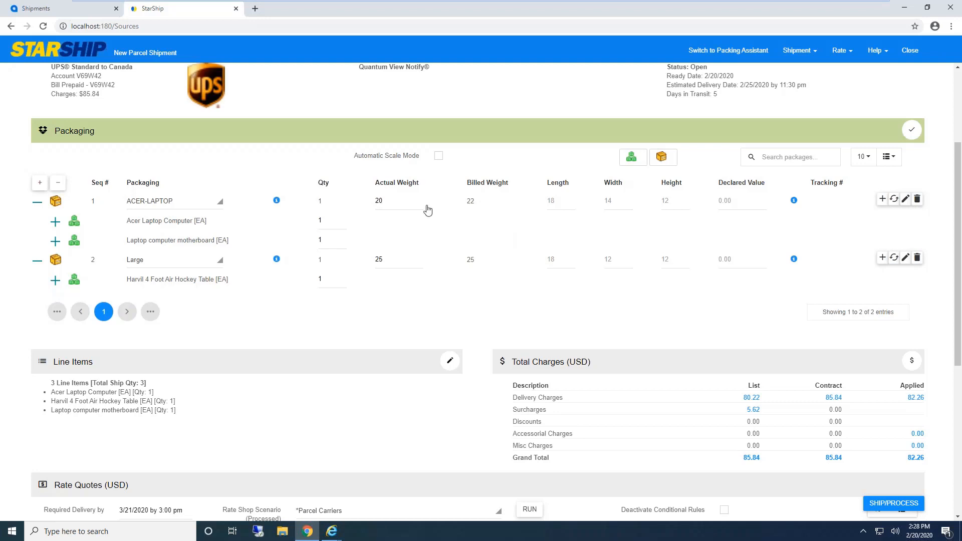
pyautogui.moveTo(479, 201)
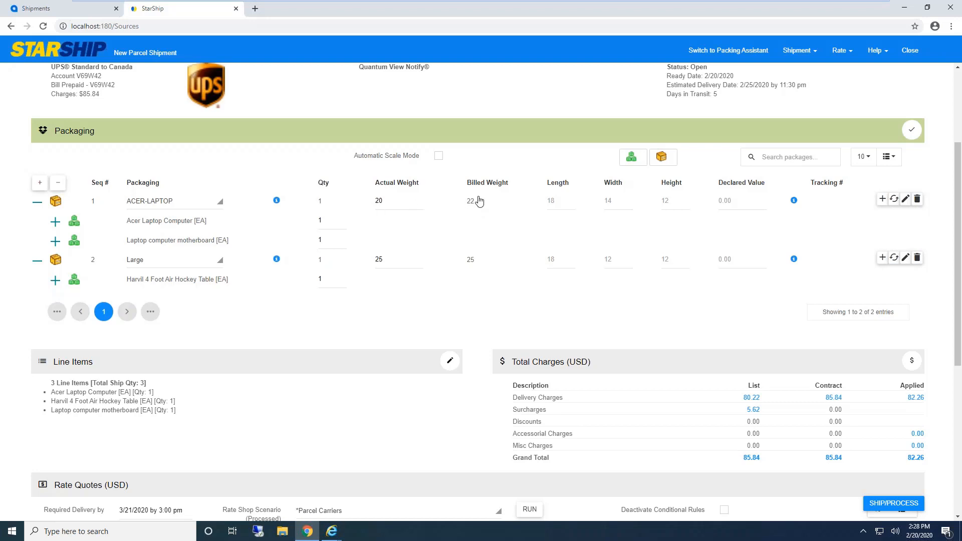
pyautogui.moveTo(547, 238)
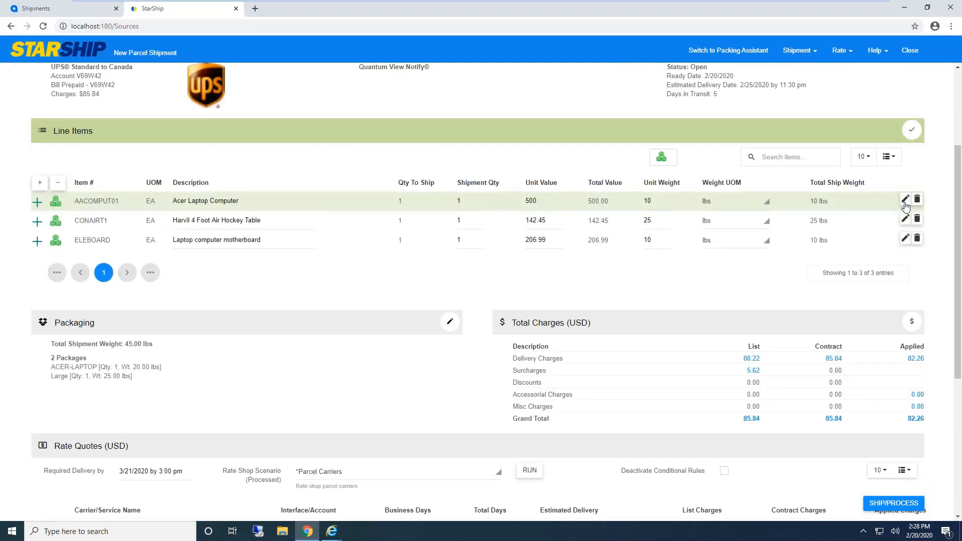
# Open the Acer Laptop item (unit value 500) and show its International details with HTS 8471.30.0100
pyautogui.click(904, 200)
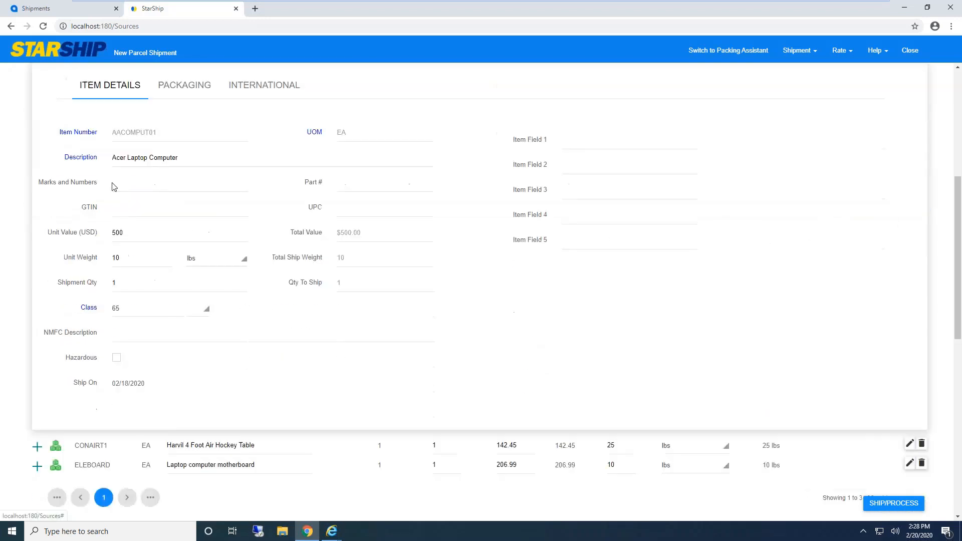
pyautogui.moveTo(36, 145)
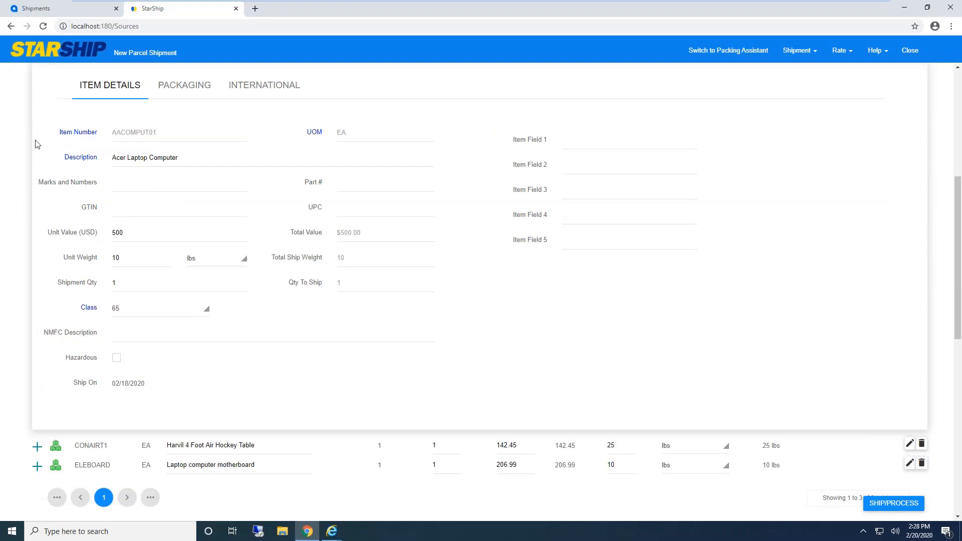
pyautogui.moveTo(305, 143)
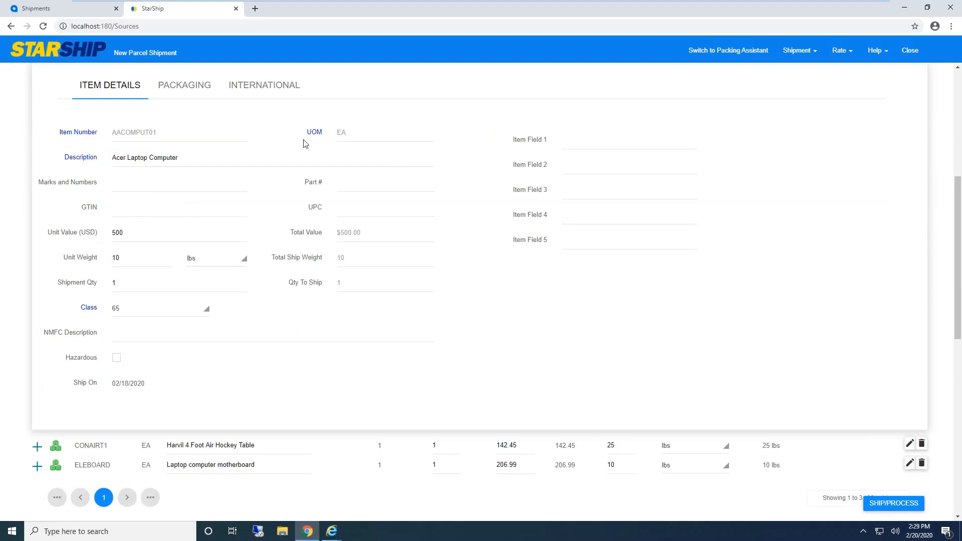
pyautogui.moveTo(84, 238)
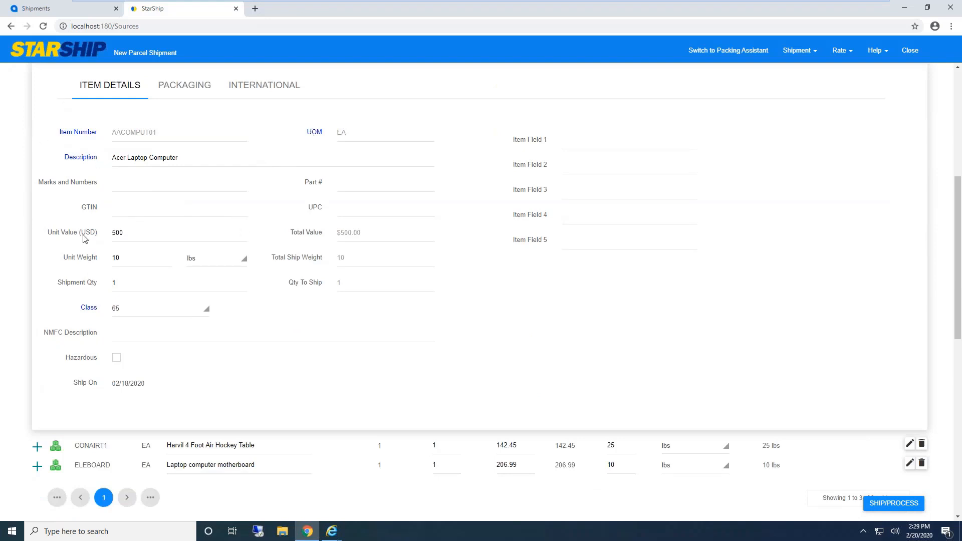
pyautogui.click(179, 232)
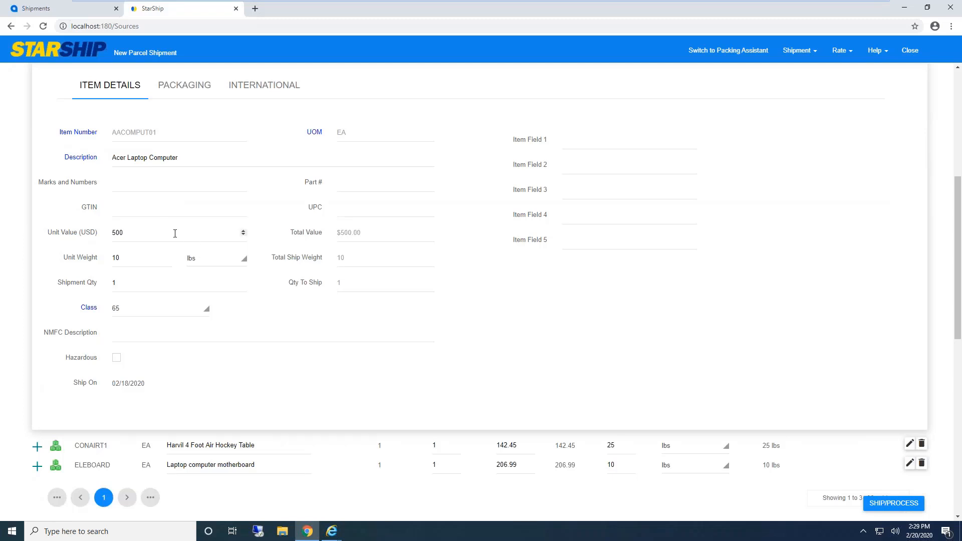
pyautogui.moveTo(107, 316)
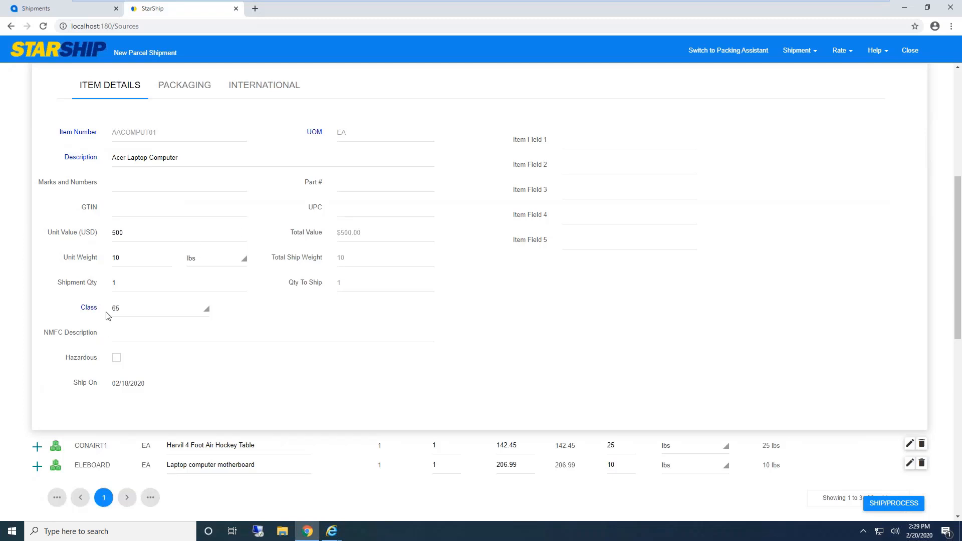
pyautogui.moveTo(225, 355)
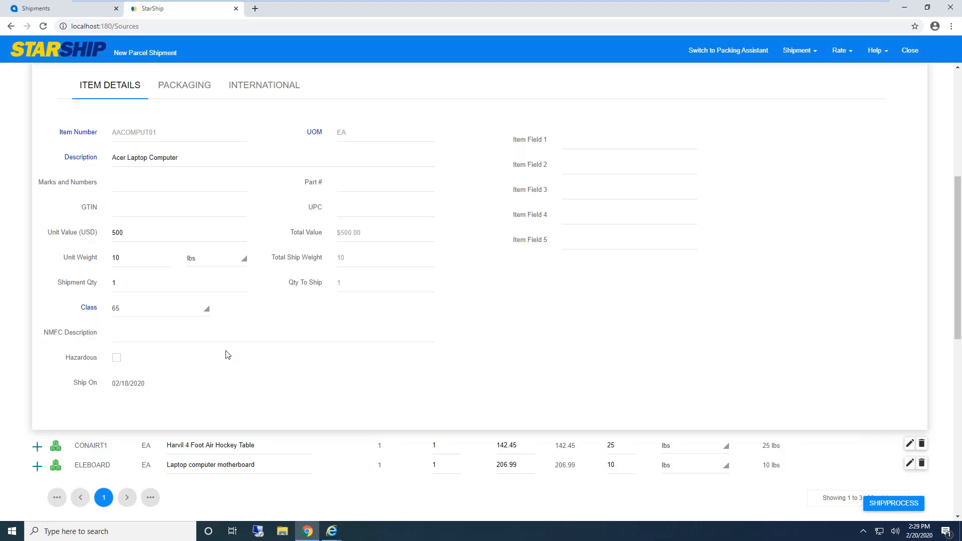
pyautogui.moveTo(116, 312)
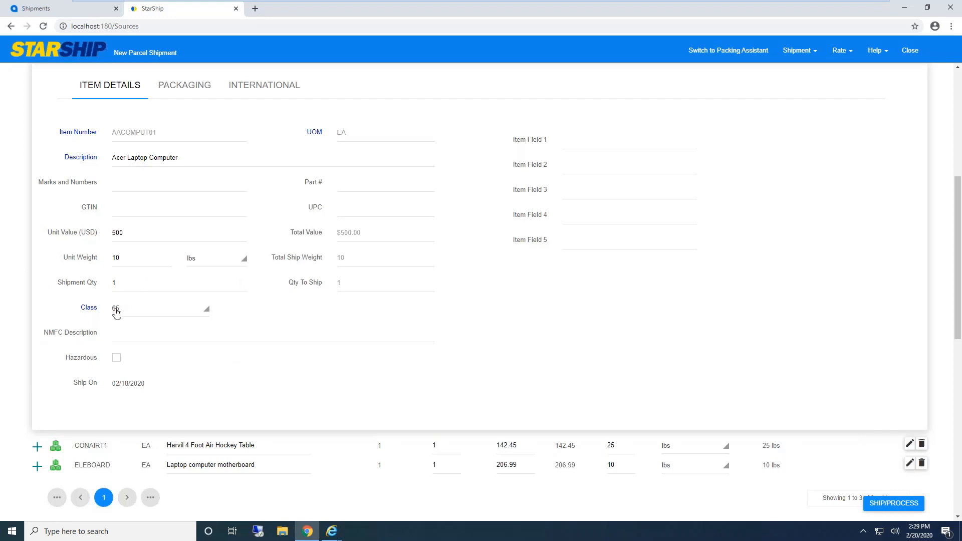
pyautogui.click(264, 84)
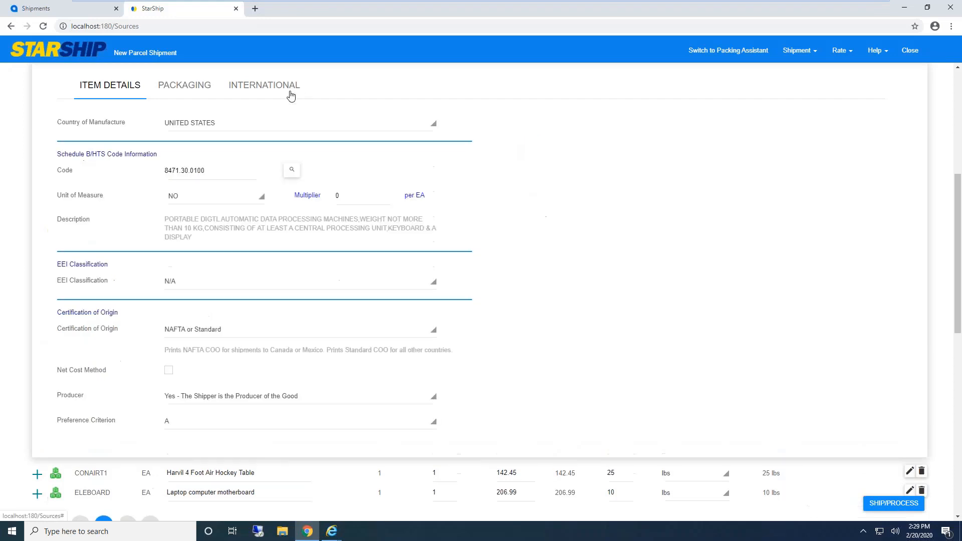
pyautogui.click(264, 84)
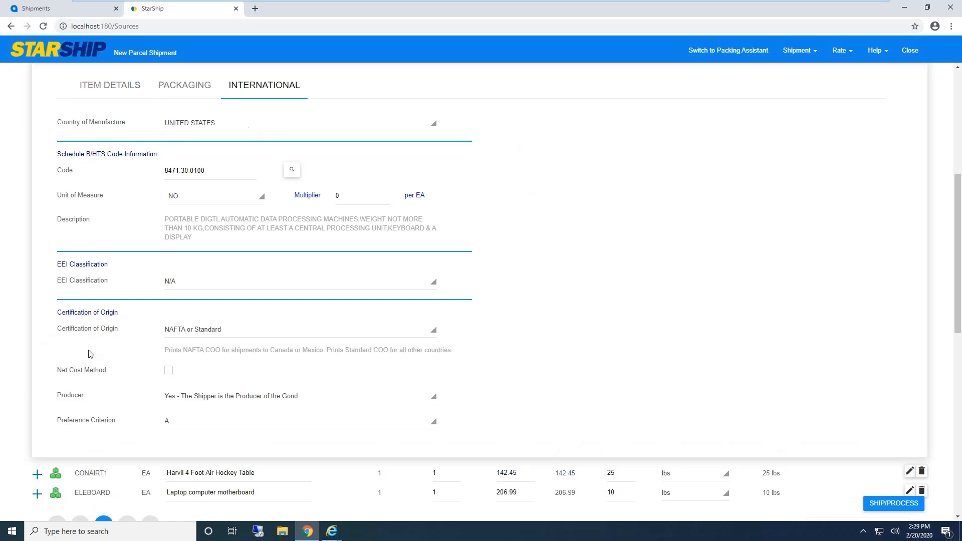
# Browse the Schedule B code search for the laptop item, then close it
pyautogui.click(291, 170)
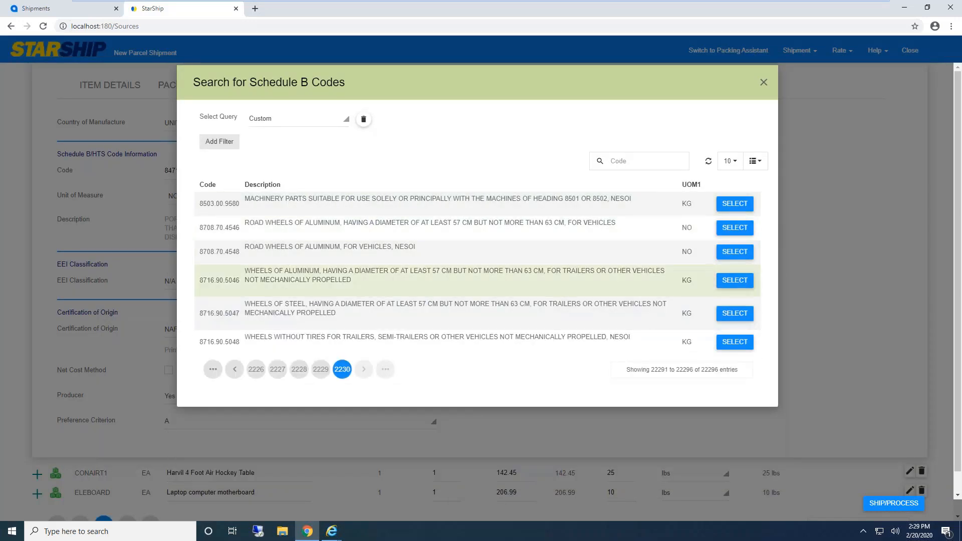
pyautogui.moveTo(365, 384)
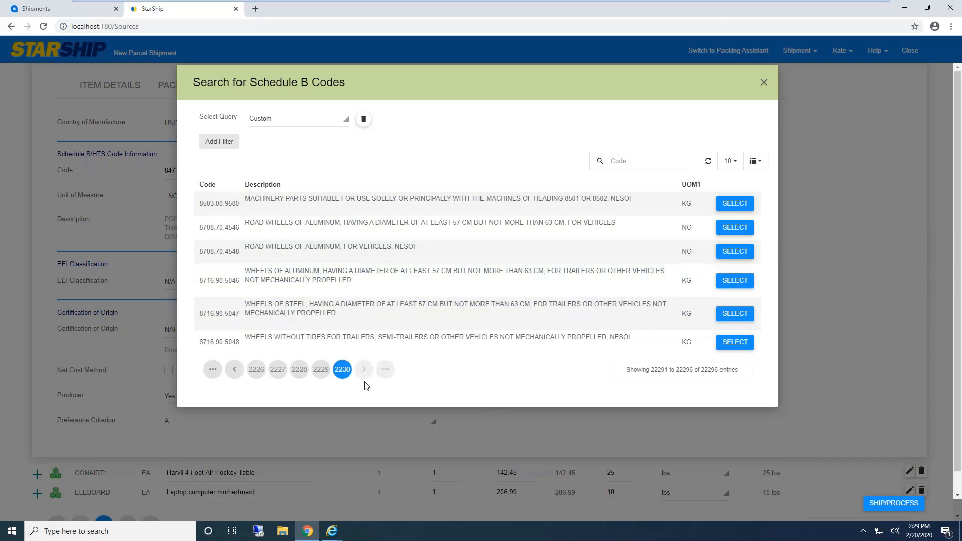
pyautogui.moveTo(735, 97)
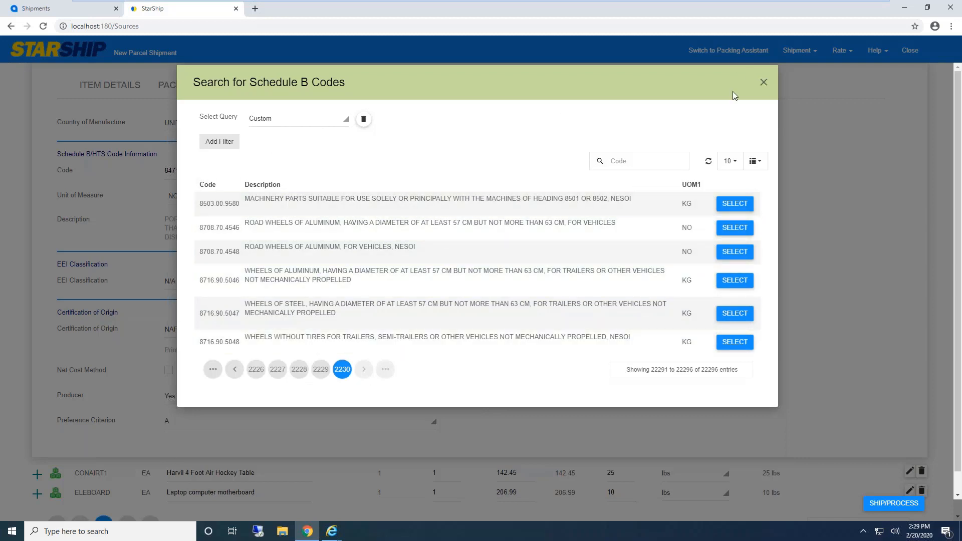
pyautogui.click(763, 81)
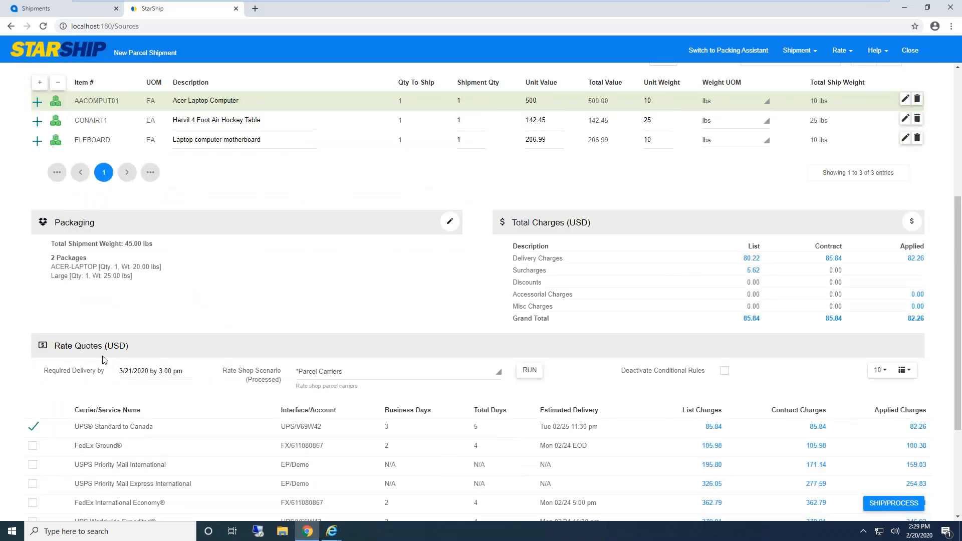
pyautogui.moveTo(283, 259)
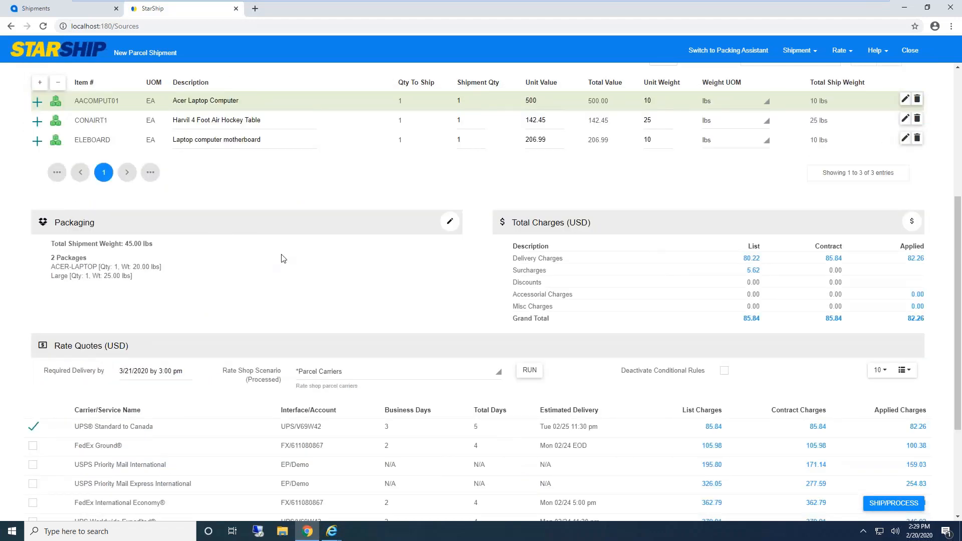
pyautogui.scroll(-3)
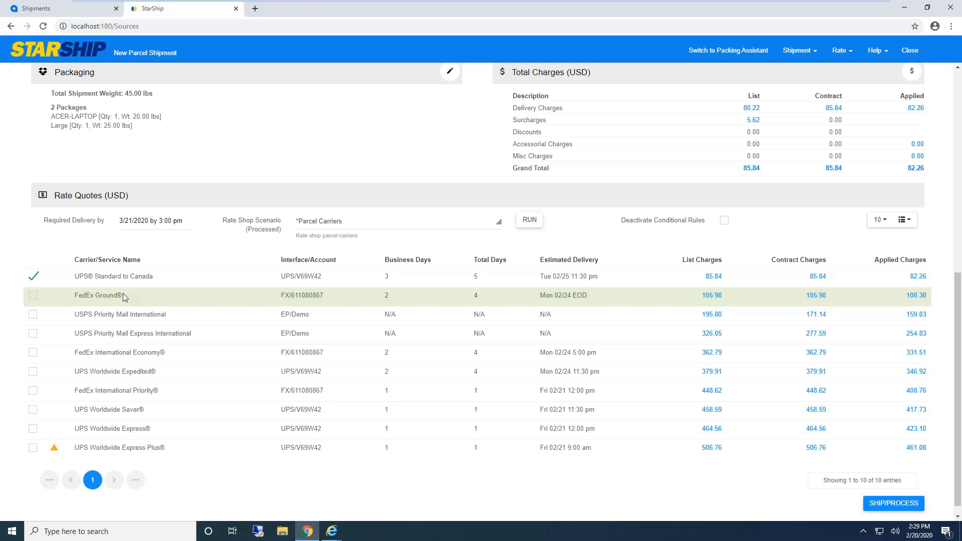
pyautogui.moveTo(159, 249)
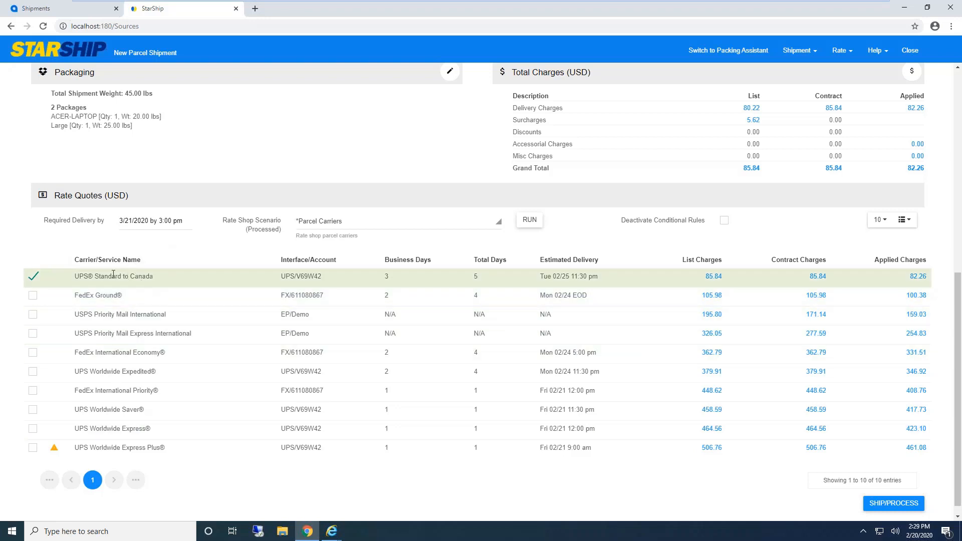
pyautogui.moveTo(715, 273)
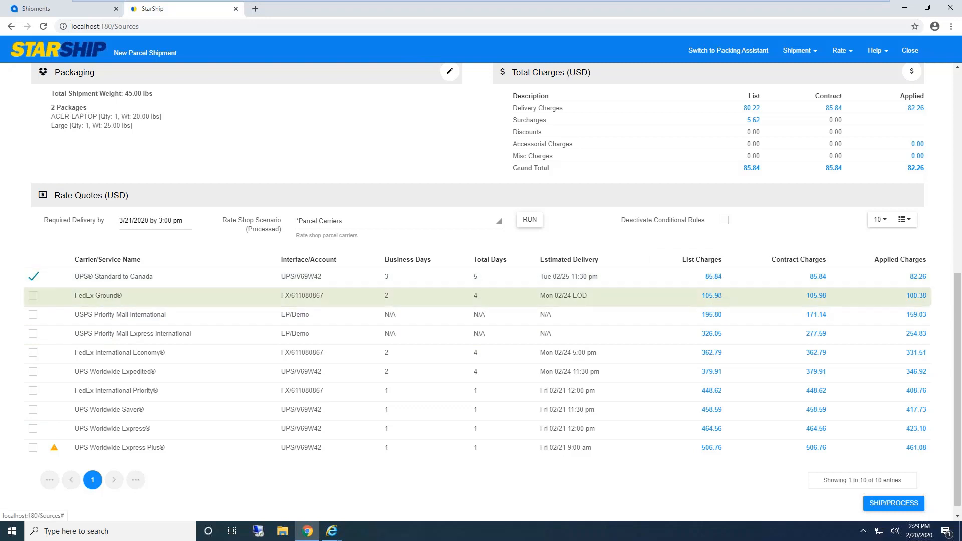
pyautogui.moveTo(816, 276)
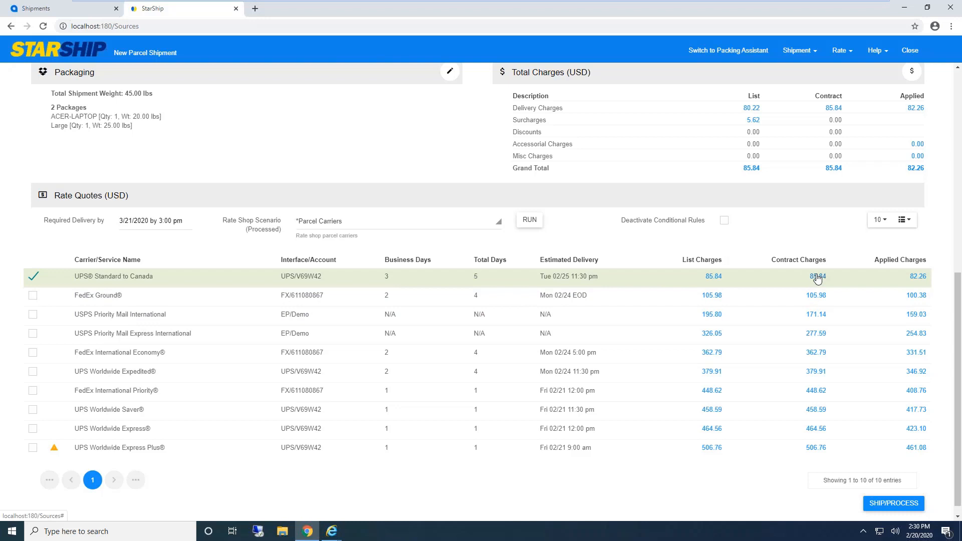
pyautogui.moveTo(727, 286)
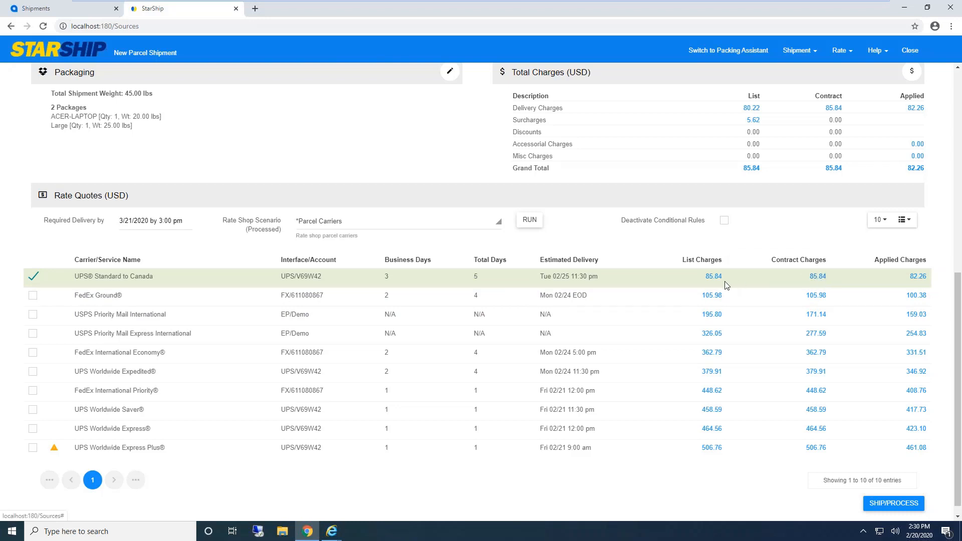
pyautogui.moveTo(925, 286)
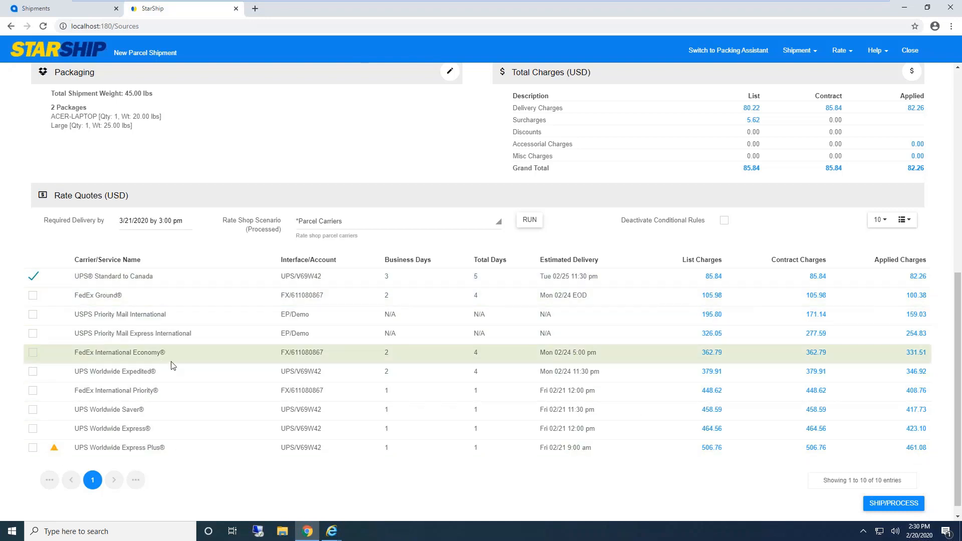
pyautogui.moveTo(33, 304)
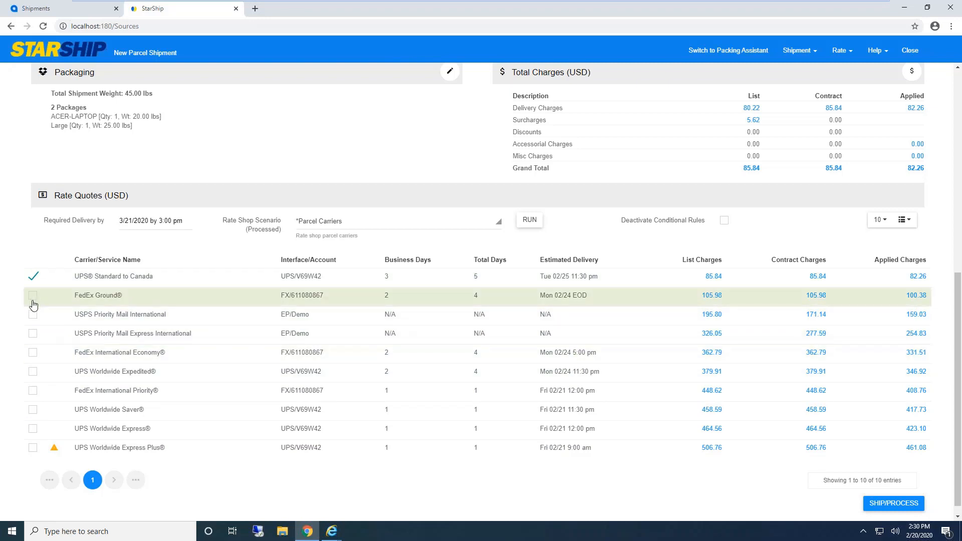
pyautogui.moveTo(879, 257)
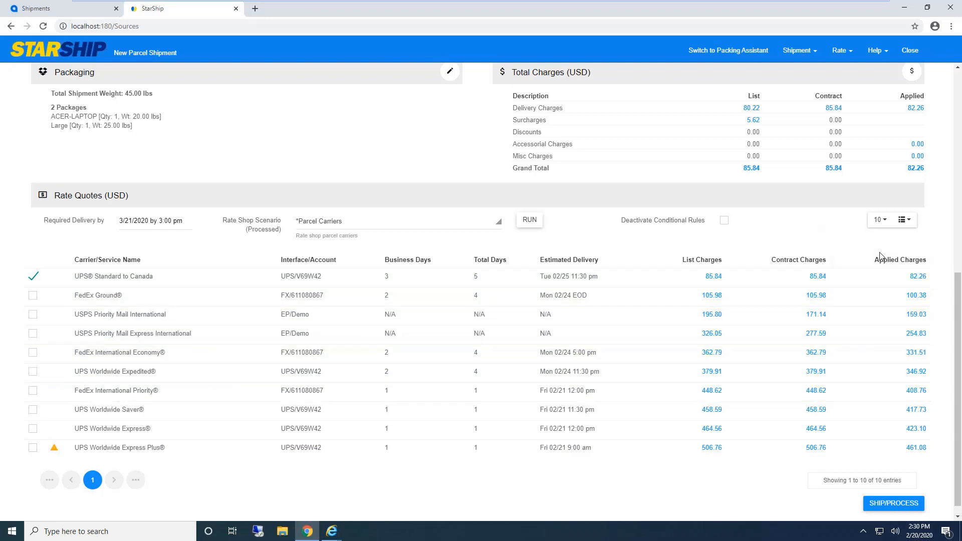
pyautogui.moveTo(124, 352)
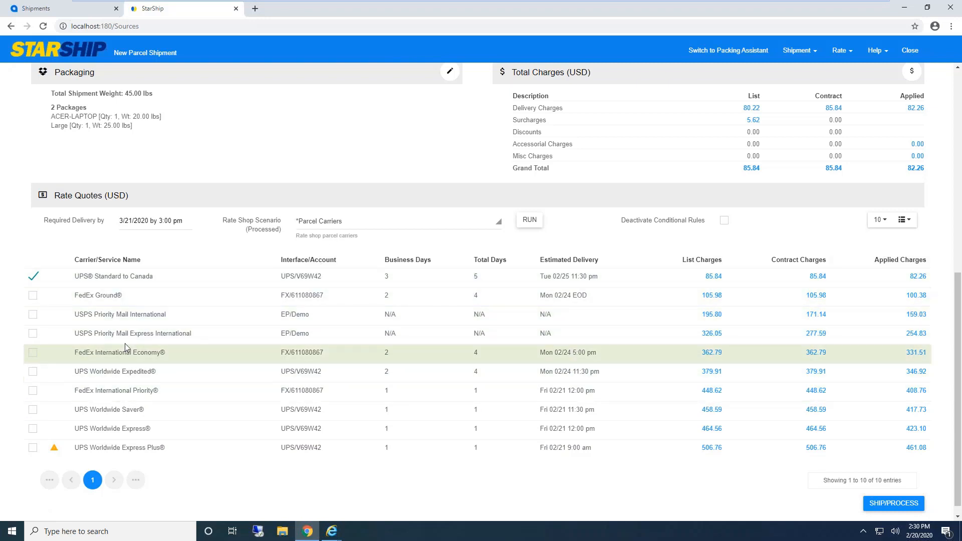
pyautogui.moveTo(133, 352)
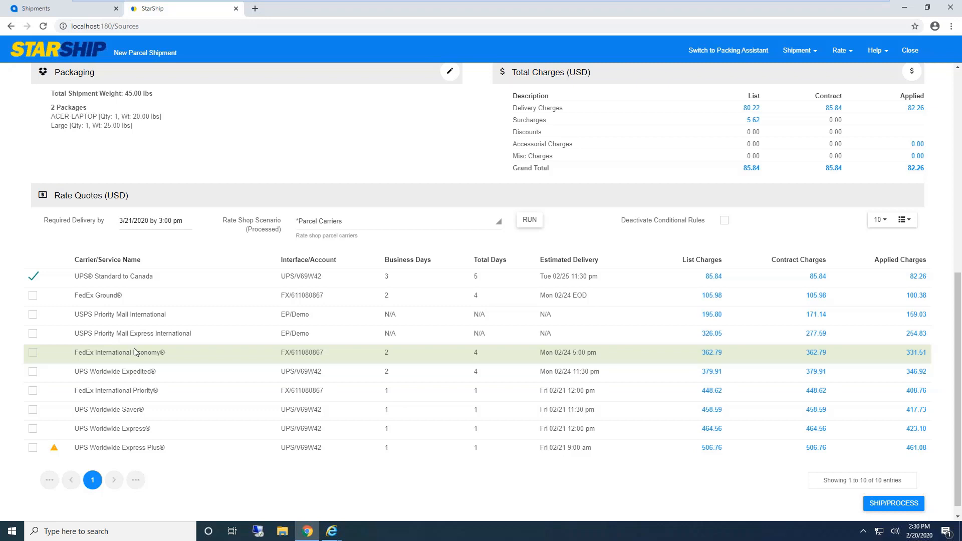
pyautogui.moveTo(145, 351)
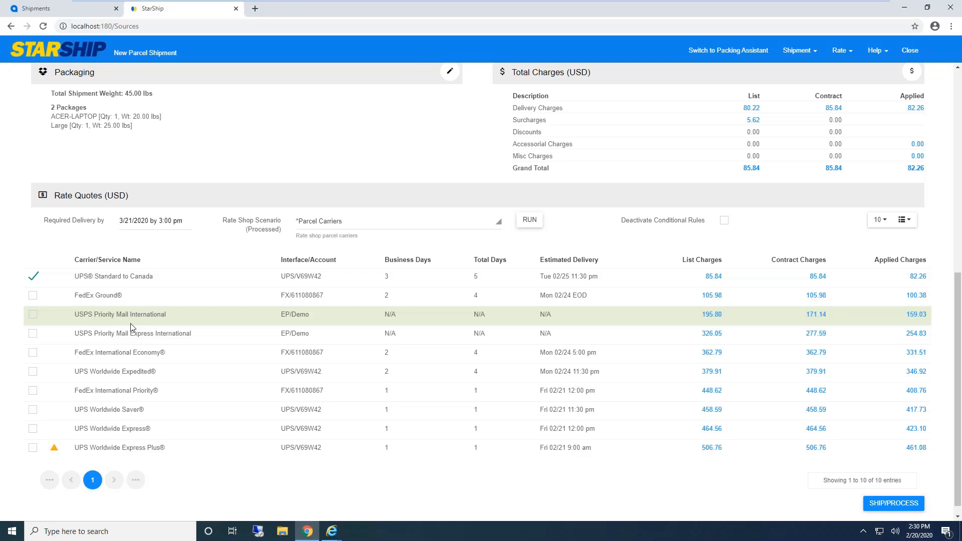
pyautogui.moveTo(387, 277)
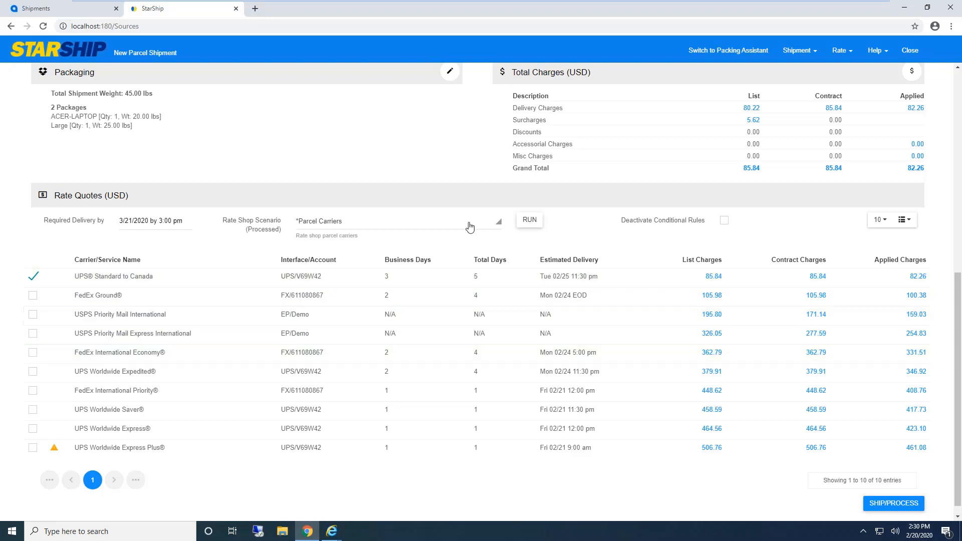
pyautogui.scroll(3)
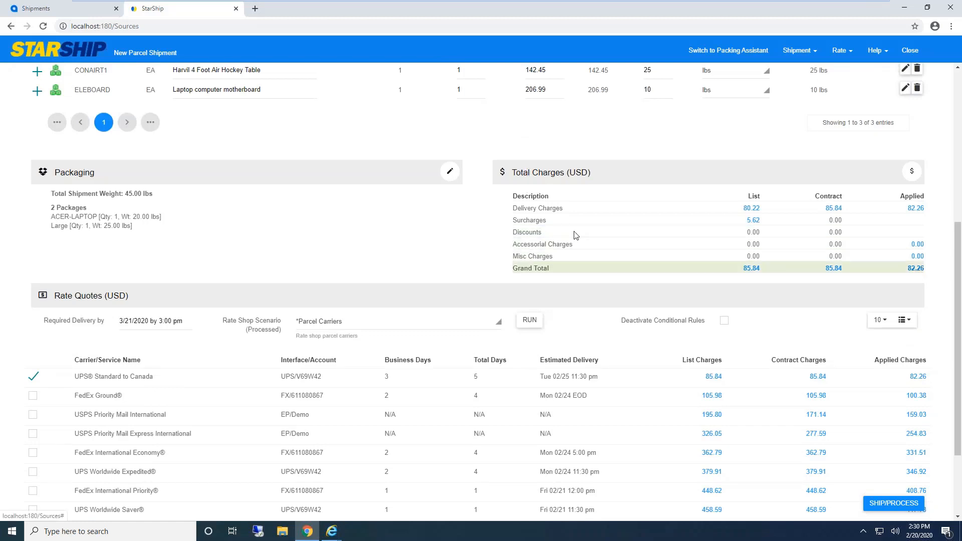
# Expand the 82.26 applied charges and show Rule #1, the 10% reduction for ABARTENDE
pyautogui.click(914, 269)
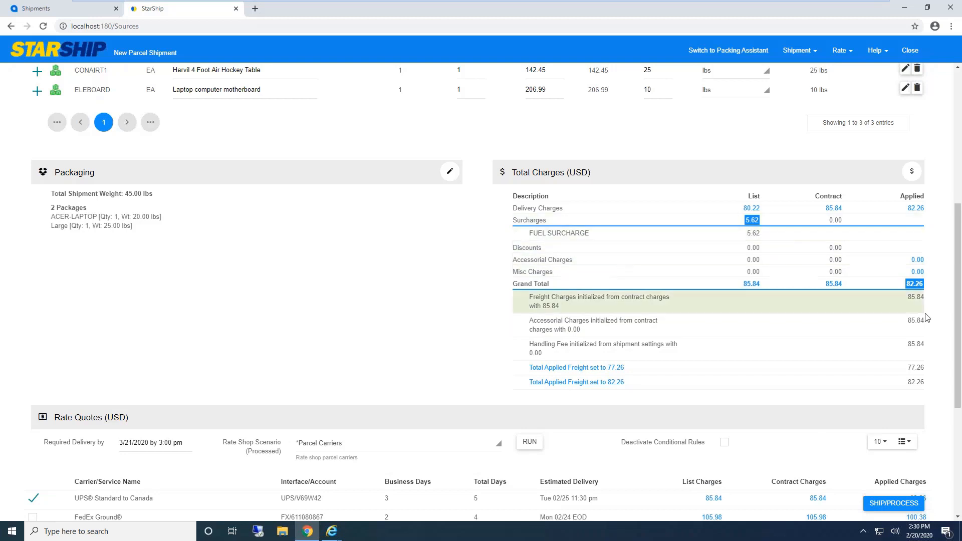
pyautogui.moveTo(701, 373)
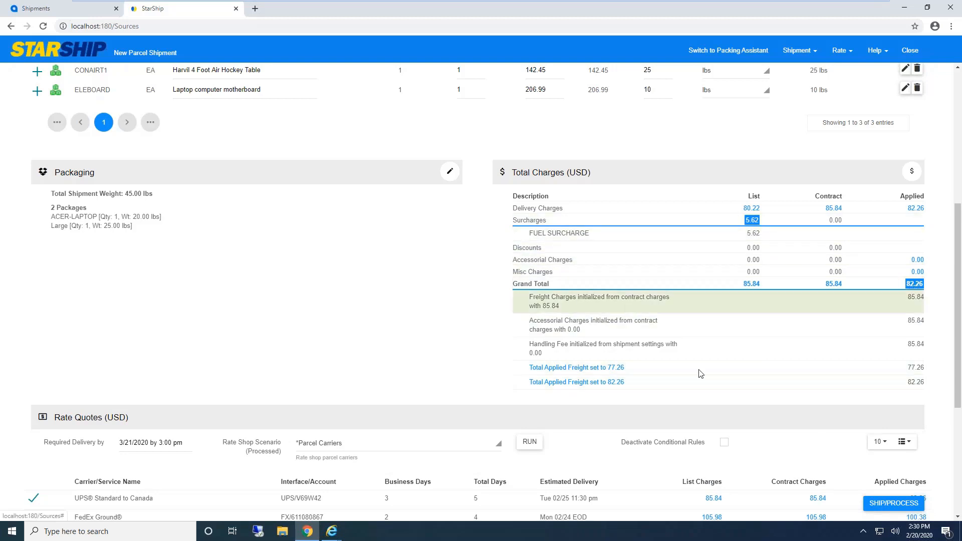
pyautogui.moveTo(576, 367)
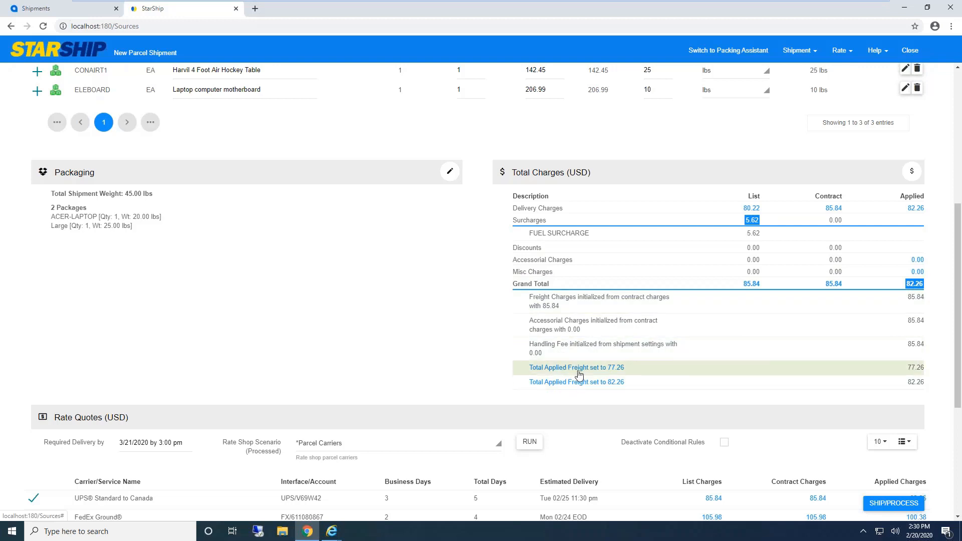
pyautogui.click(575, 366)
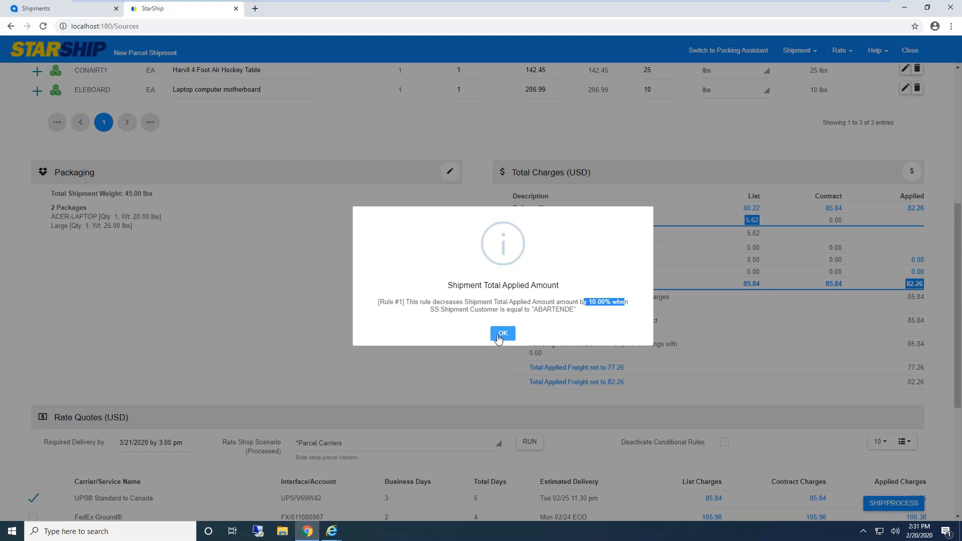
# Dismiss Rule #1 and highlight Rule #2 adding $5.00 for line item AACOMPUT01
pyautogui.click(502, 332)
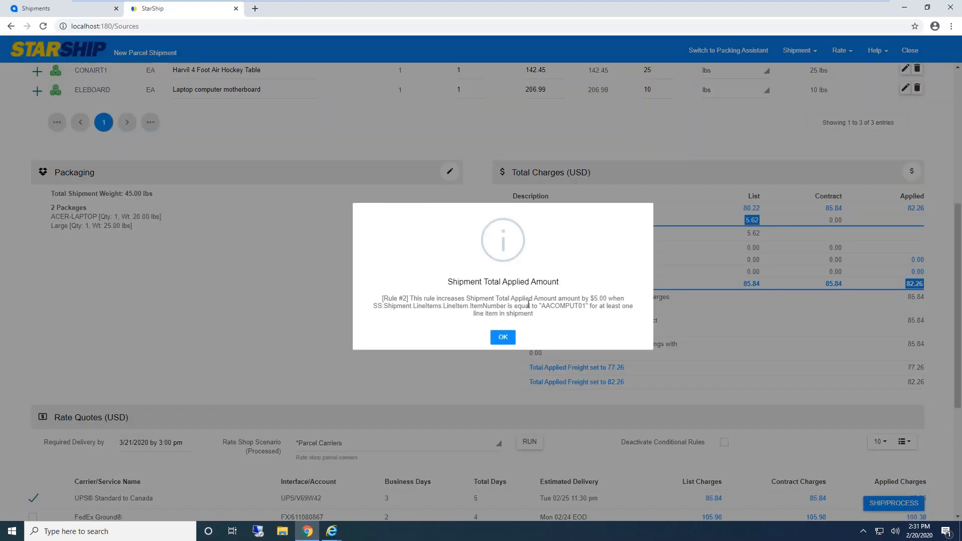
pyautogui.doubleClick(561, 306)
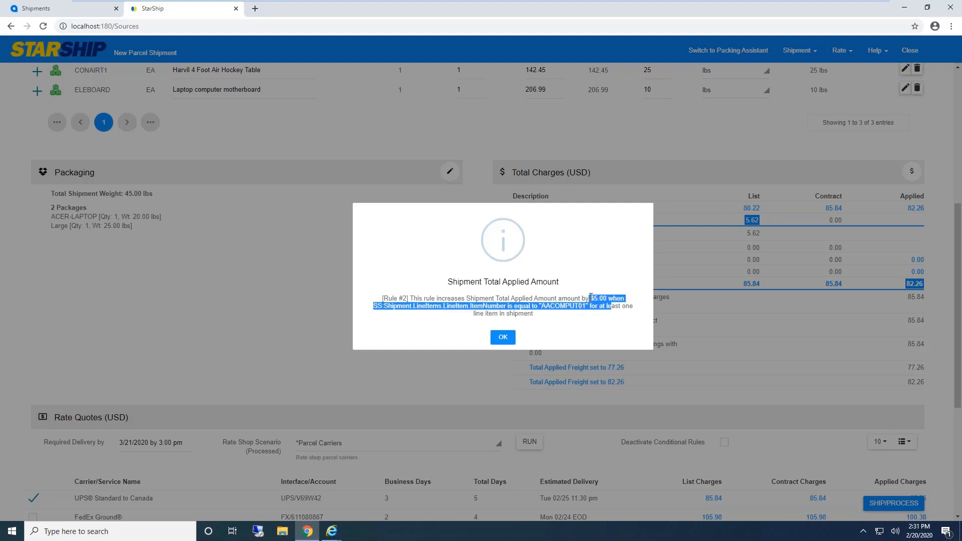
pyautogui.moveTo(501, 338)
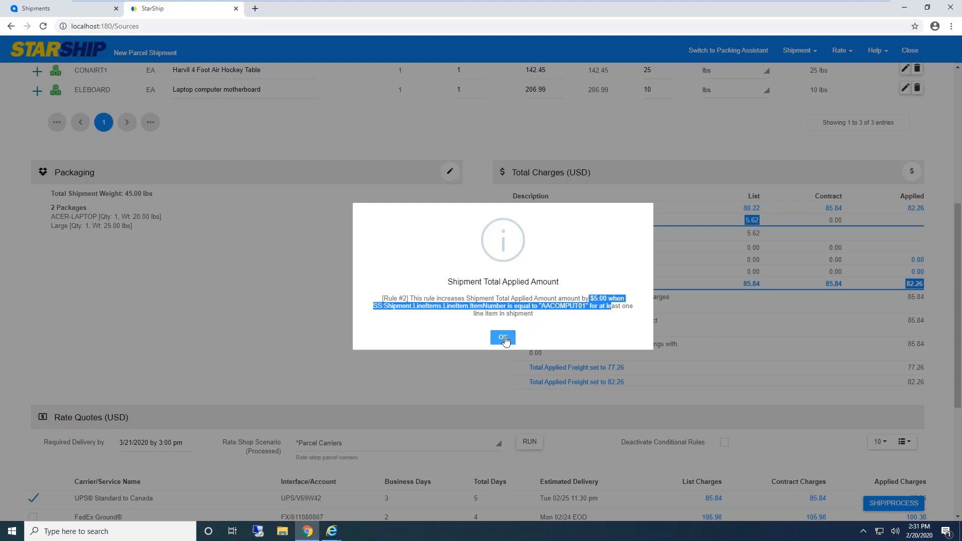
# Dismiss Rule #2 and return to the top of the New Parcel Shipment page
pyautogui.click(501, 338)
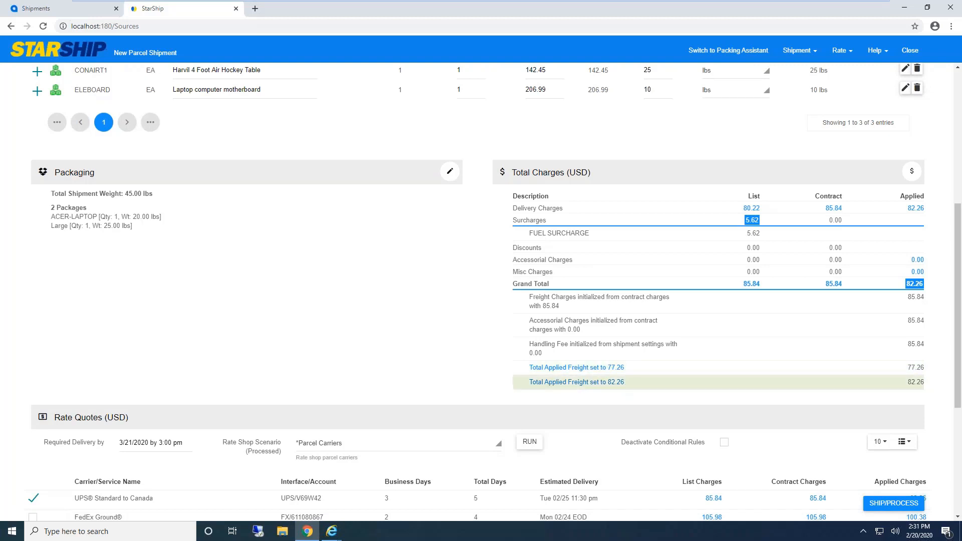
pyautogui.scroll(3)
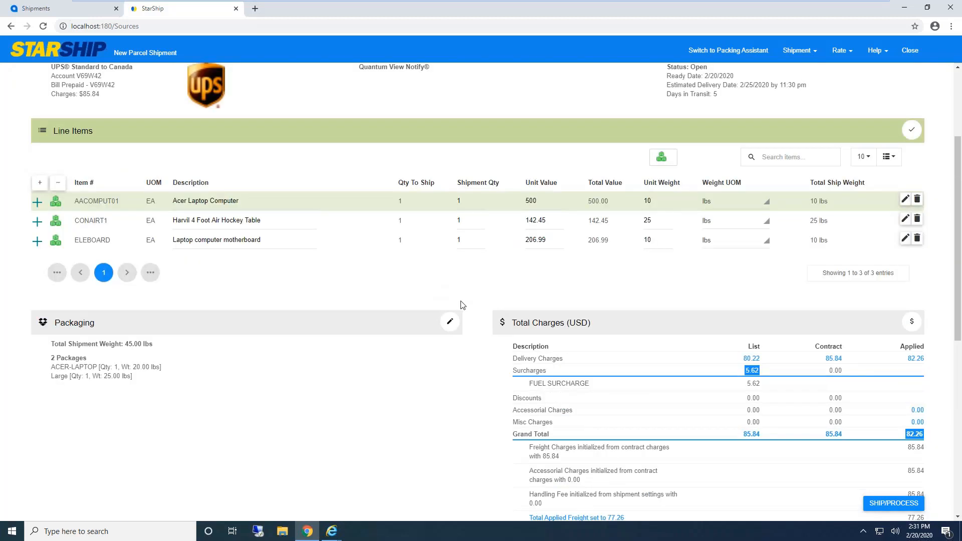
pyautogui.scroll(3)
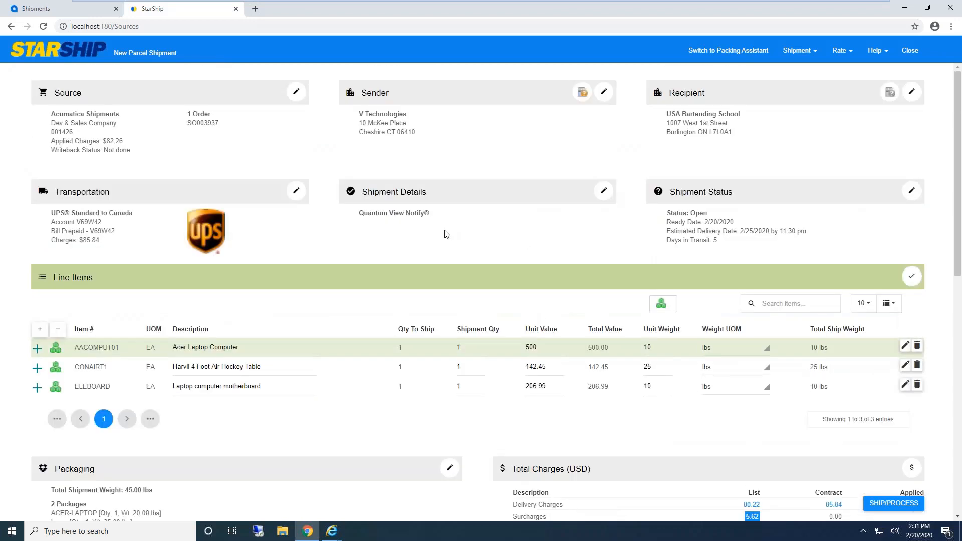
pyautogui.moveTo(274, 80)
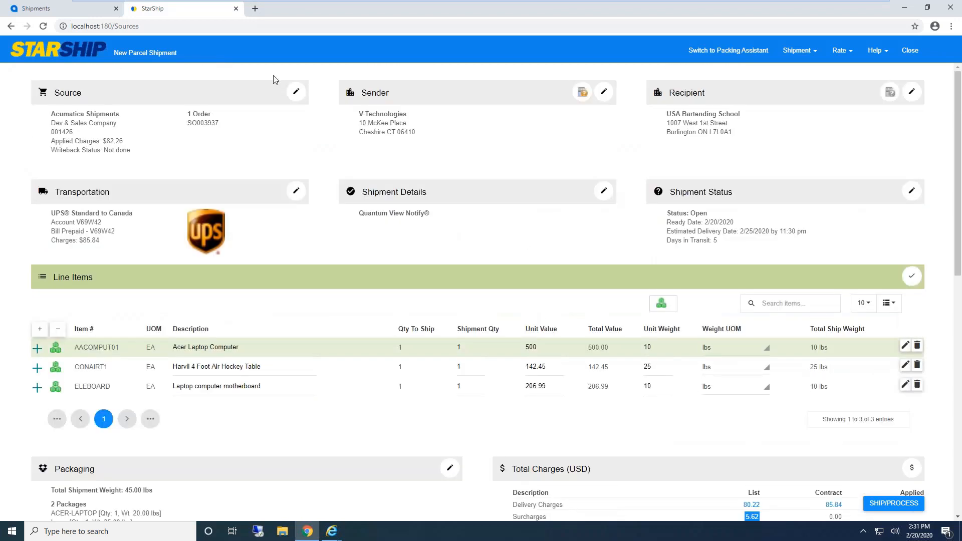
pyautogui.moveTo(241, 471)
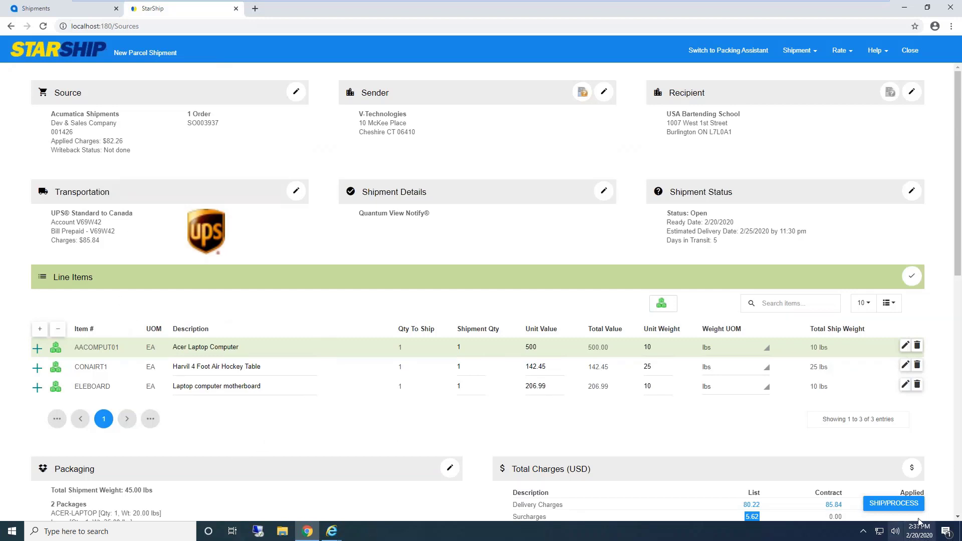
pyautogui.moveTo(893, 503)
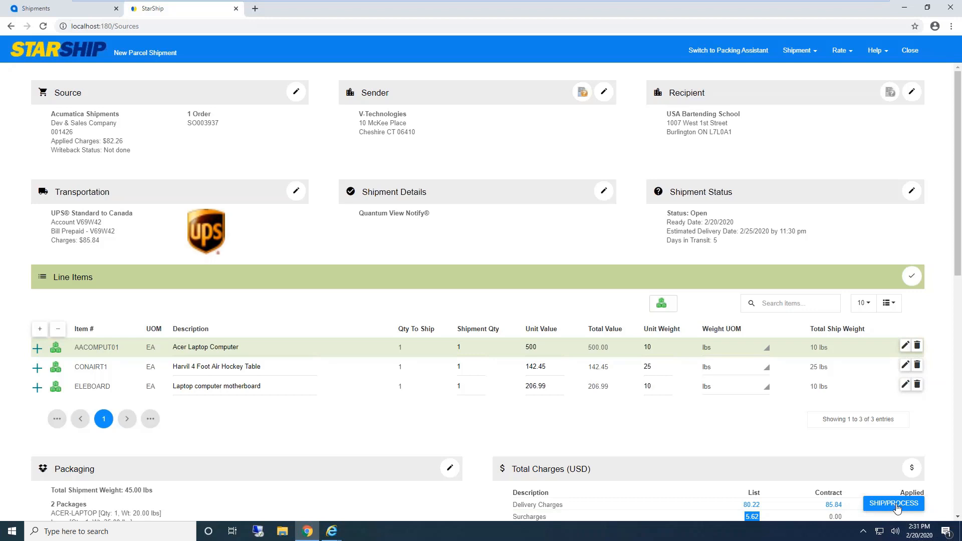
# Run Ship/Process (F3) from the Shipment menu to generate the shipping documents
pyautogui.click(798, 50)
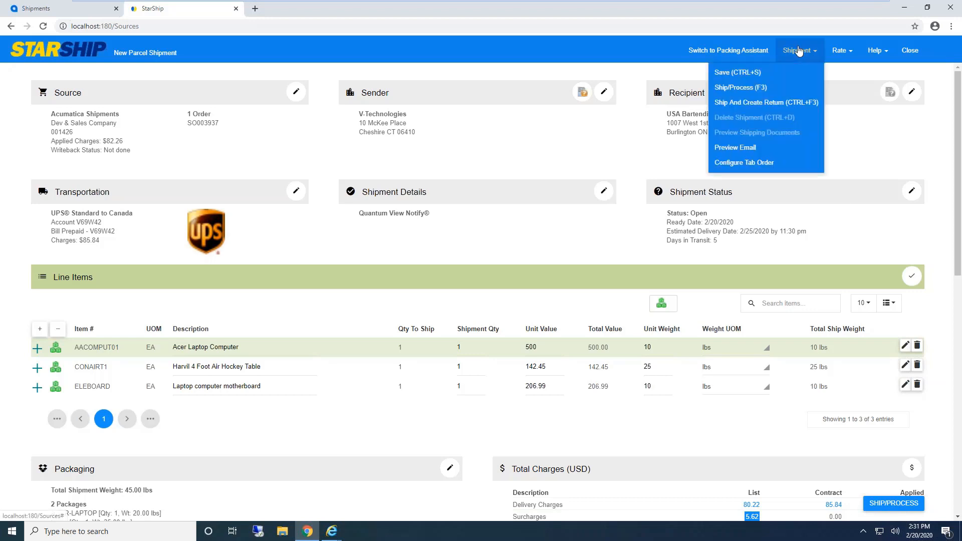
pyautogui.moveTo(767, 91)
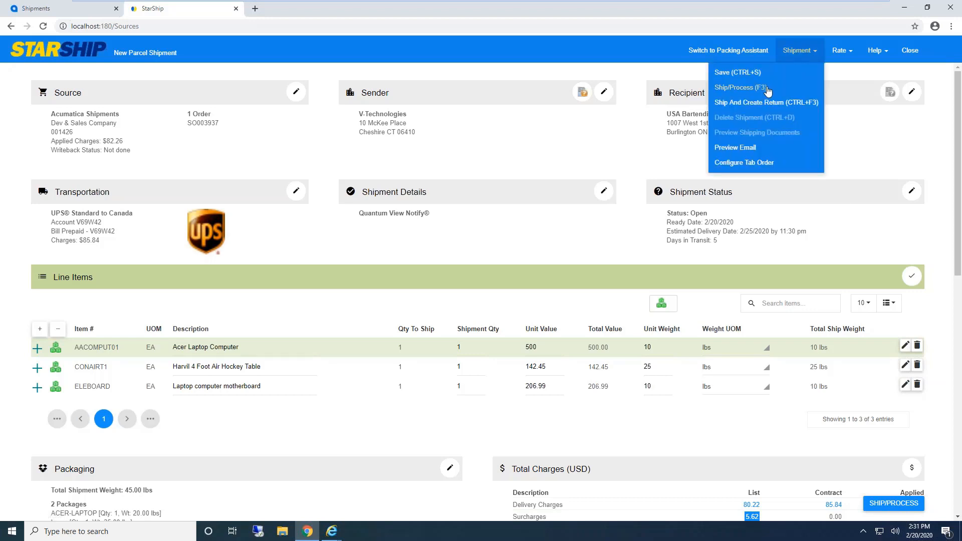
pyautogui.moveTo(740, 87)
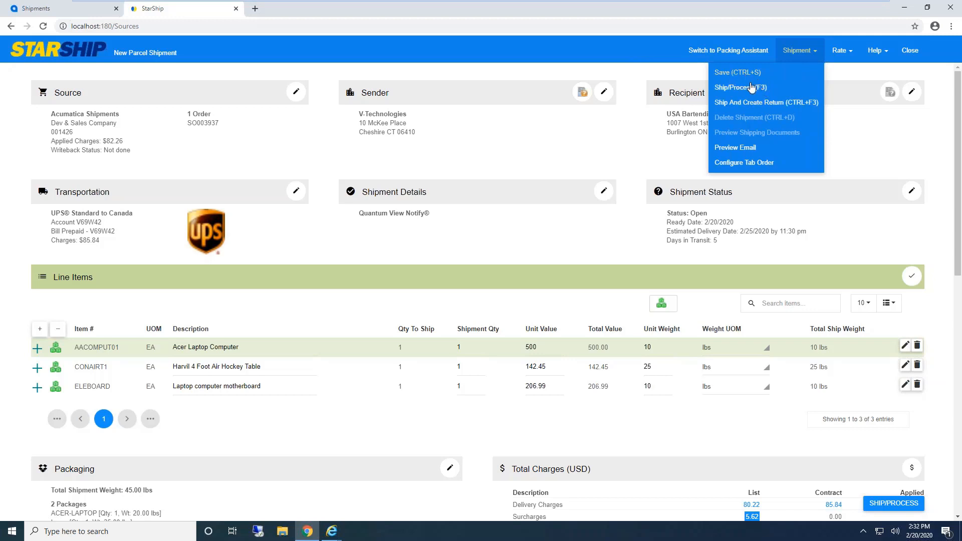
pyautogui.moveTo(754, 104)
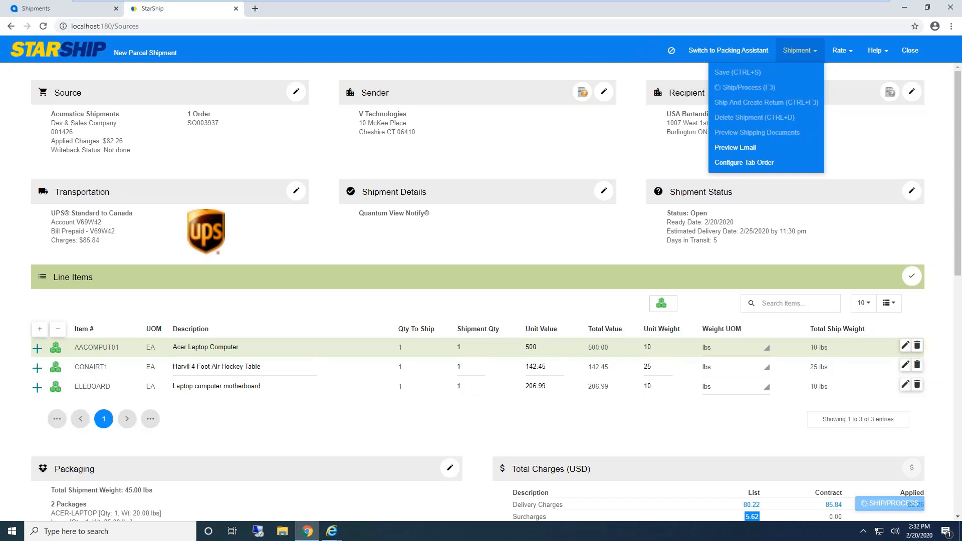
pyautogui.click(756, 132)
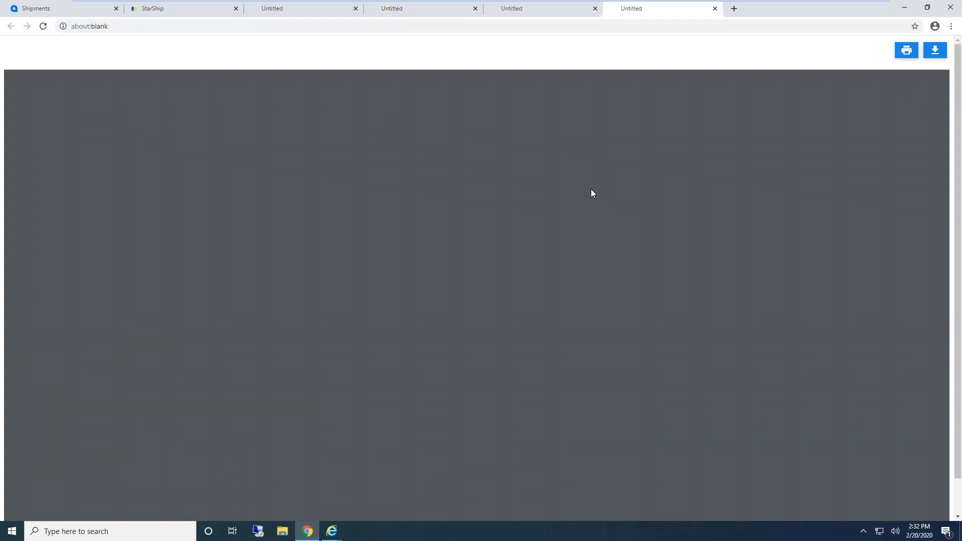
# View the UPS Standard label and packing list for order SO003937 in the new tab
pyautogui.click(271, 8)
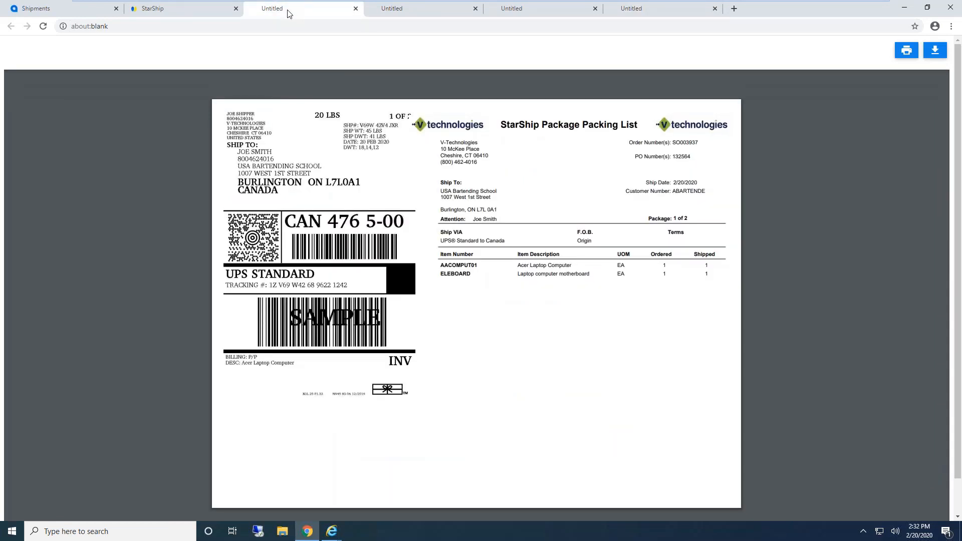
pyautogui.moveTo(264, 410)
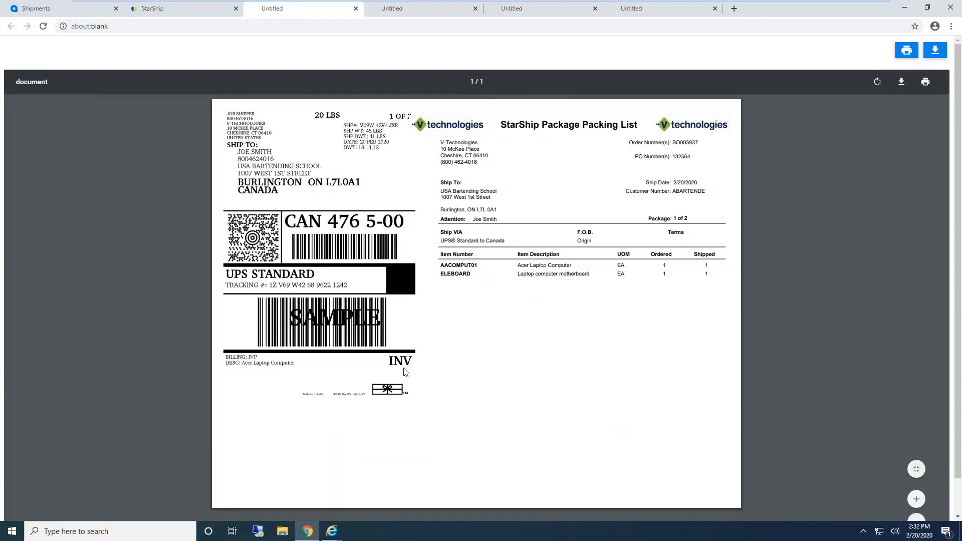
pyautogui.moveTo(329, 367)
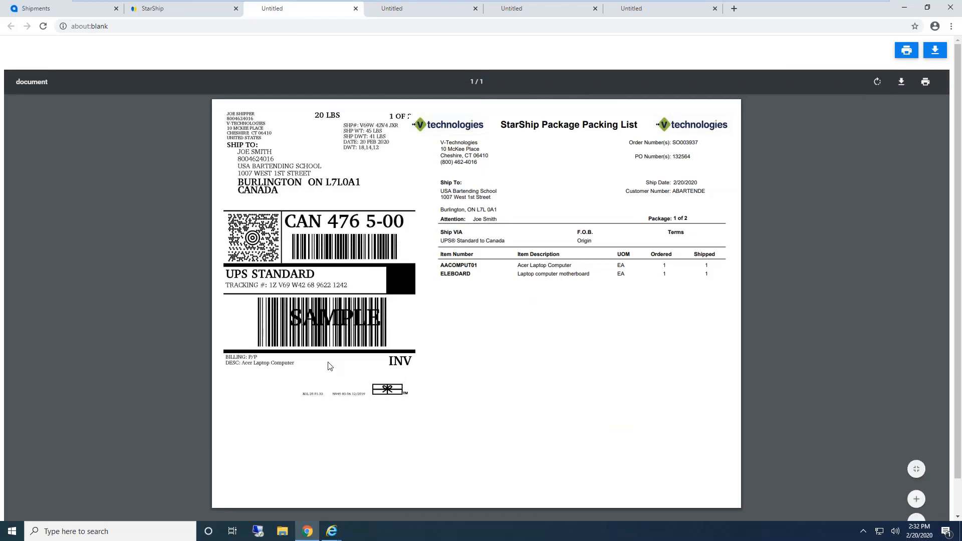
pyautogui.moveTo(557, 164)
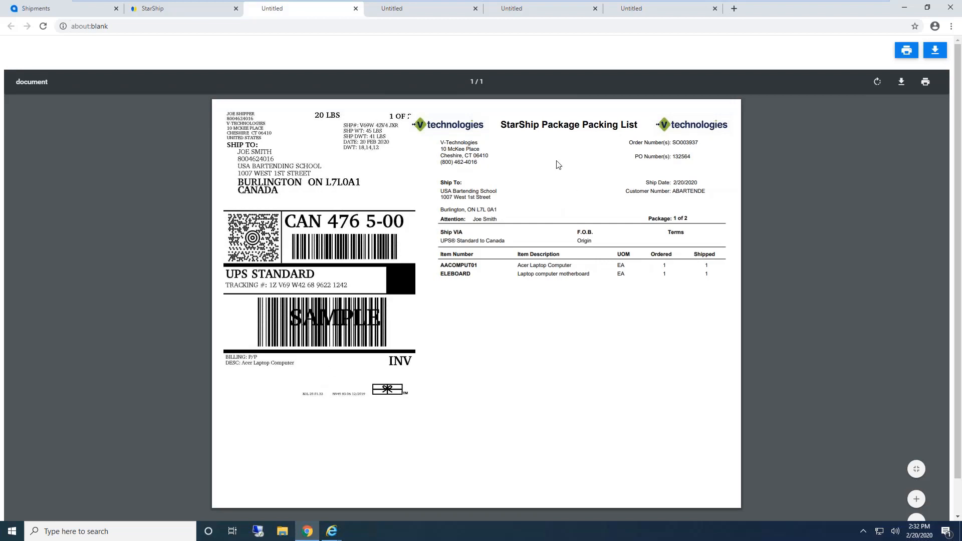
pyautogui.moveTo(310, 236)
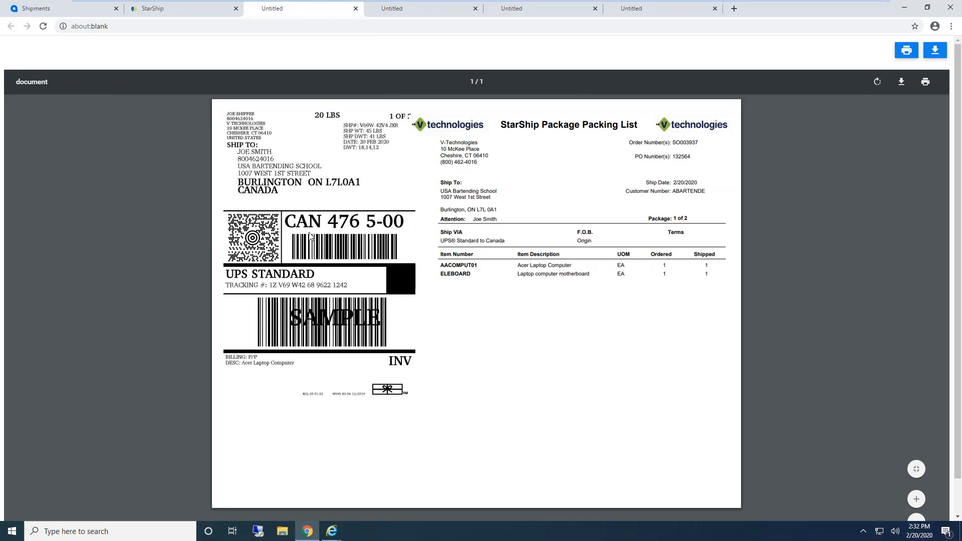
pyautogui.moveTo(323, 278)
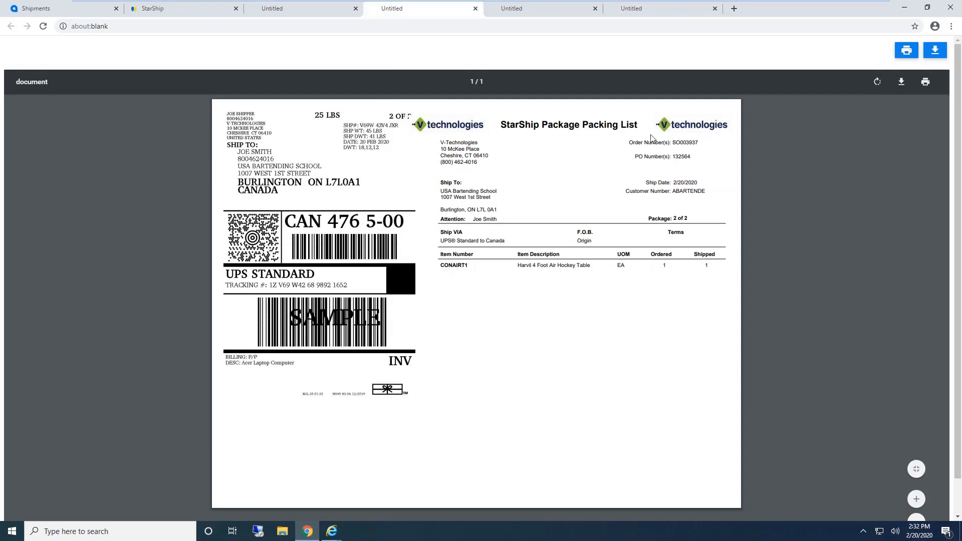
pyautogui.moveTo(568, 246)
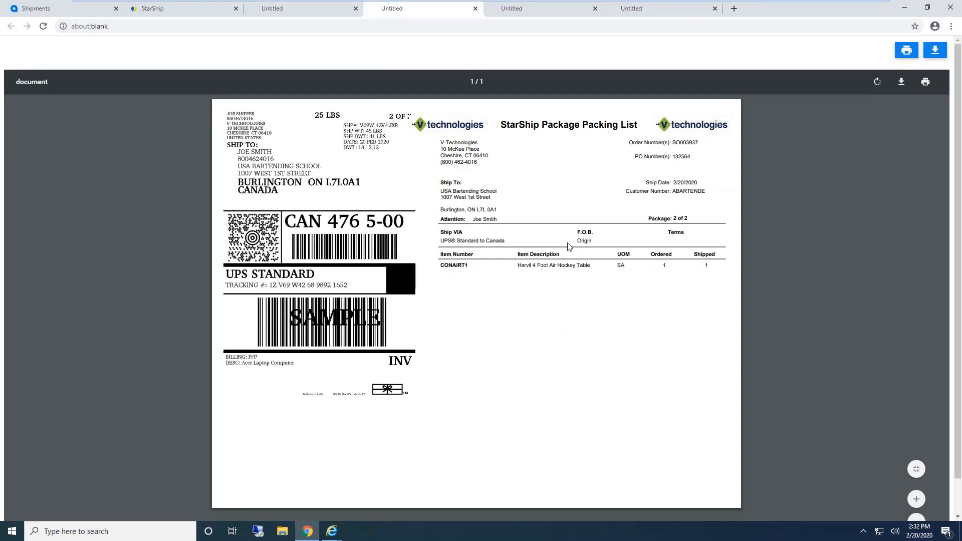
pyautogui.moveTo(570, 250)
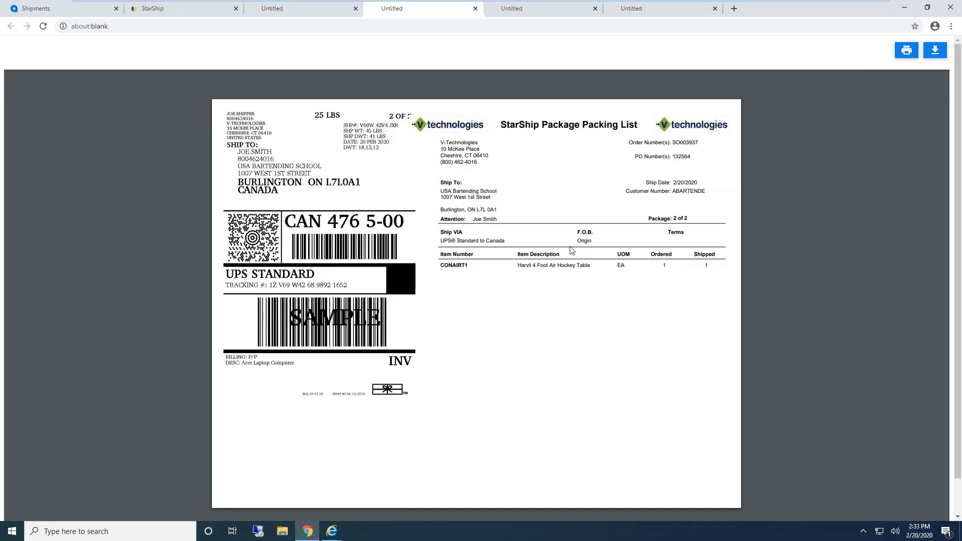
pyautogui.moveTo(530, 160)
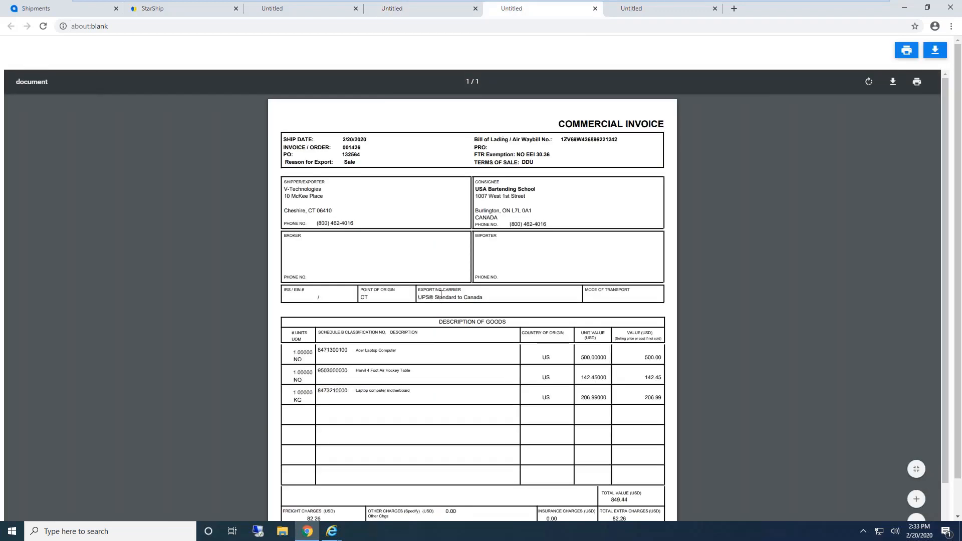
pyautogui.moveTo(580, 140)
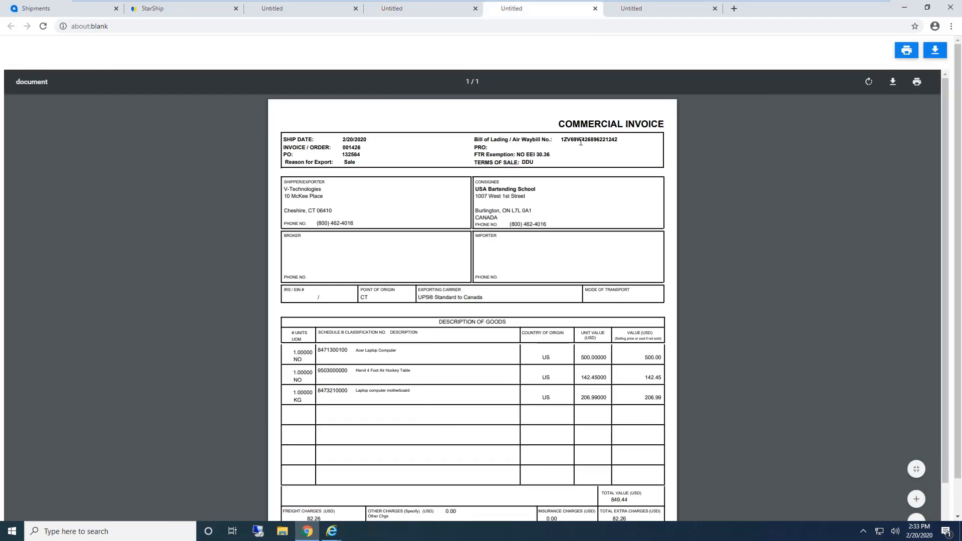
# Scroll through the 849.44 commercial invoice and the NAFTA Certificate of Origin
pyautogui.scroll(-3)
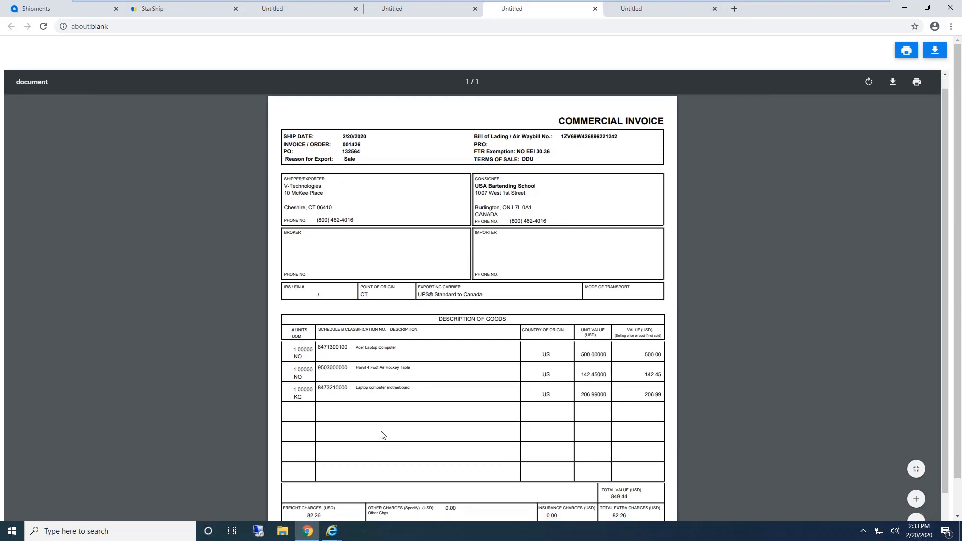
pyautogui.scroll(-3)
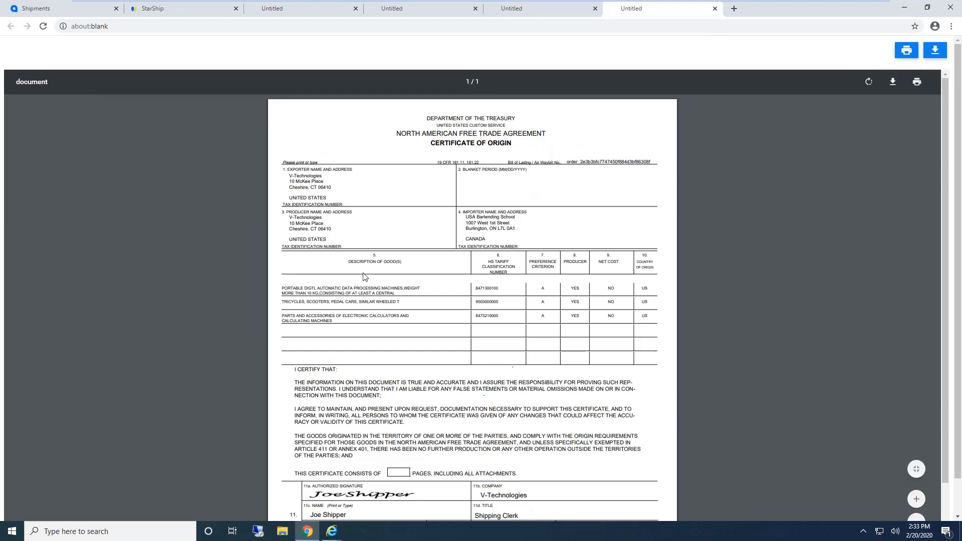
pyautogui.scroll(-3)
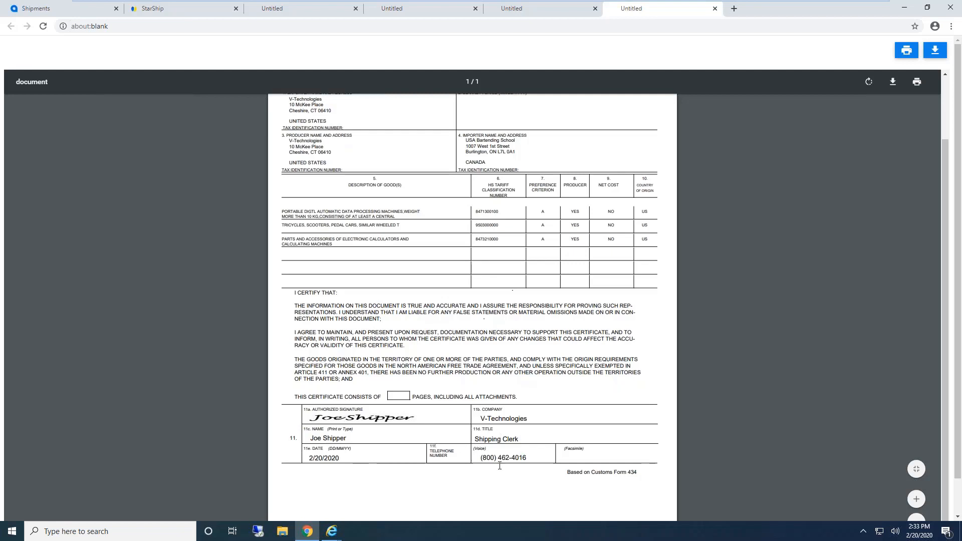
pyautogui.scroll(3)
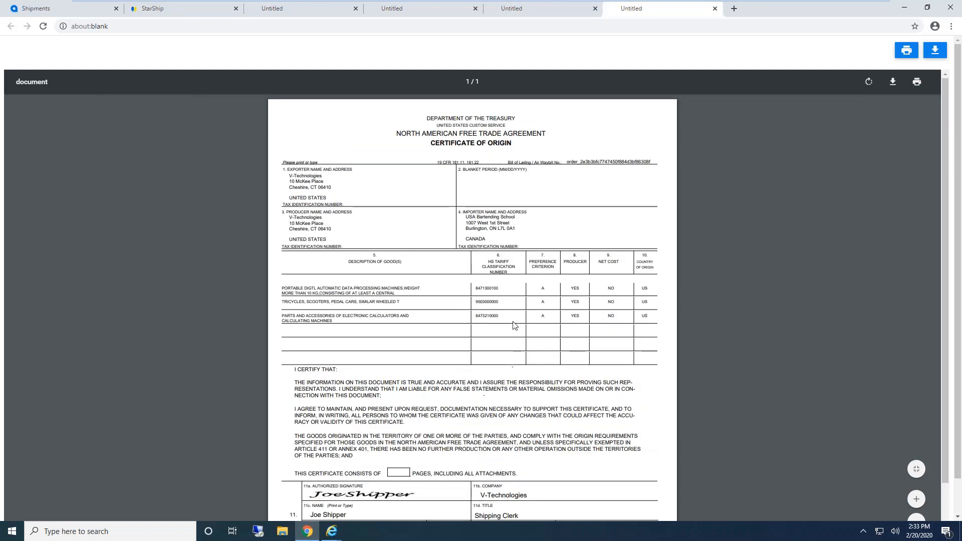
pyautogui.moveTo(182, 18)
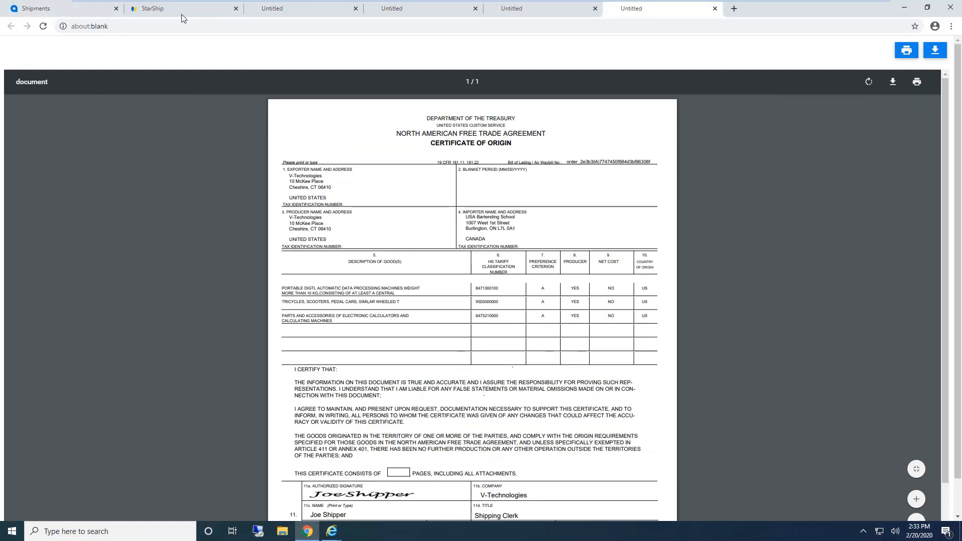
# Open Acumatica shipment 001426 showing freight cost 85.84 and freight price 82.26
pyautogui.click(180, 8)
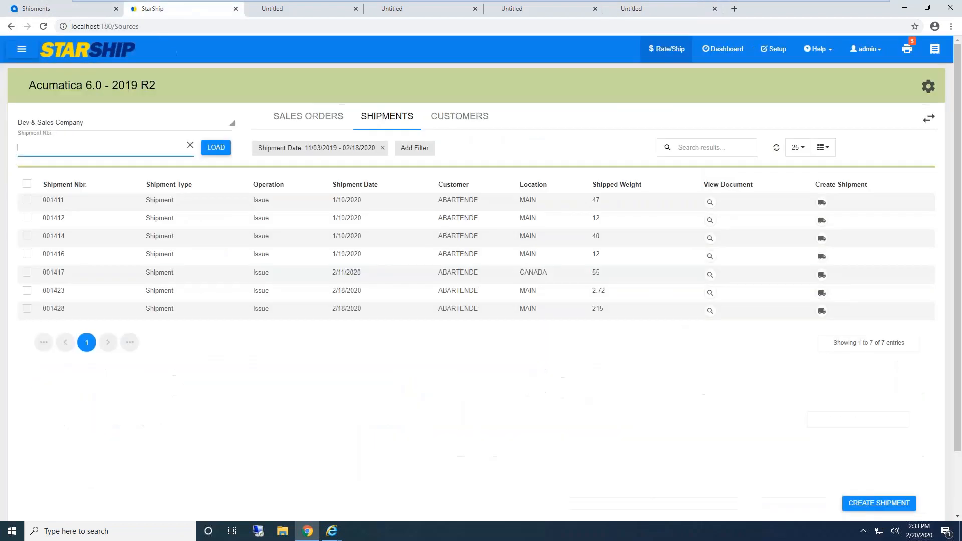
pyautogui.moveTo(87, 267)
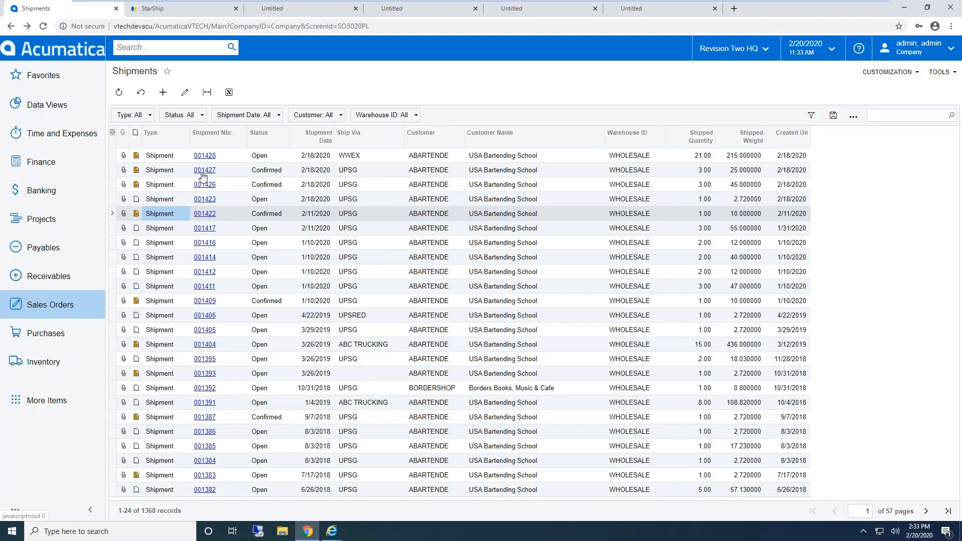
pyautogui.moveTo(135, 190)
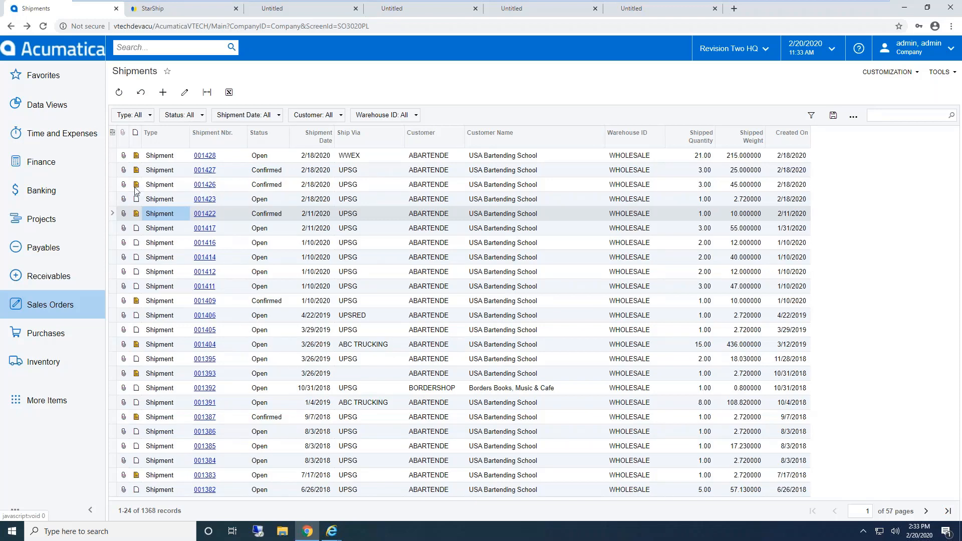
pyautogui.click(204, 184)
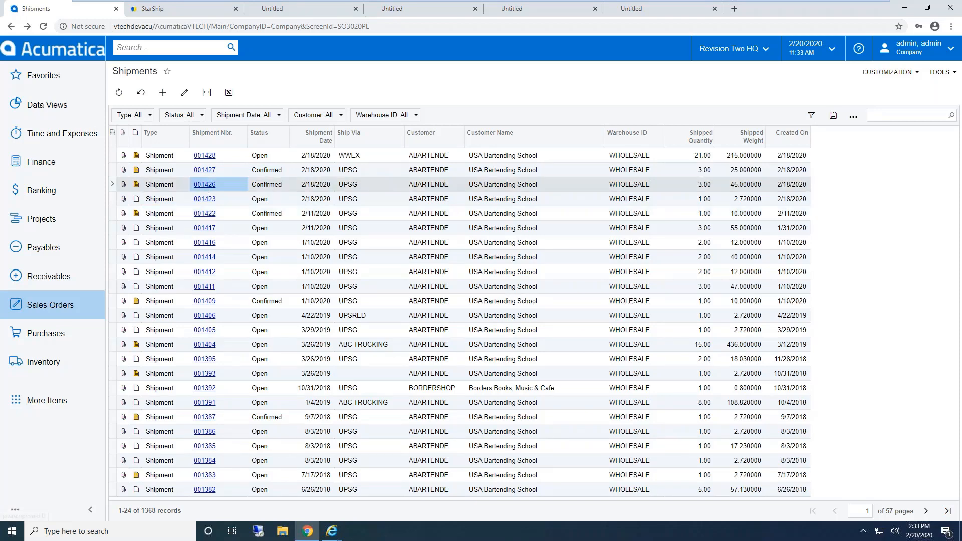
pyautogui.click(204, 184)
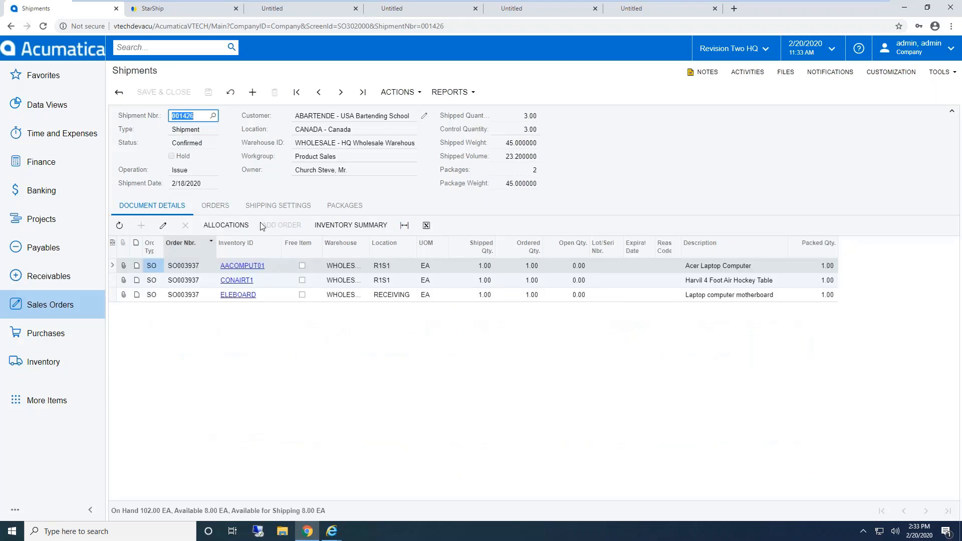
pyautogui.click(278, 205)
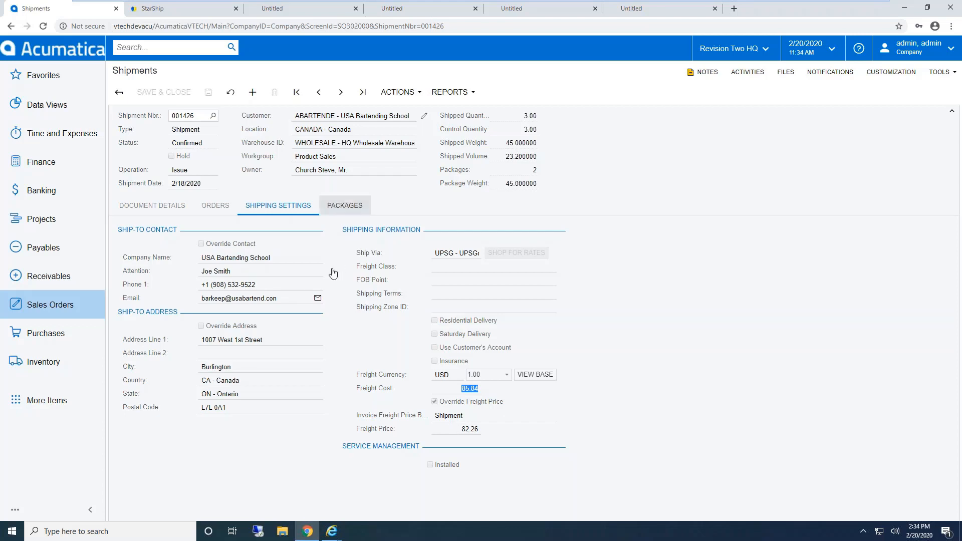
# Show the ACER-LAPTOP 20 kg and LARGE 25 kg packages with tracking numbers
pyautogui.click(344, 205)
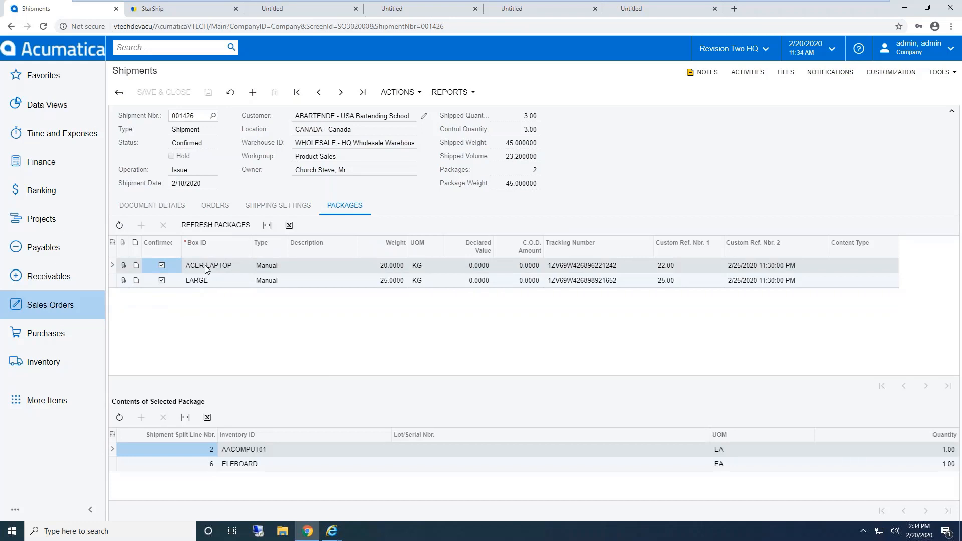
pyautogui.moveTo(580, 265)
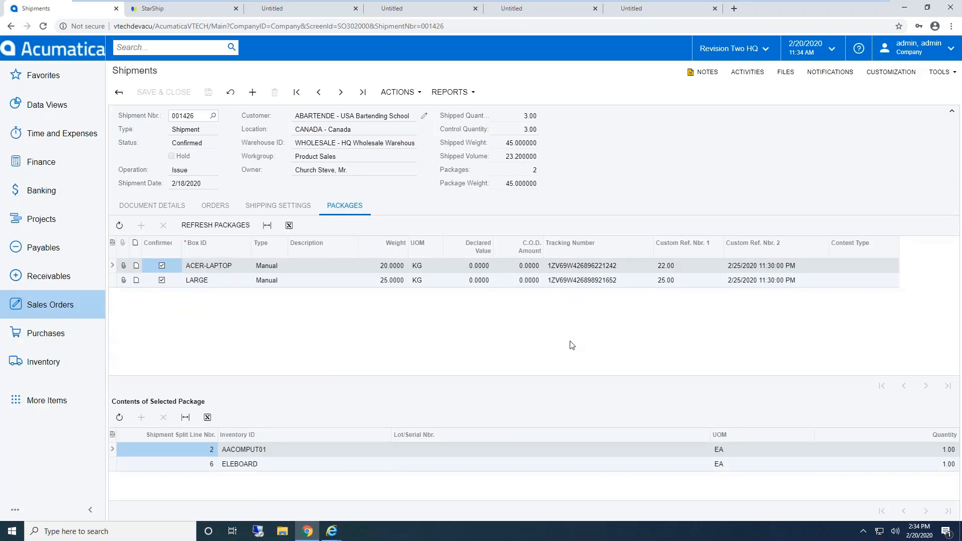
pyautogui.moveTo(238, 468)
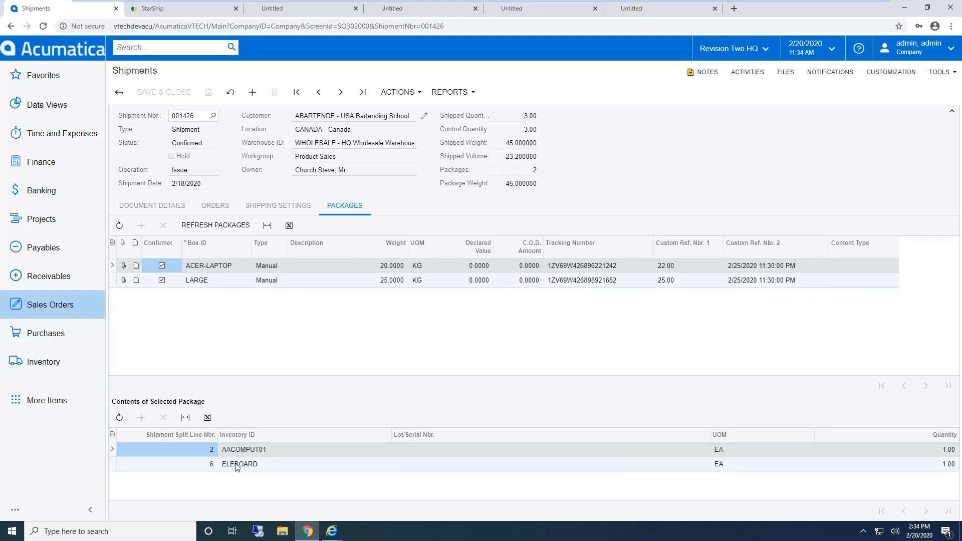
pyautogui.moveTo(606, 278)
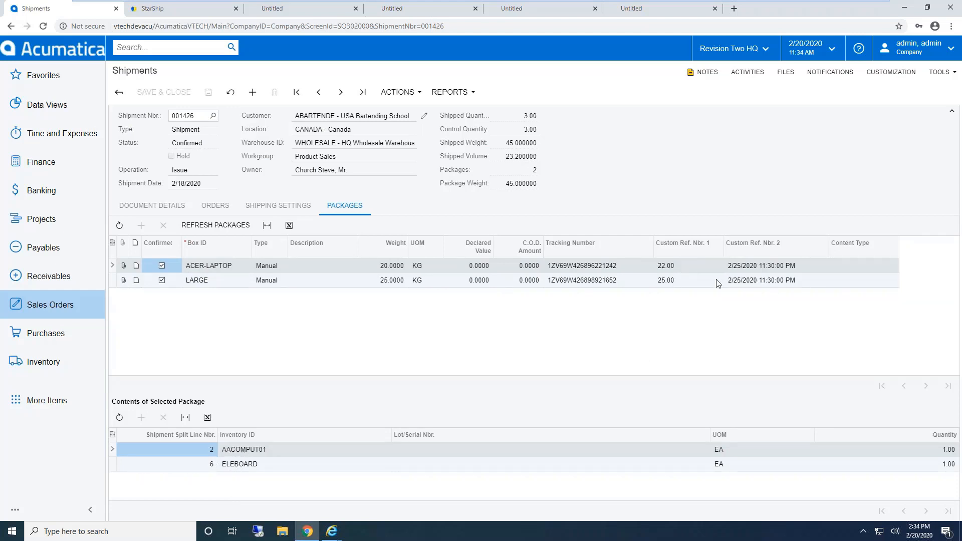
pyautogui.moveTo(665, 268)
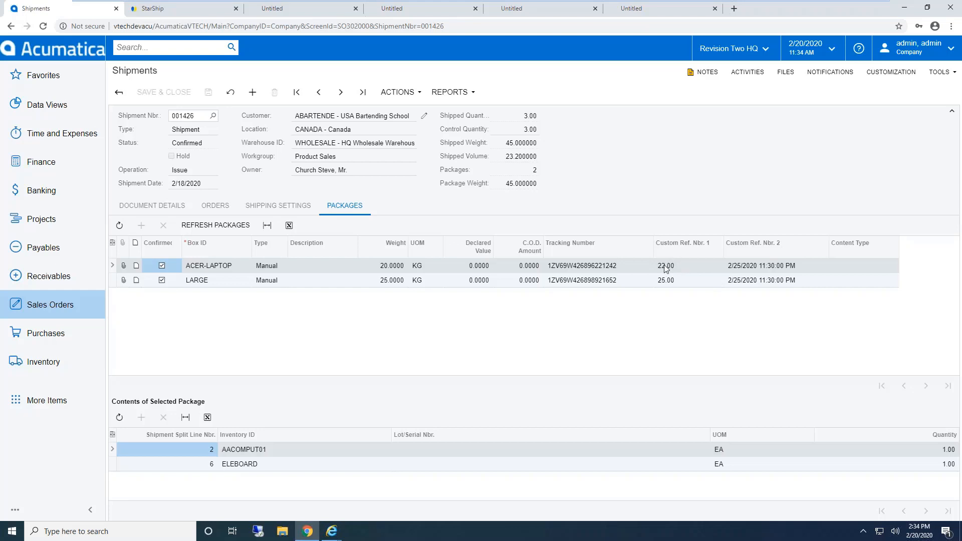
pyautogui.moveTo(766, 281)
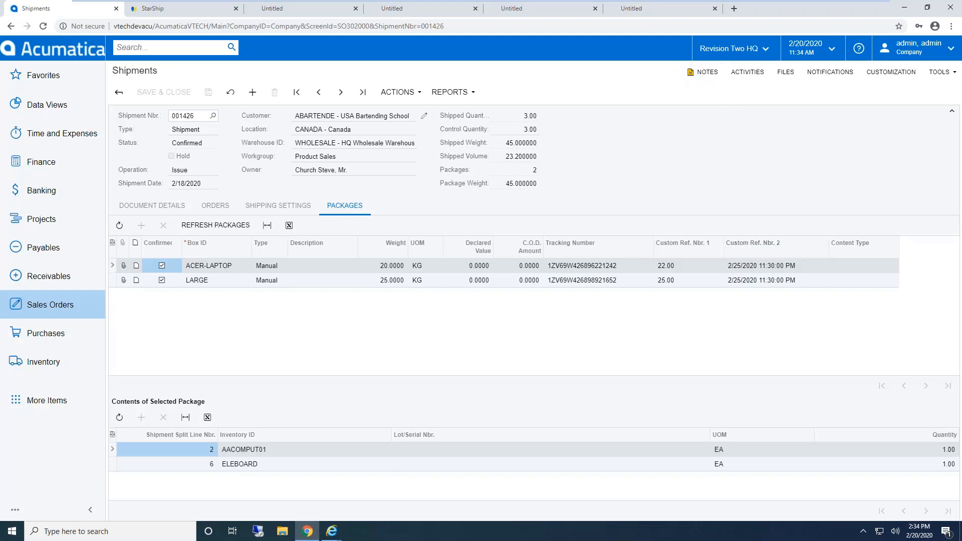
# Review the shipment note listing both tracking numbers and return to StarShip
pyautogui.click(706, 73)
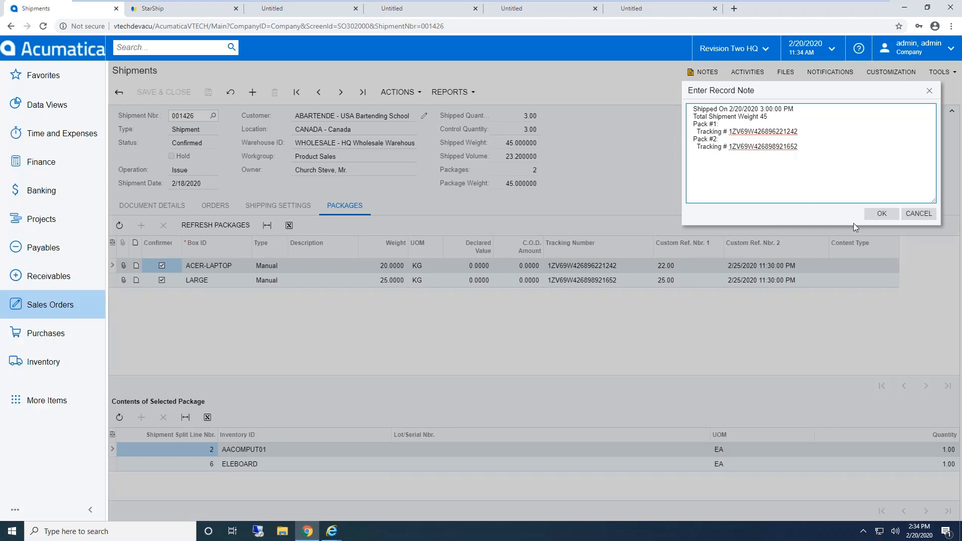
pyautogui.click(881, 214)
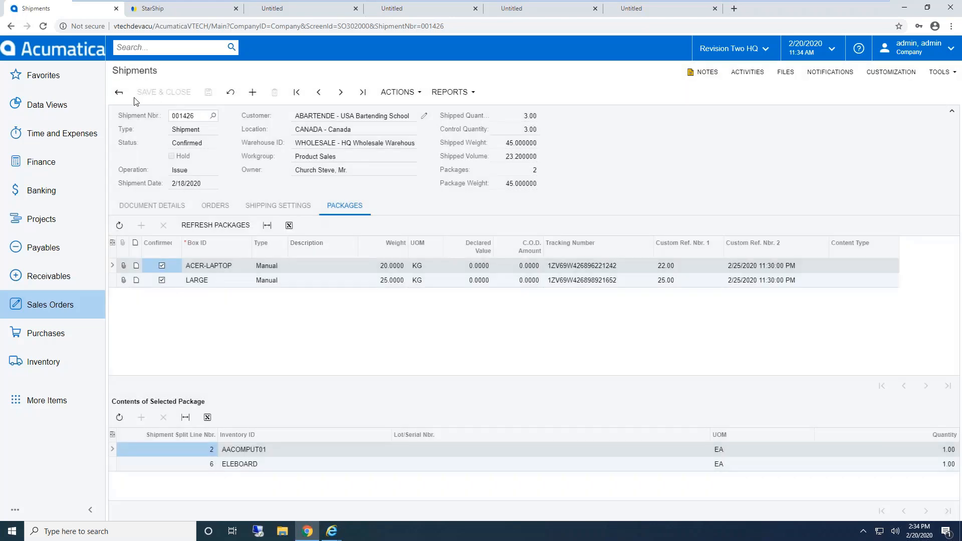
pyautogui.click(118, 92)
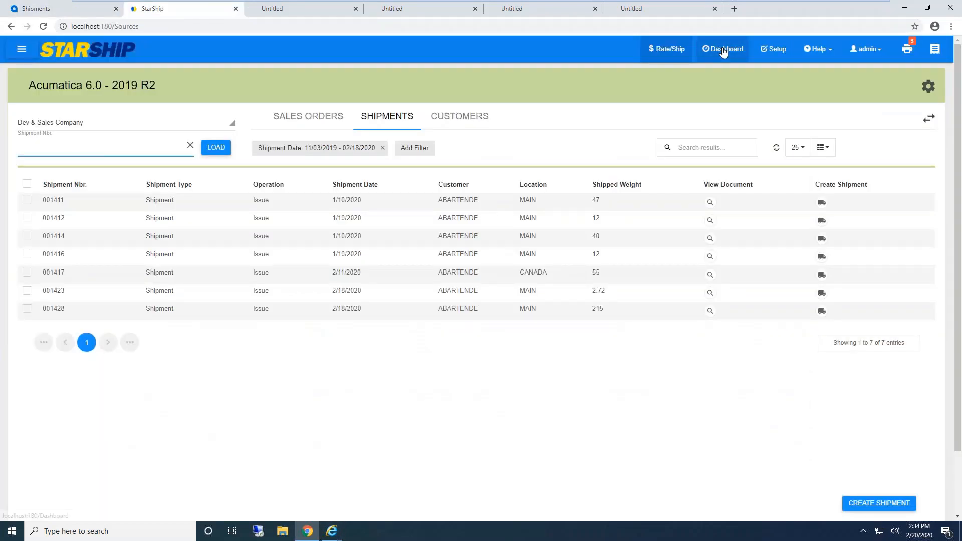
# Show the StarShip dashboard map and switch to the eNotify emails view
pyautogui.click(725, 48)
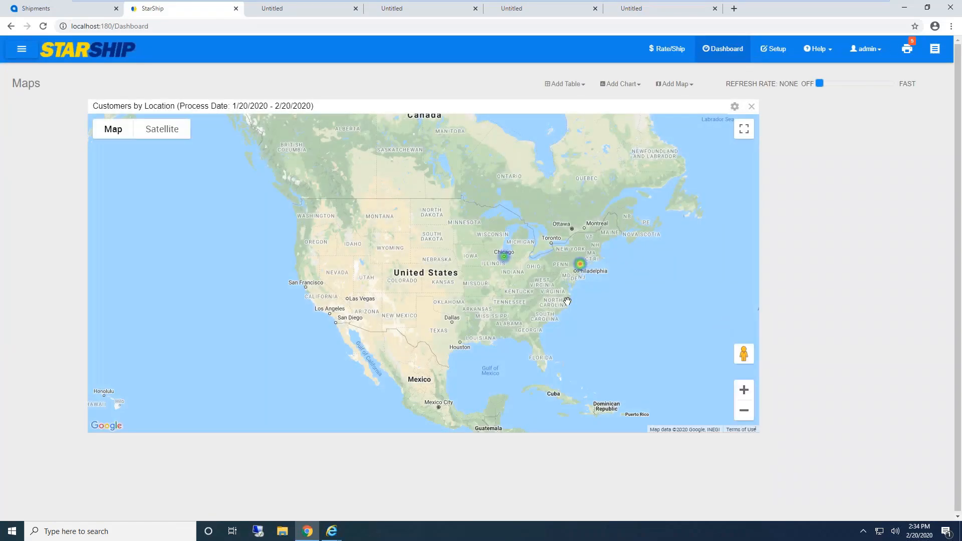
pyautogui.moveTo(496, 263)
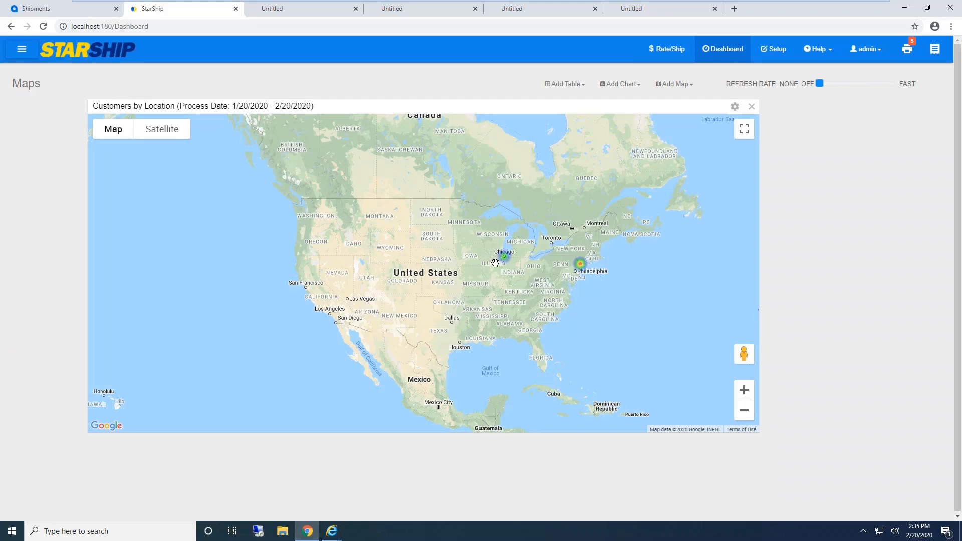
pyautogui.click(114, 130)
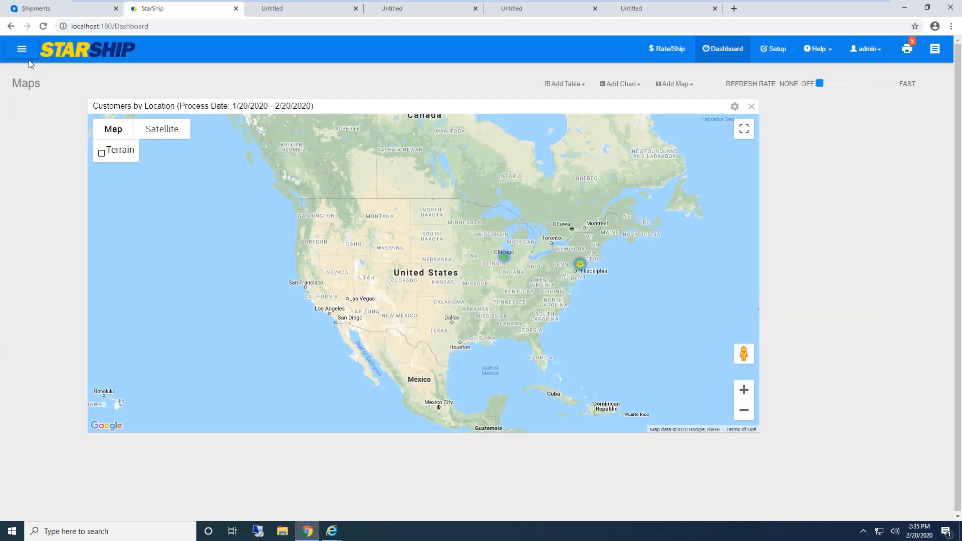
pyautogui.click(21, 48)
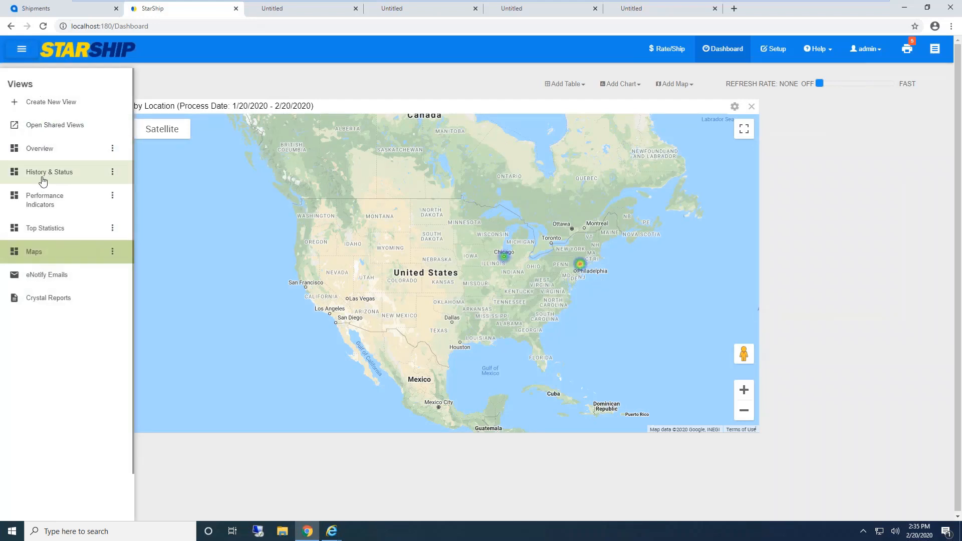
pyautogui.click(49, 172)
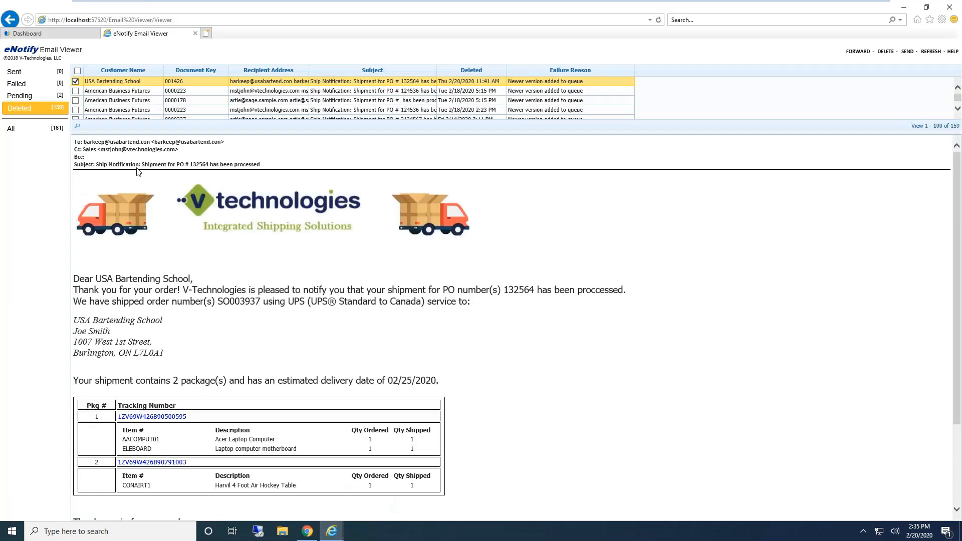
pyautogui.moveTo(28, 98)
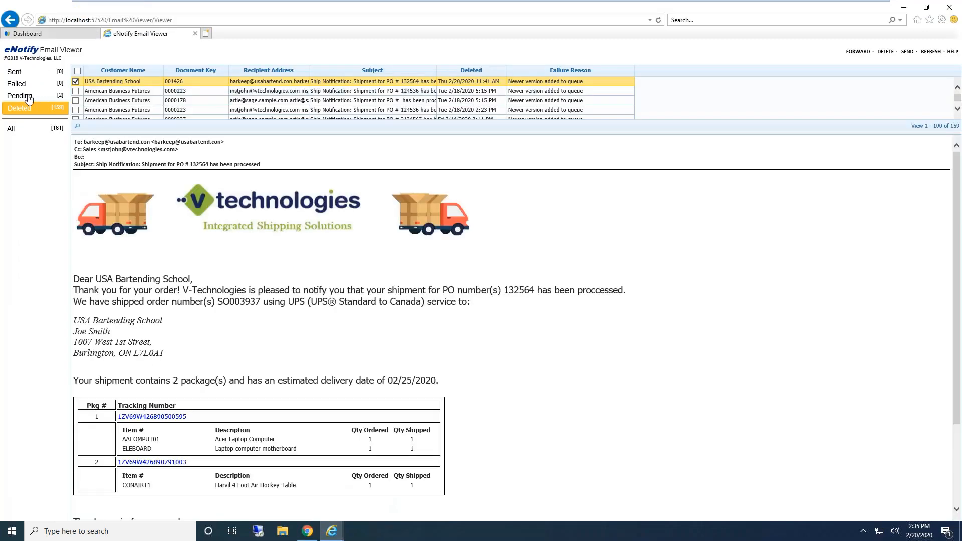
# Review the pending shipment 001426 email: PO 132564, UPS Standard to Canada, delivery 02/25/2020
pyautogui.click(19, 96)
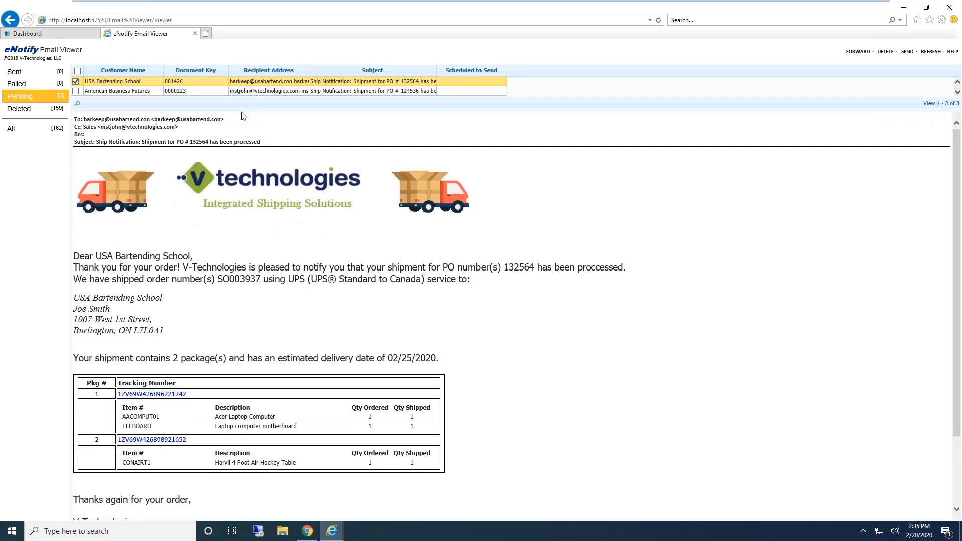
pyautogui.moveTo(236, 101)
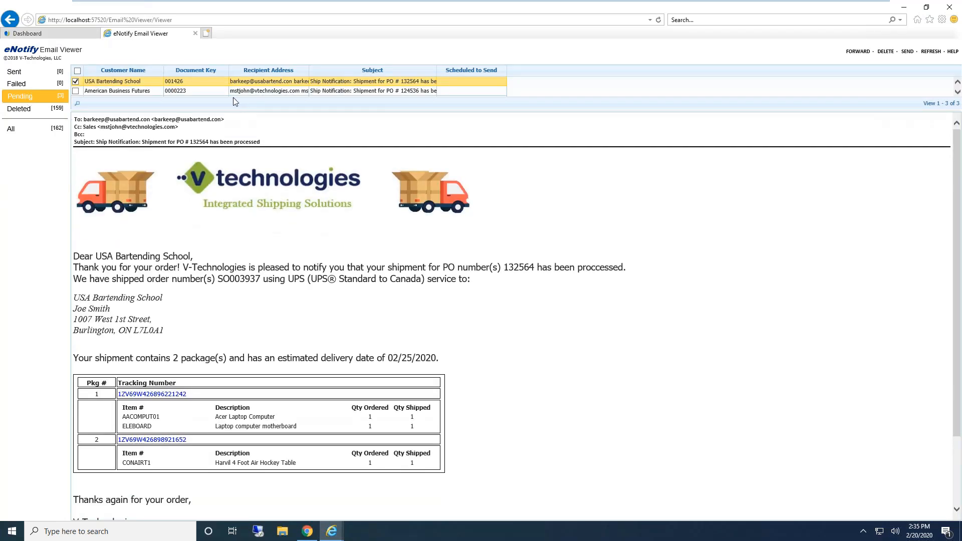
pyautogui.scroll(-3)
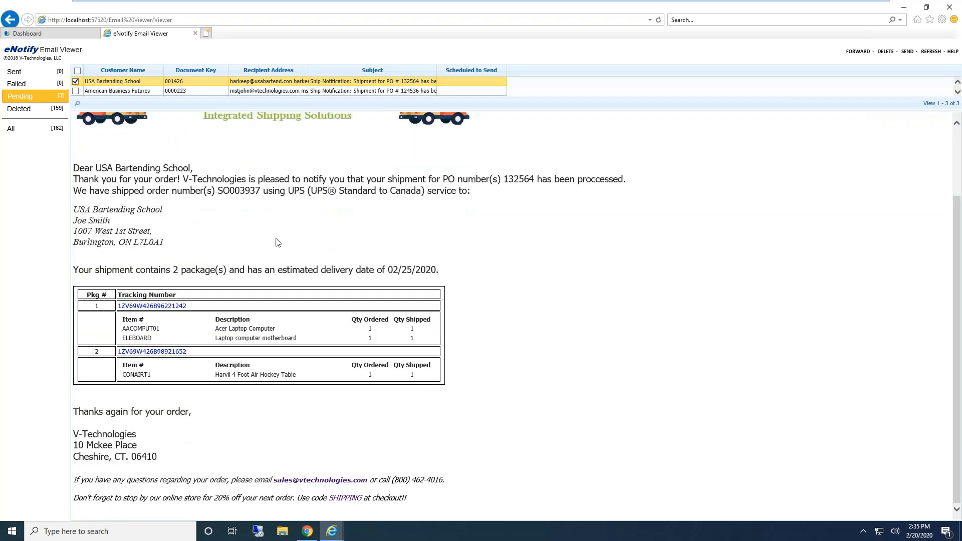
pyautogui.scroll(3)
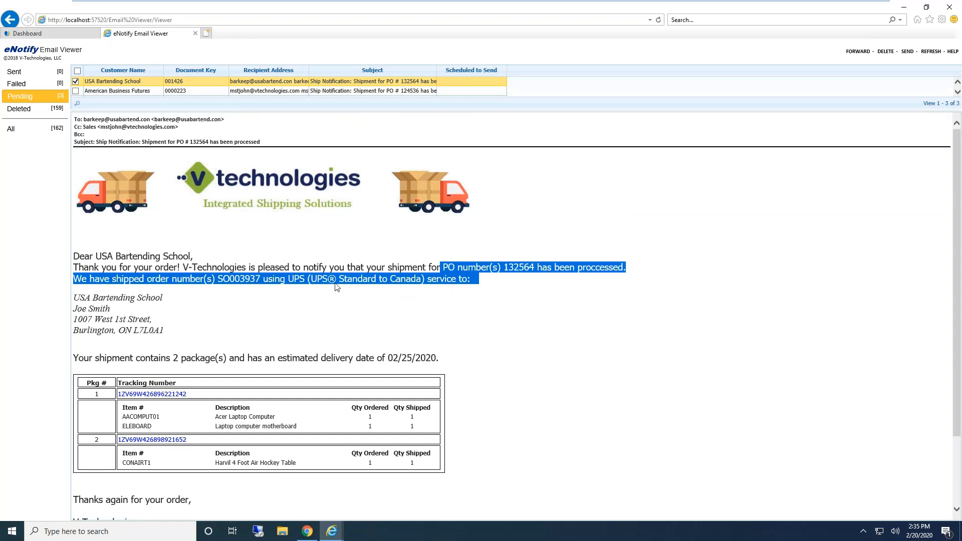
pyautogui.moveTo(318, 280)
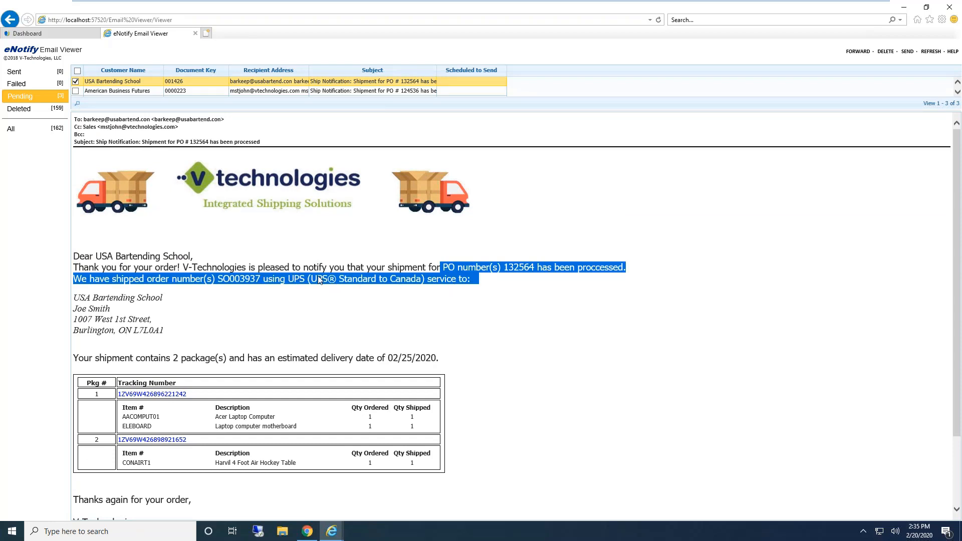
pyautogui.scroll(-3)
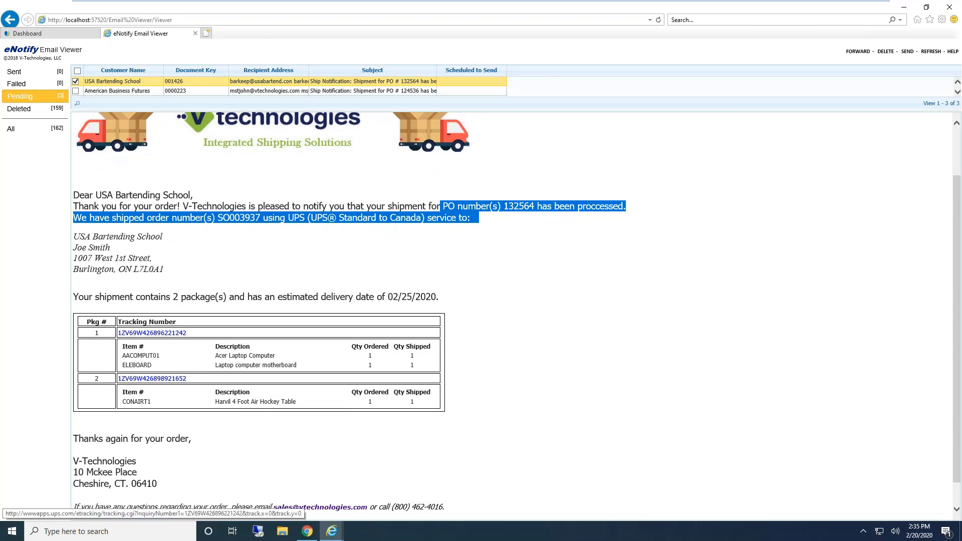
pyautogui.moveTo(392, 296)
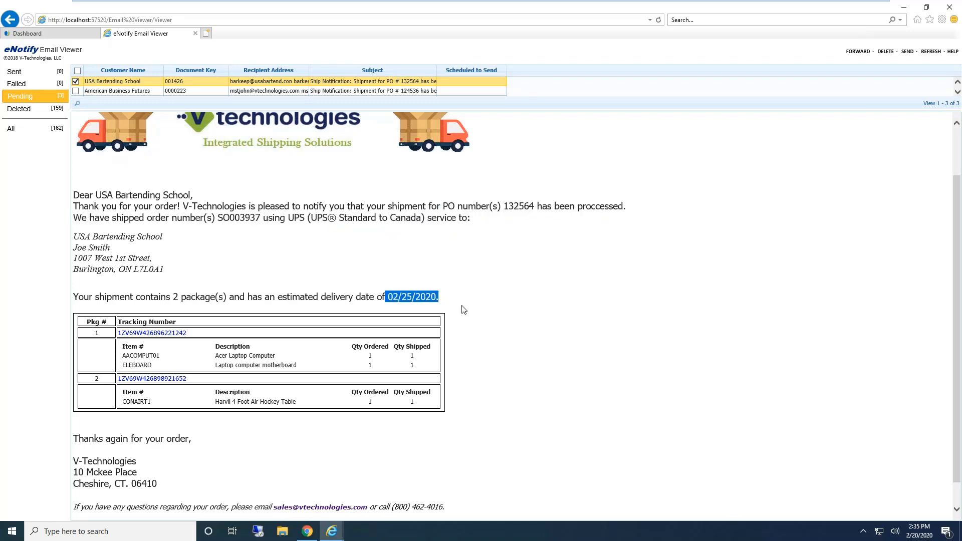
pyautogui.scroll(-3)
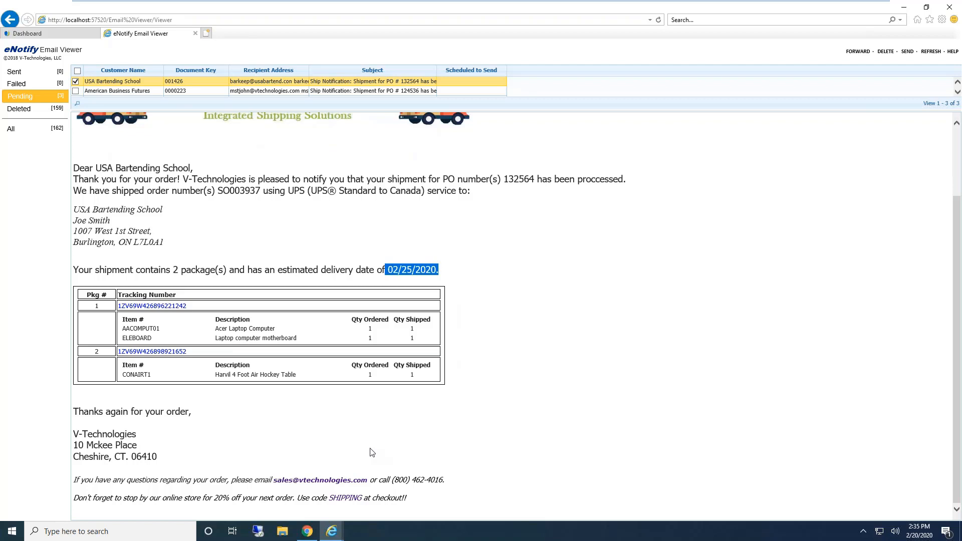
pyautogui.moveTo(330, 478)
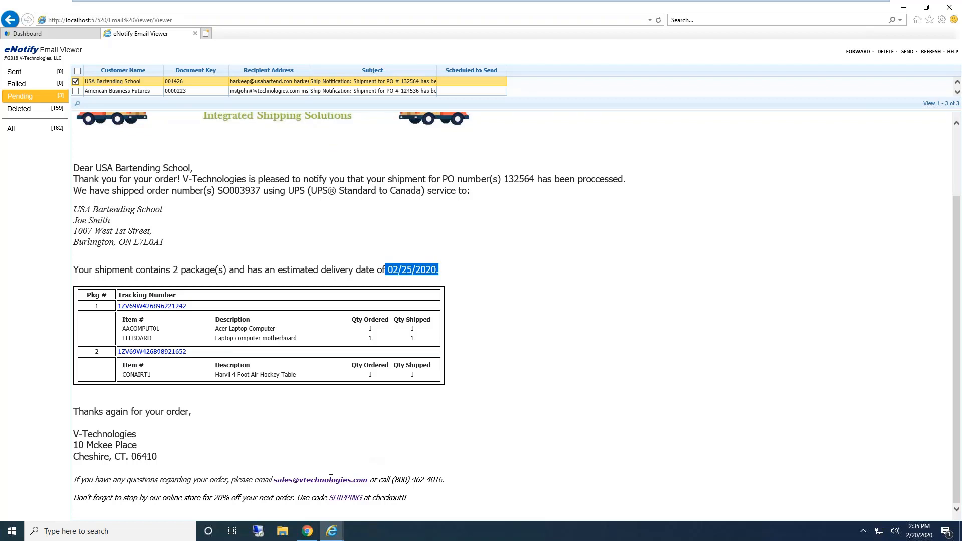
pyautogui.moveTo(558, 434)
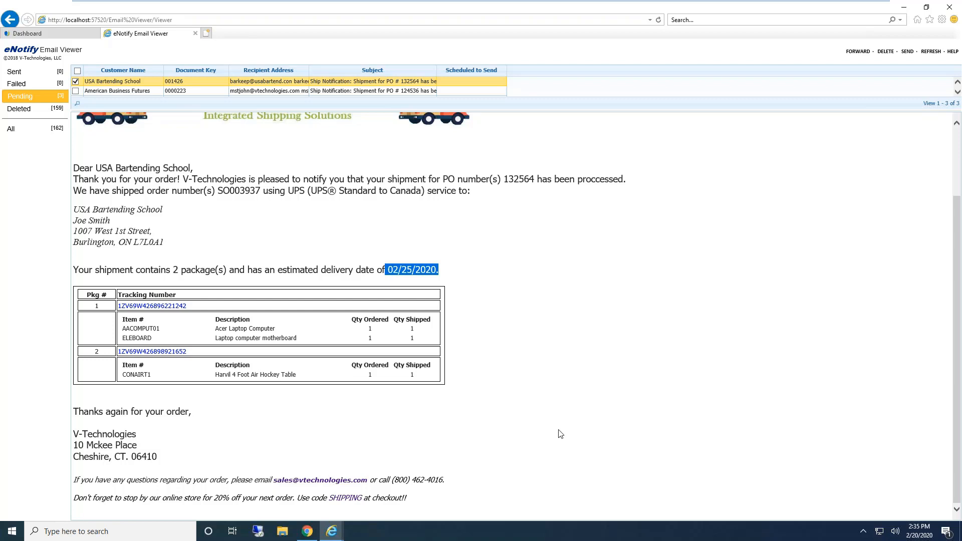
pyautogui.scroll(3)
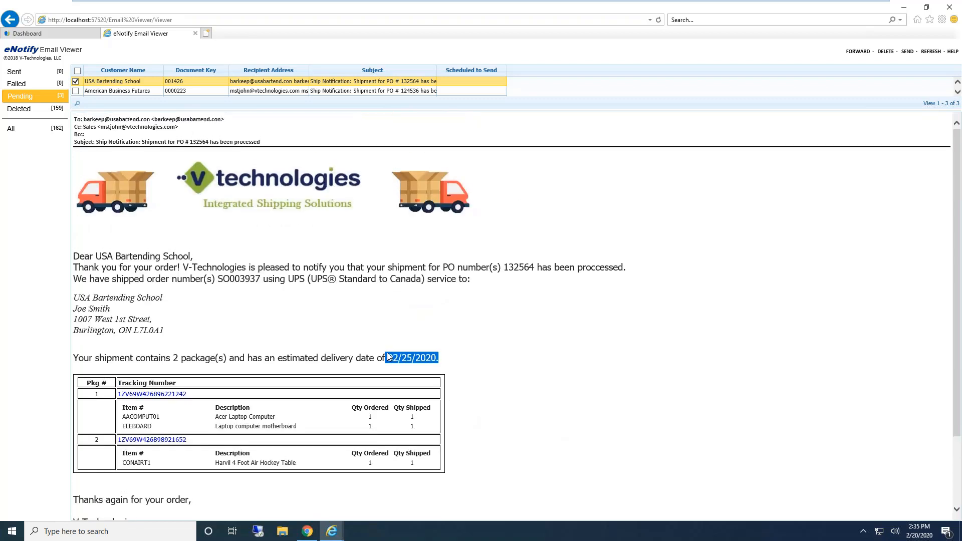
pyautogui.moveTo(431, 307)
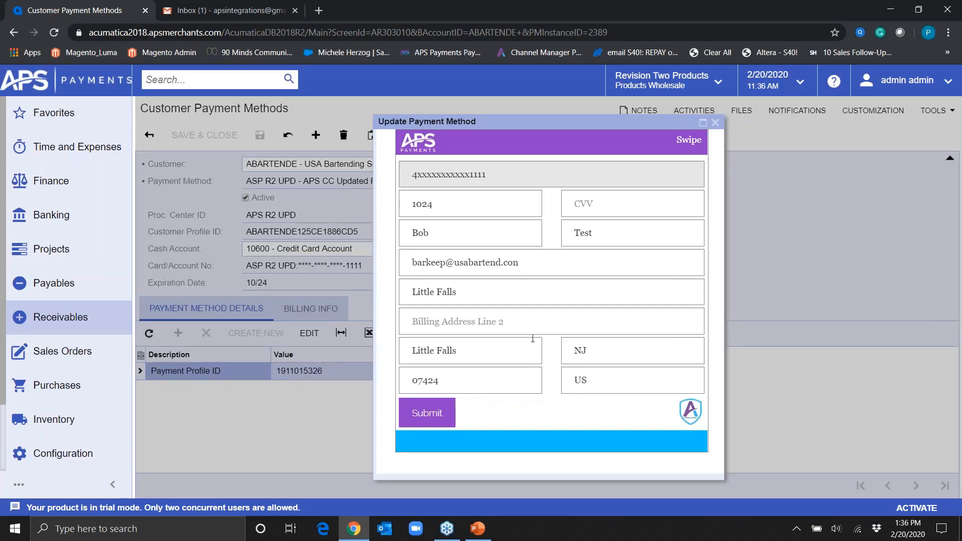
# Bring the APS Payments webinar deck back up in PowerPoint
pyautogui.click(477, 528)
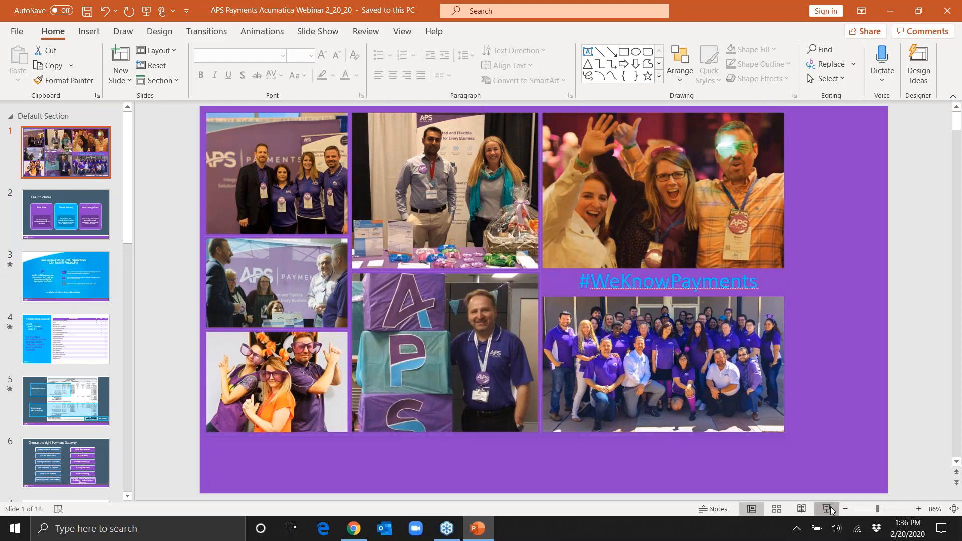
# Present the deck full screen from the APS photo-collage opening slide
pyautogui.click(827, 509)
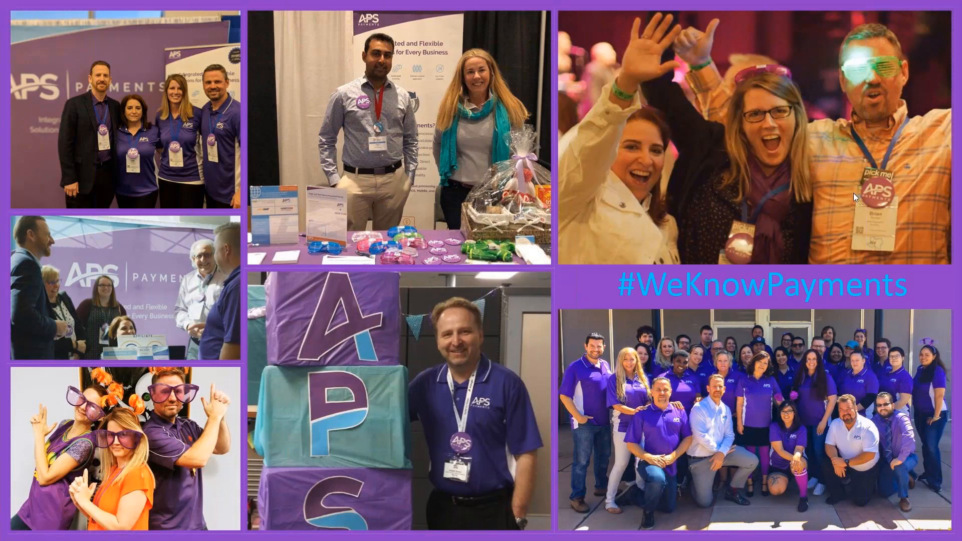
pyautogui.moveTo(652, 178)
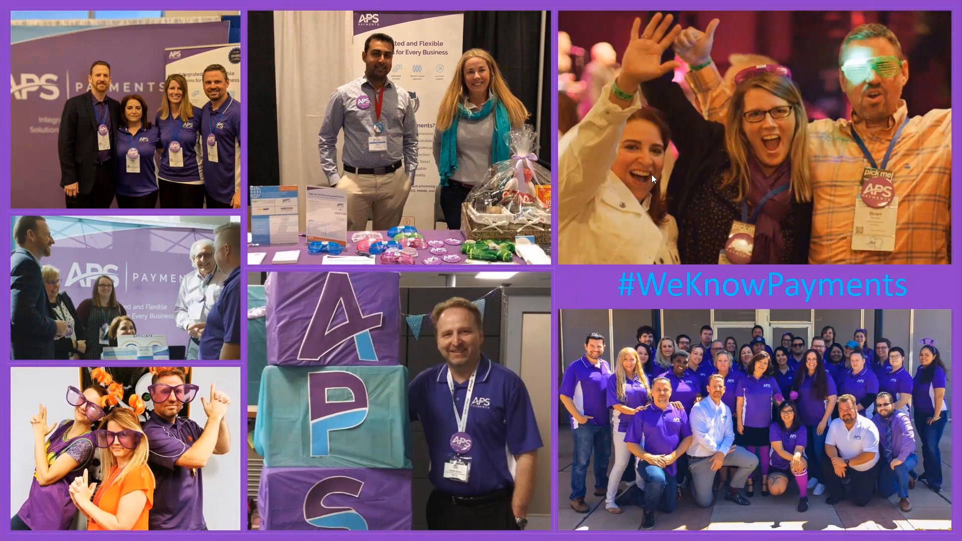
pyautogui.moveTo(186, 457)
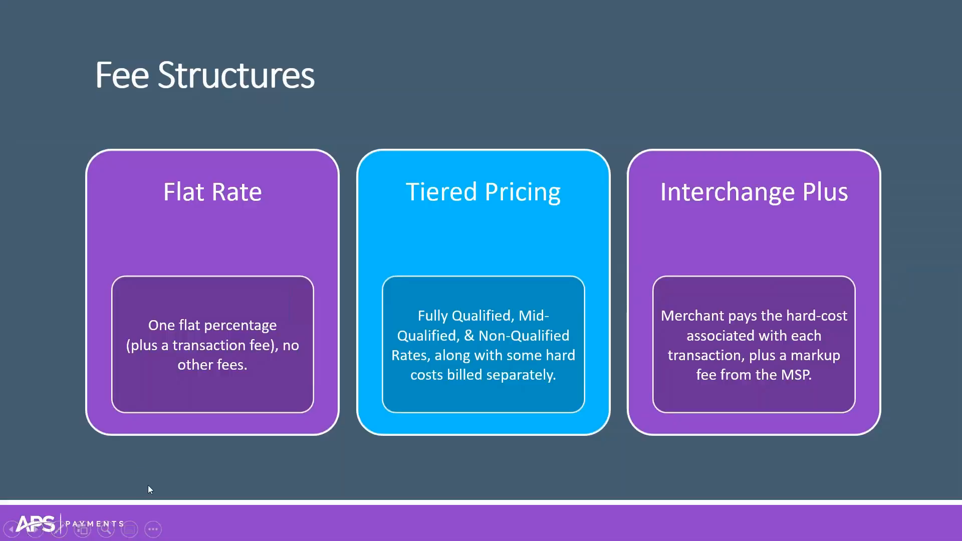
pyautogui.moveTo(253, 482)
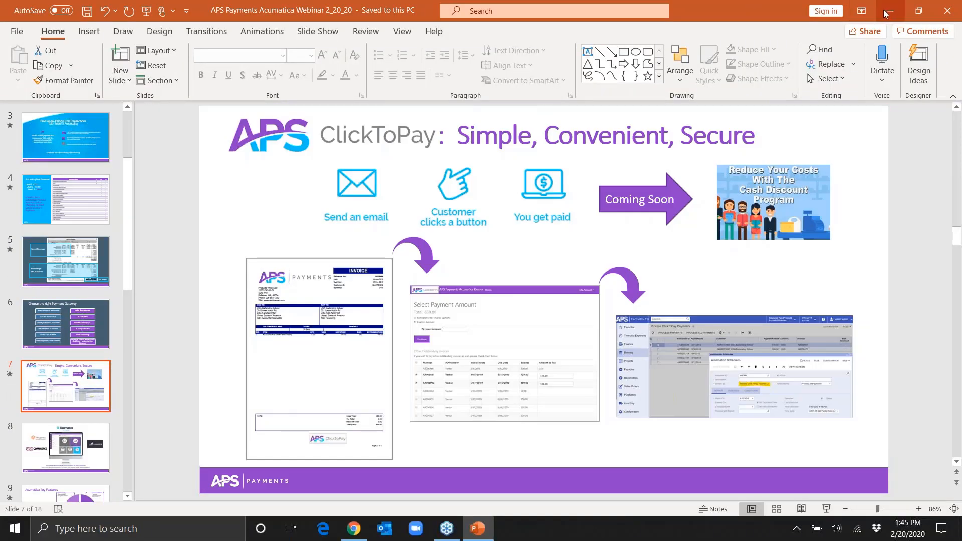
# Return to Acumatica, close and reopen the Update Payment Method form and select the customer's email
pyautogui.click(353, 528)
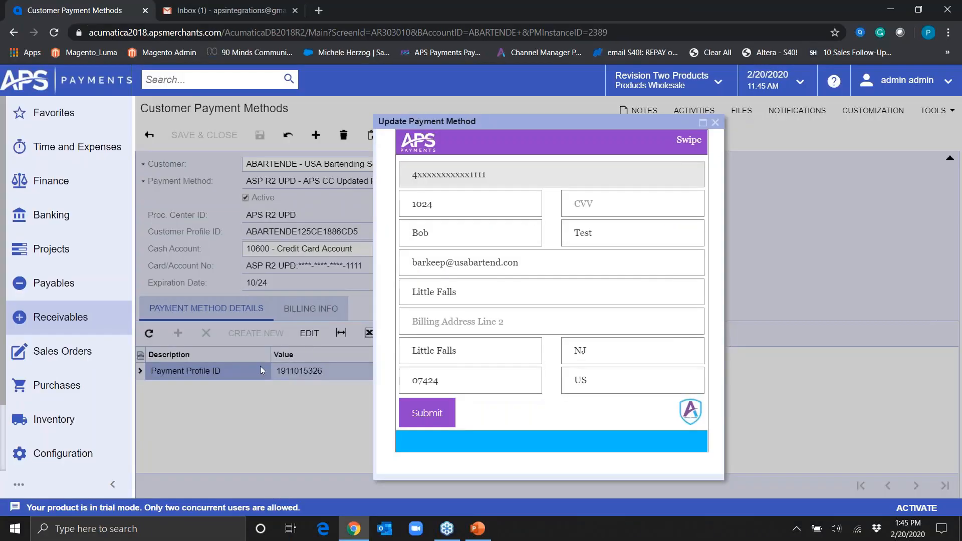
pyautogui.click(714, 122)
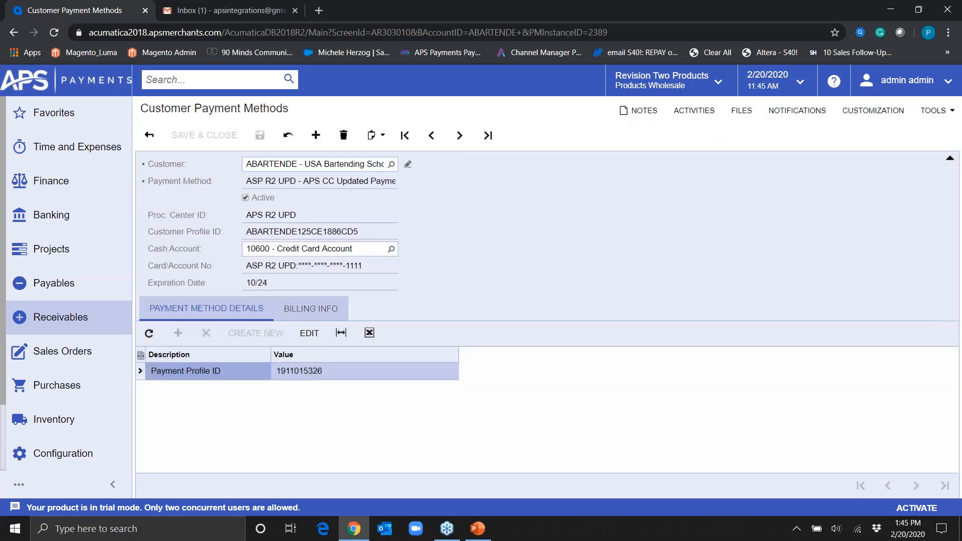
pyautogui.click(309, 332)
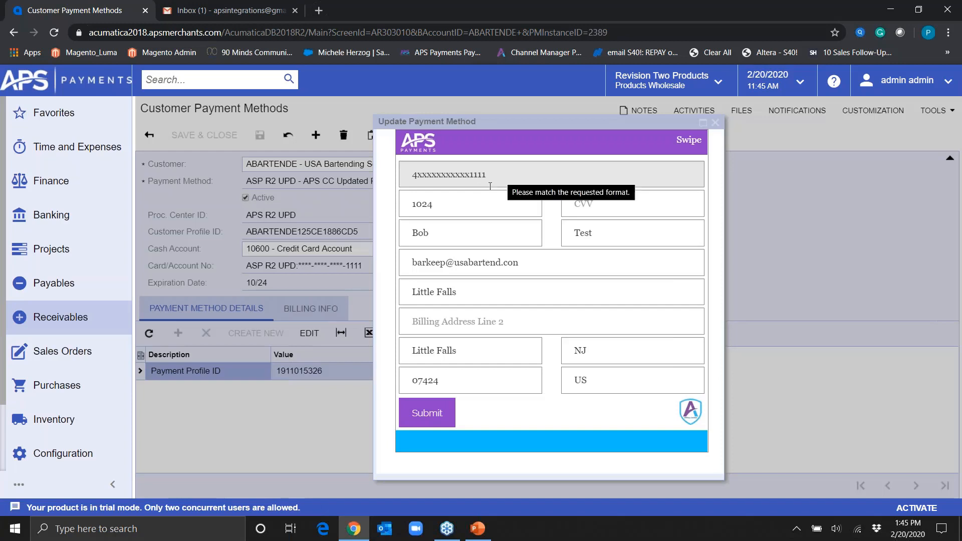
pyautogui.moveTo(494, 190)
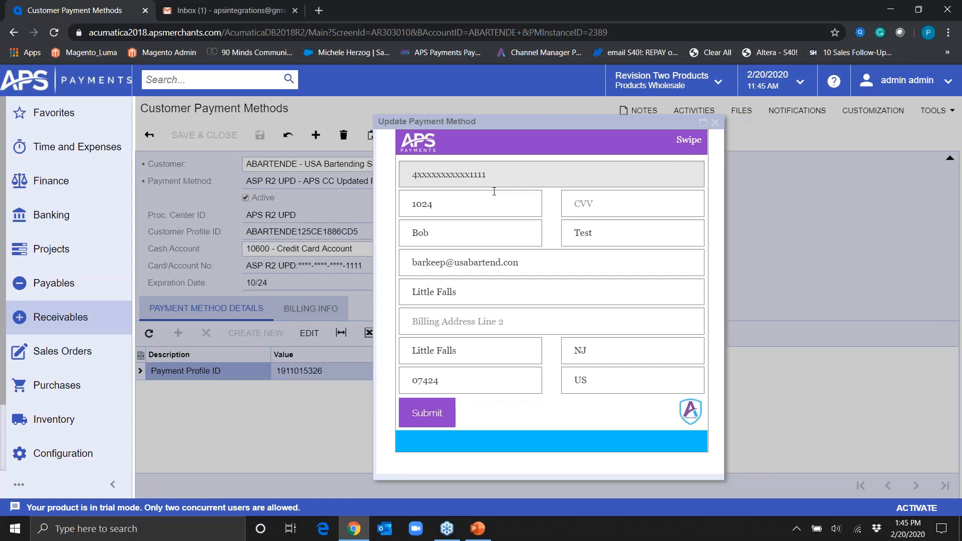
pyautogui.moveTo(506, 278)
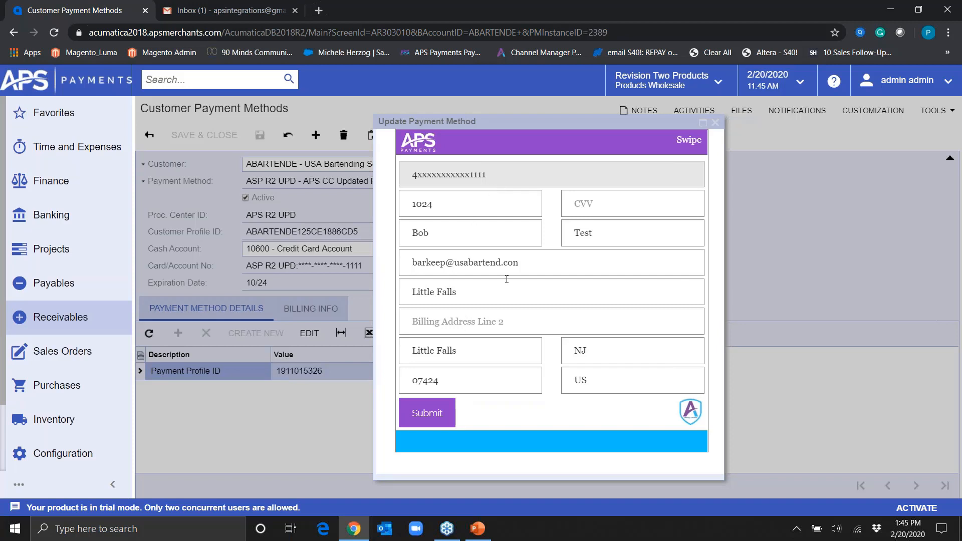
pyautogui.doubleClick(472, 262)
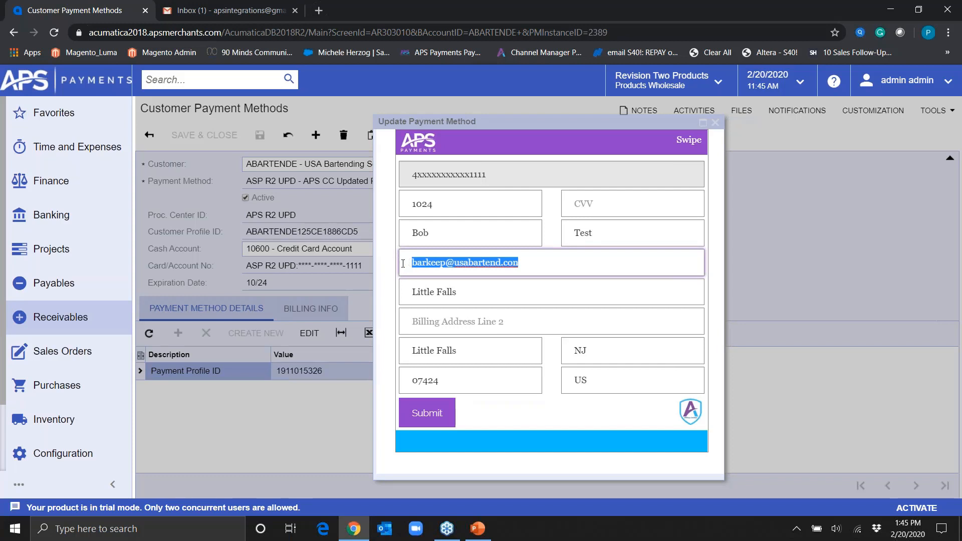
pyautogui.moveTo(706, 192)
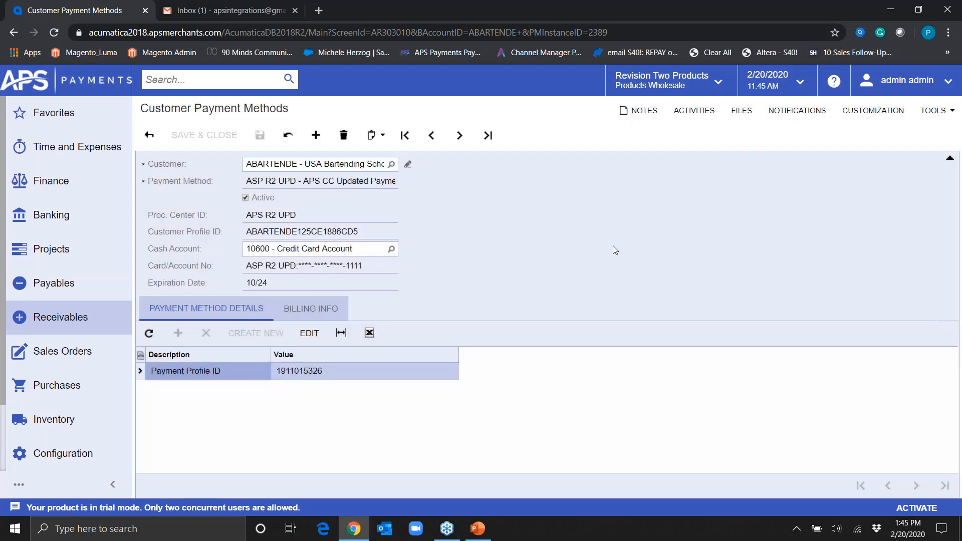
pyautogui.moveTo(405, 263)
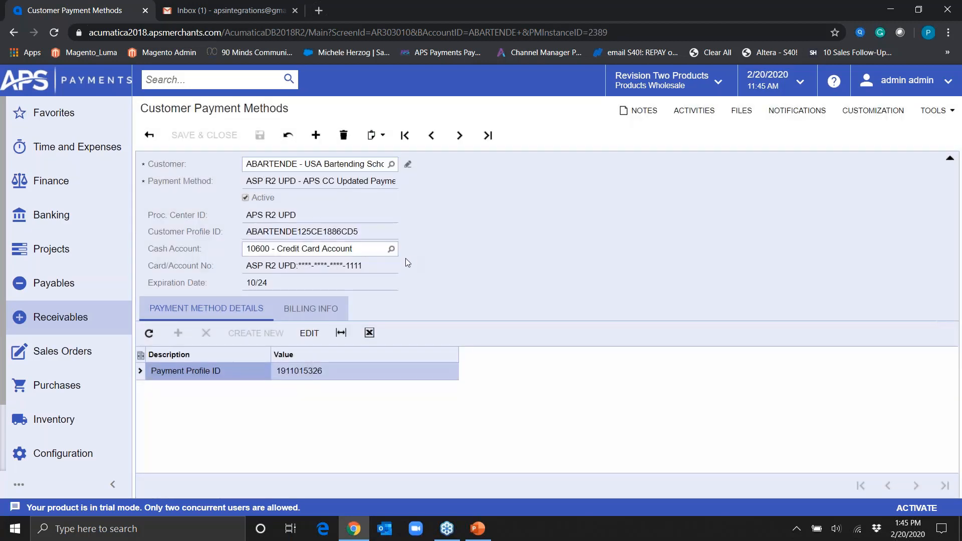
pyautogui.moveTo(74, 324)
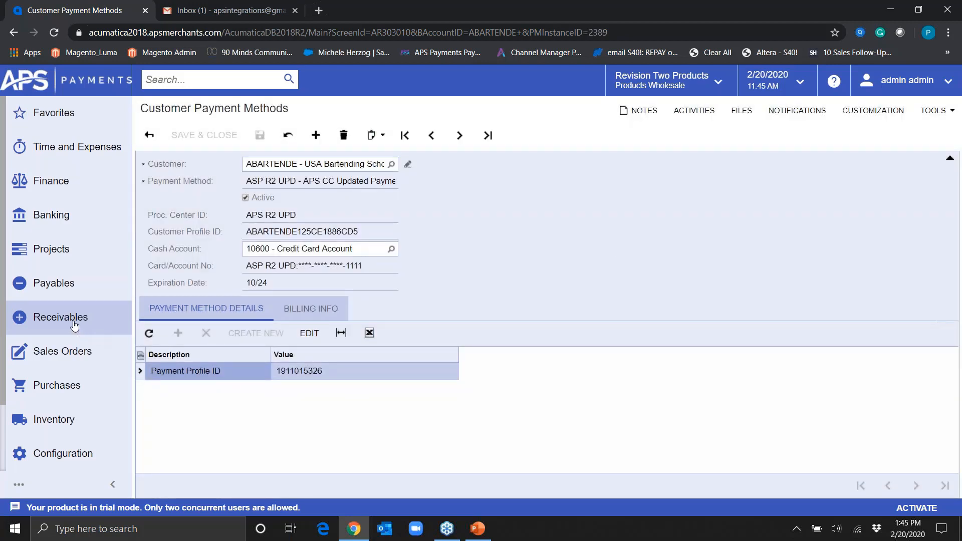
pyautogui.click(60, 318)
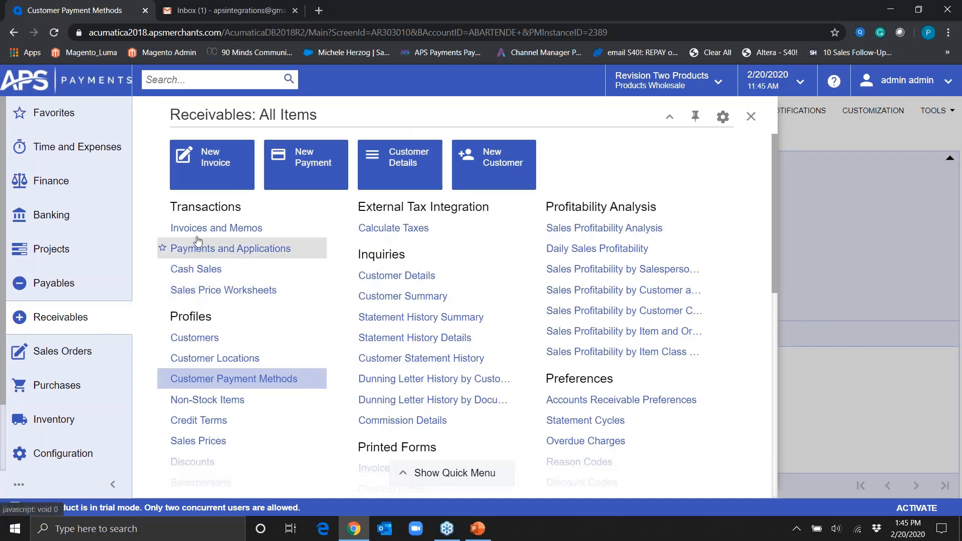
pyautogui.click(217, 227)
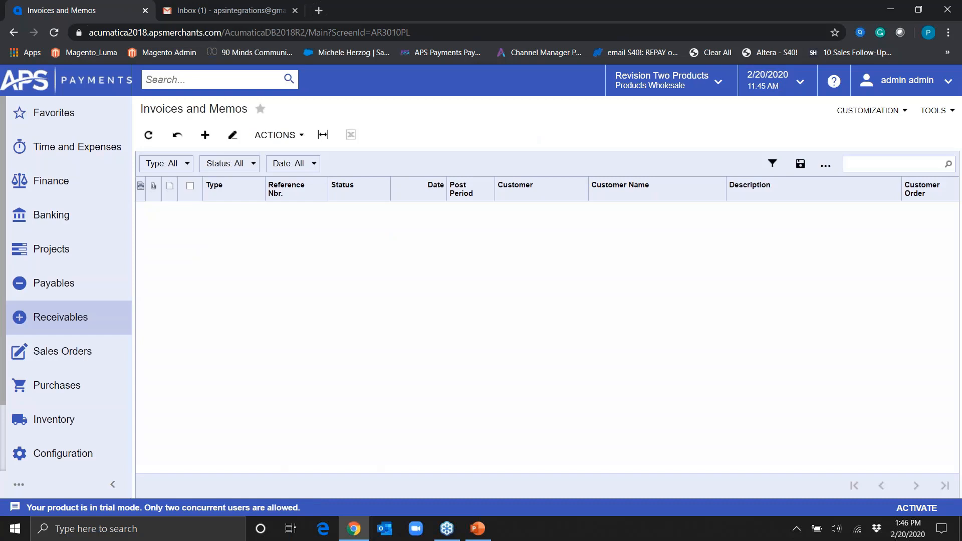
pyautogui.click(147, 134)
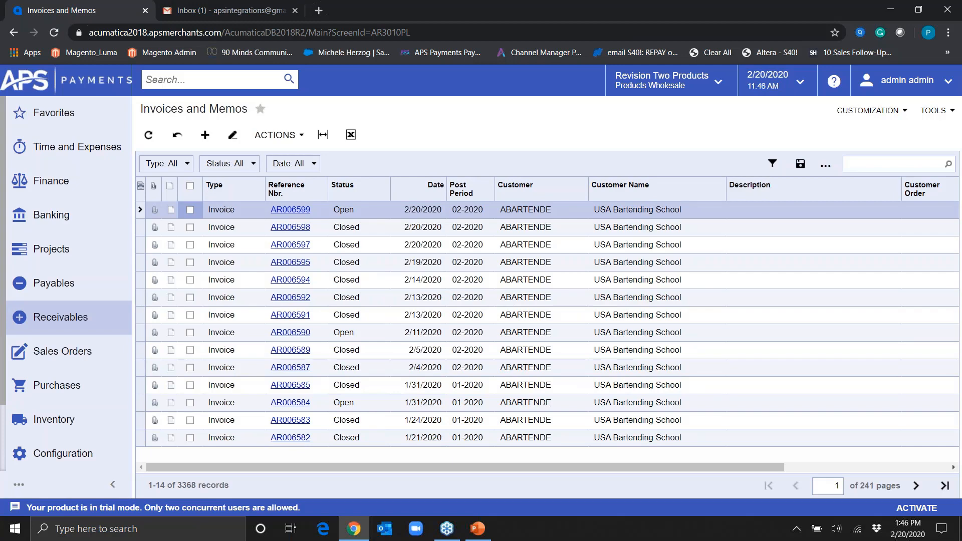
pyautogui.moveTo(231, 233)
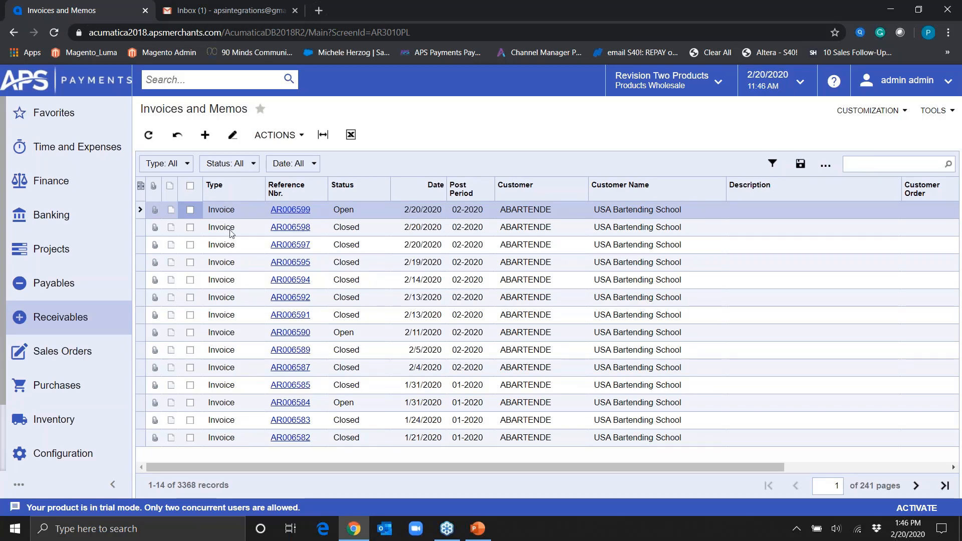
pyautogui.click(204, 134)
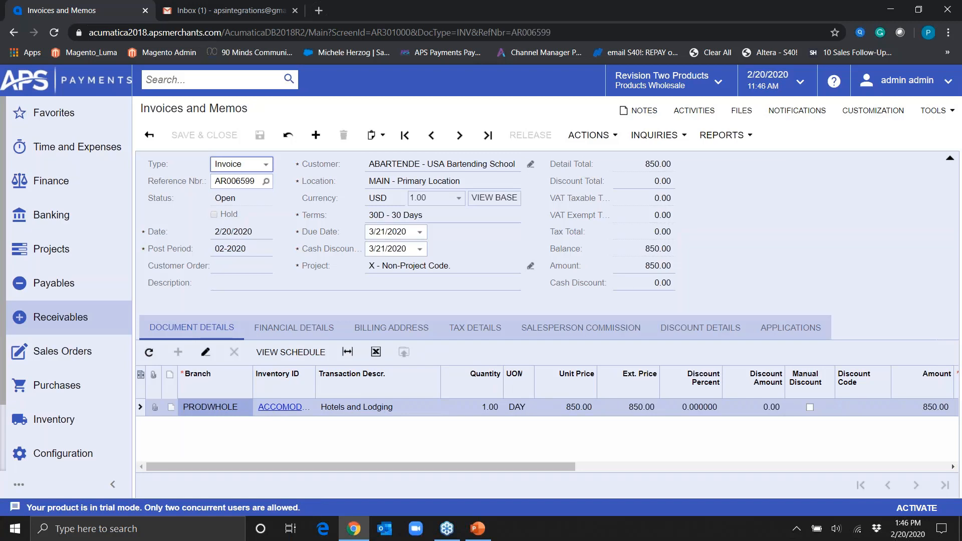
pyautogui.moveTo(351, 188)
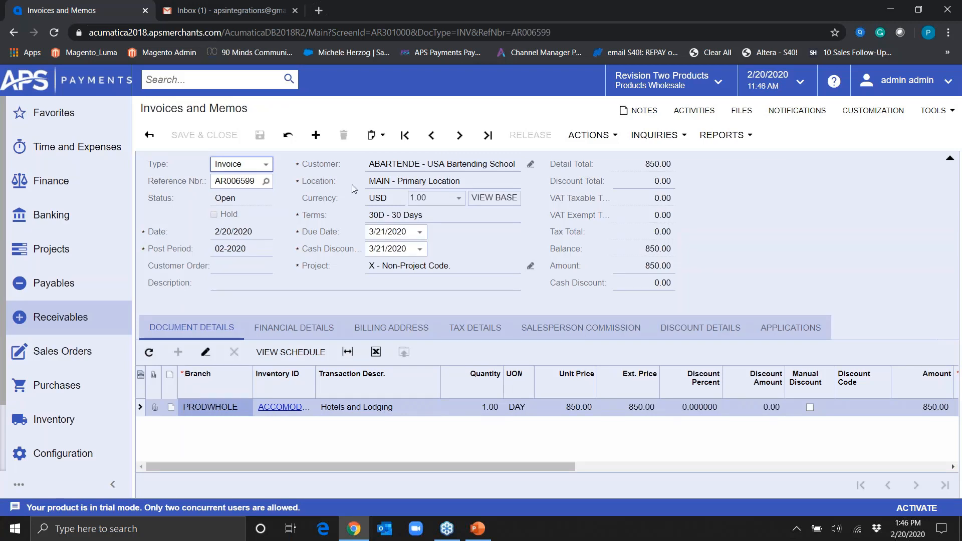
pyautogui.moveTo(392, 309)
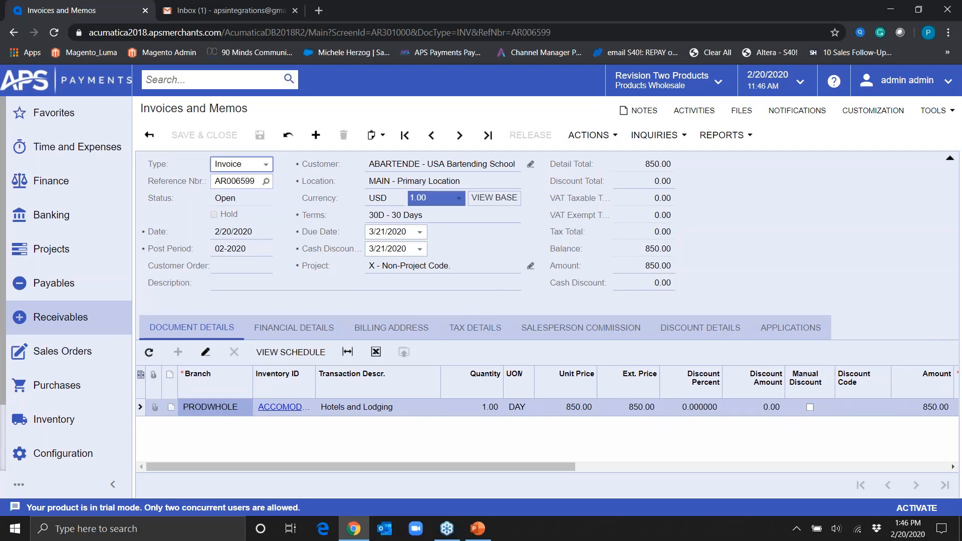
# Switch to Gmail and open the first invoice PDF on the apsc2p email
pyautogui.click(227, 10)
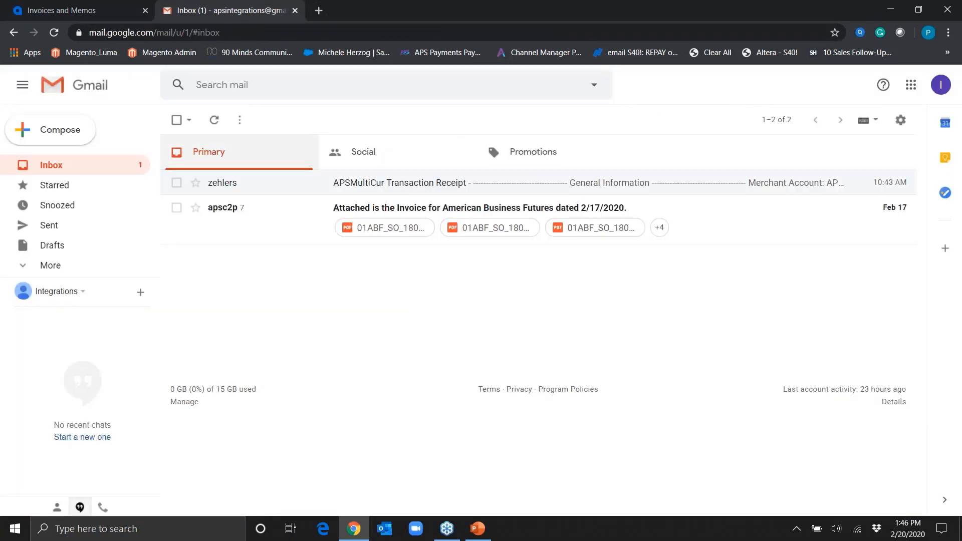
pyautogui.moveTo(258, 224)
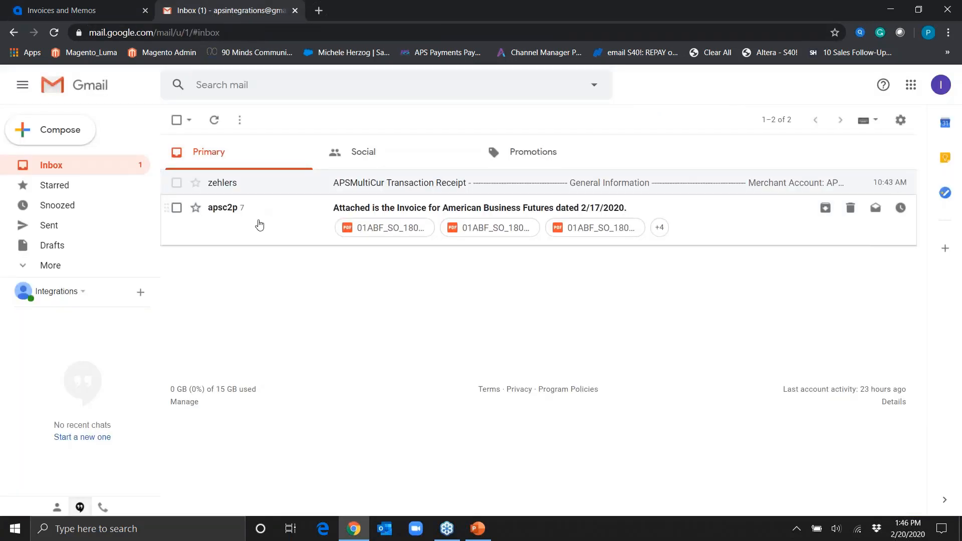
pyautogui.moveTo(384, 227)
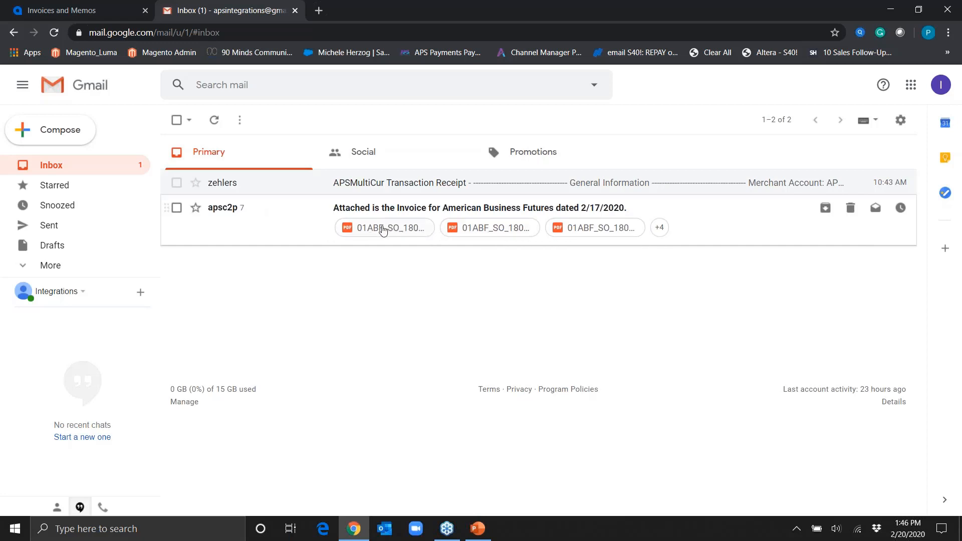
pyautogui.click(384, 228)
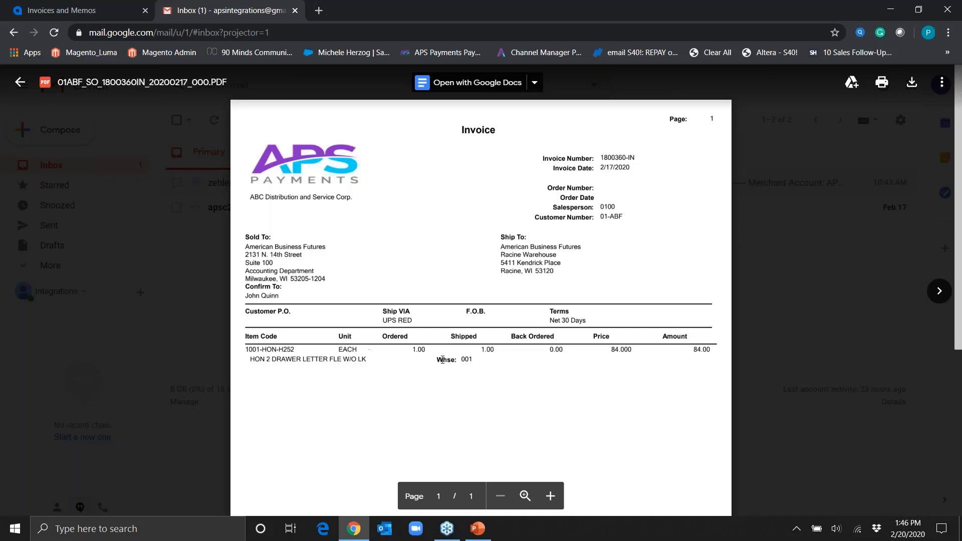
pyautogui.moveTo(338, 167)
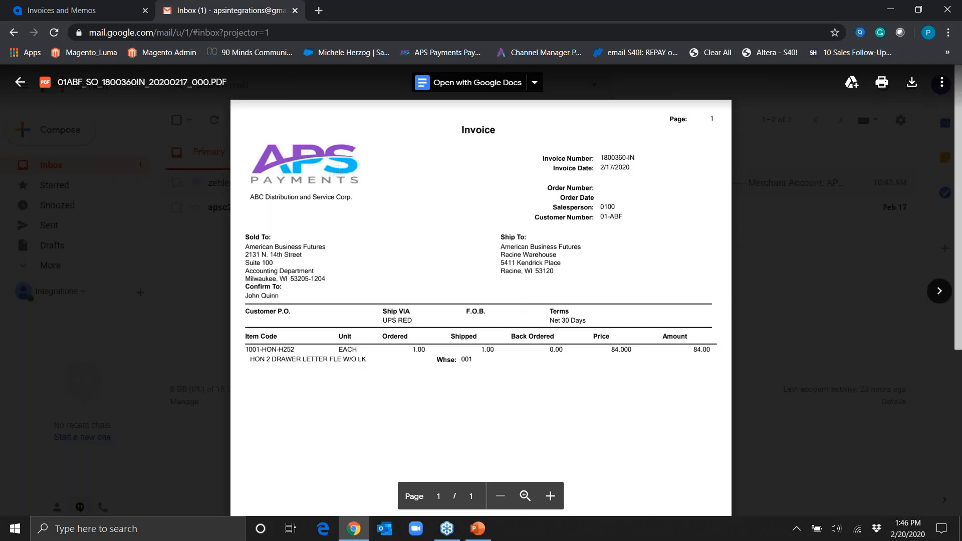
pyautogui.moveTo(323, 178)
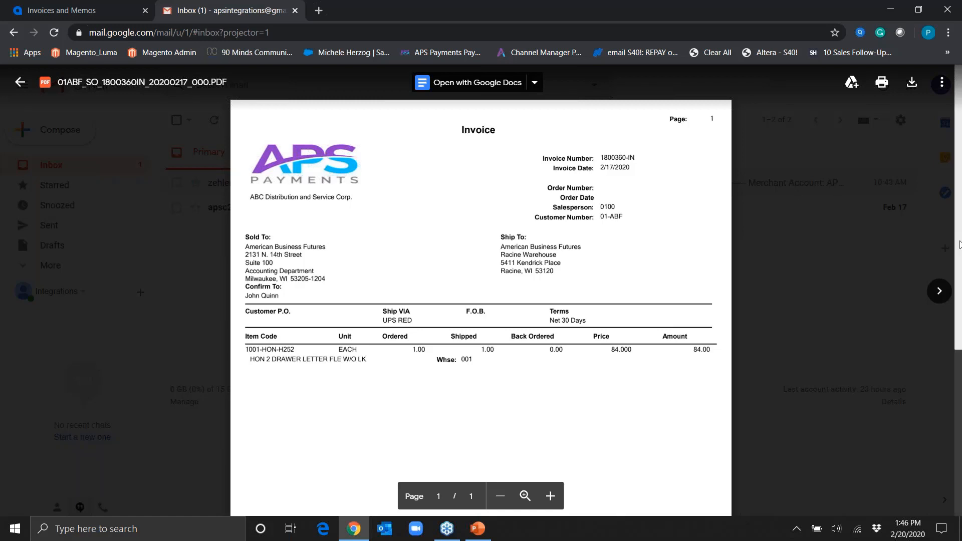
# Scroll the invoice PDF to its 84.00 total and the APS ClickToPay link
pyautogui.scroll(-3)
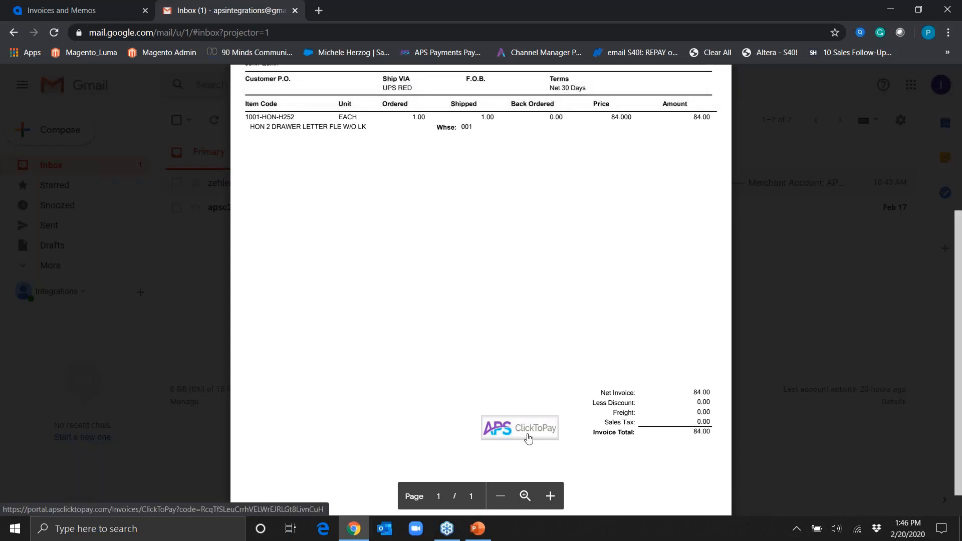
pyautogui.moveTo(523, 438)
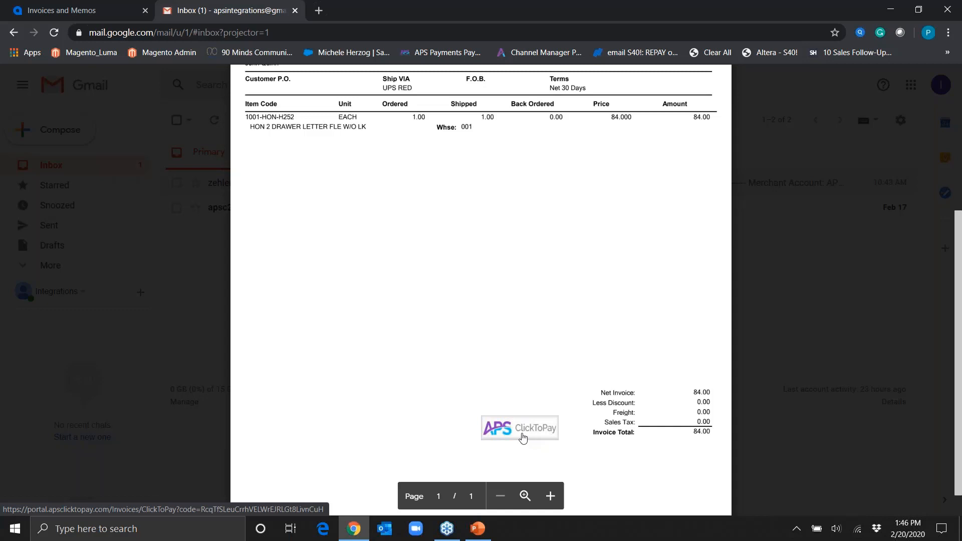
pyautogui.moveTo(492, 403)
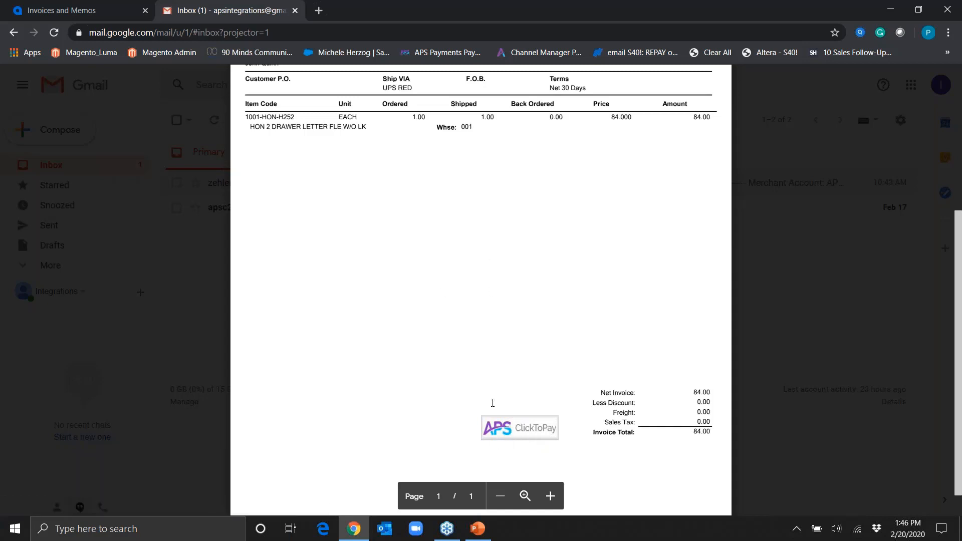
pyautogui.moveTo(520, 434)
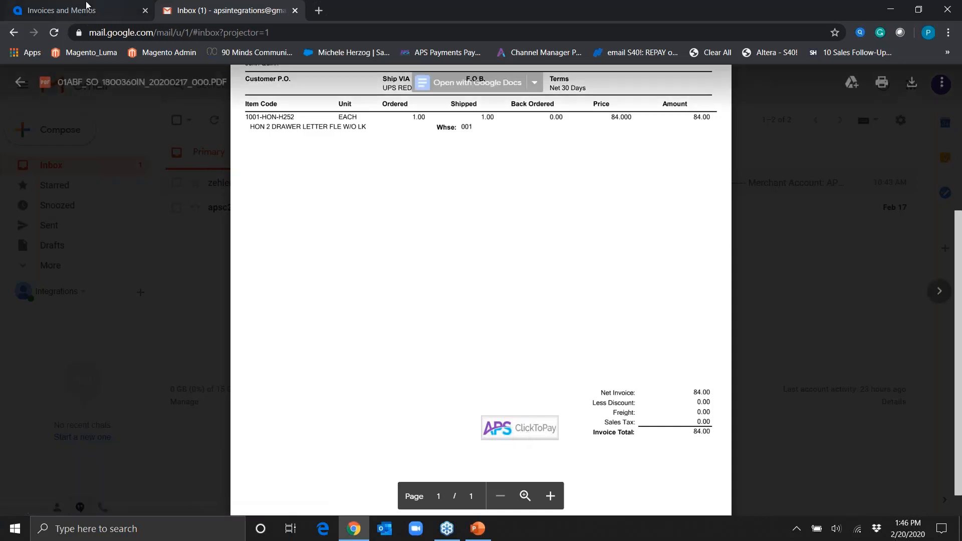
# Follow the ClickToPay link to the Pay Invoice page for AR006599 and maximize it
pyautogui.click(73, 10)
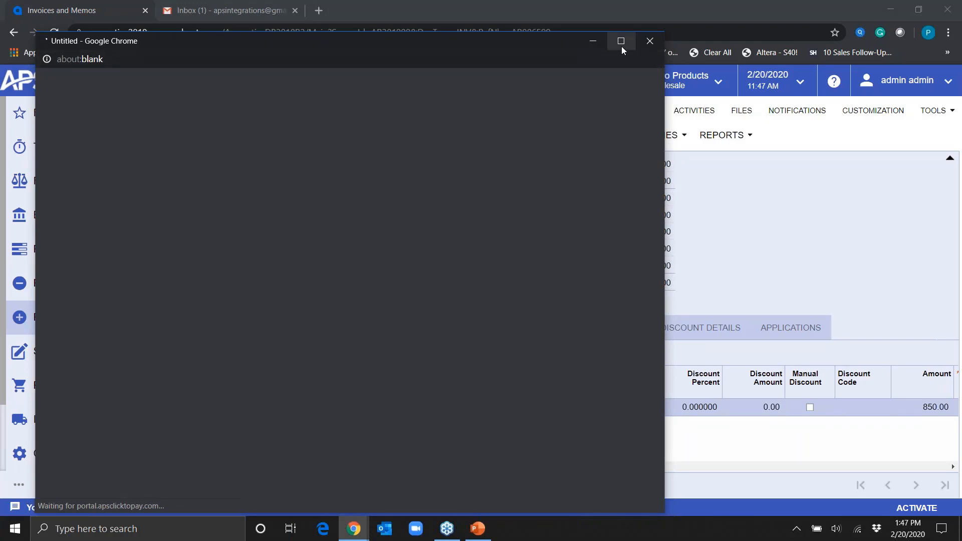
pyautogui.click(620, 41)
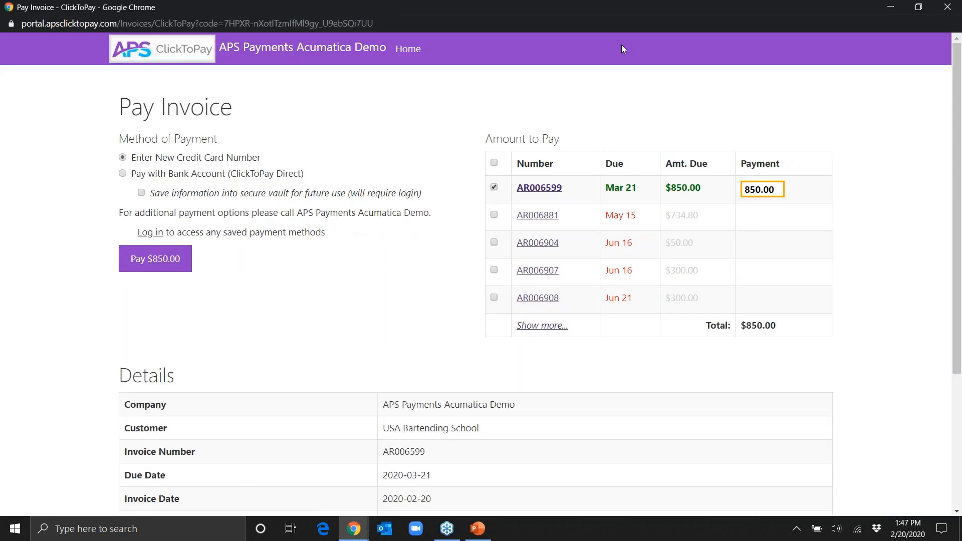
pyautogui.moveTo(618, 281)
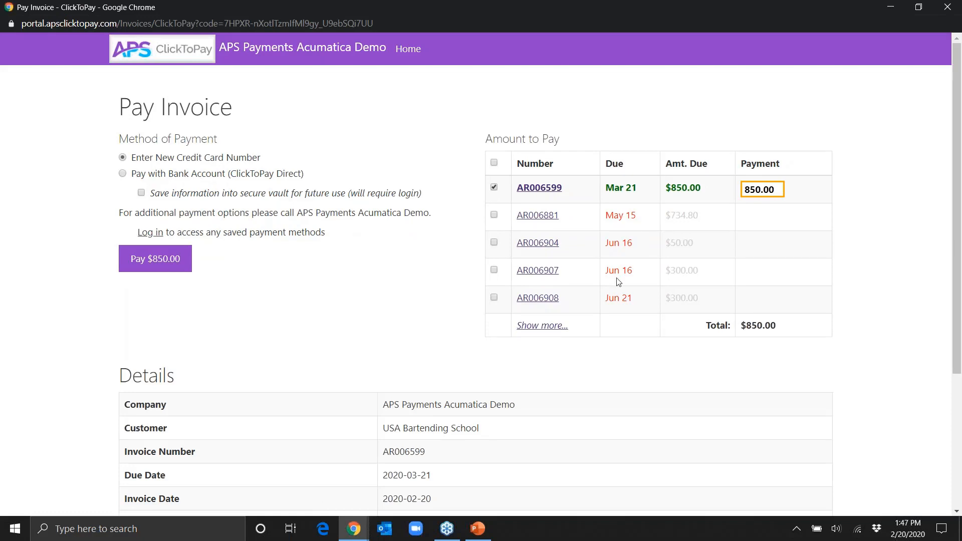
pyautogui.moveTo(803, 312)
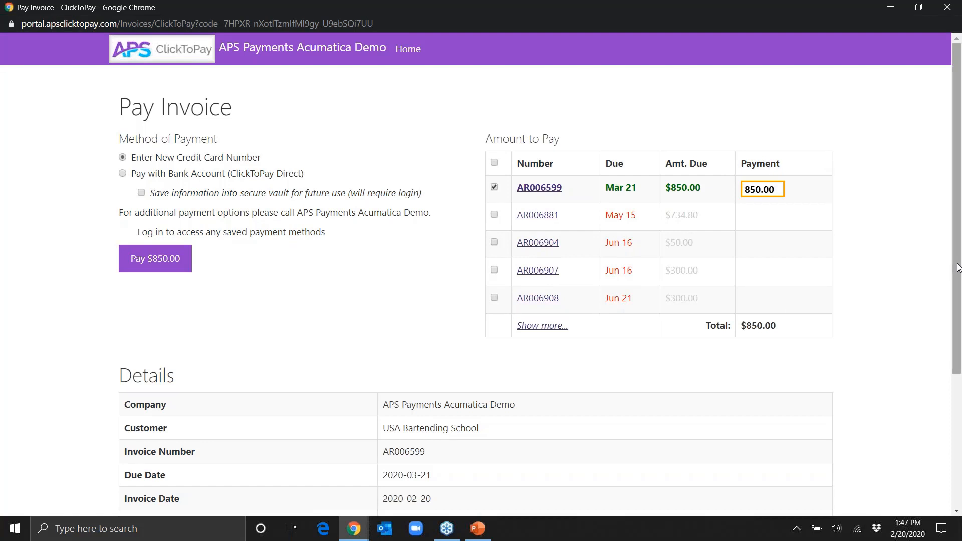
pyautogui.scroll(-3)
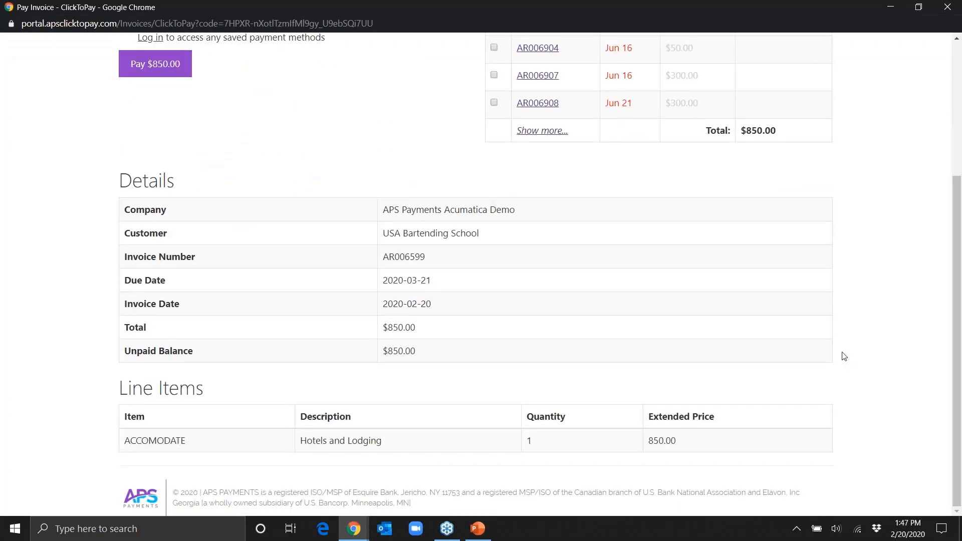
pyautogui.moveTo(374, 397)
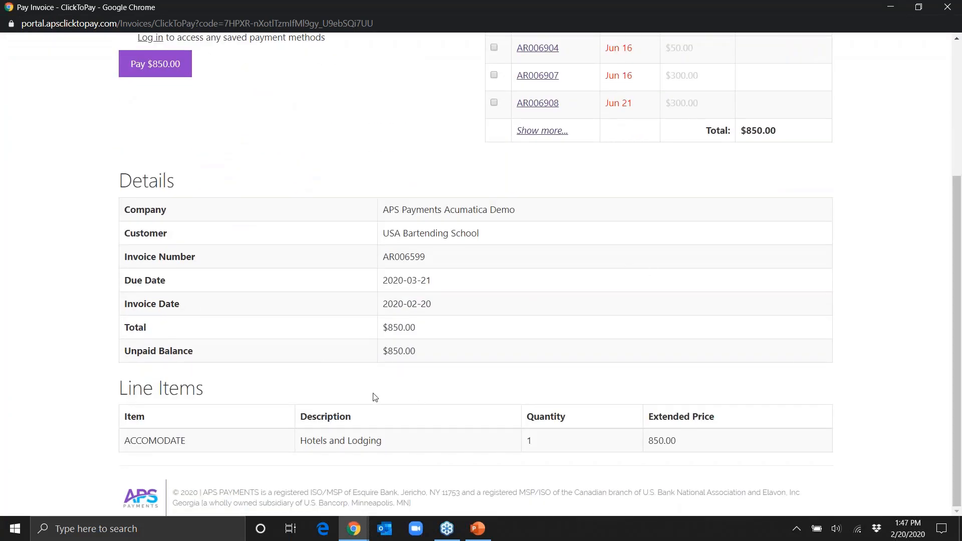
pyautogui.moveTo(957, 354)
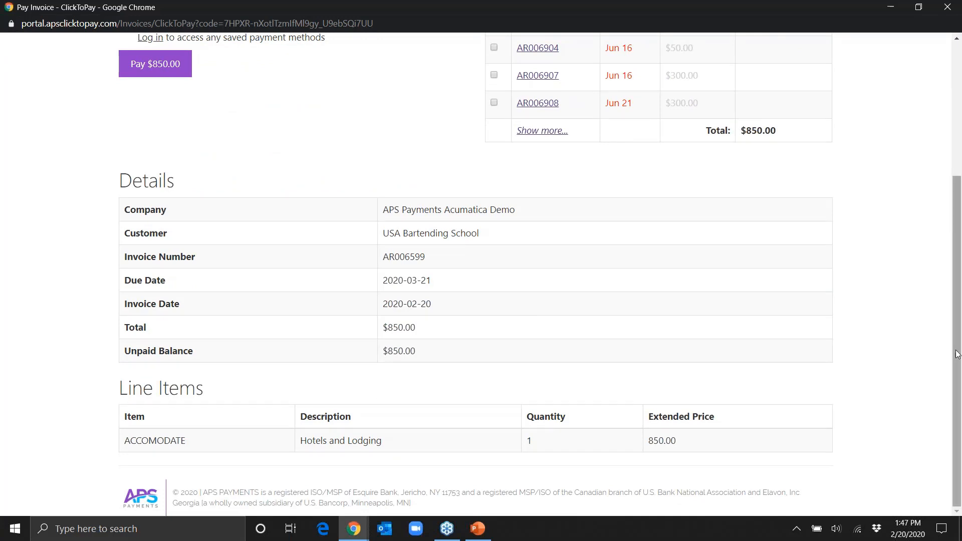
pyautogui.scroll(3)
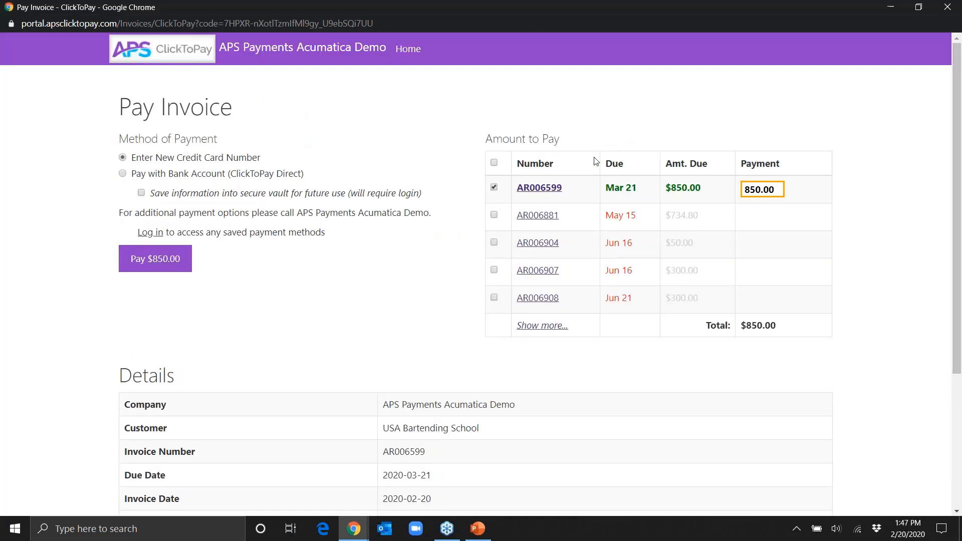
pyautogui.moveTo(554, 284)
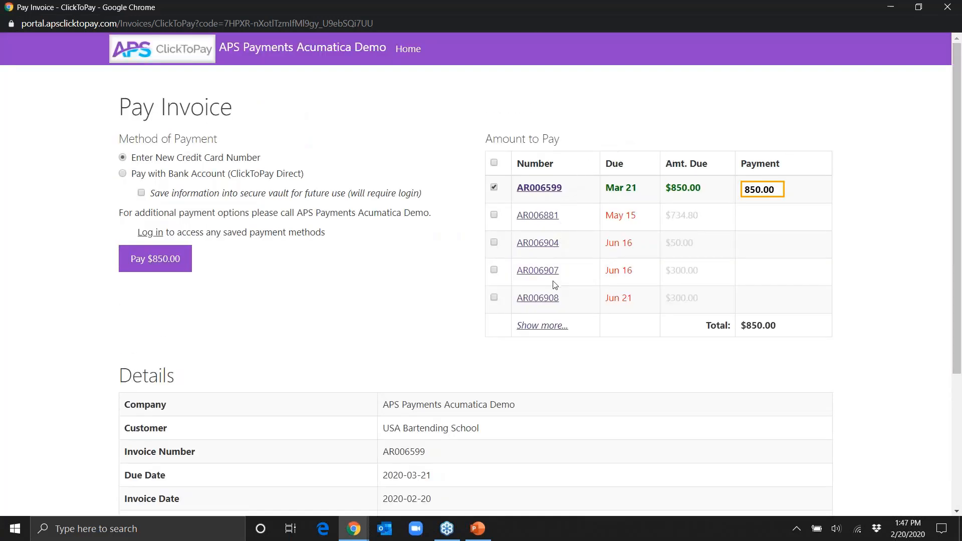
pyautogui.click(537, 214)
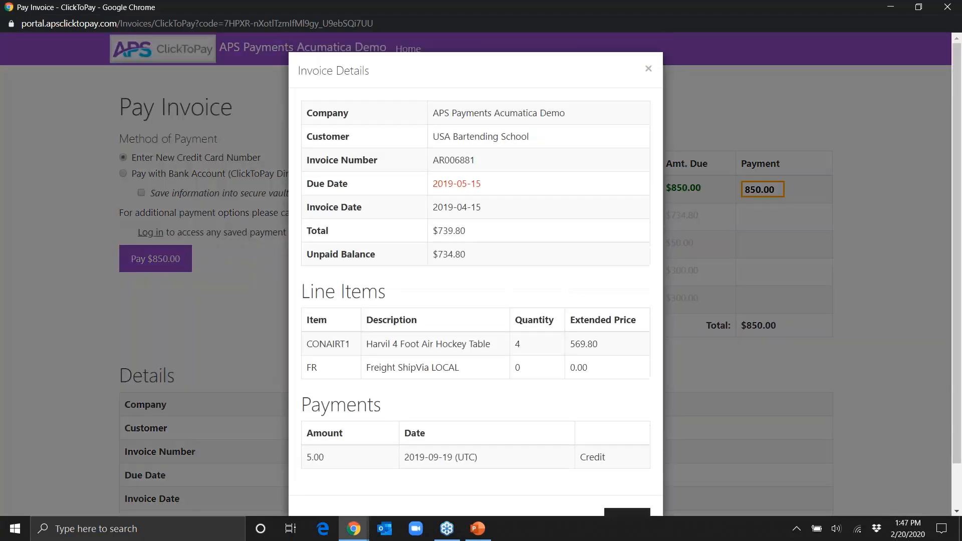
pyautogui.moveTo(463, 391)
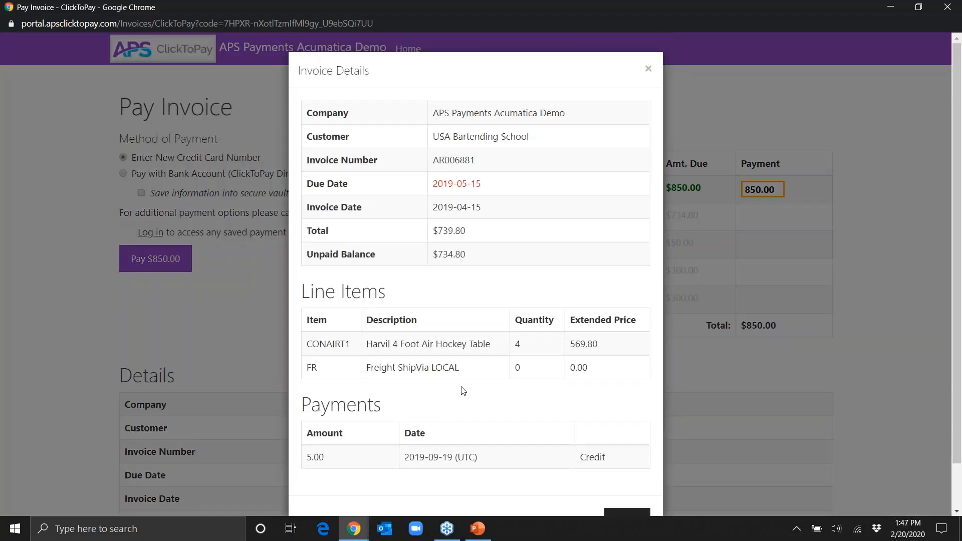
pyautogui.click(649, 68)
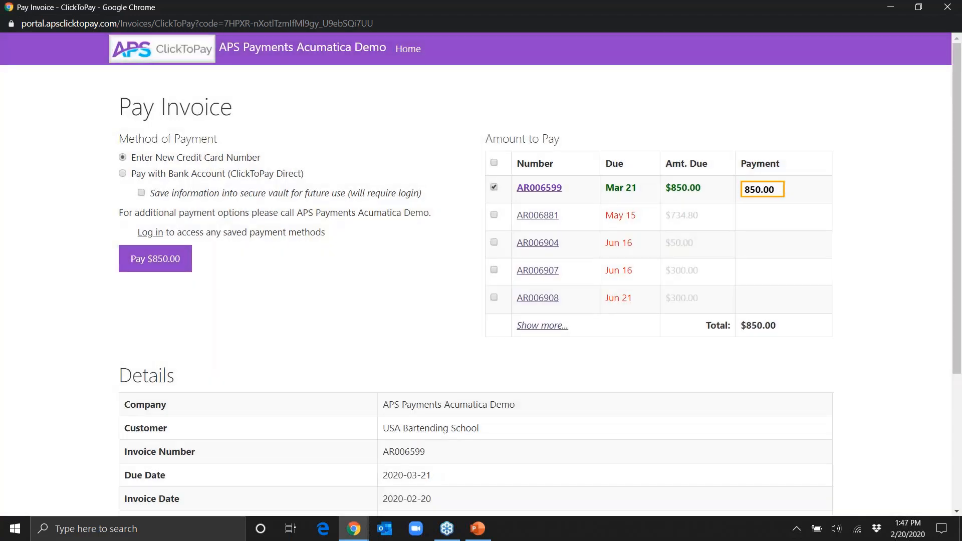
# With a new credit card selected and AR006599 checked, start the $850.00 payment
pyautogui.click(494, 214)
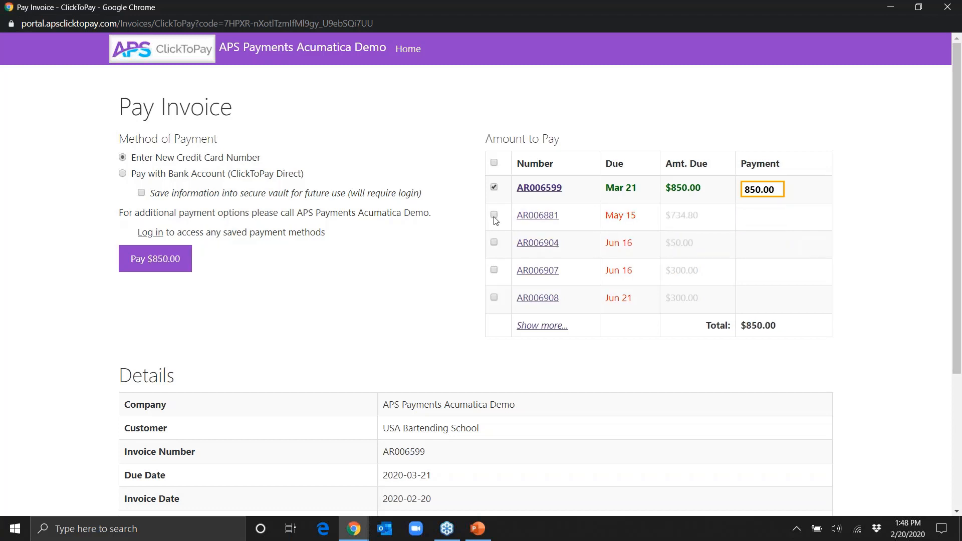
pyautogui.moveTo(188, 178)
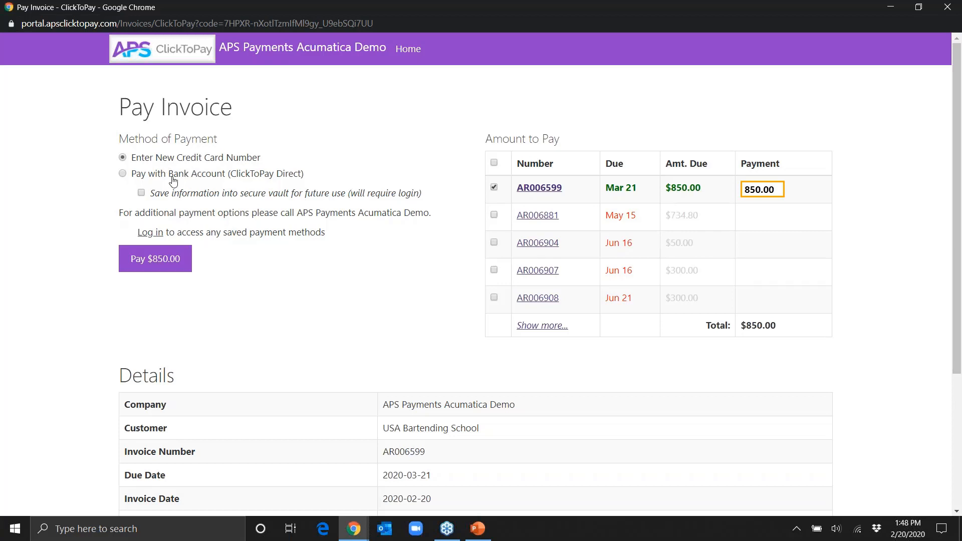
pyautogui.moveTo(205, 187)
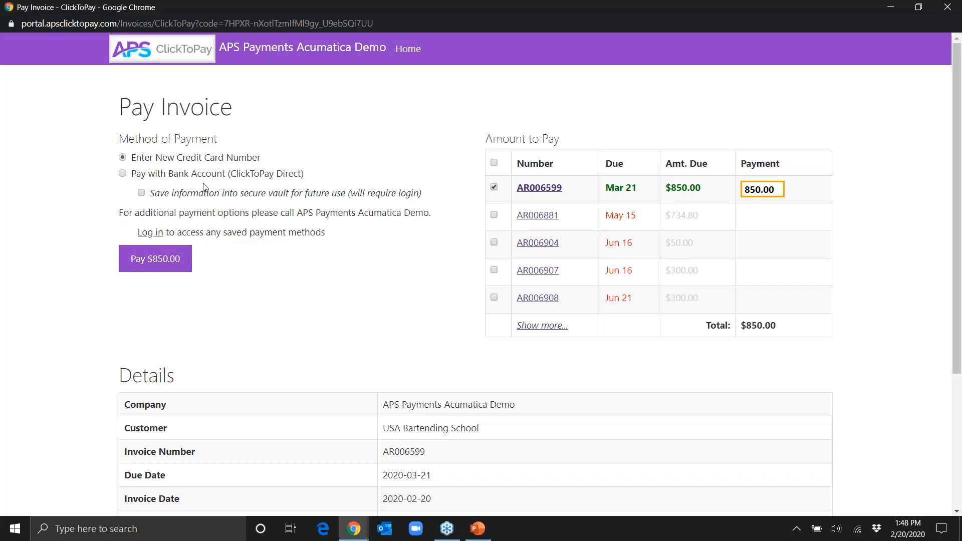
pyautogui.moveTo(209, 208)
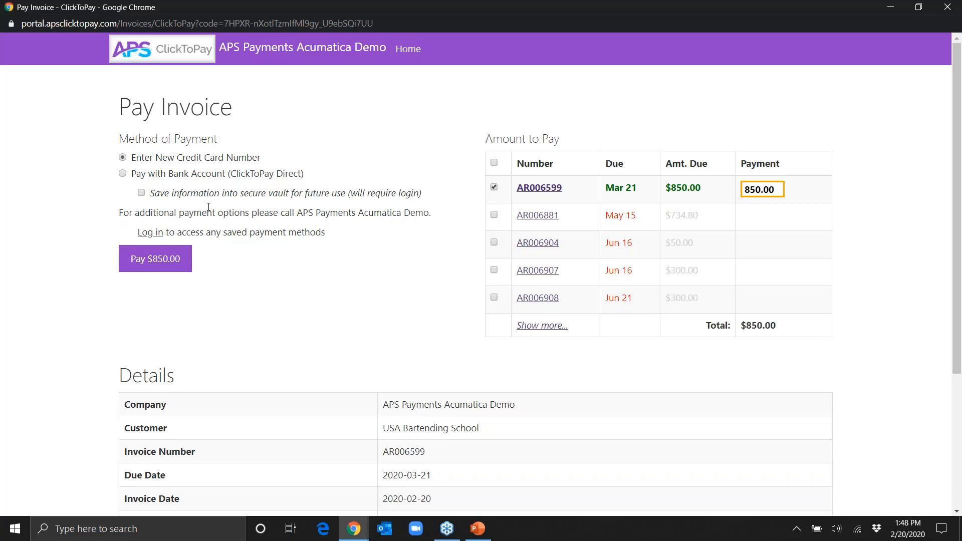
pyautogui.moveTo(250, 207)
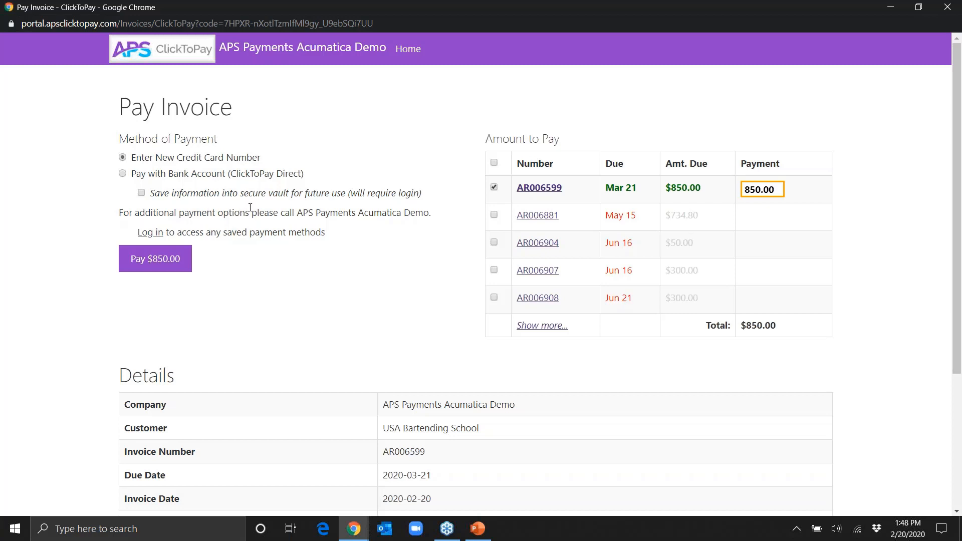
pyautogui.moveTo(142, 207)
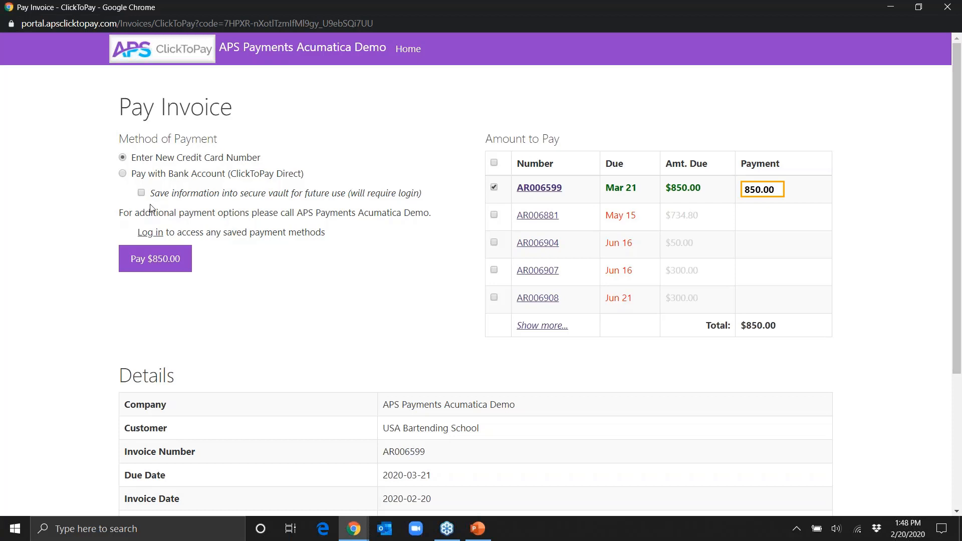
pyautogui.moveTo(430, 196)
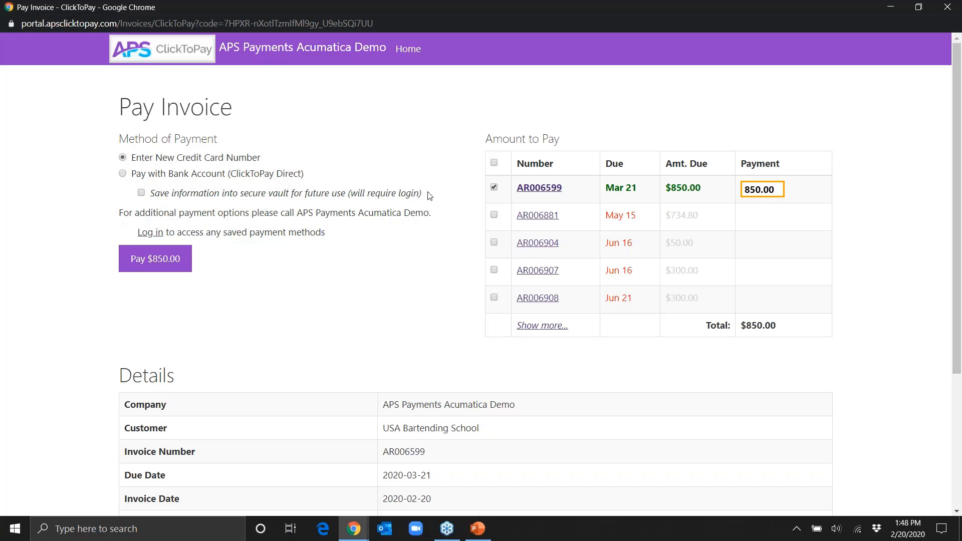
pyautogui.moveTo(155, 259)
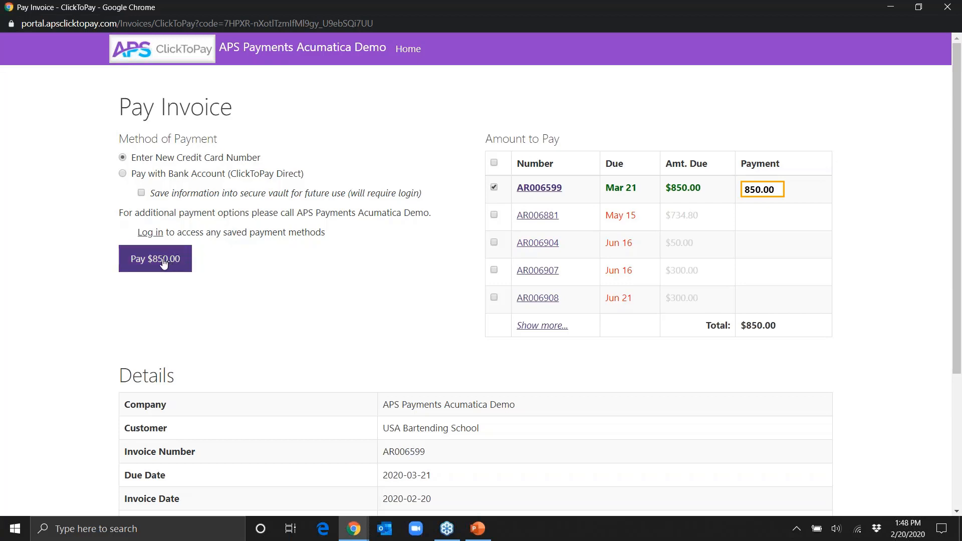
pyautogui.click(154, 259)
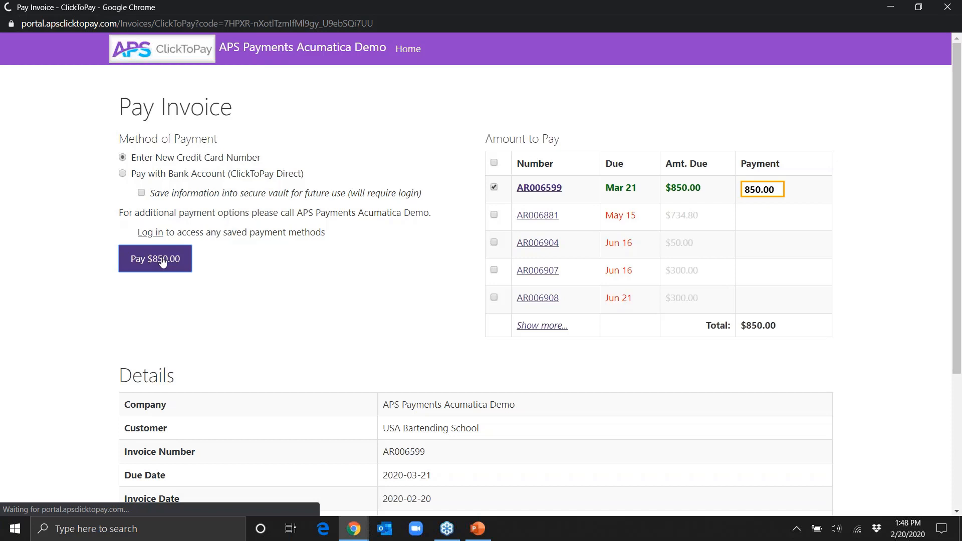
pyautogui.click(155, 258)
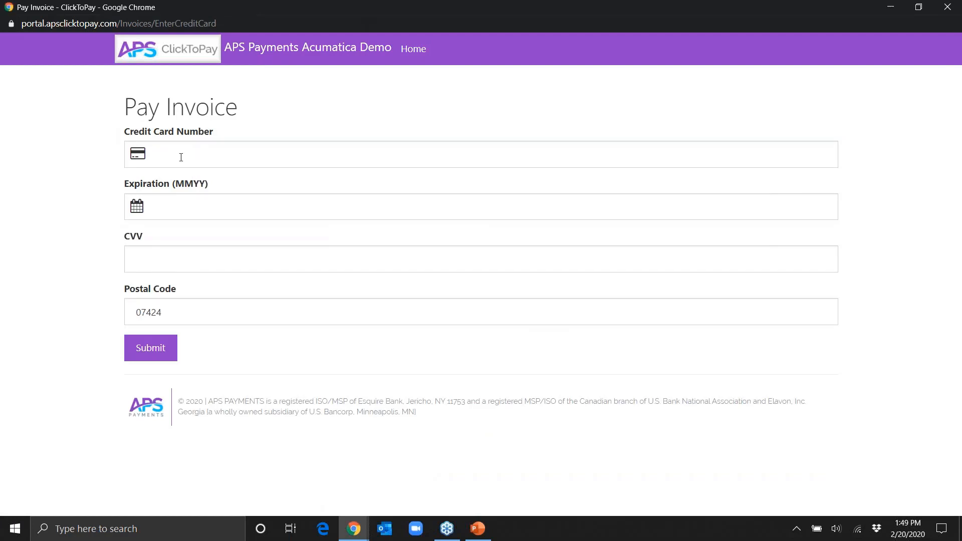
pyautogui.write('4111')
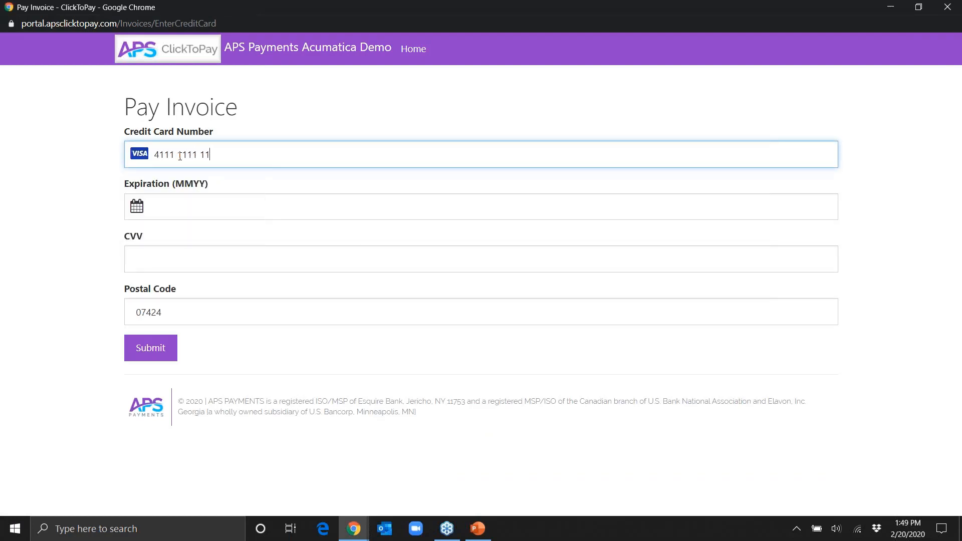
pyautogui.write('11 1111')
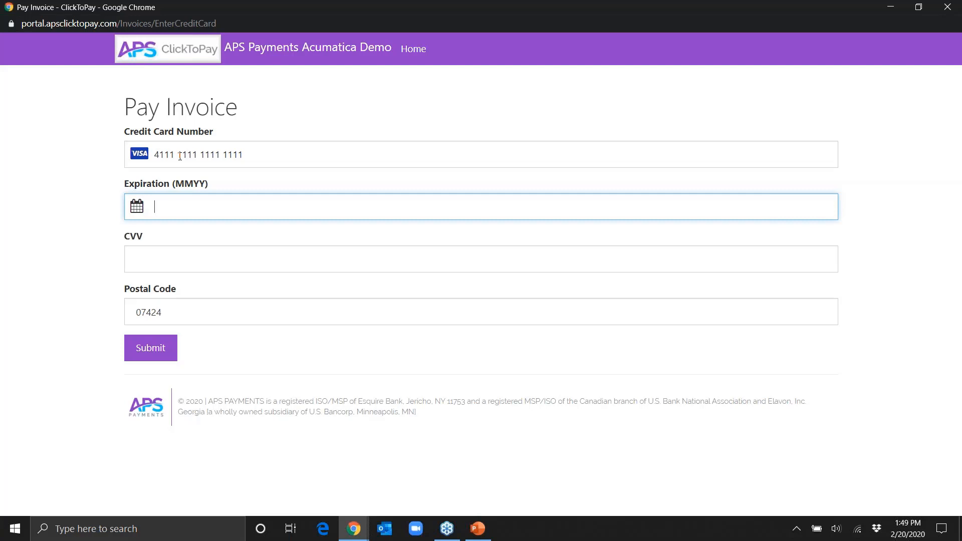
pyautogui.write('0521')
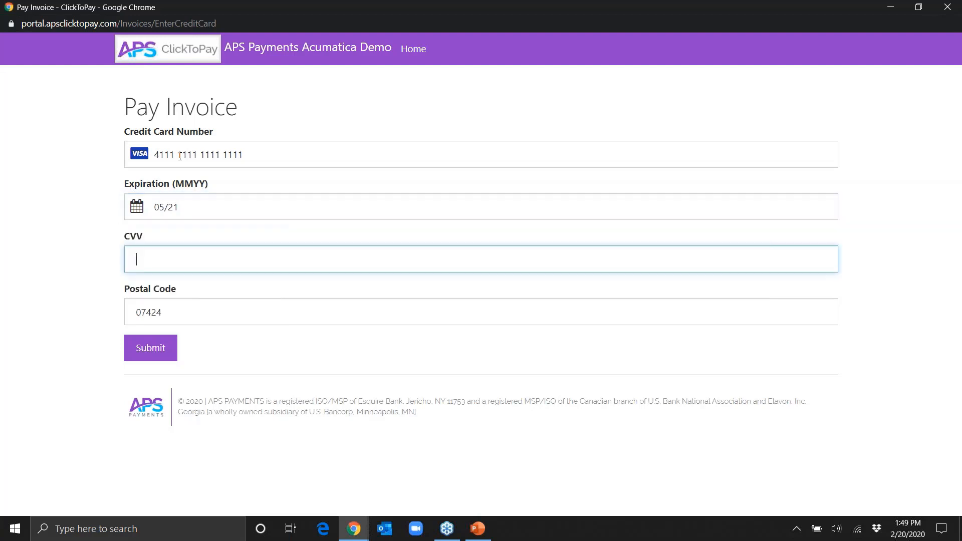
pyautogui.write('520')
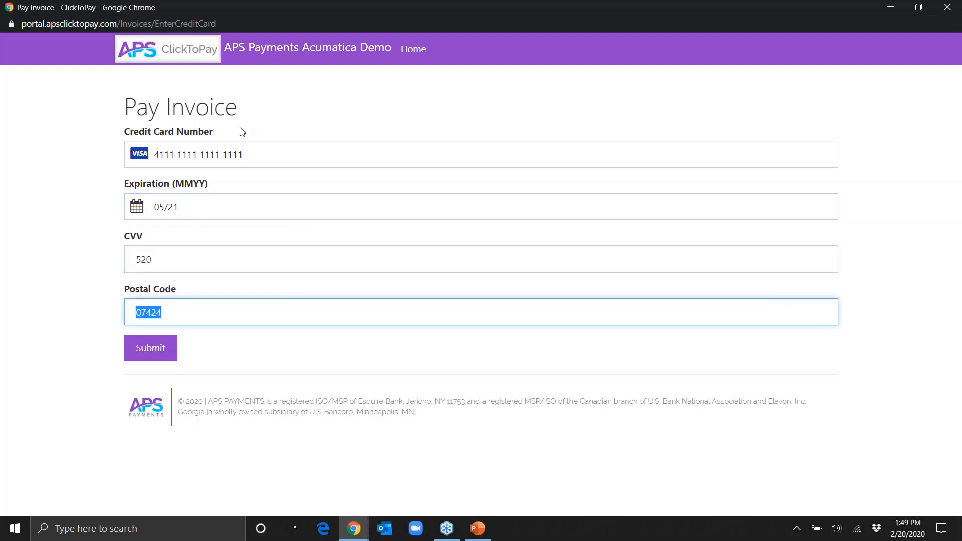
pyautogui.moveTo(200, 320)
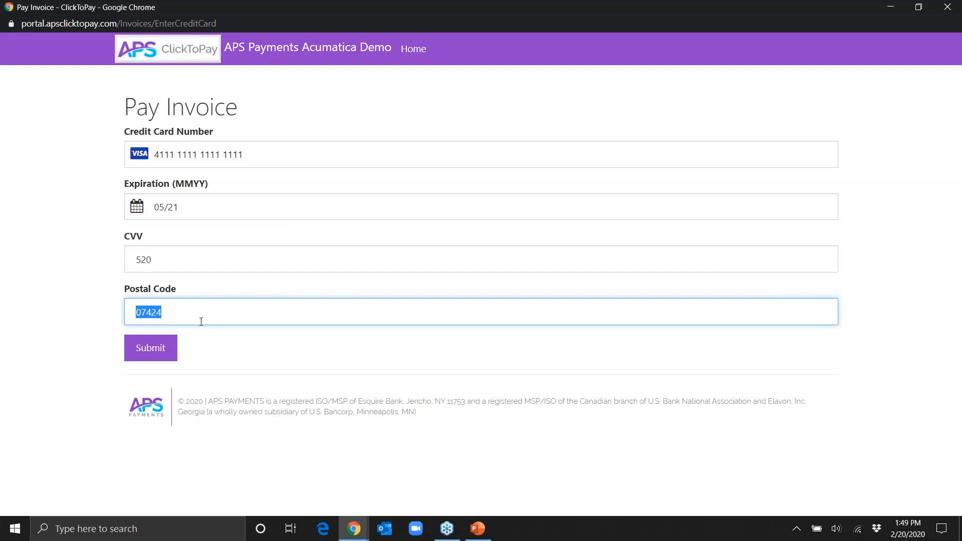
pyautogui.moveTo(259, 145)
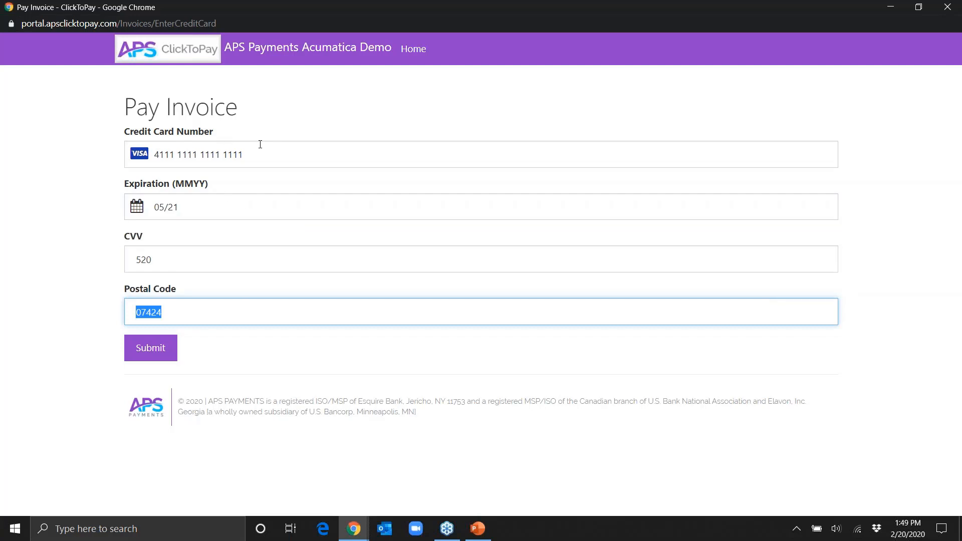
pyautogui.moveTo(271, 220)
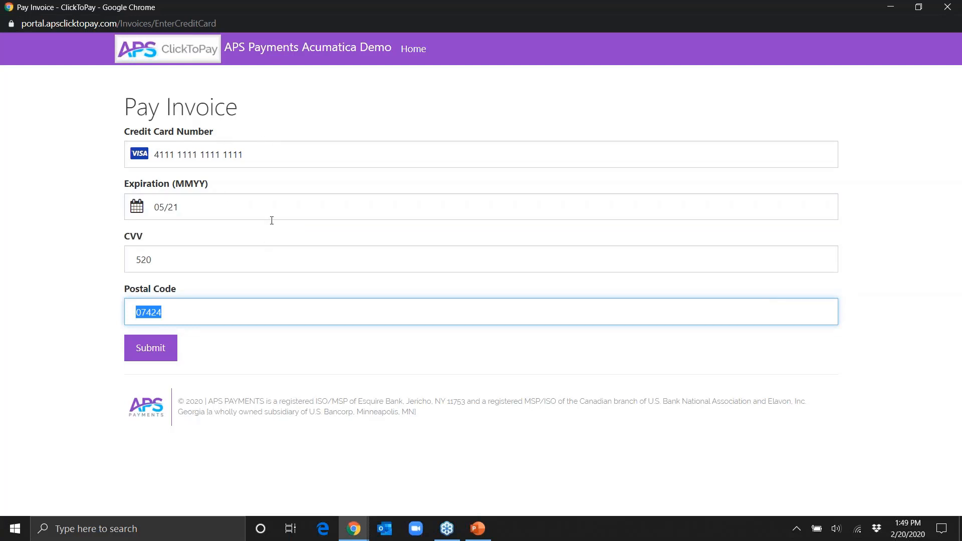
pyautogui.moveTo(257, 280)
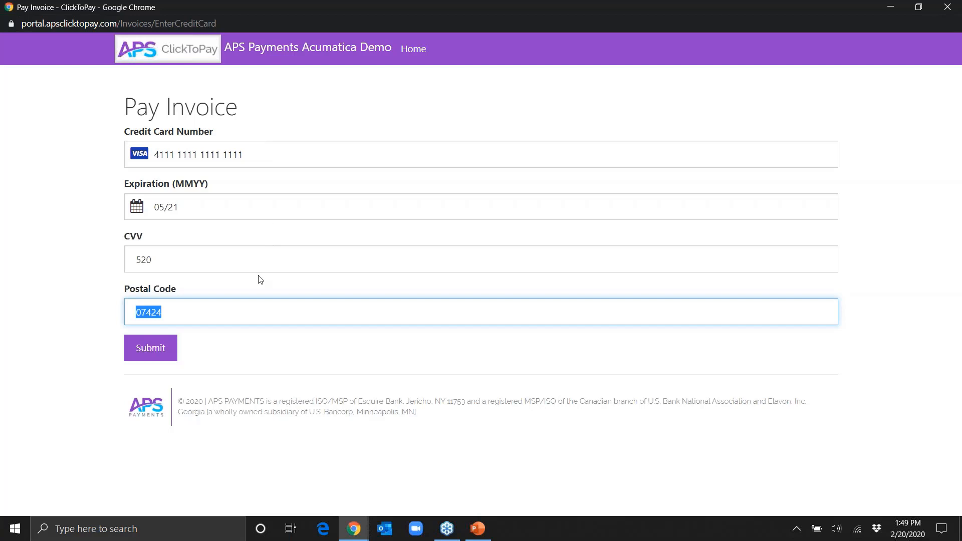
pyautogui.moveTo(245, 291)
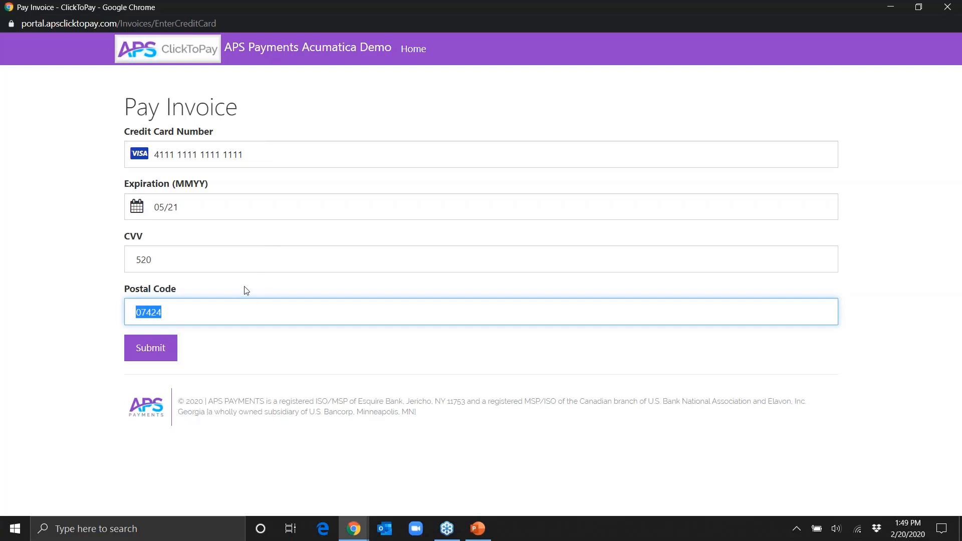
pyautogui.moveTo(268, 262)
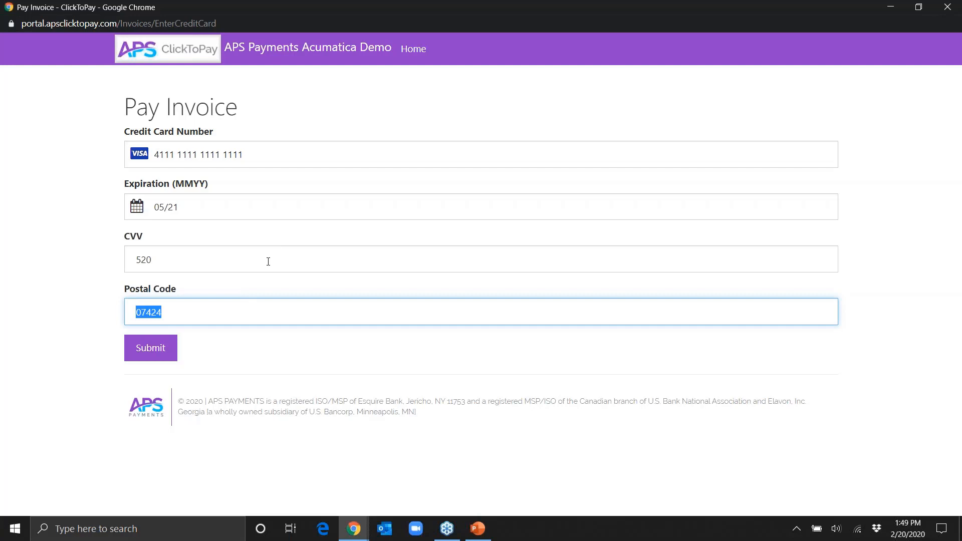
pyautogui.moveTo(169, 316)
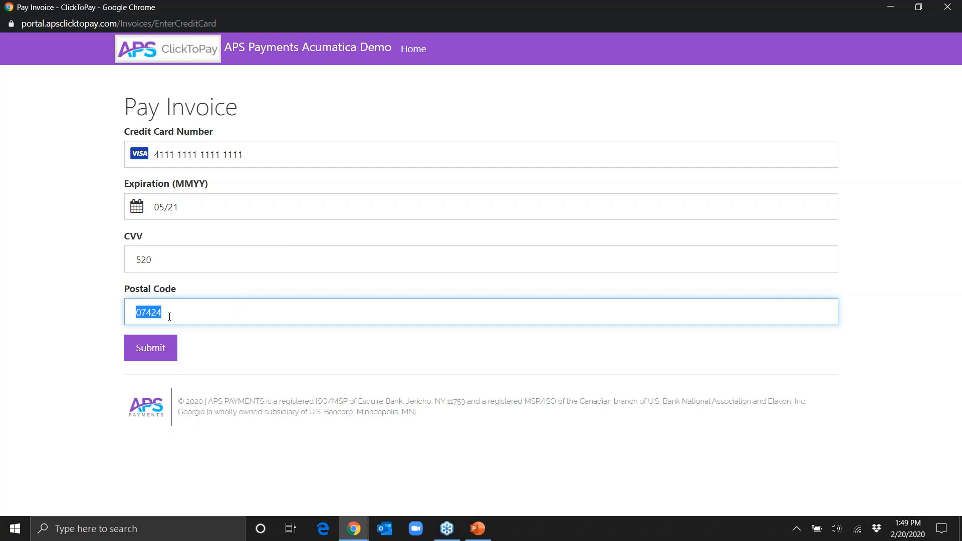
pyautogui.click(151, 348)
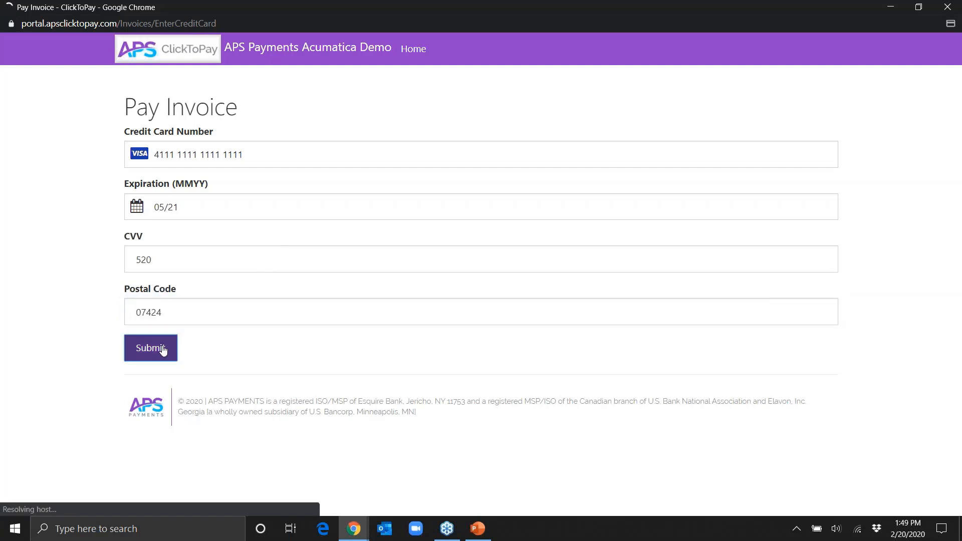
pyautogui.click(150, 348)
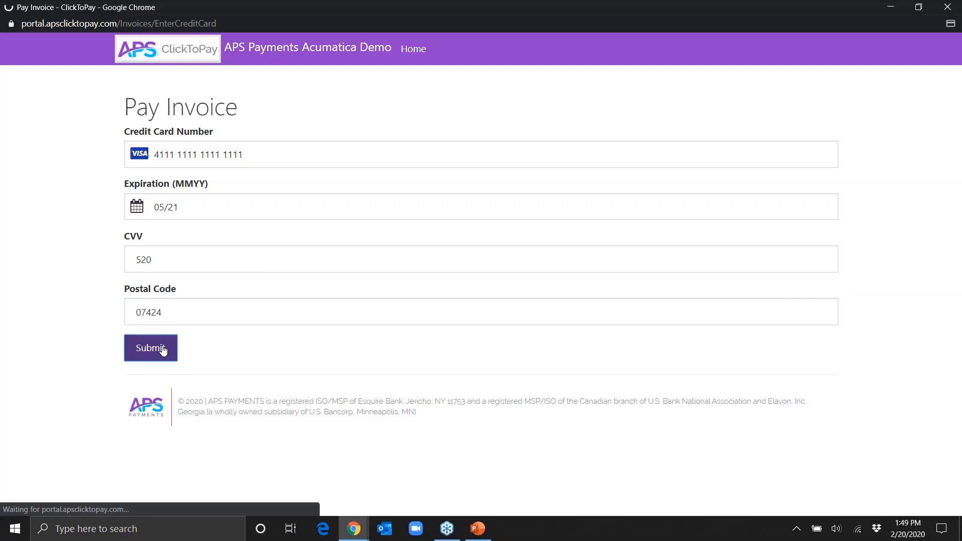
pyautogui.click(150, 348)
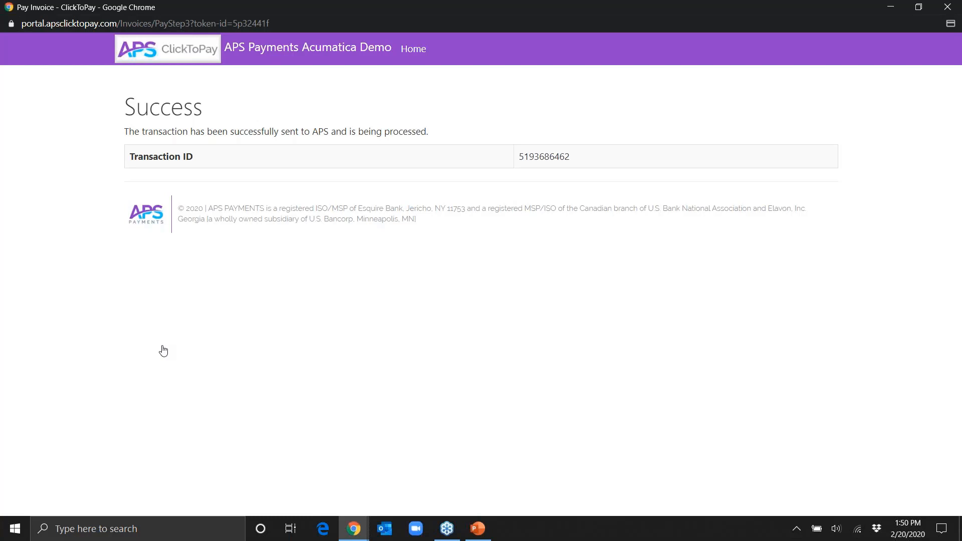
pyautogui.moveTo(398, 143)
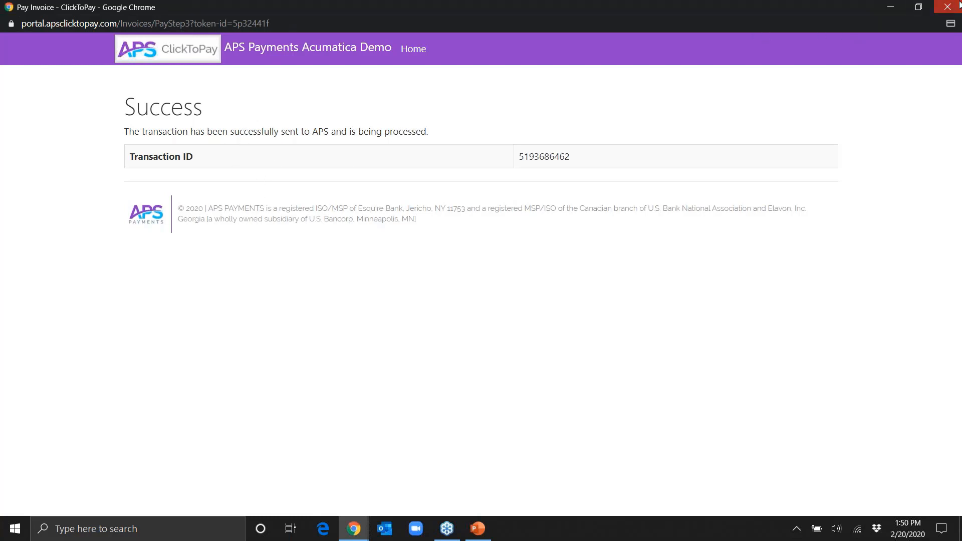
# Close the ClickToPay confirmation window, returning to the invoice PDF in Gmail
pyautogui.click(230, 10)
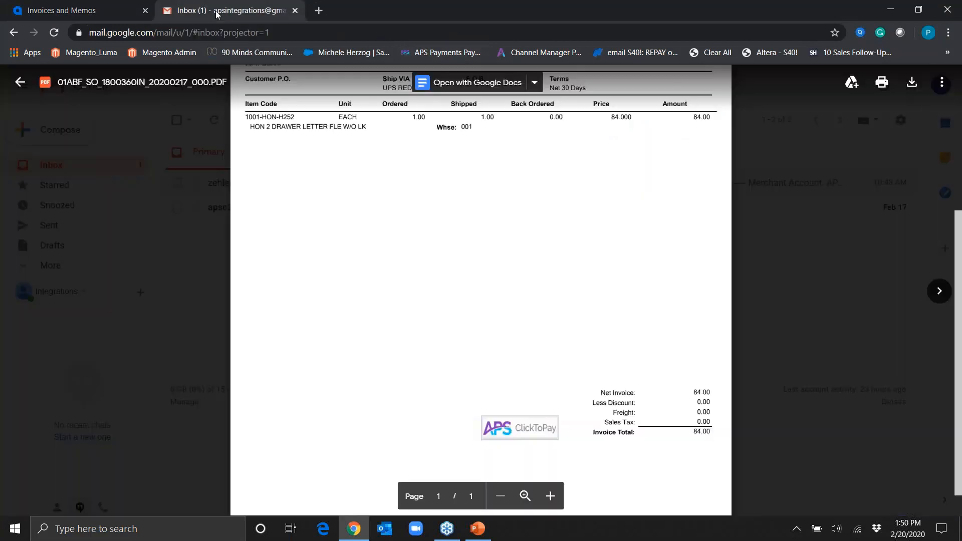
# View the APSMultiCur Transaction Receipt email in Gmail, then return to Invoices and Memos
pyautogui.click(20, 81)
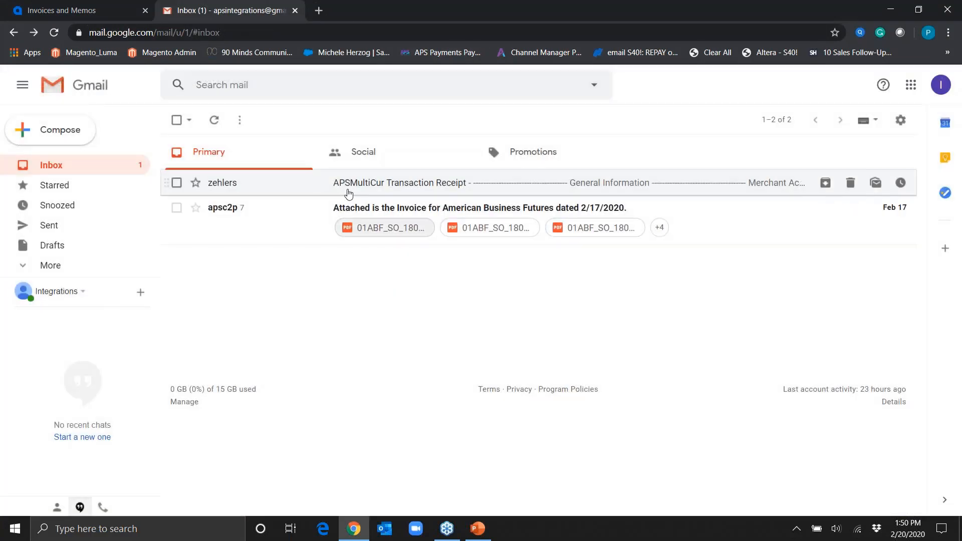
pyautogui.click(399, 183)
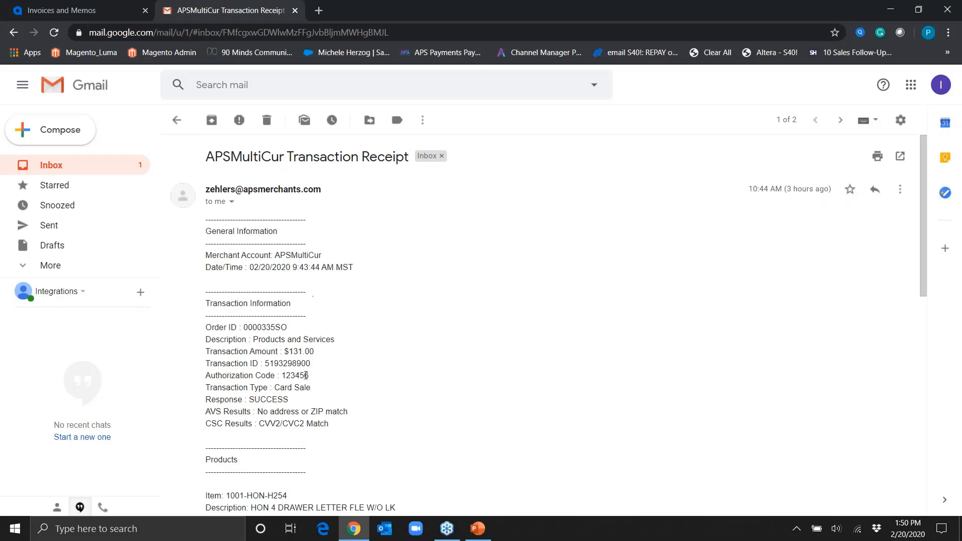
pyautogui.click(73, 10)
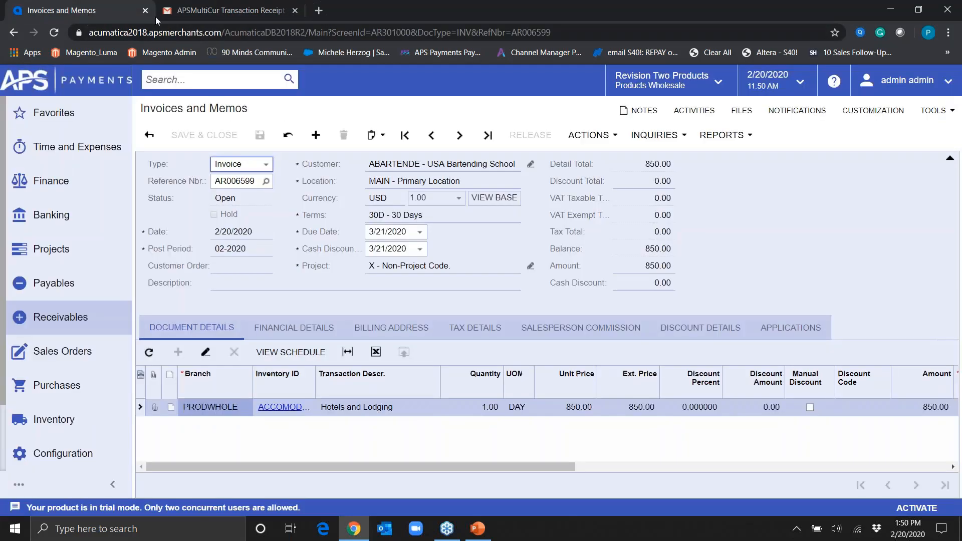
# Reach Process ClickToPay Payments via Banking and start adding an automation schedule
pyautogui.click(51, 215)
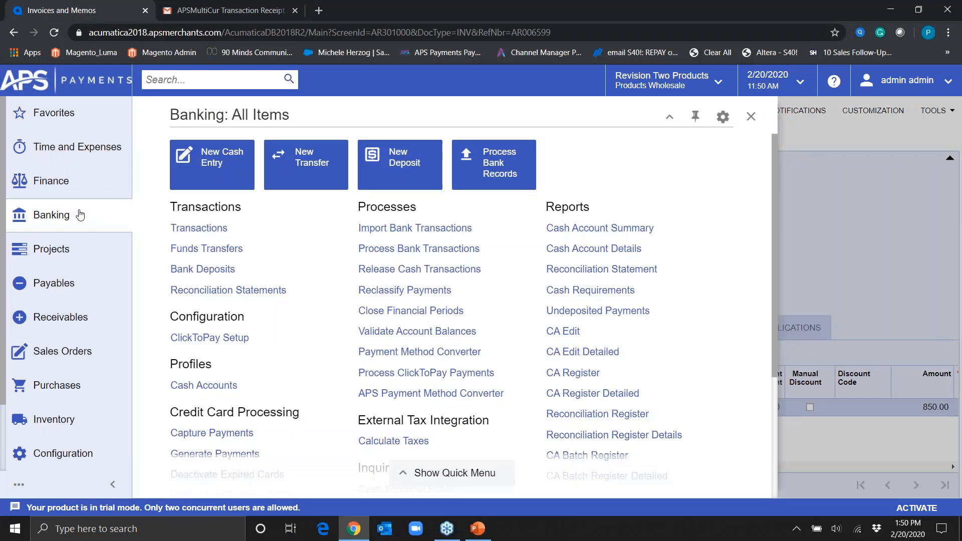
pyautogui.moveTo(319, 366)
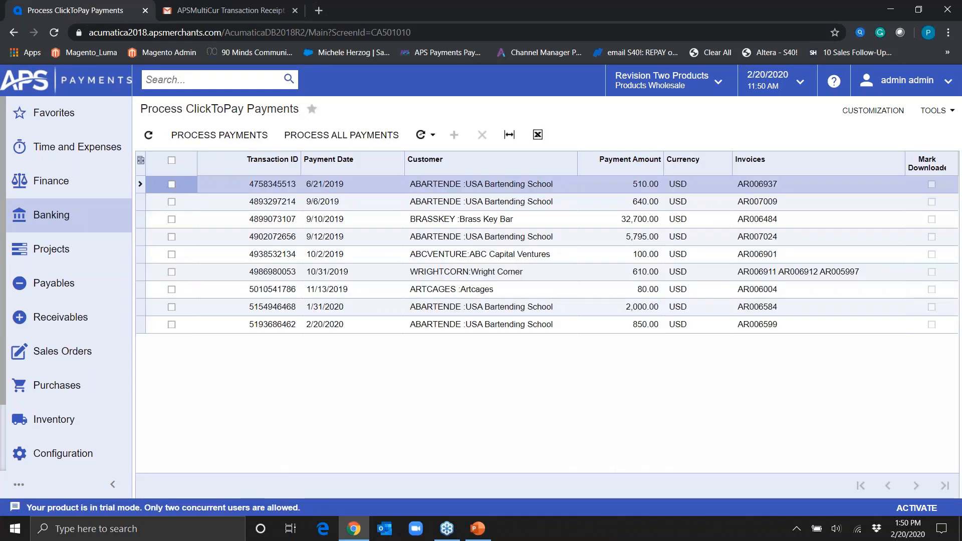
pyautogui.moveTo(218, 198)
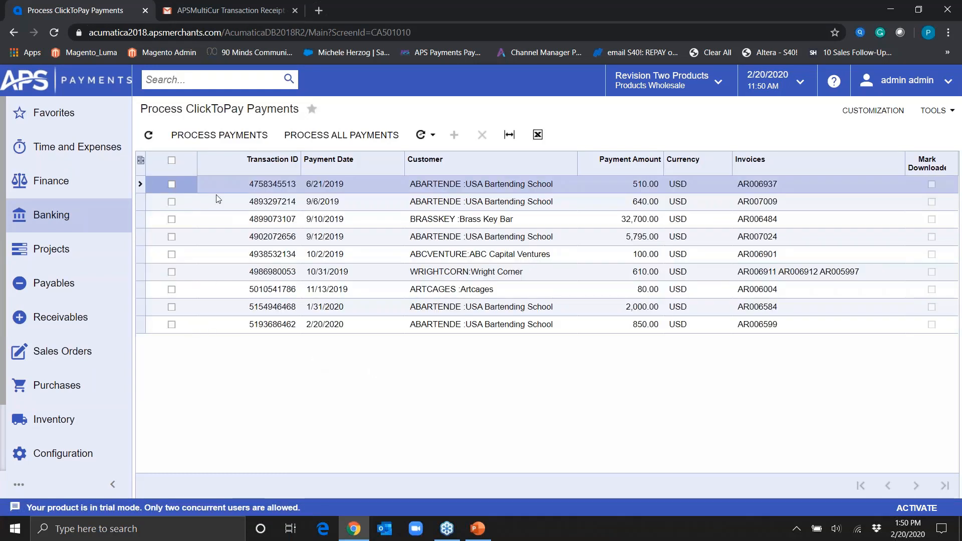
pyautogui.click(431, 134)
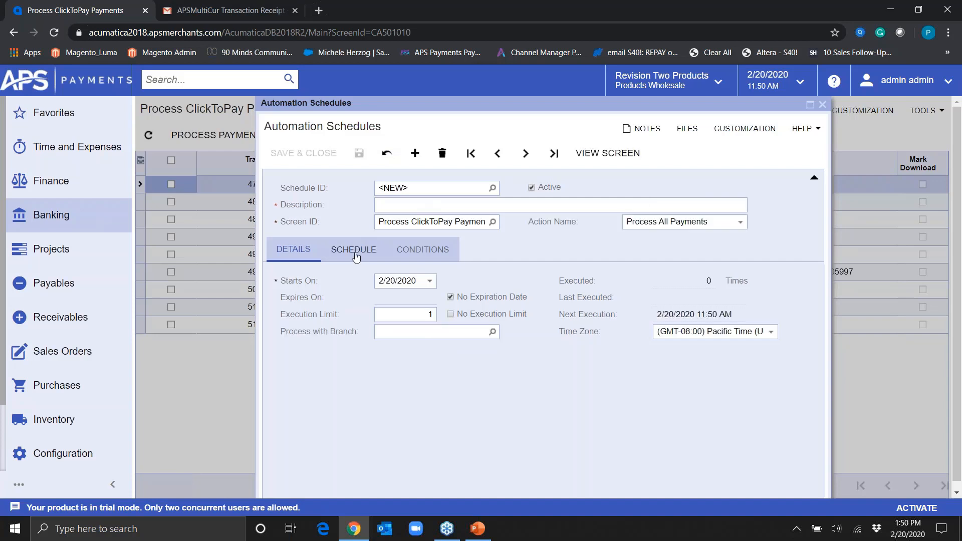
# Review the Daily schedule timing settings, then close Automation Schedules without saving
pyautogui.click(353, 250)
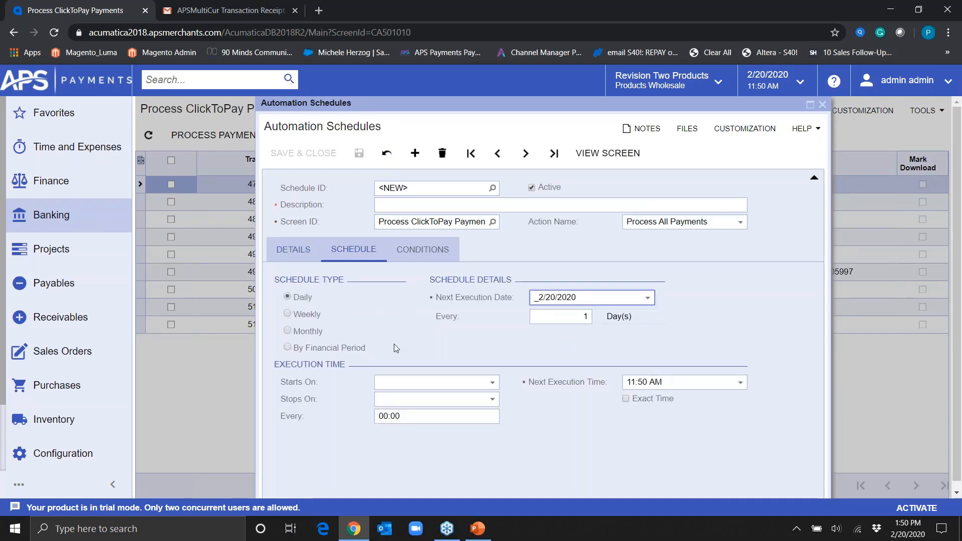
pyautogui.moveTo(434, 318)
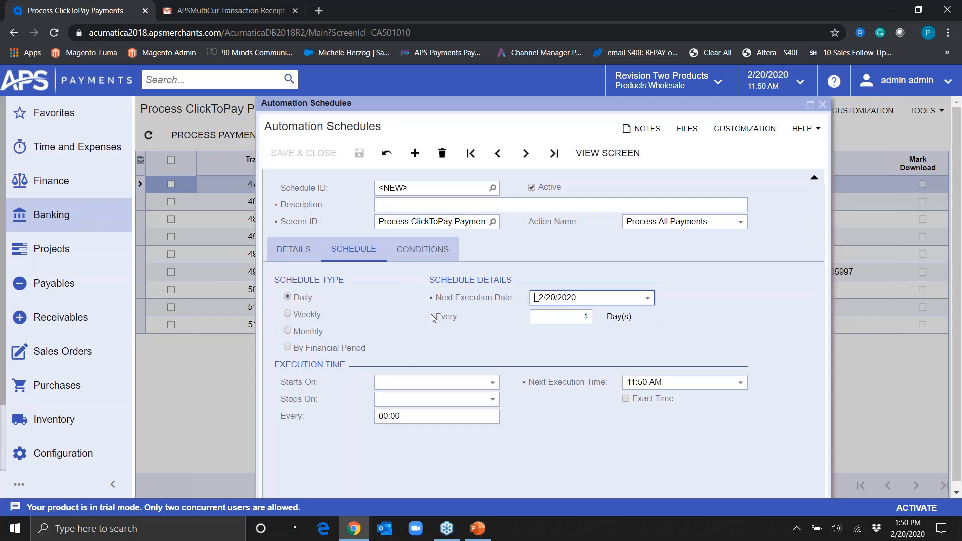
pyautogui.moveTo(584, 272)
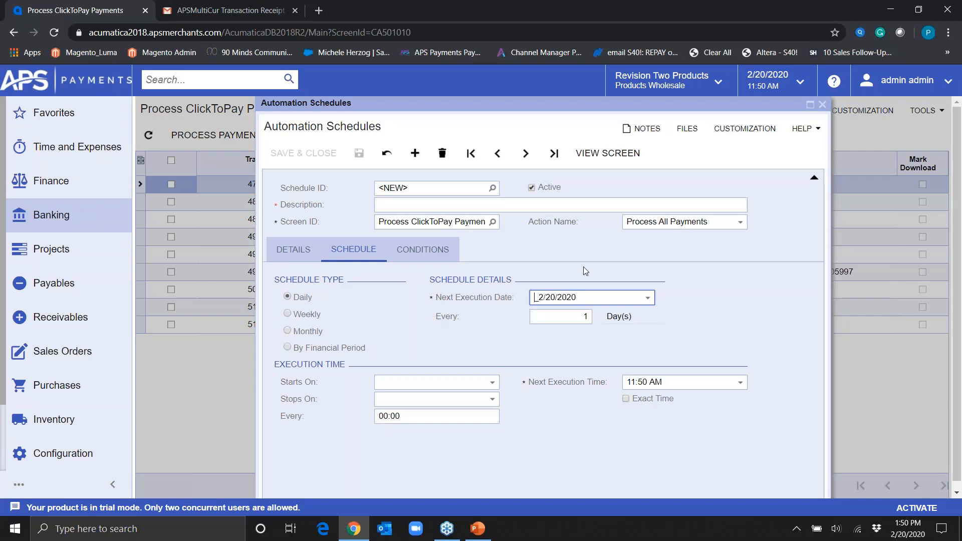
pyautogui.click(821, 104)
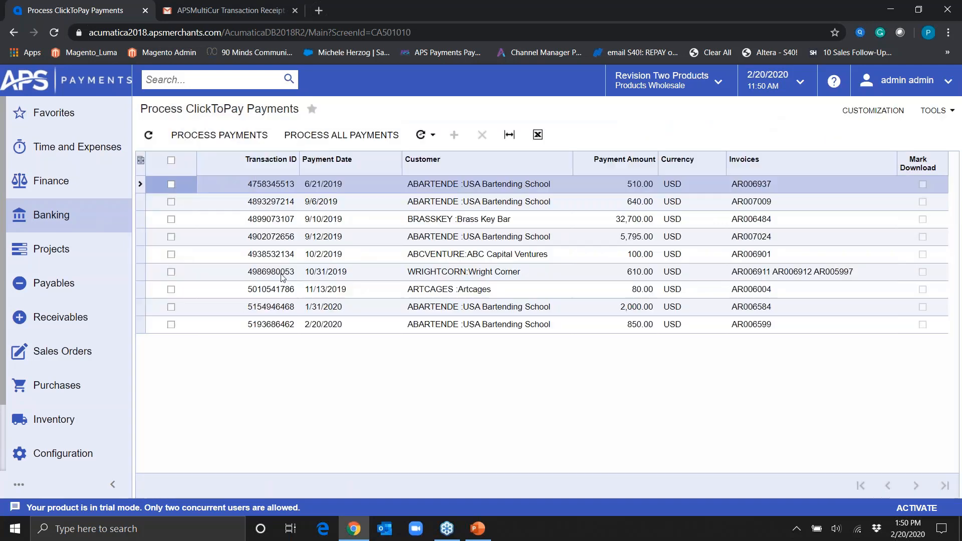
# Process the checked 850.00 USA Bartending School payment, then go to the Receivables menu
pyautogui.click(171, 324)
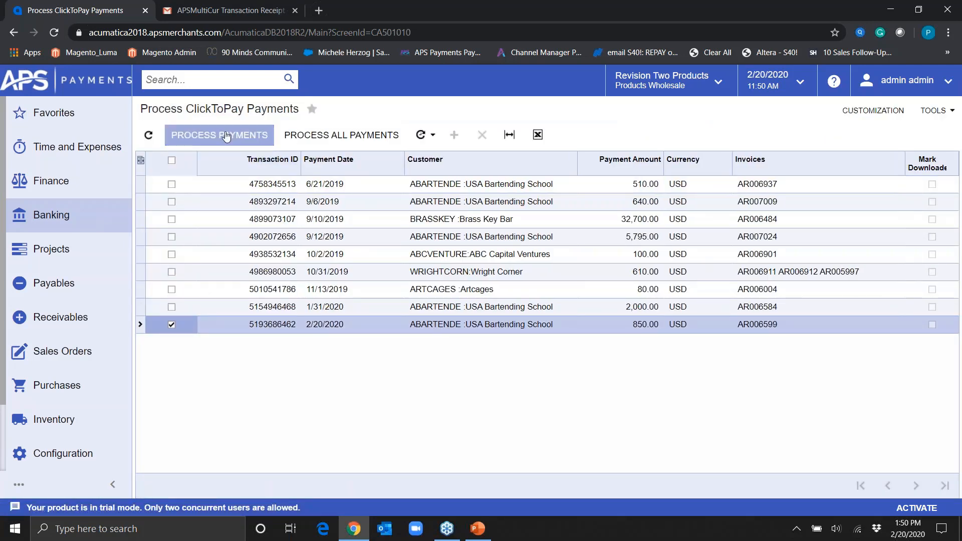
pyautogui.click(220, 135)
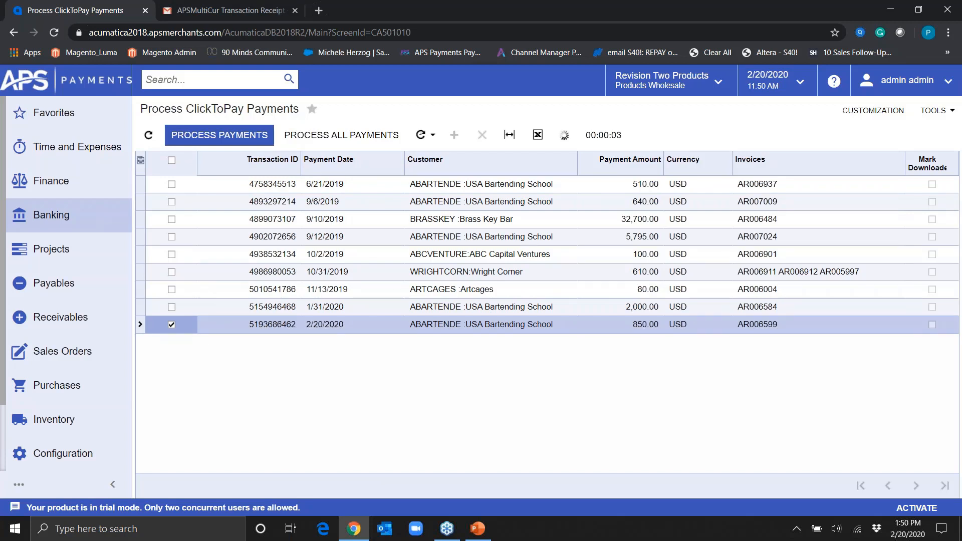
pyautogui.click(219, 134)
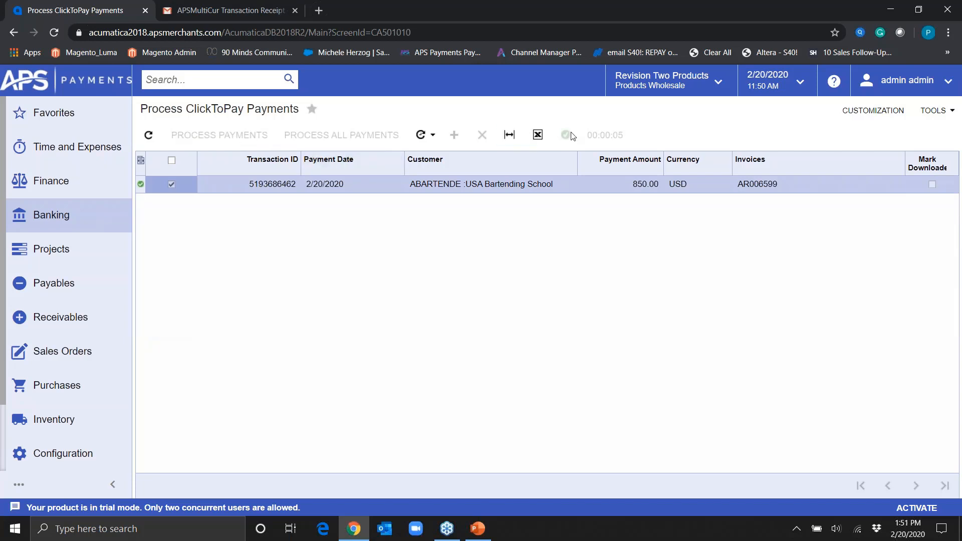
pyautogui.moveTo(199, 295)
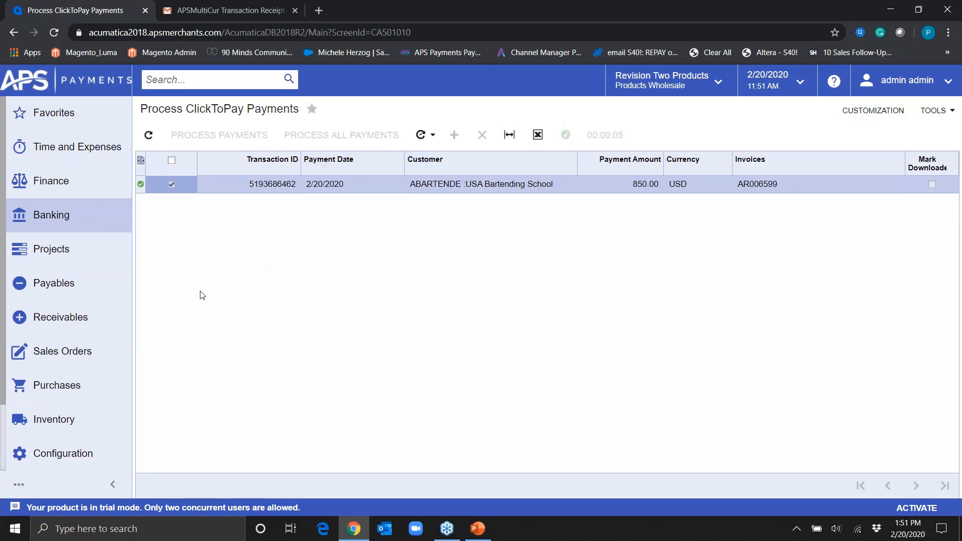
pyautogui.click(59, 317)
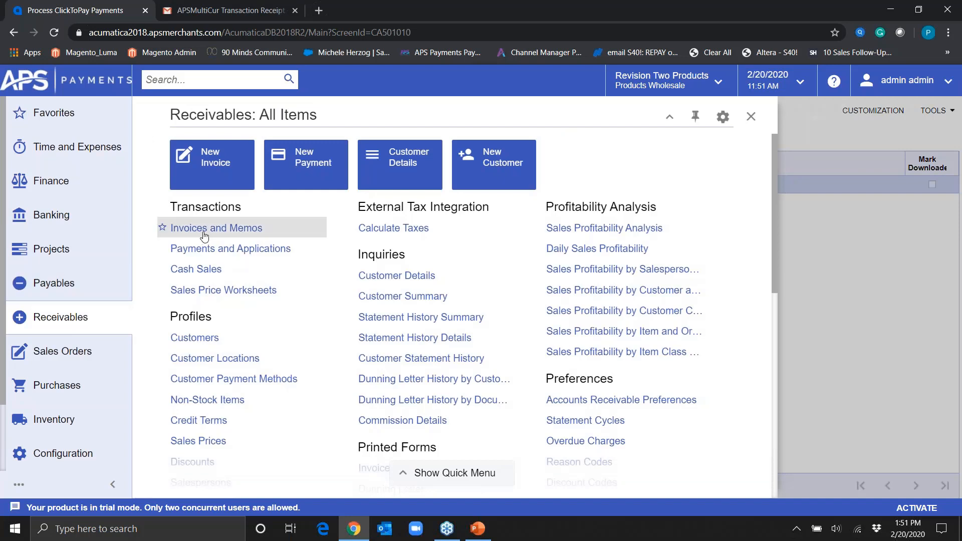
# View payment 001925 Closed at 850.00 in Payments and Applications, then switch to PowerPoint
pyautogui.click(231, 249)
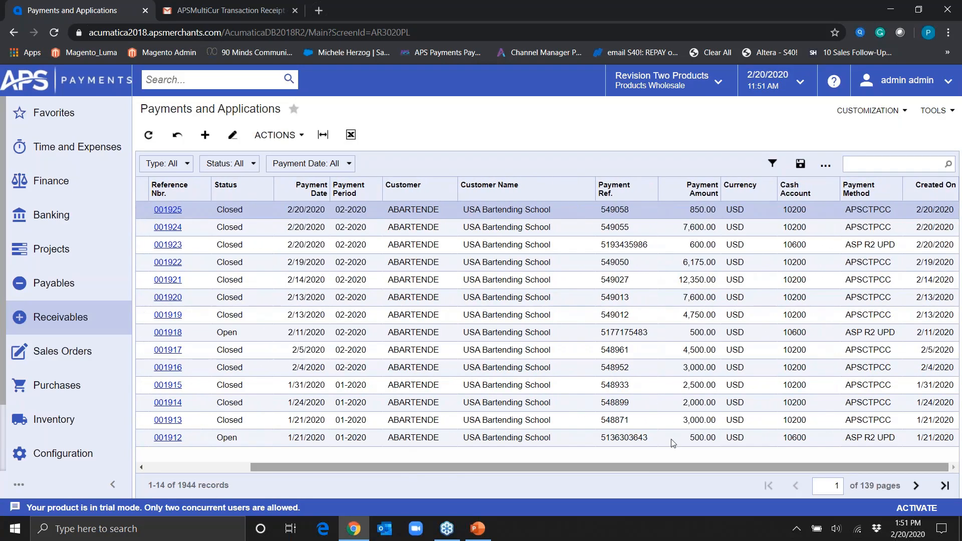
pyautogui.moveTo(869, 225)
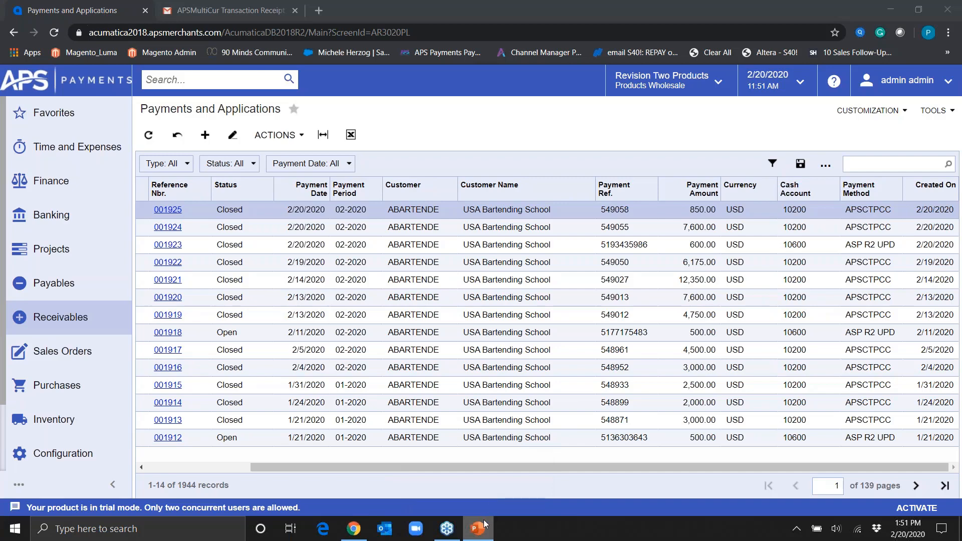
pyautogui.click(478, 528)
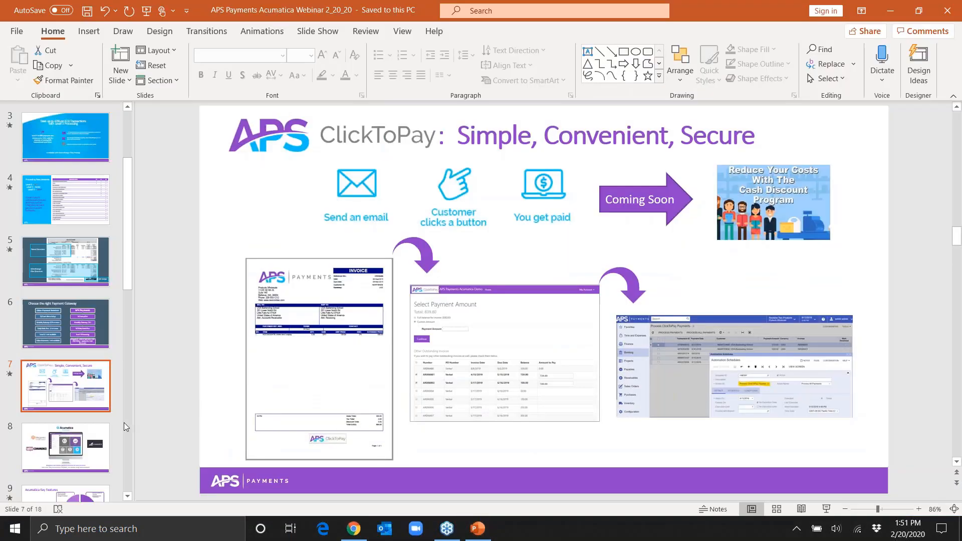
# Show slide 8 (integrations), then slide 9, Acumatica Key Features
pyautogui.click(65, 449)
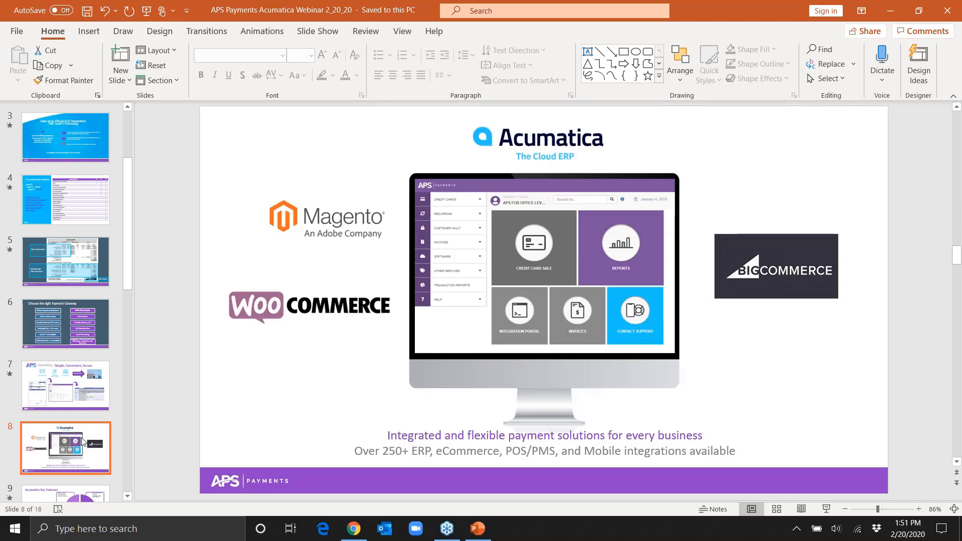
pyautogui.moveTo(580, 416)
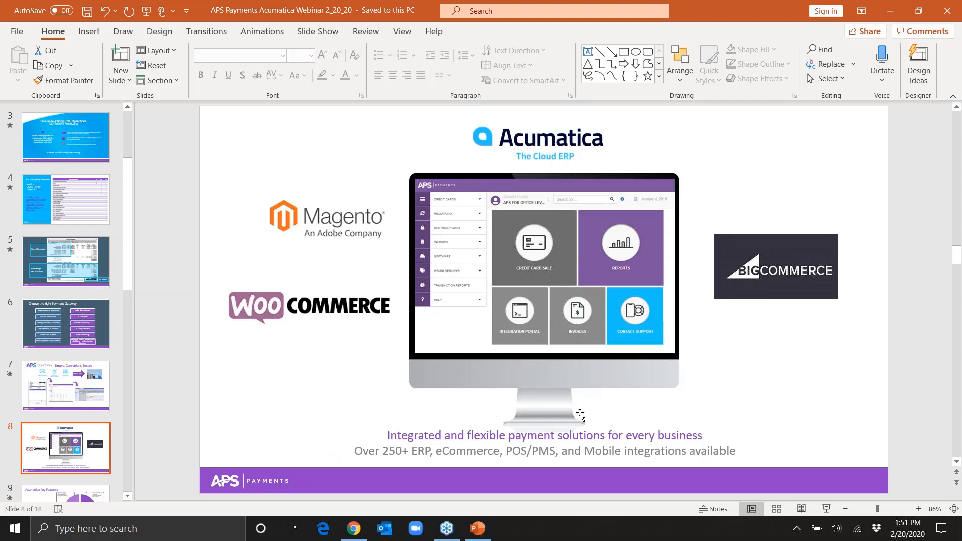
pyautogui.moveTo(713, 387)
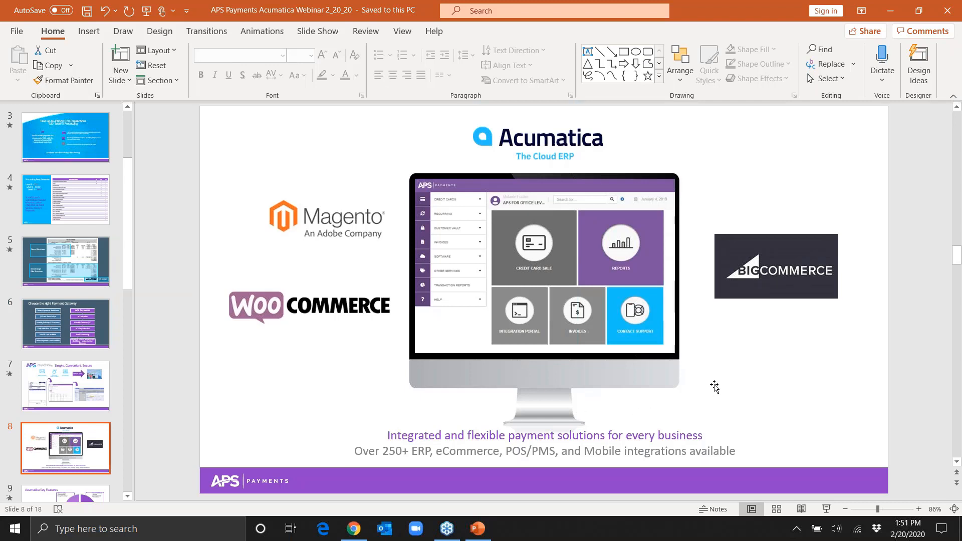
pyautogui.moveTo(451, 343)
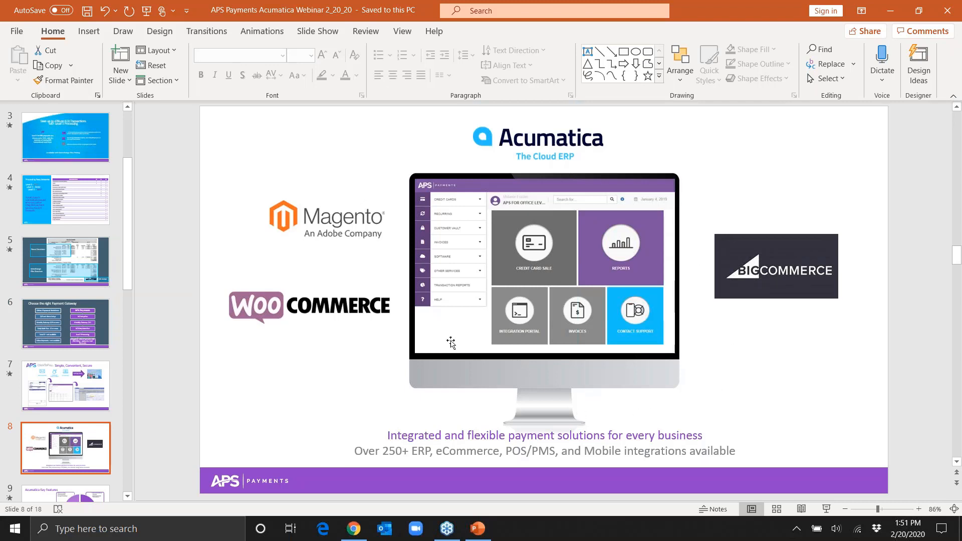
pyautogui.moveTo(443, 372)
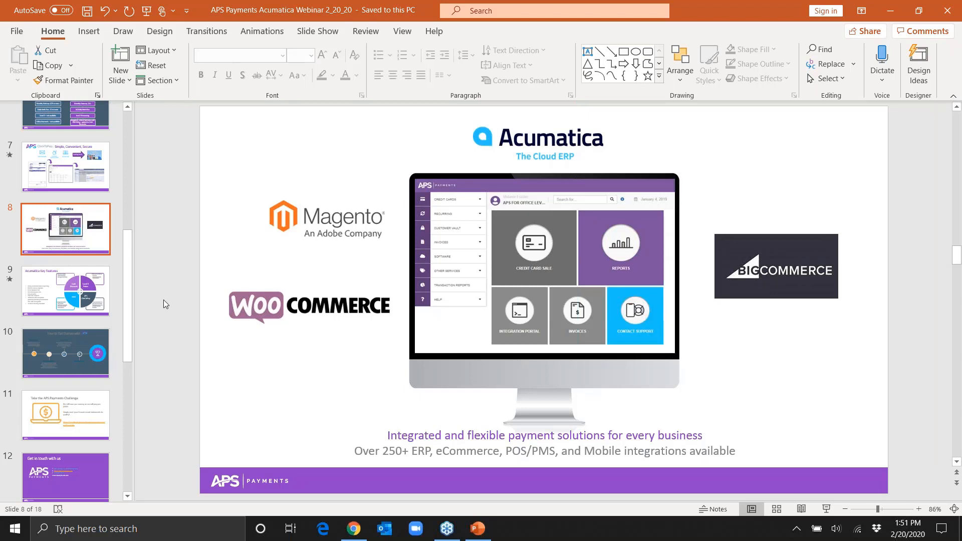
pyautogui.moveTo(130, 299)
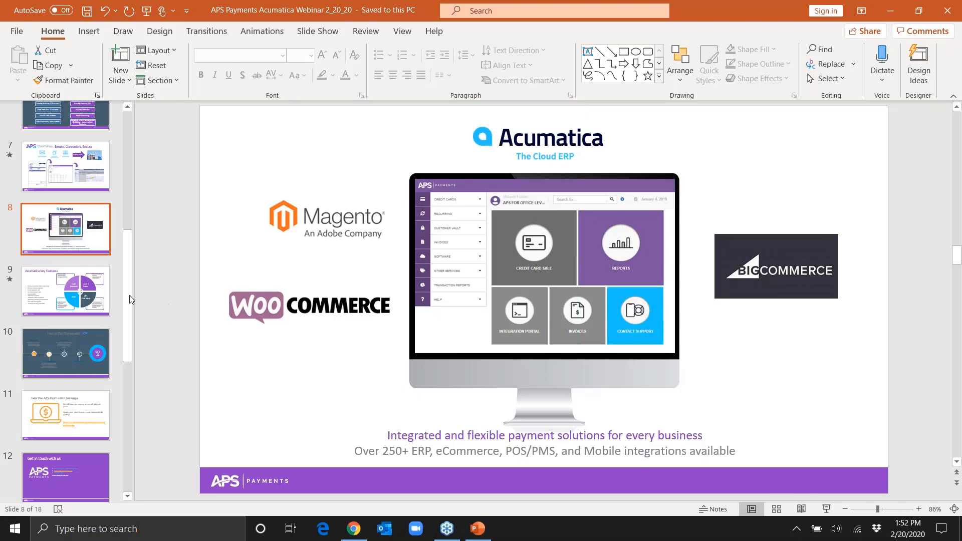
pyautogui.click(65, 290)
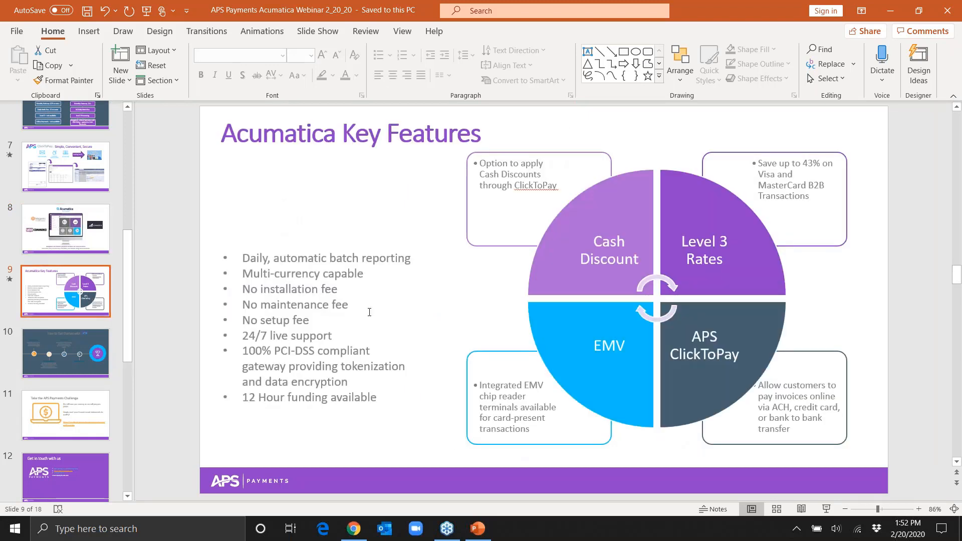
pyautogui.moveTo(559, 369)
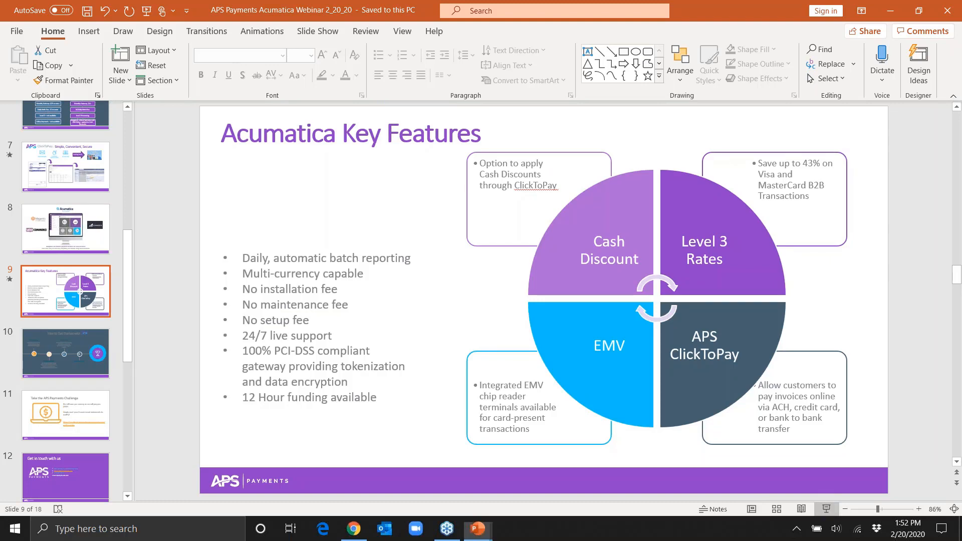
# Start the slide show from Acumatica Key Features and advance toward the APS Payments Challenge slide
pyautogui.press('F5')
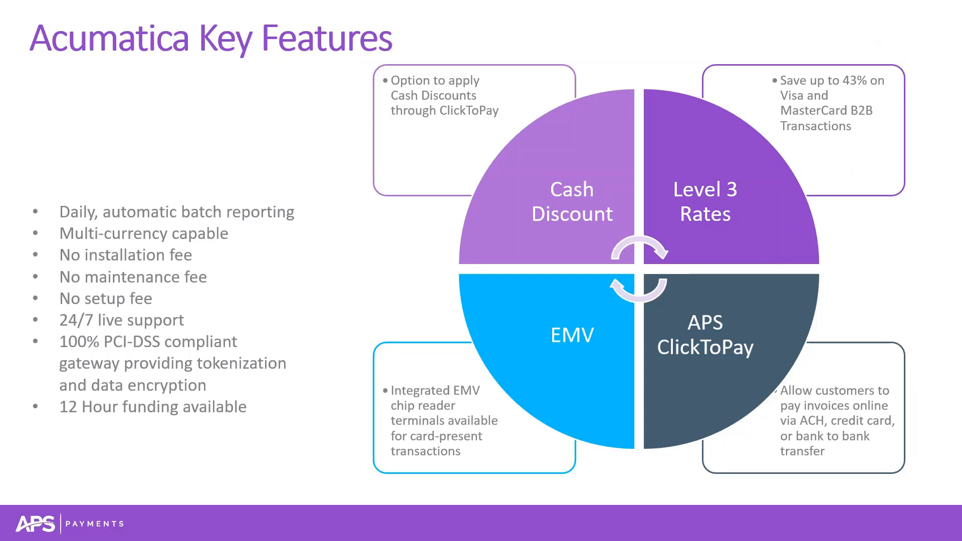
pyautogui.press('Right')
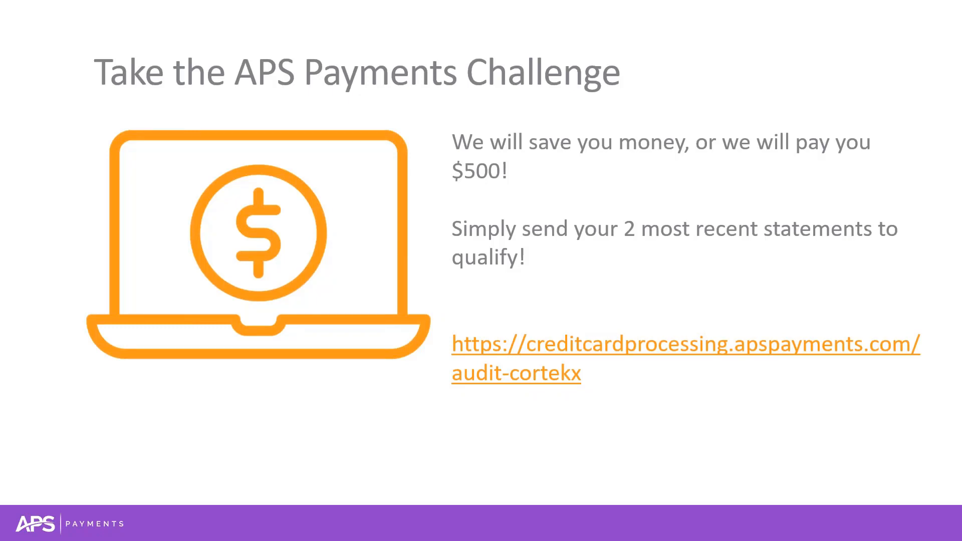
# Advance to the closing Contact Information slide for Acumatica, StarShip and APS Payments
pyautogui.press('Right')
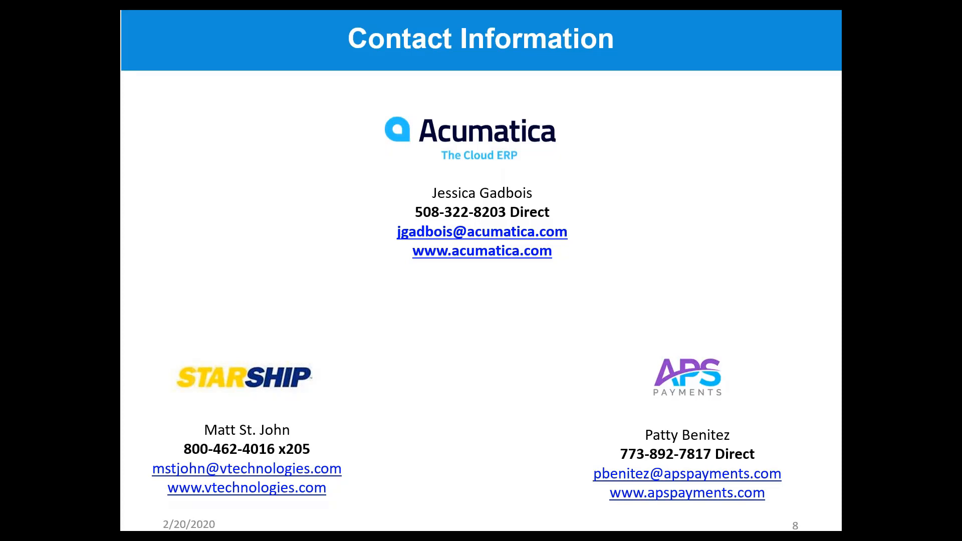
pyautogui.moveTo(36, 150)
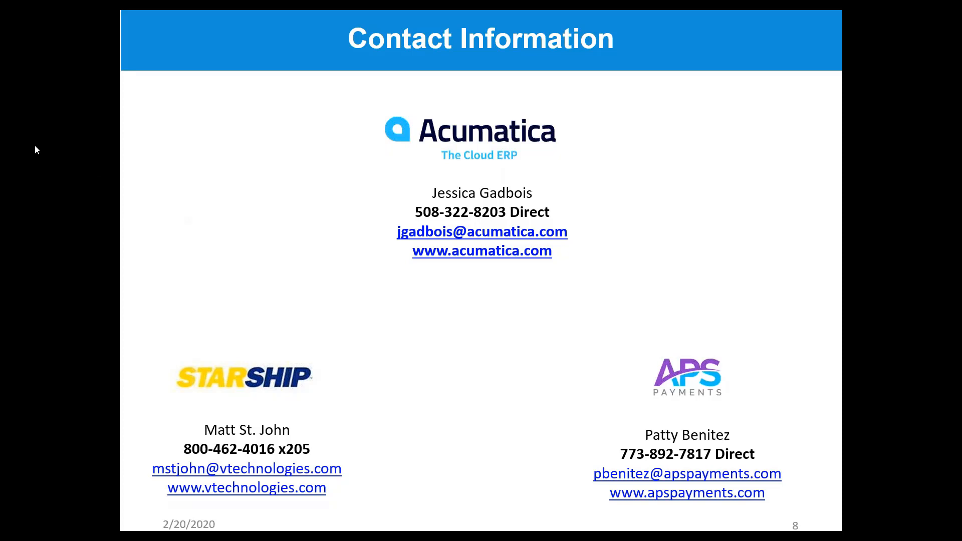